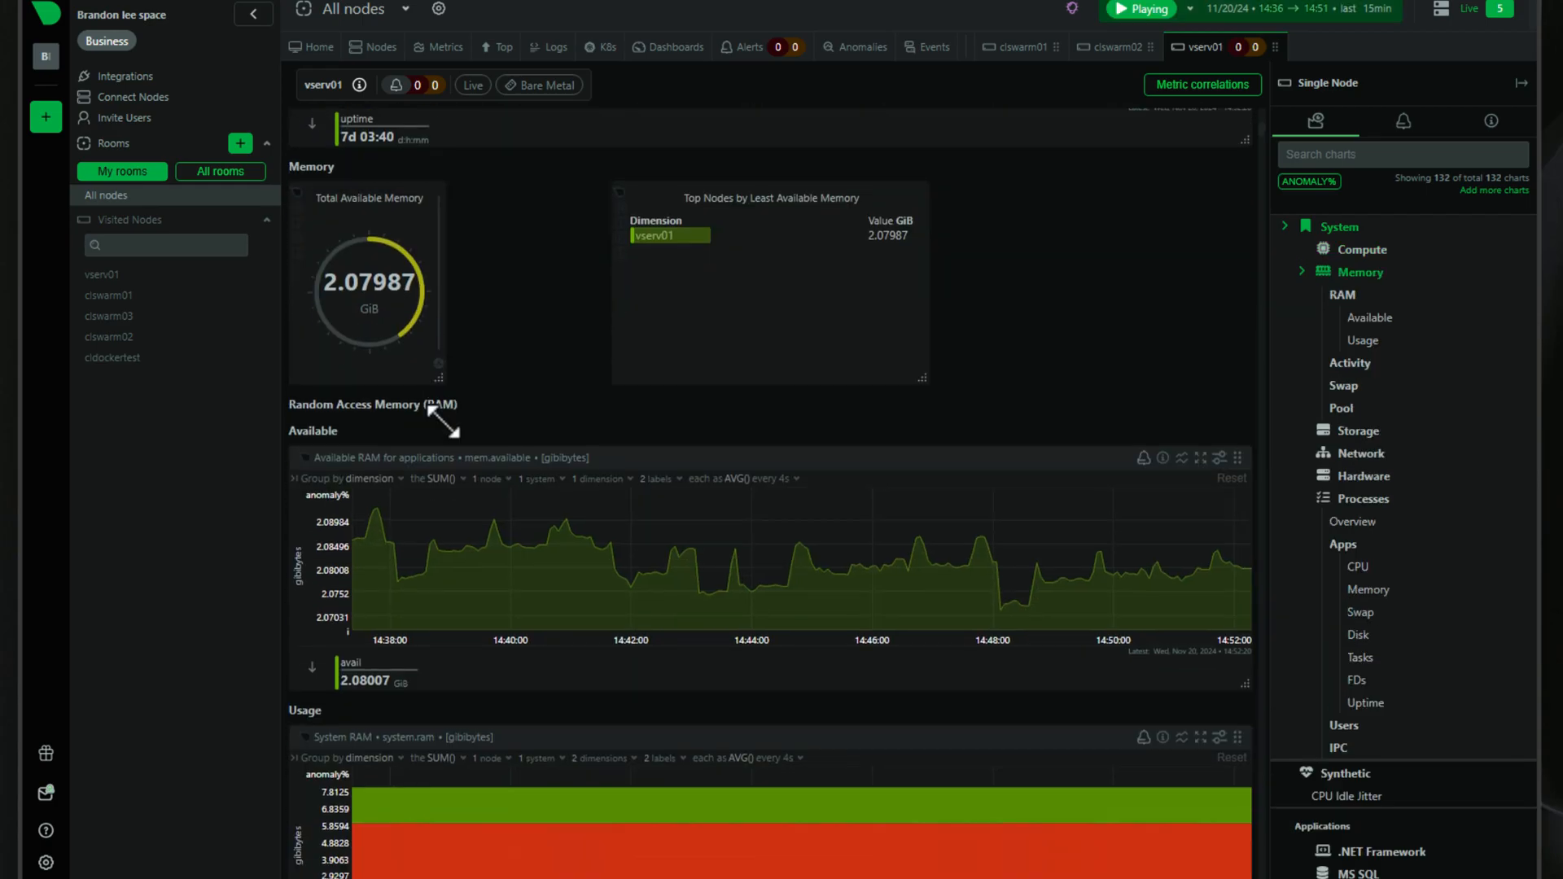
Scroll down through the Netdata homepage
{"action": "scroll", "scroll_direction": "down", "scroll_amount": 3}
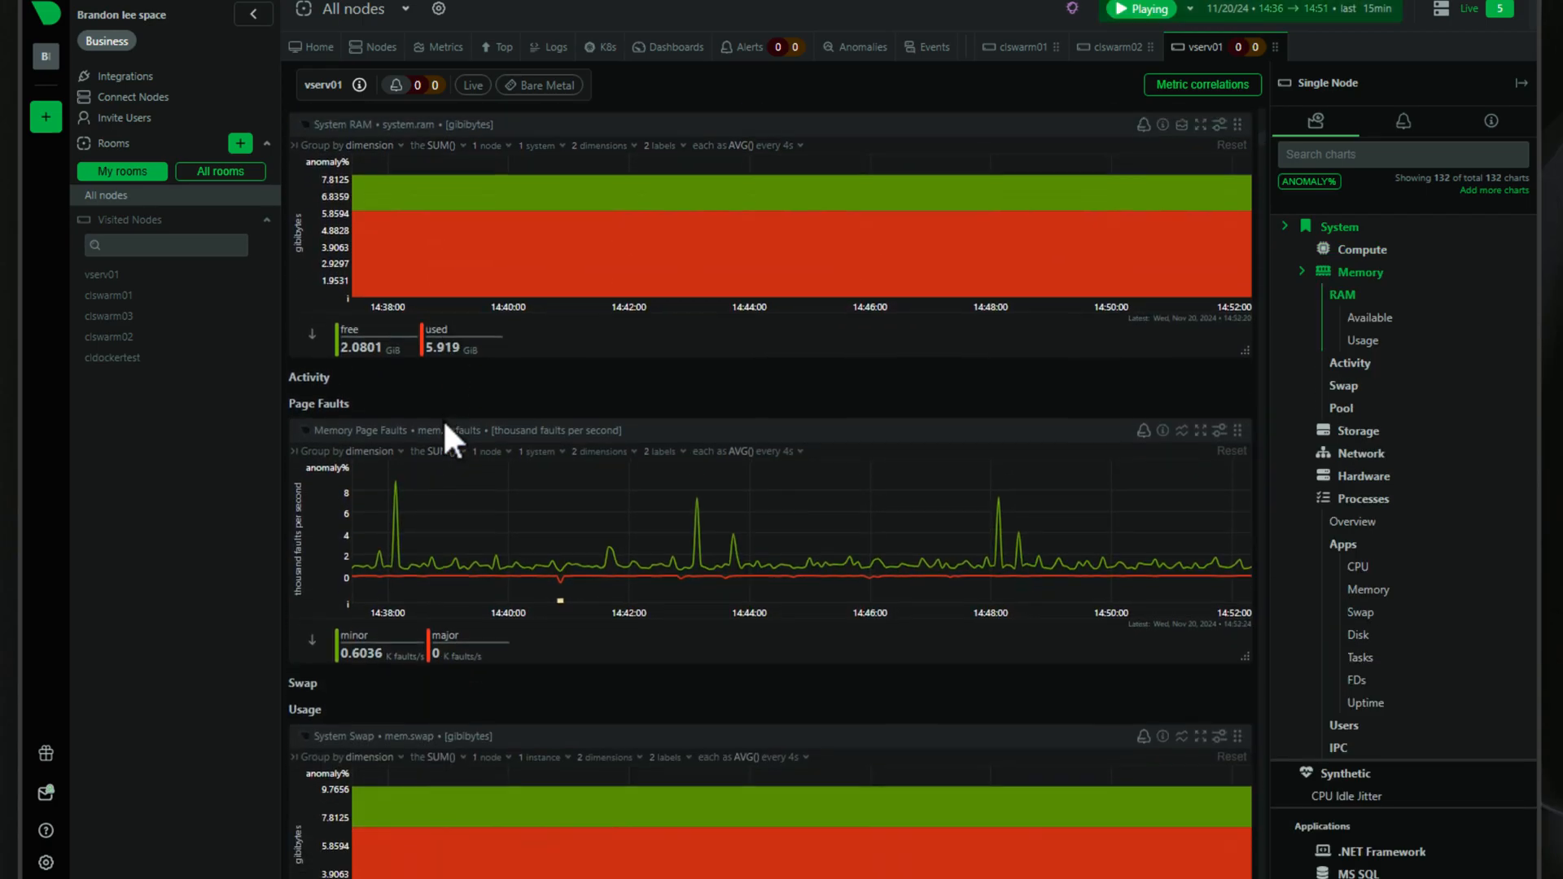
{"action": "scroll", "scroll_direction": "down", "scroll_amount": 3}
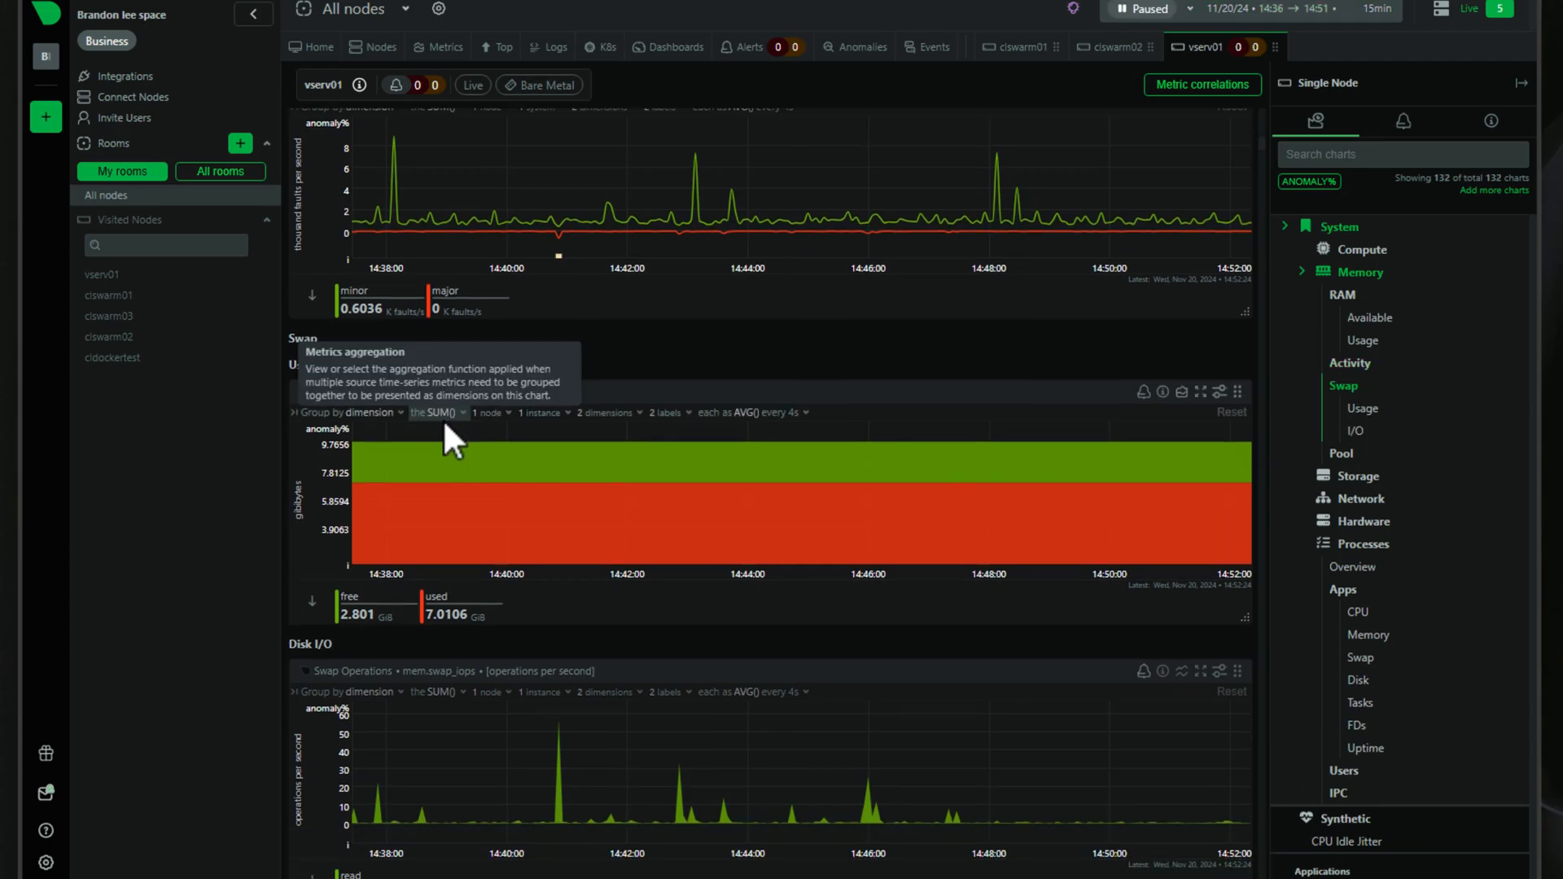
{"action": "scroll", "scroll_direction": "down", "scroll_amount": 3}
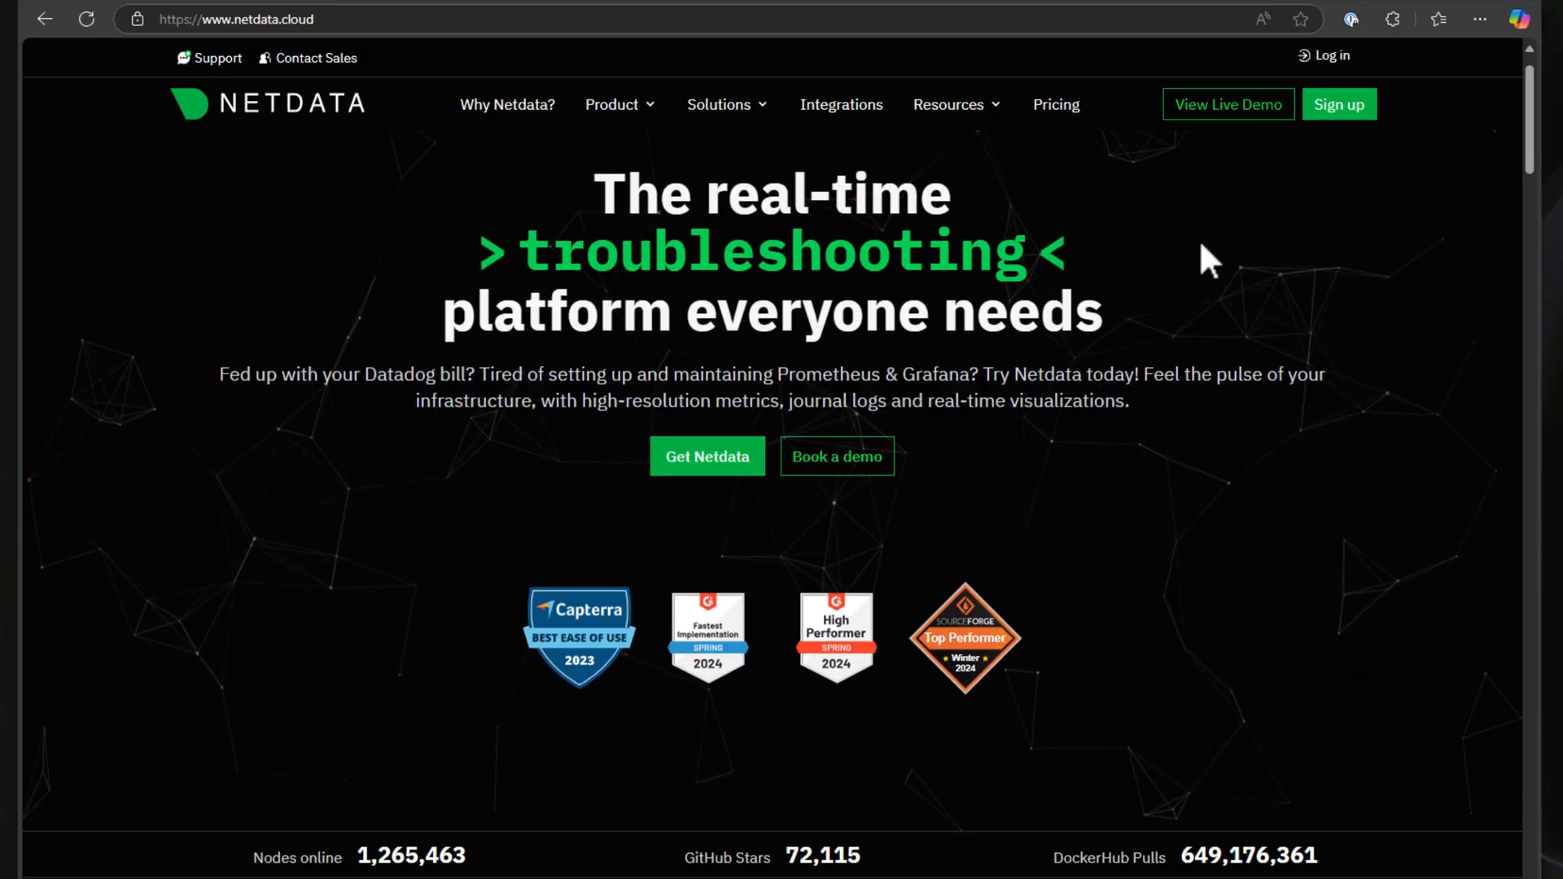
Scroll the Windows monitoring page down to the Install the Netdata Agent for Windows steps
{"action": "scroll", "scroll_direction": "down", "scroll_amount": 3}
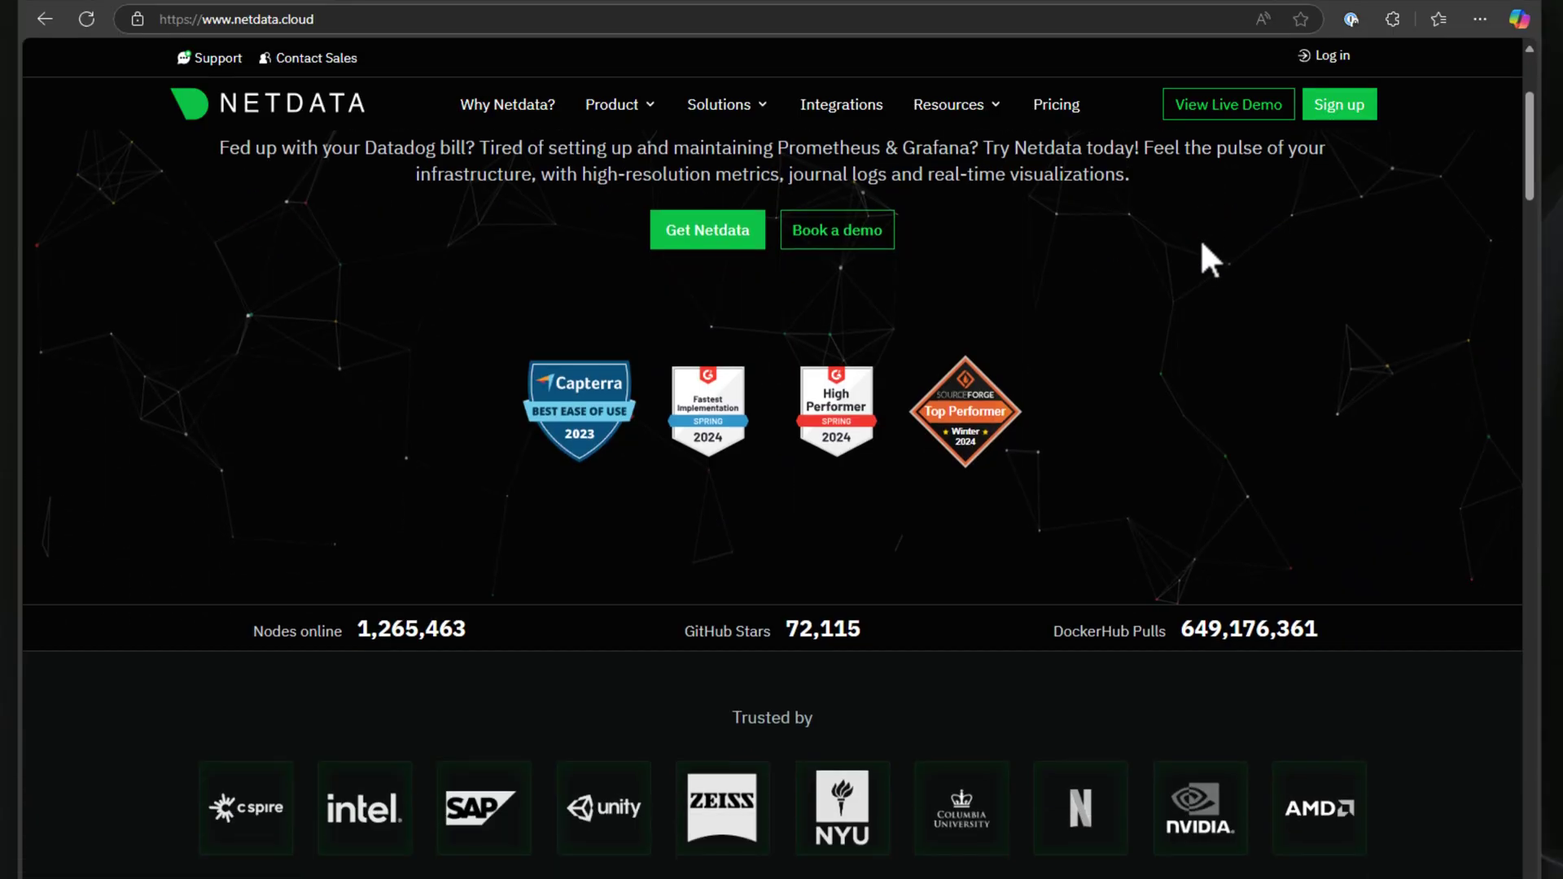
{"action": "scroll", "scroll_direction": "down", "scroll_amount": 3}
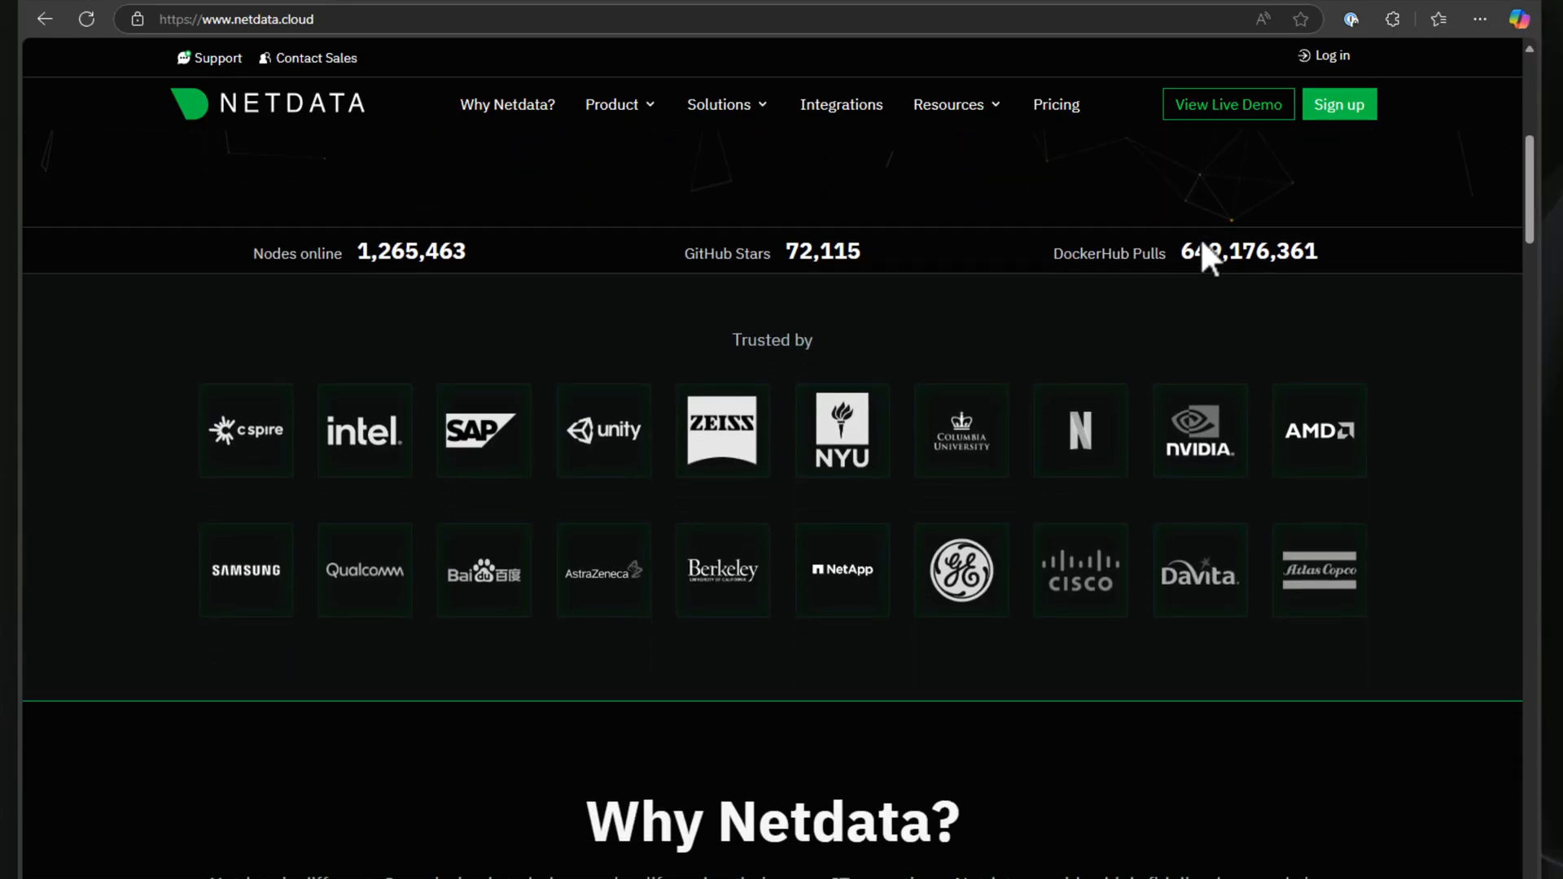
{"action": "scroll", "scroll_direction": "down", "scroll_amount": 3}
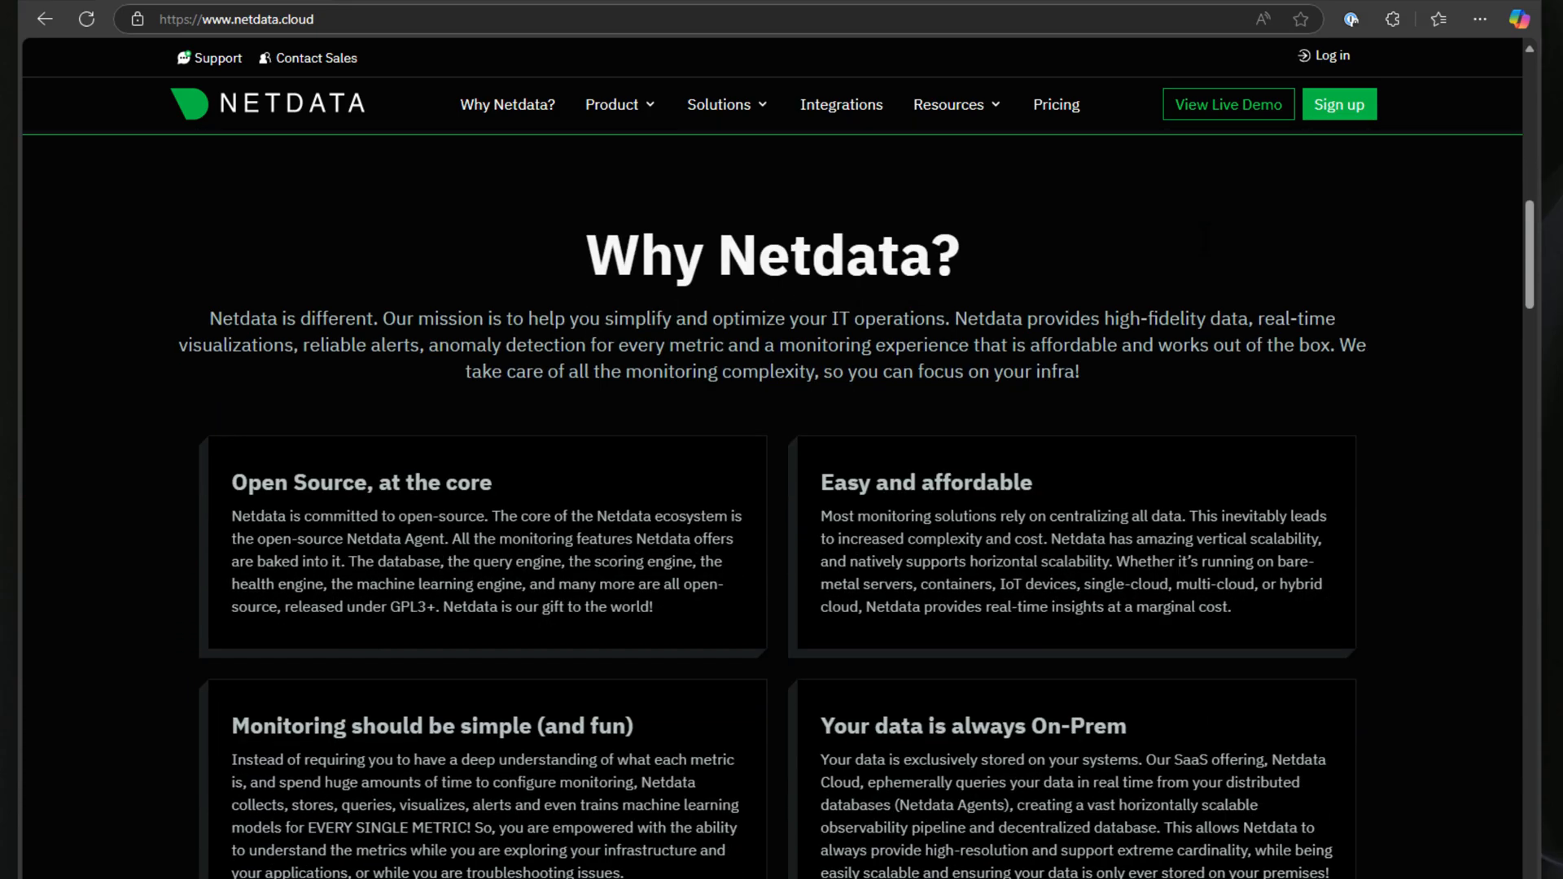
{"action": "scroll", "scroll_direction": "down", "scroll_amount": 3}
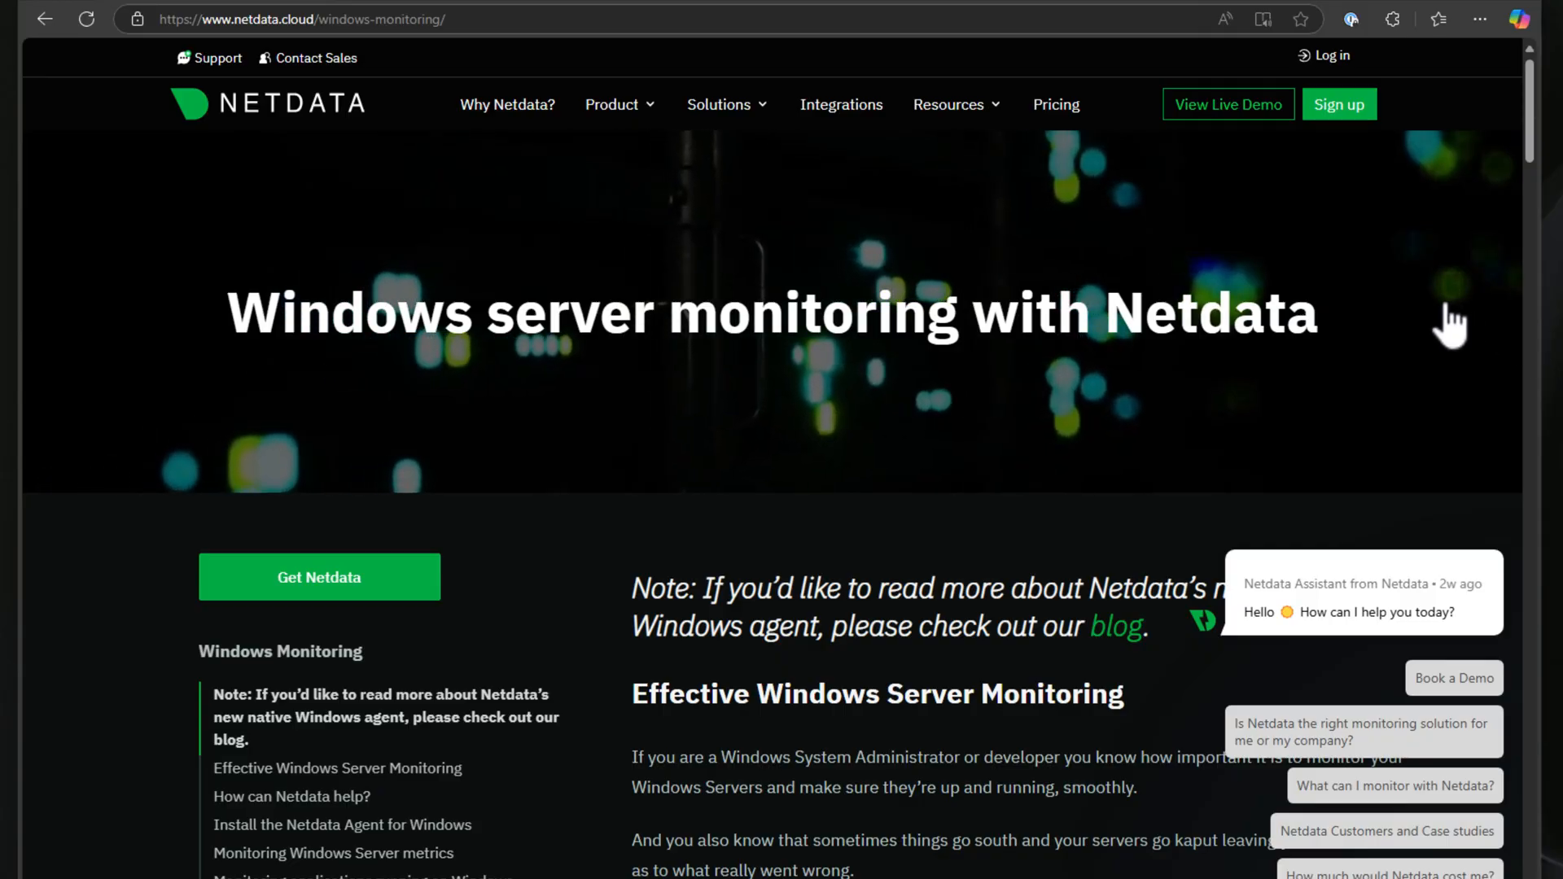
{"action": "scroll", "scroll_direction": "down", "scroll_amount": 3}
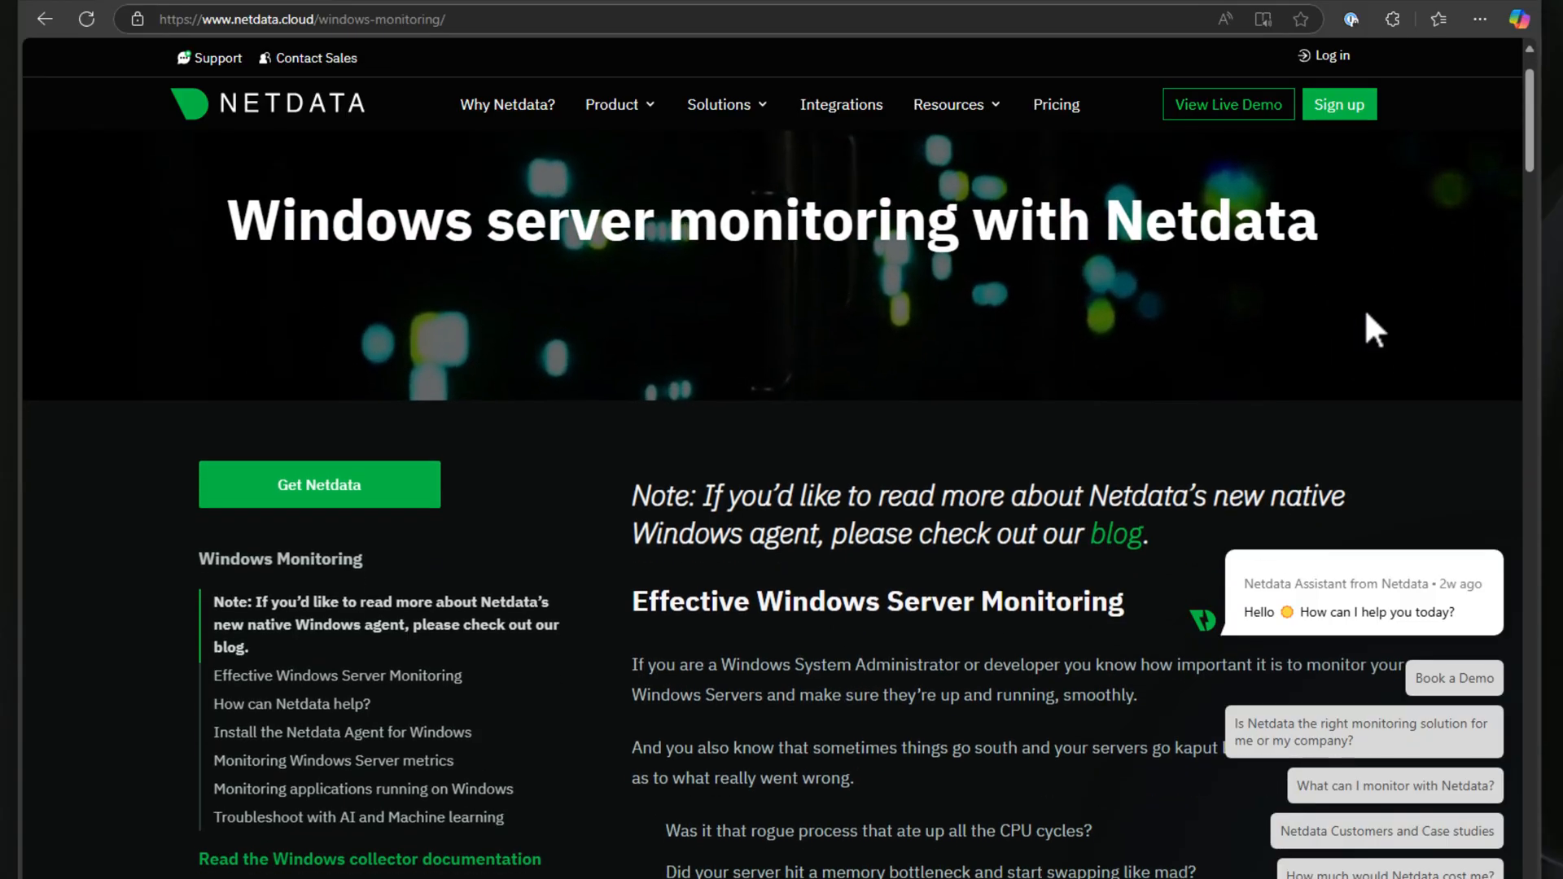
{"action": "scroll", "scroll_direction": "down", "scroll_amount": 3}
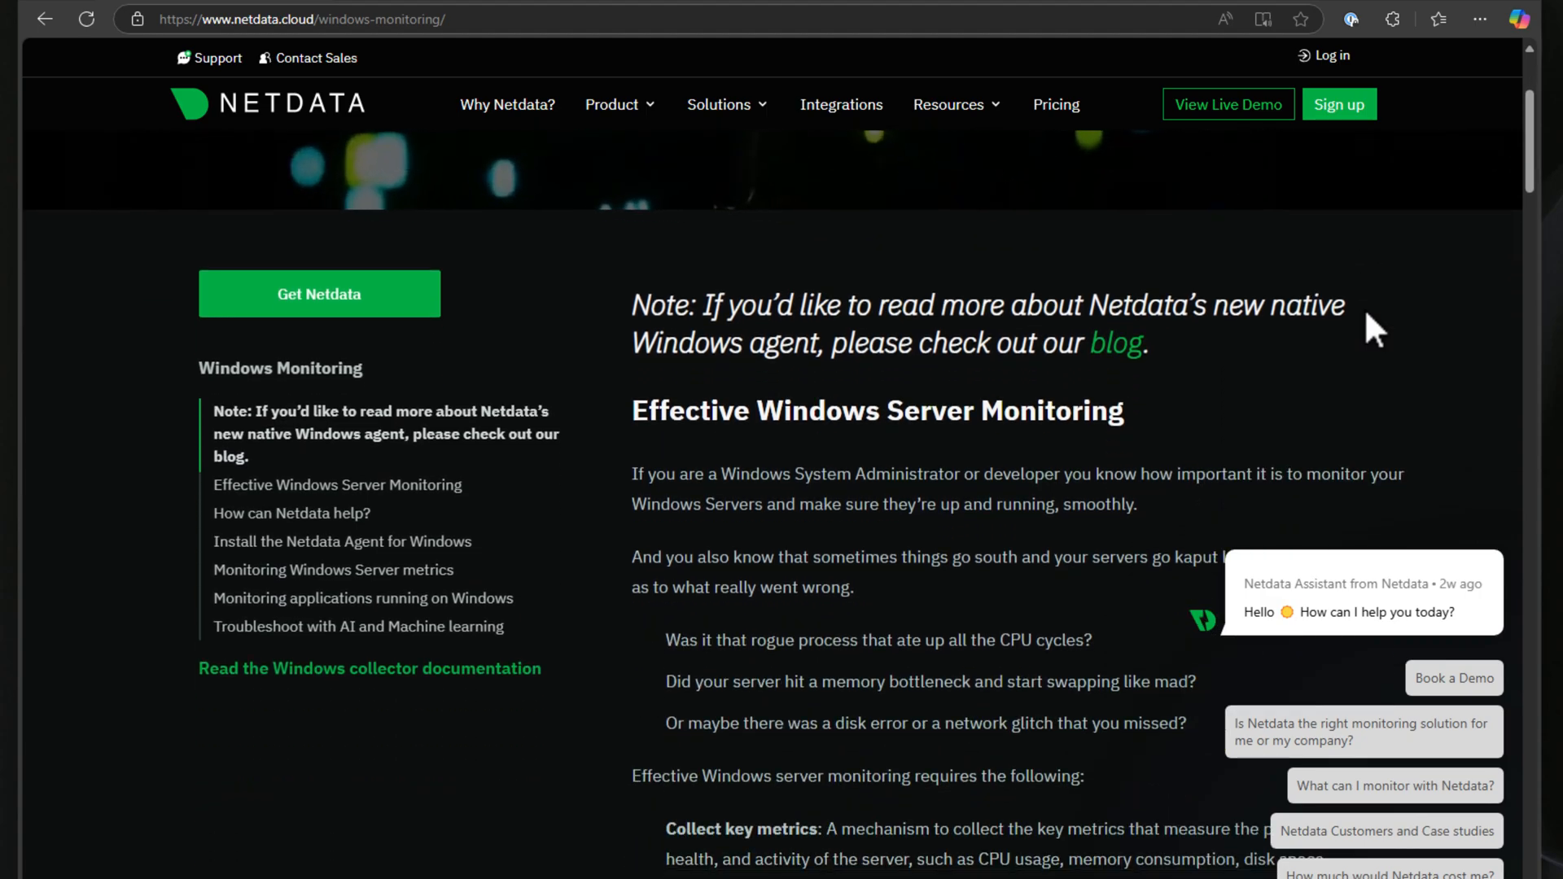
{"action": "scroll", "scroll_direction": "down", "scroll_amount": 3}
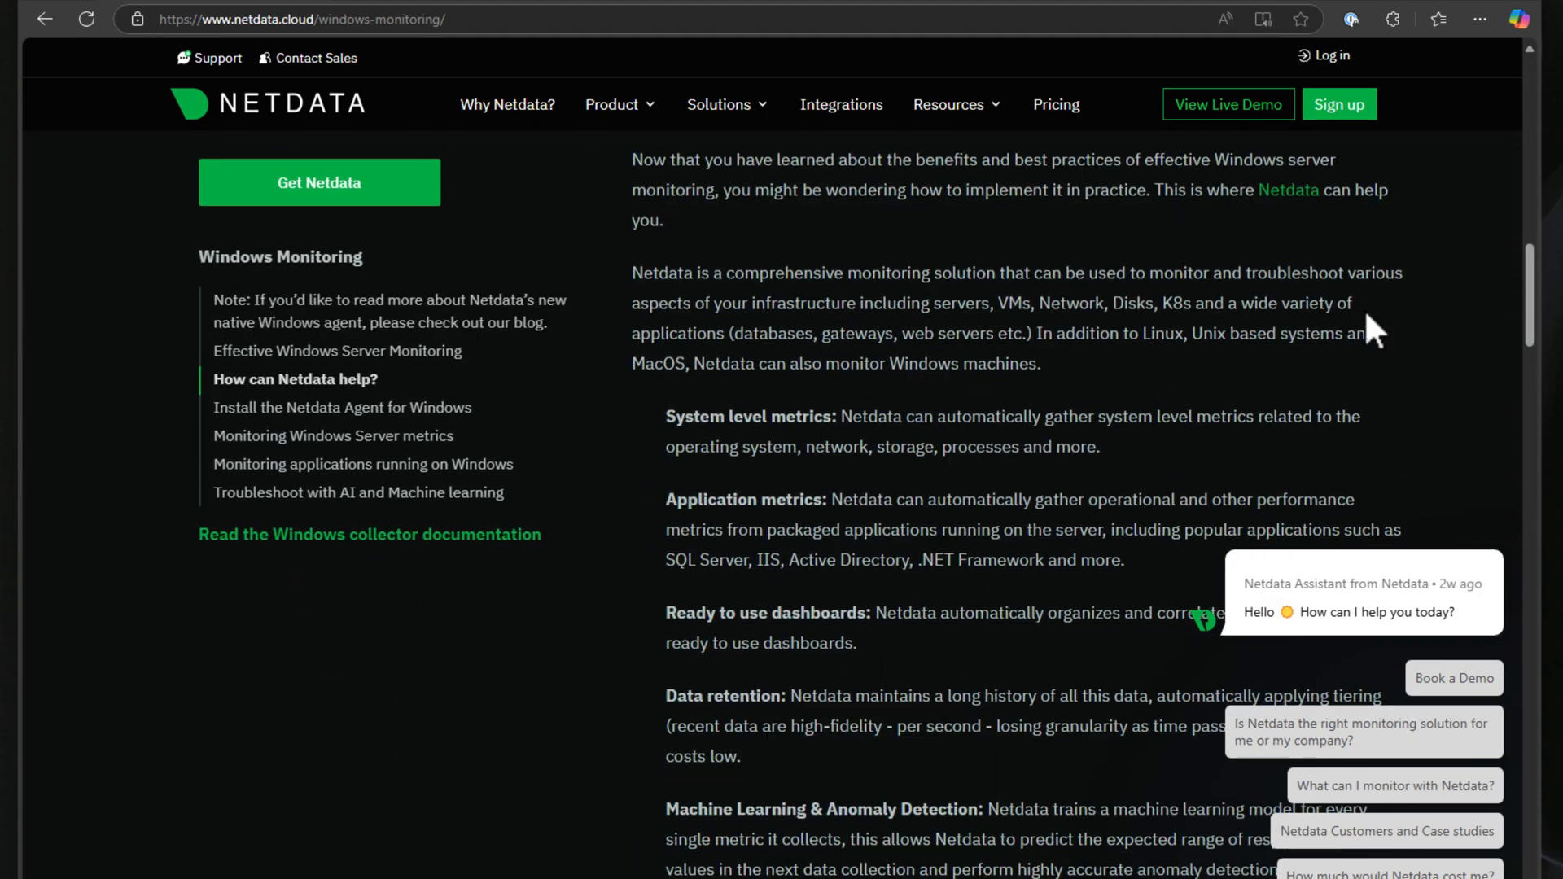
{"action": "scroll", "scroll_direction": "down", "scroll_amount": 3}
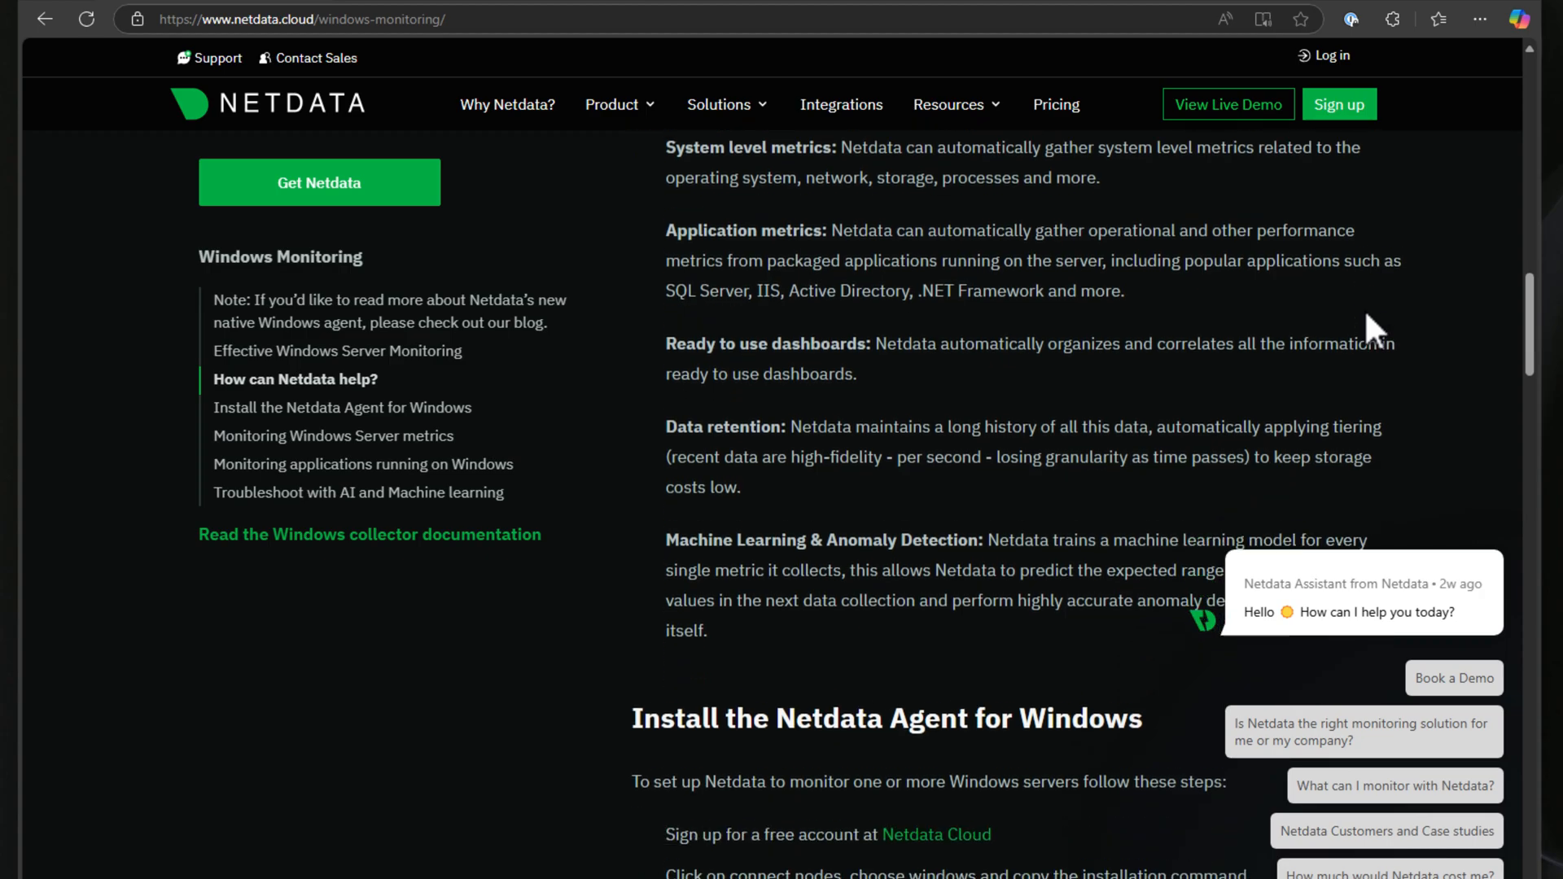
{"action": "scroll", "scroll_direction": "down", "scroll_amount": 3}
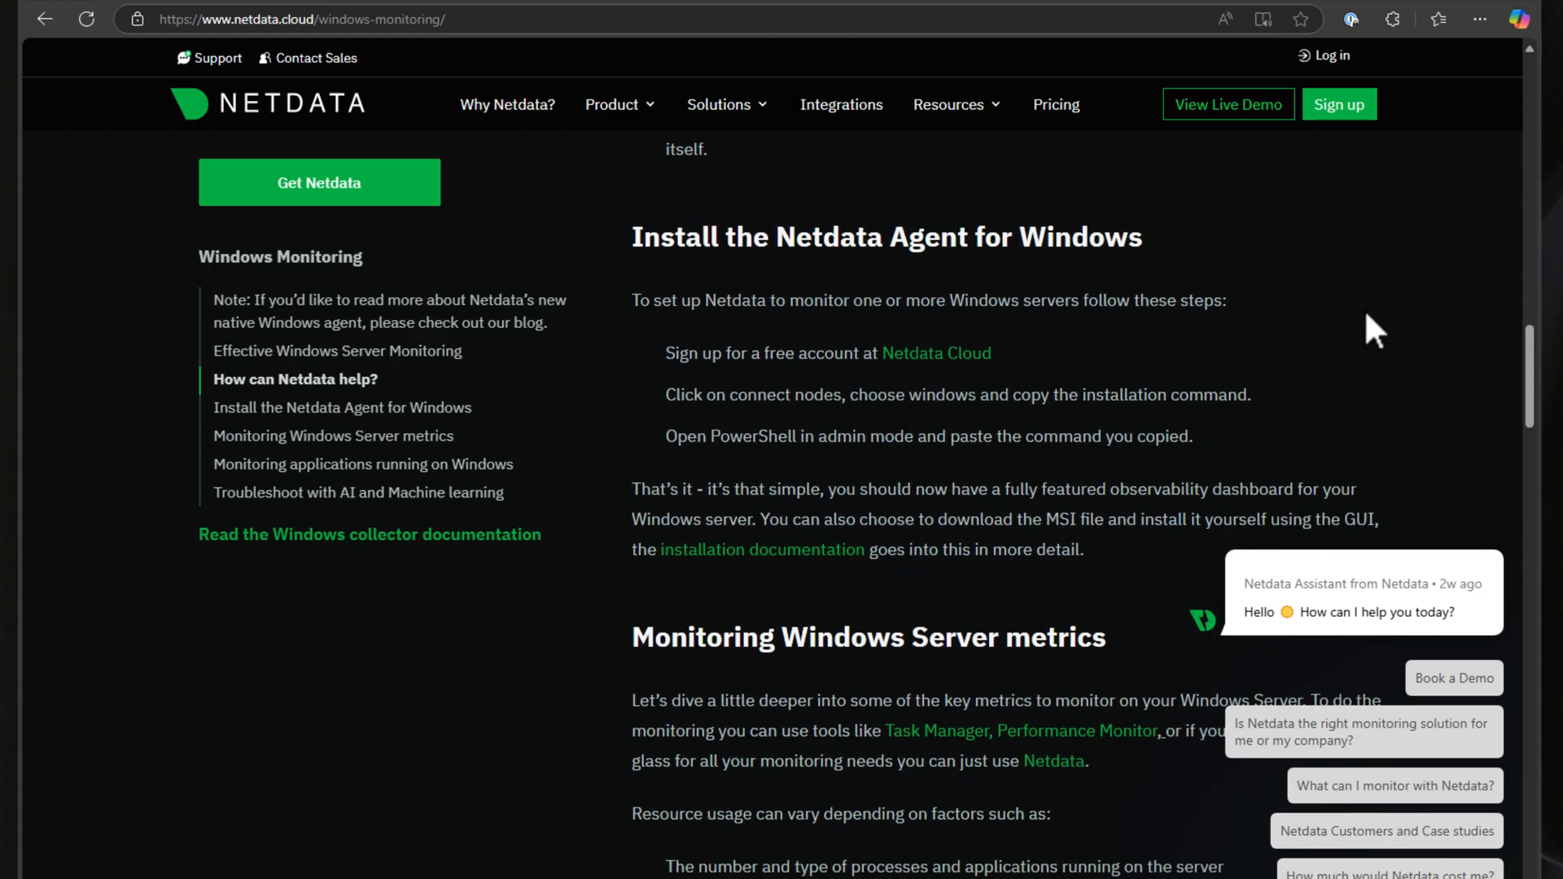
View the For Work pricing plans: Business at $4.50 per node and Enterprise On-Premise
{"action": "left_click", "coordinate": [1056, 103]}
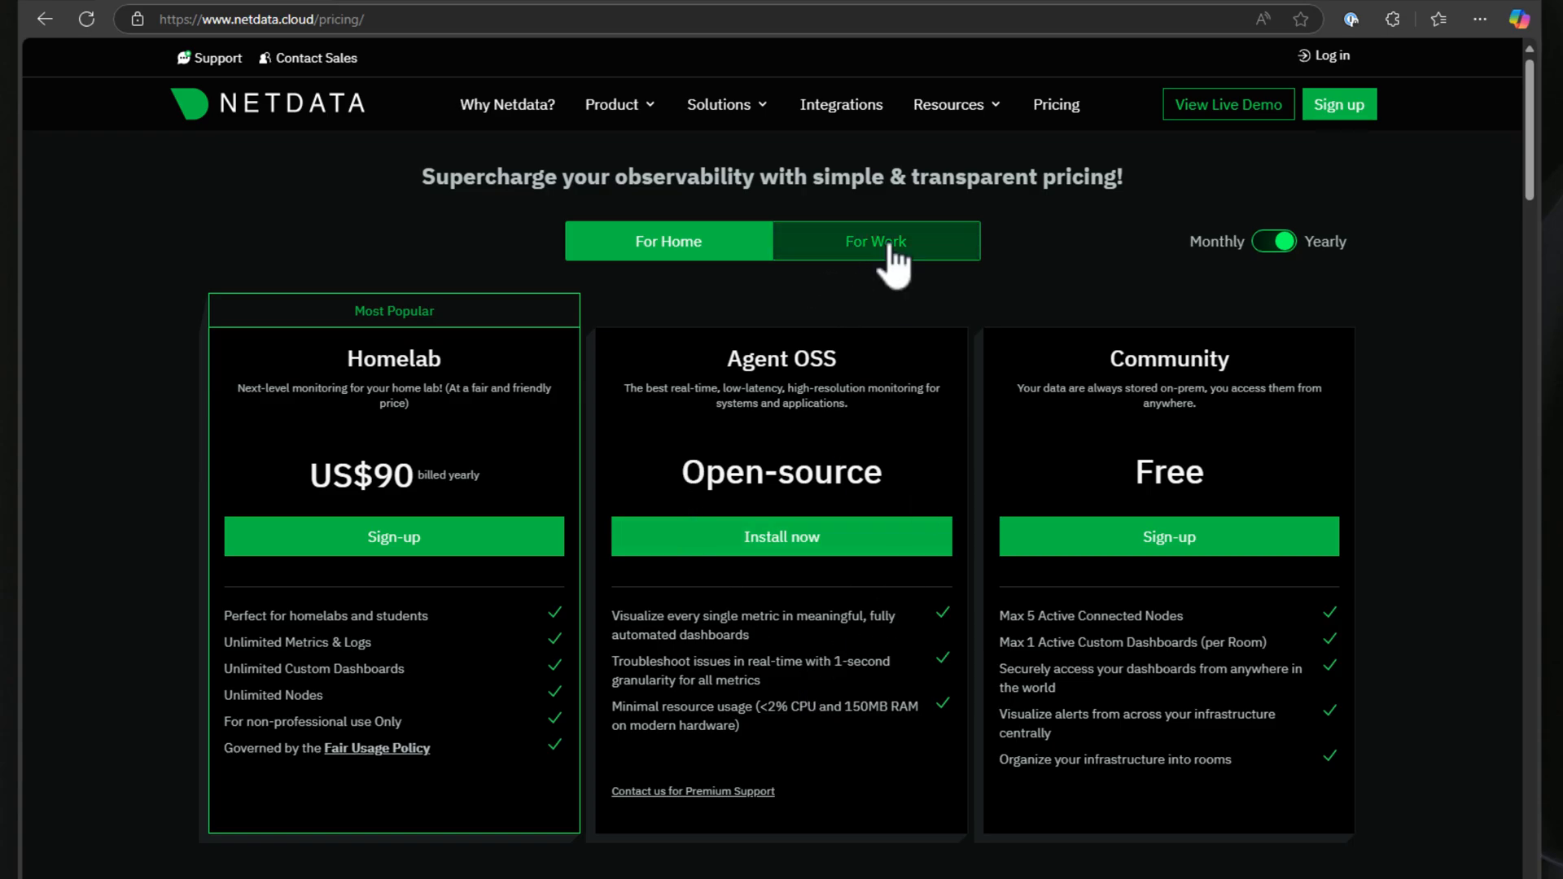
{"action": "left_click", "coordinate": [875, 240]}
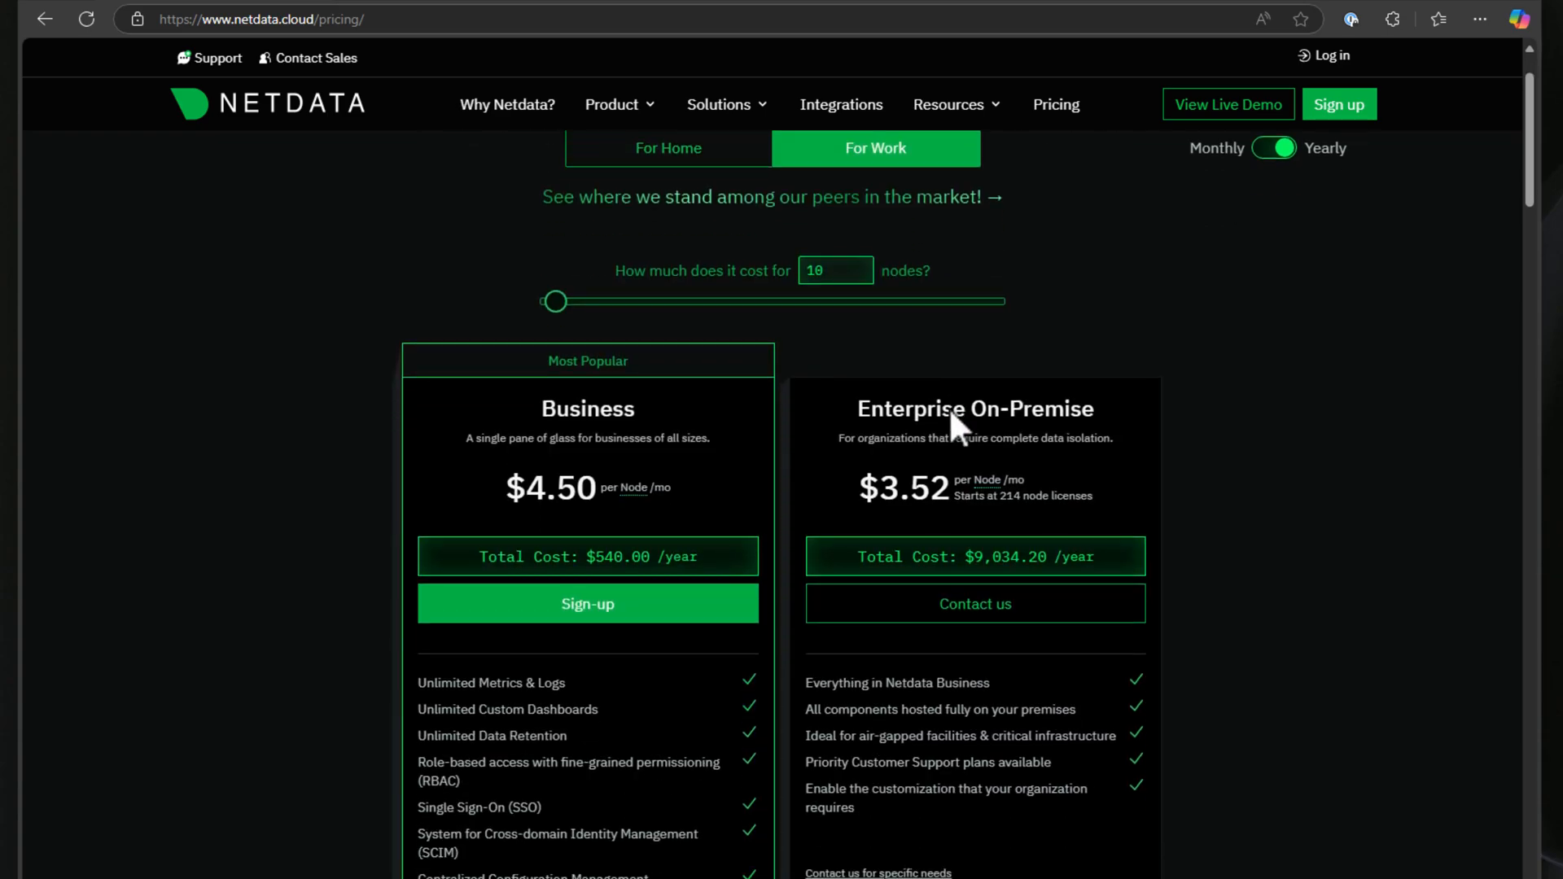
{"action": "left_click", "coordinate": [259, 18]}
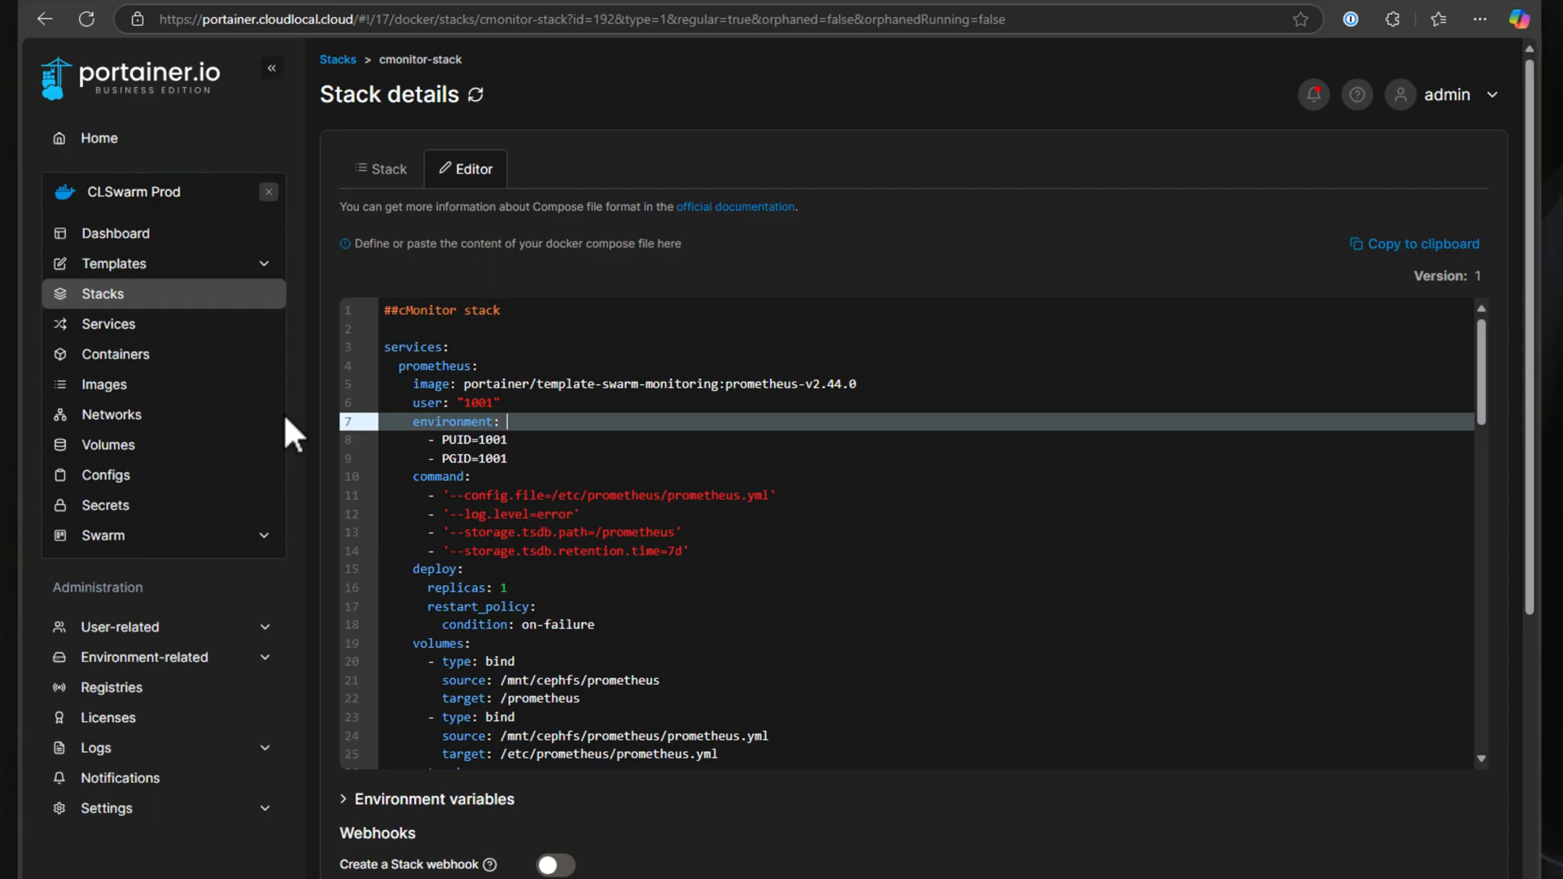
{"action": "mouse_move", "coordinate": [578, 225]}
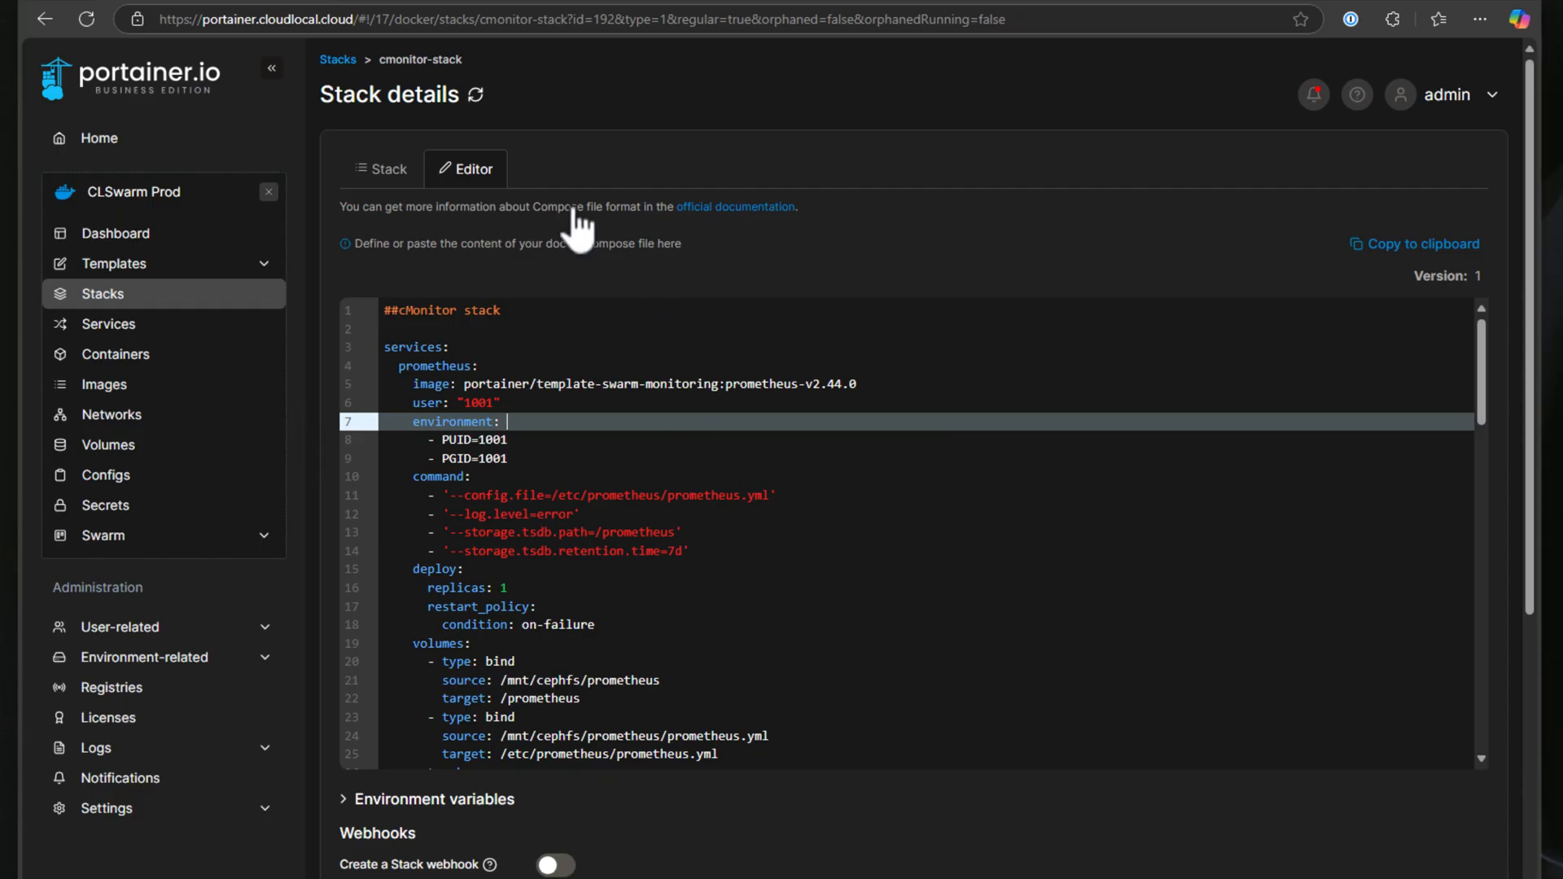
{"action": "mouse_move", "coordinate": [568, 464]}
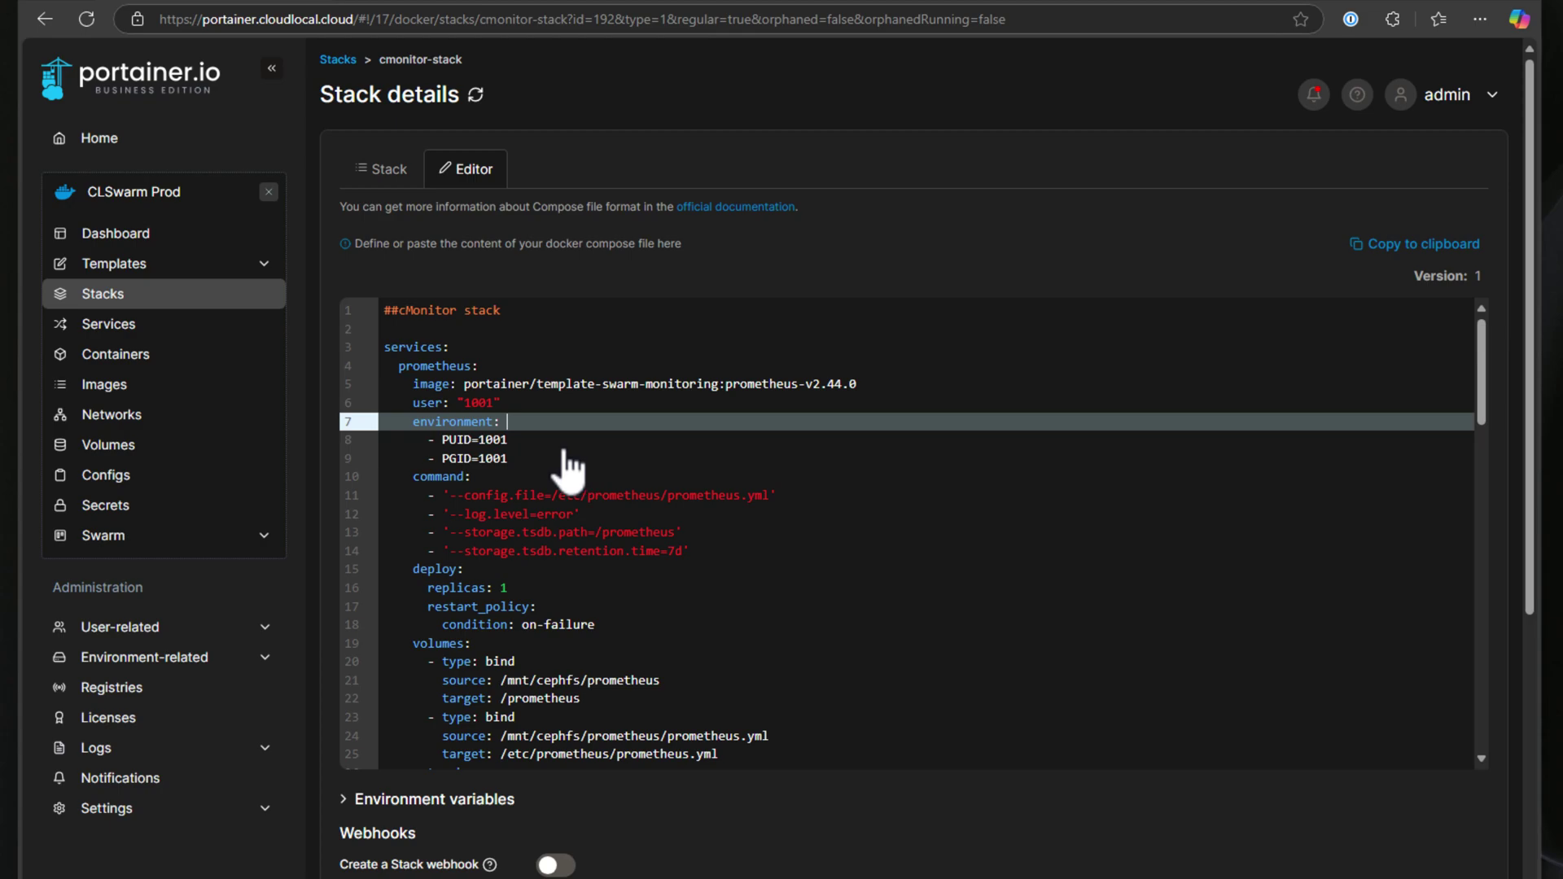
{"action": "mouse_move", "coordinate": [409, 329]}
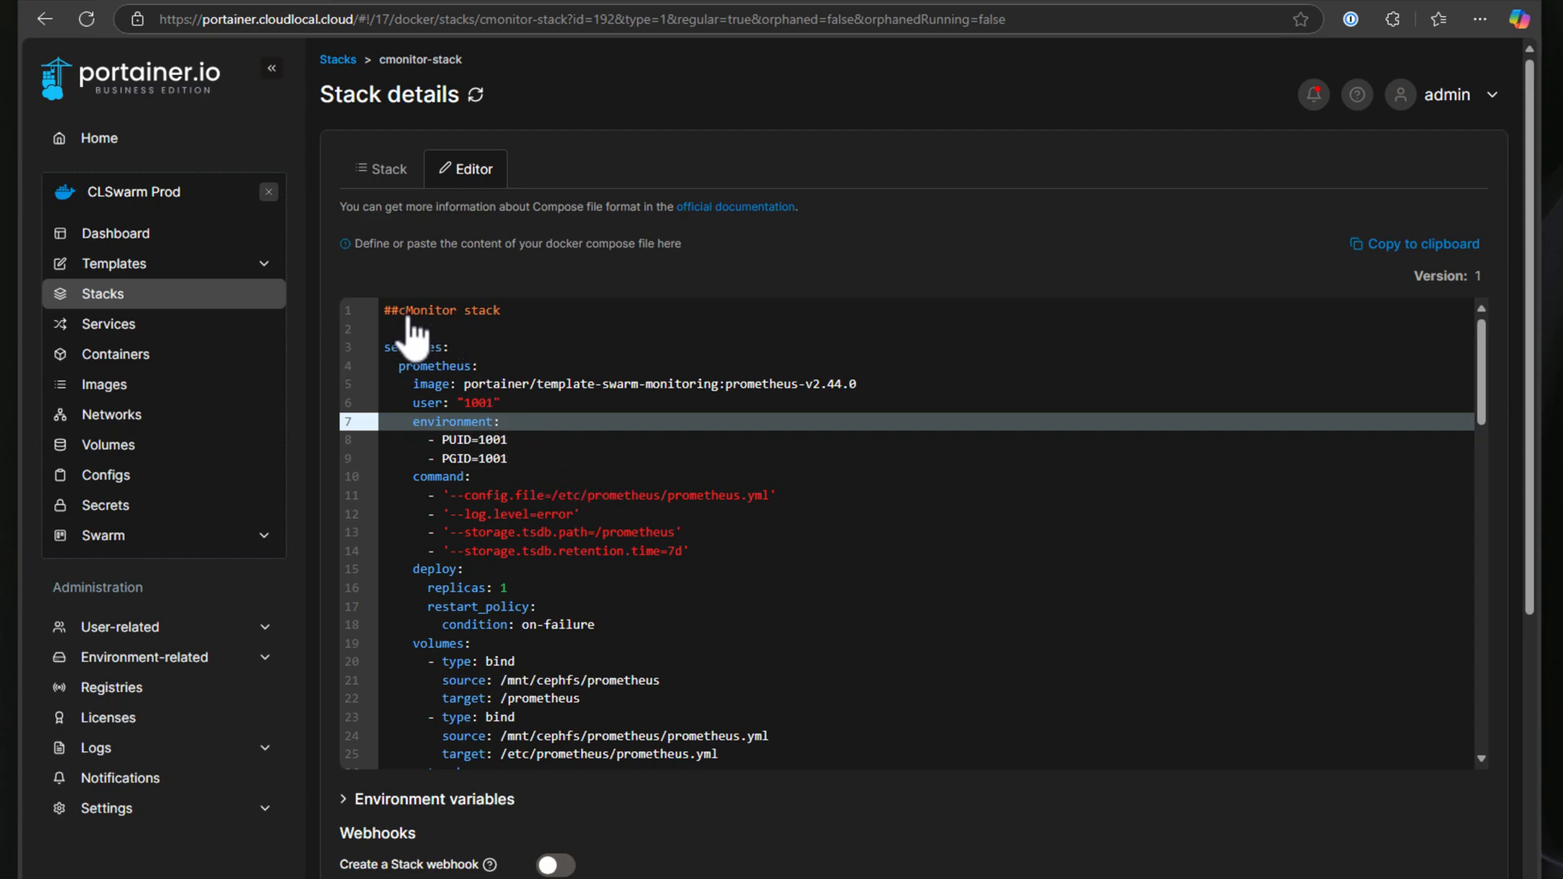
{"action": "mouse_move", "coordinate": [409, 350]}
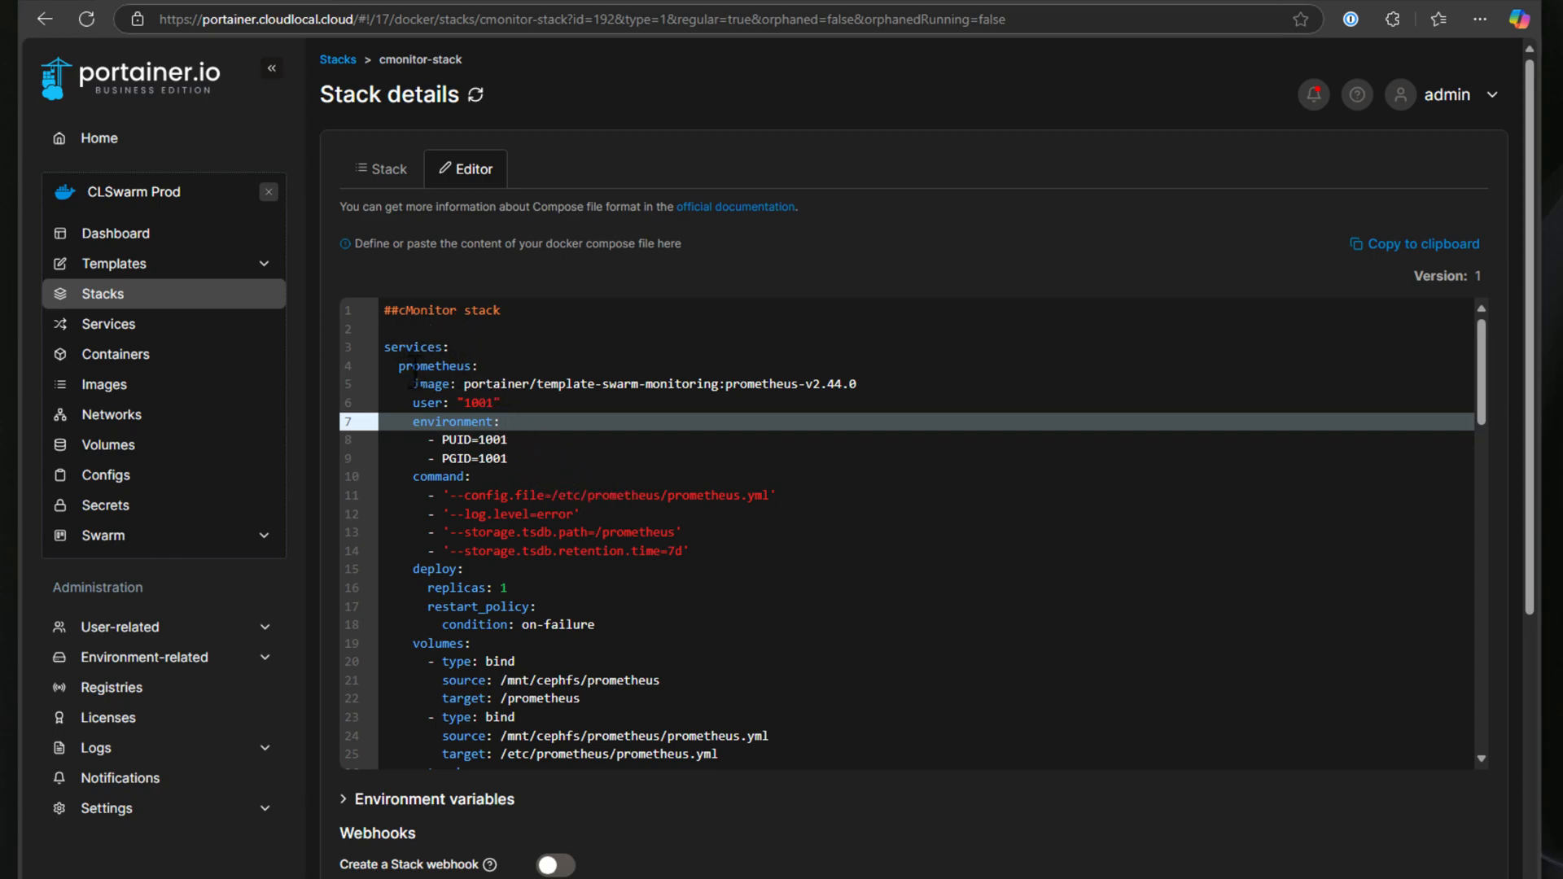
{"action": "scroll", "scroll_direction": "down", "scroll_amount": 3}
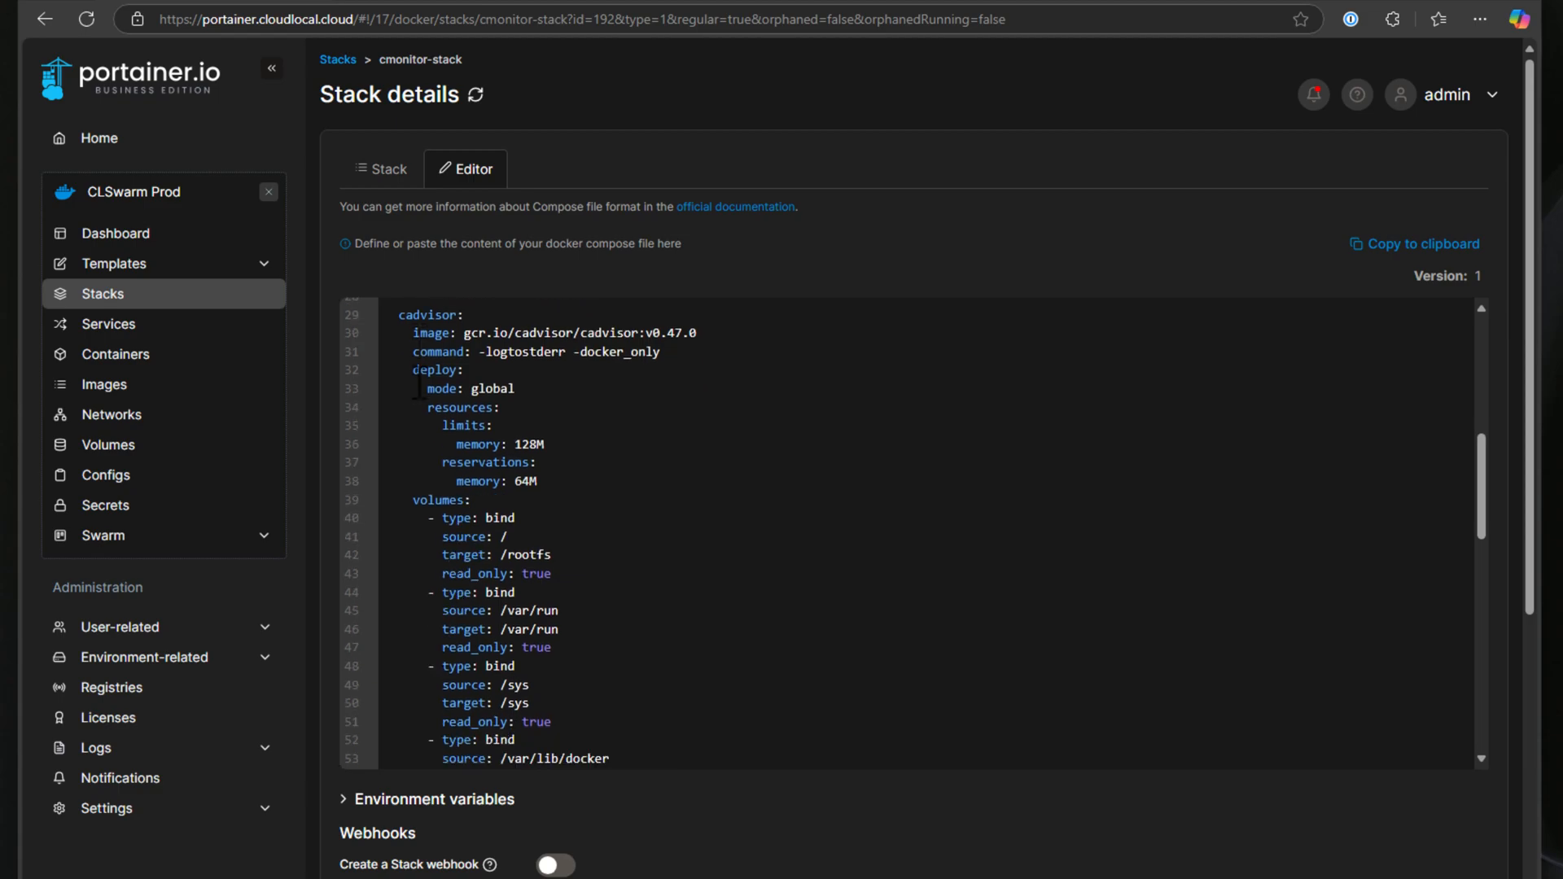
{"action": "scroll", "scroll_direction": "down", "scroll_amount": 3}
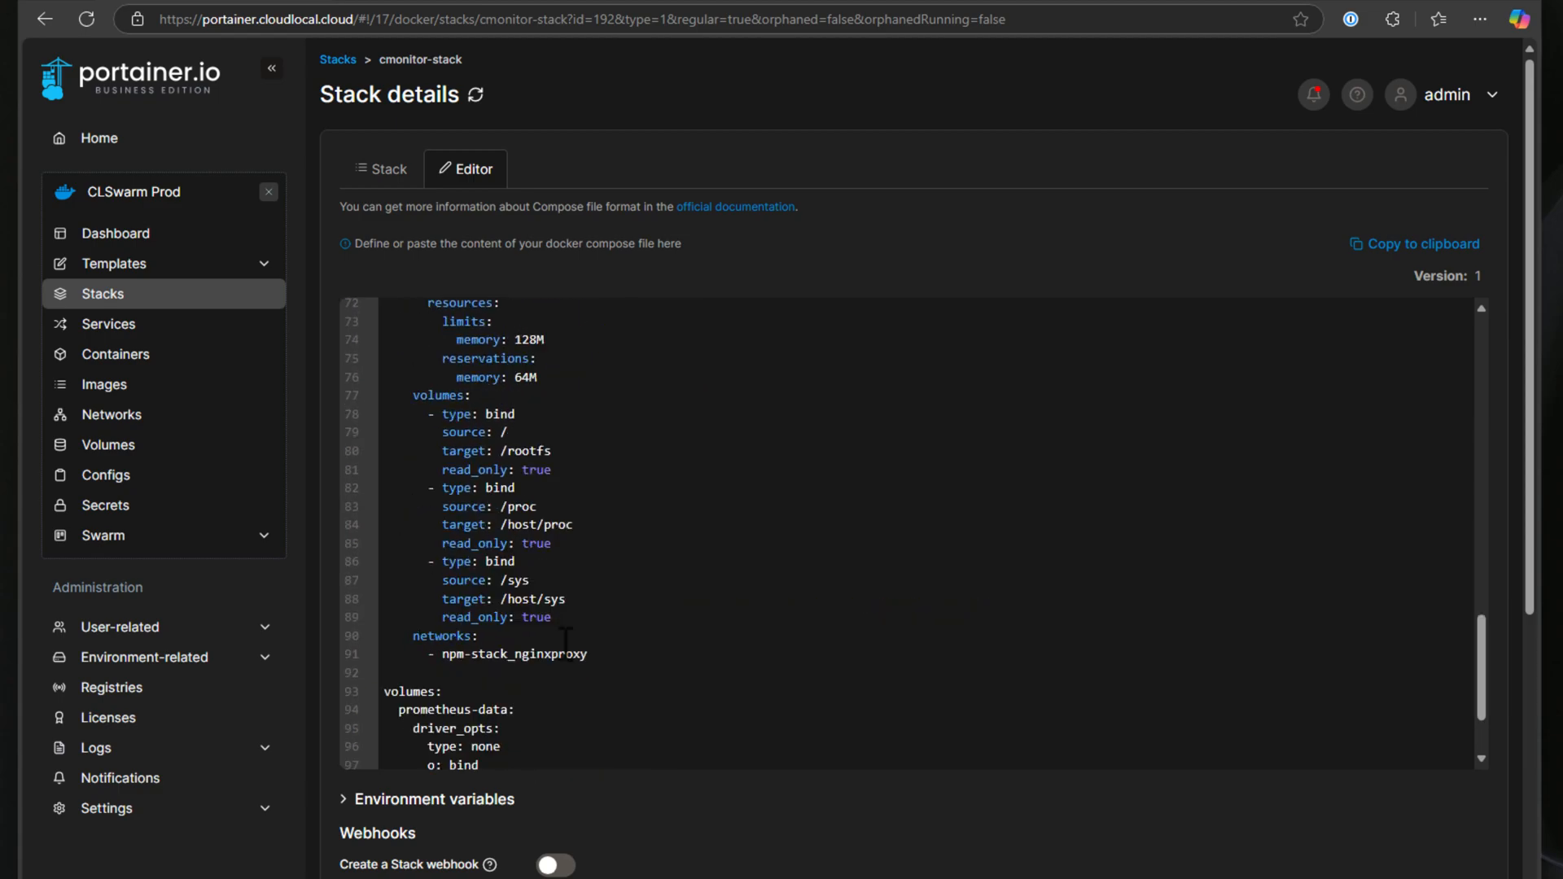
{"action": "scroll", "scroll_direction": "up", "scroll_amount": 3}
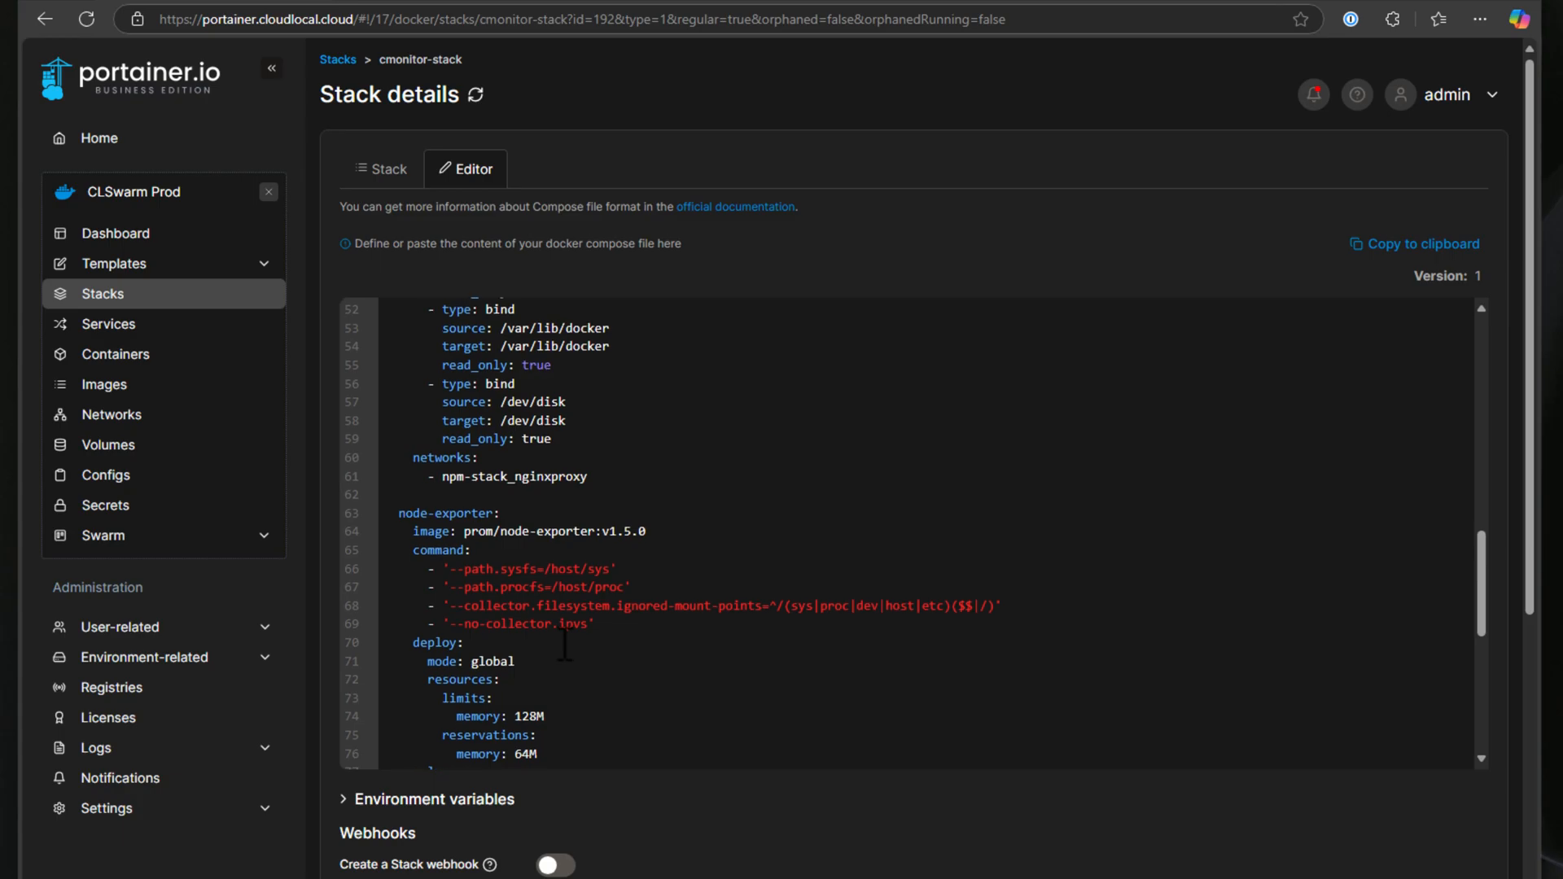
{"action": "scroll", "scroll_direction": "up", "scroll_amount": 3}
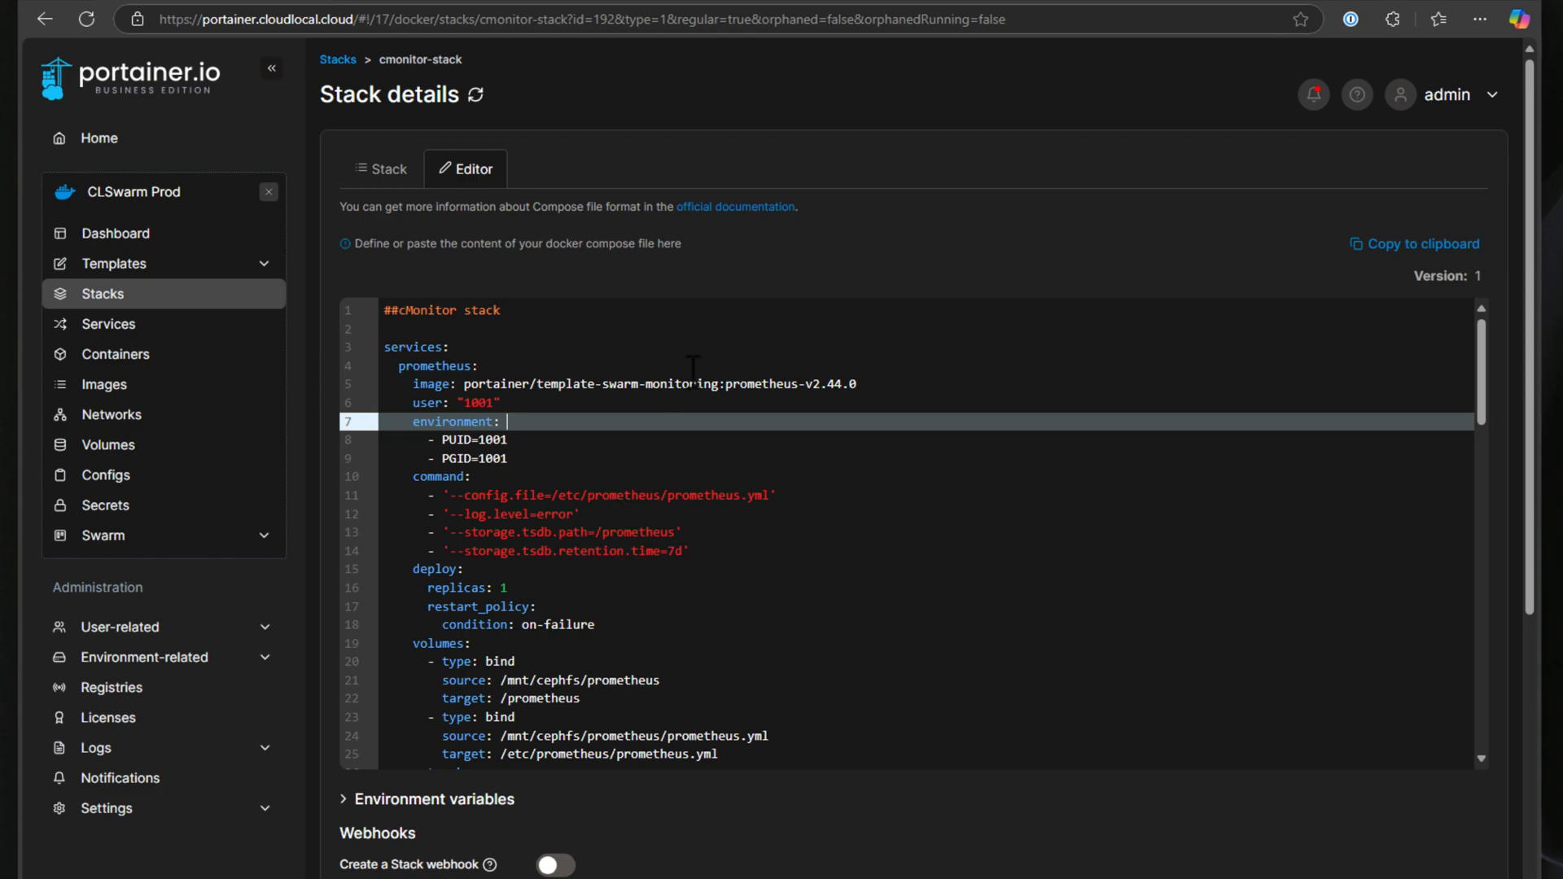
{"action": "mouse_move", "coordinate": [731, 386]}
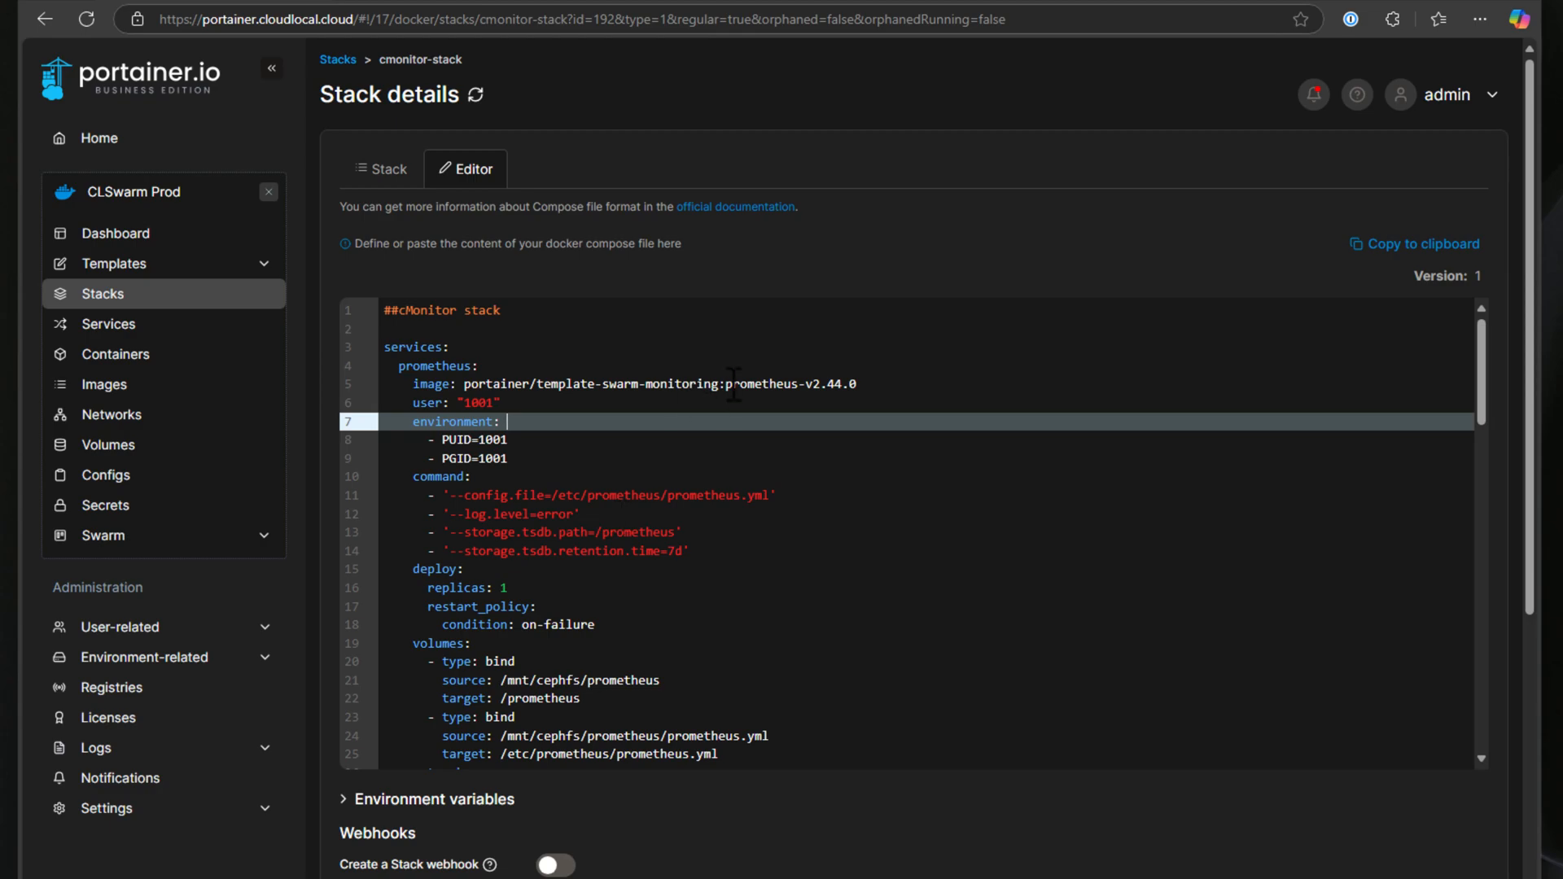
{"action": "mouse_move", "coordinate": [640, 417]}
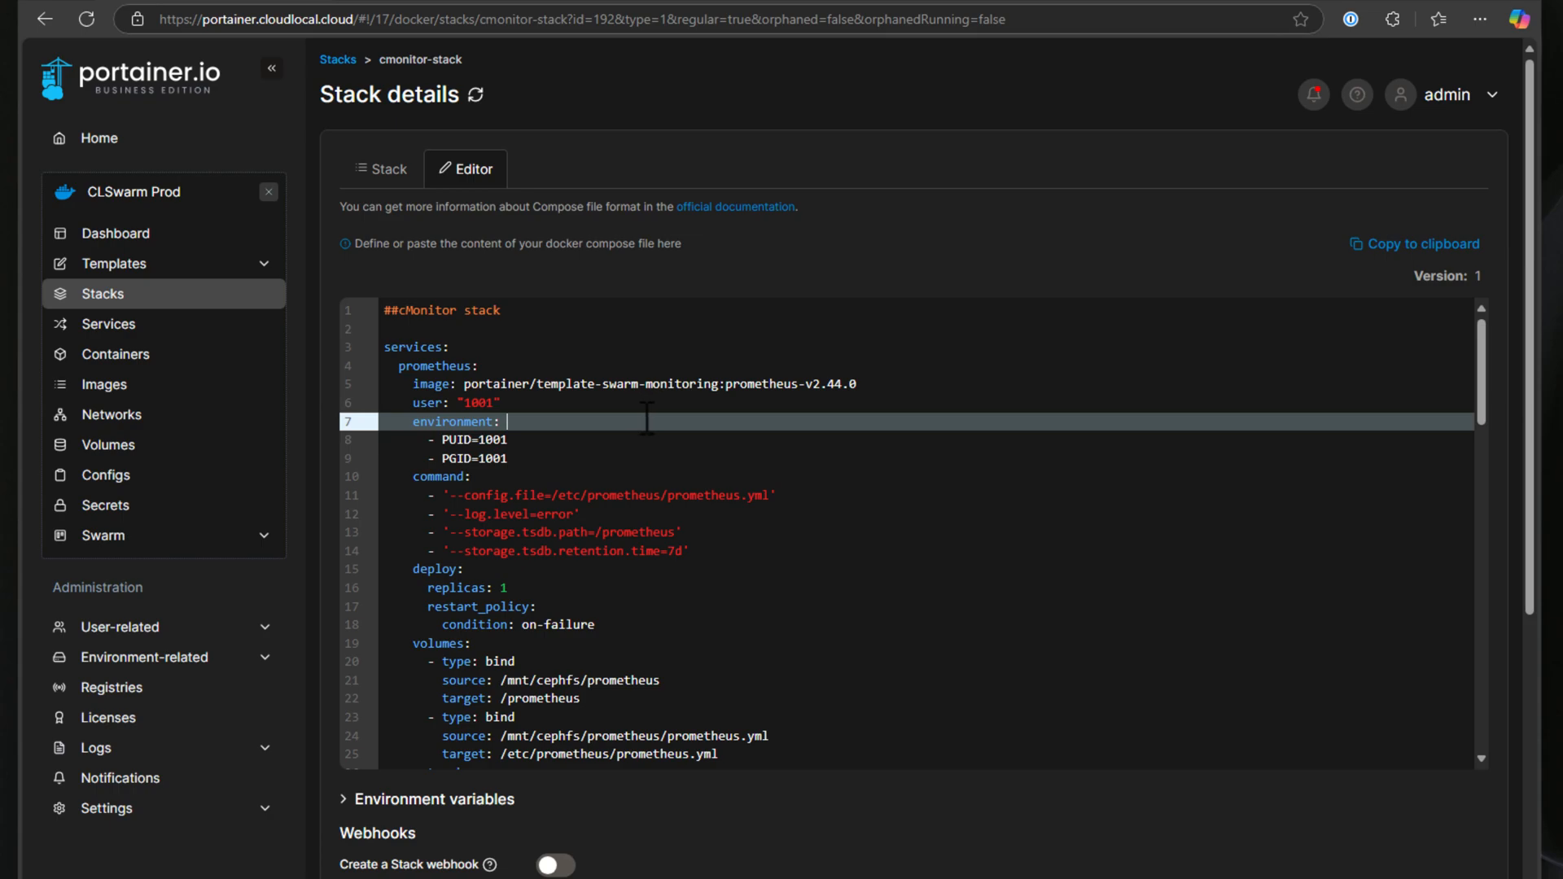
{"action": "scroll", "scroll_direction": "down", "scroll_amount": 3}
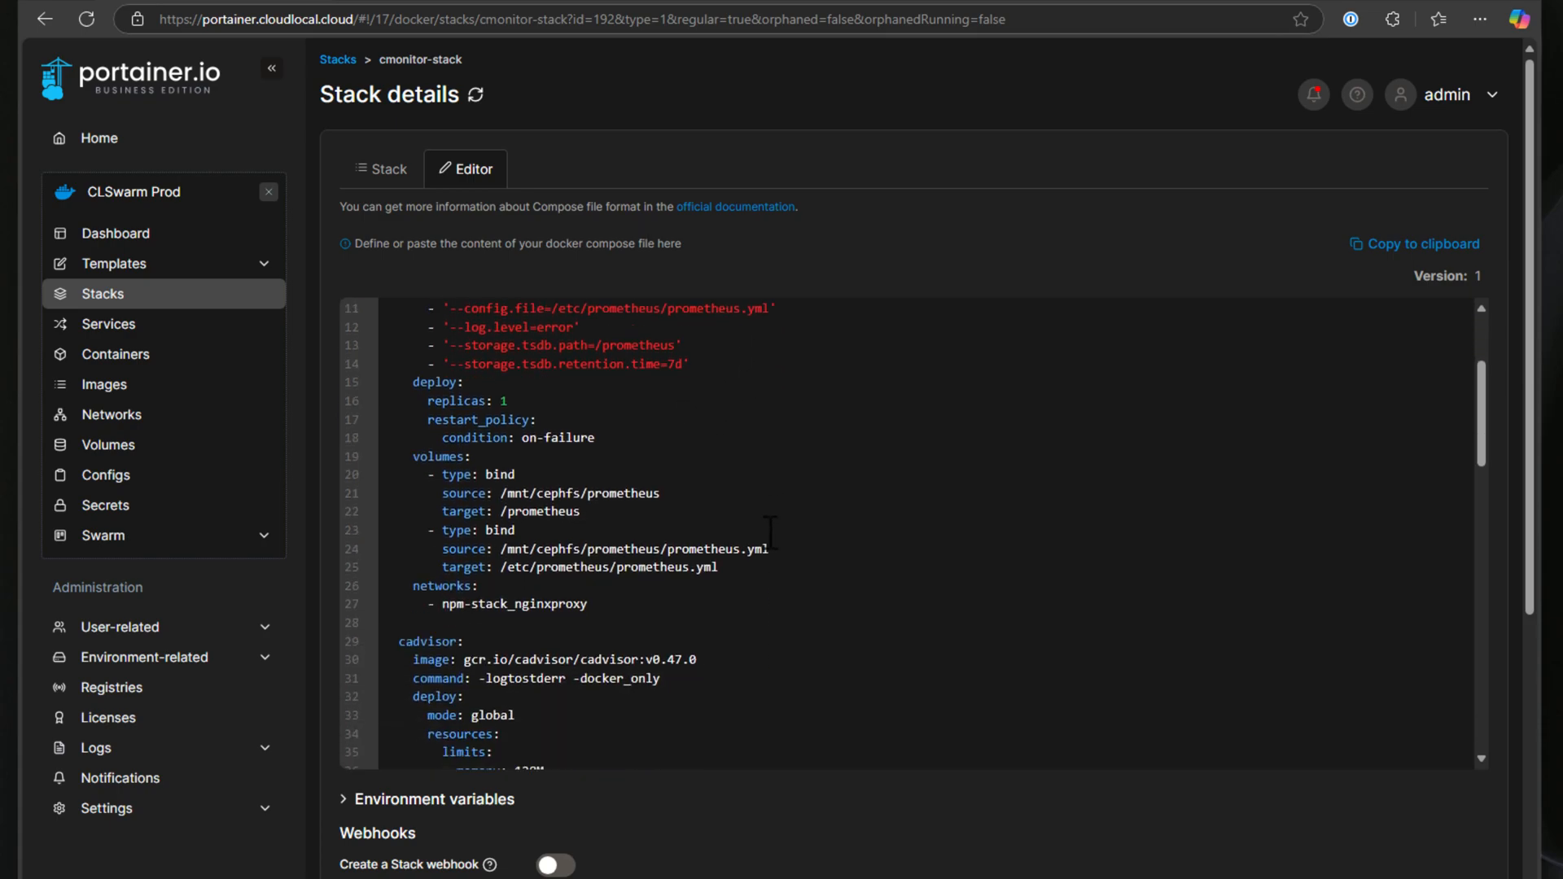
{"action": "scroll", "scroll_direction": "down", "scroll_amount": 3}
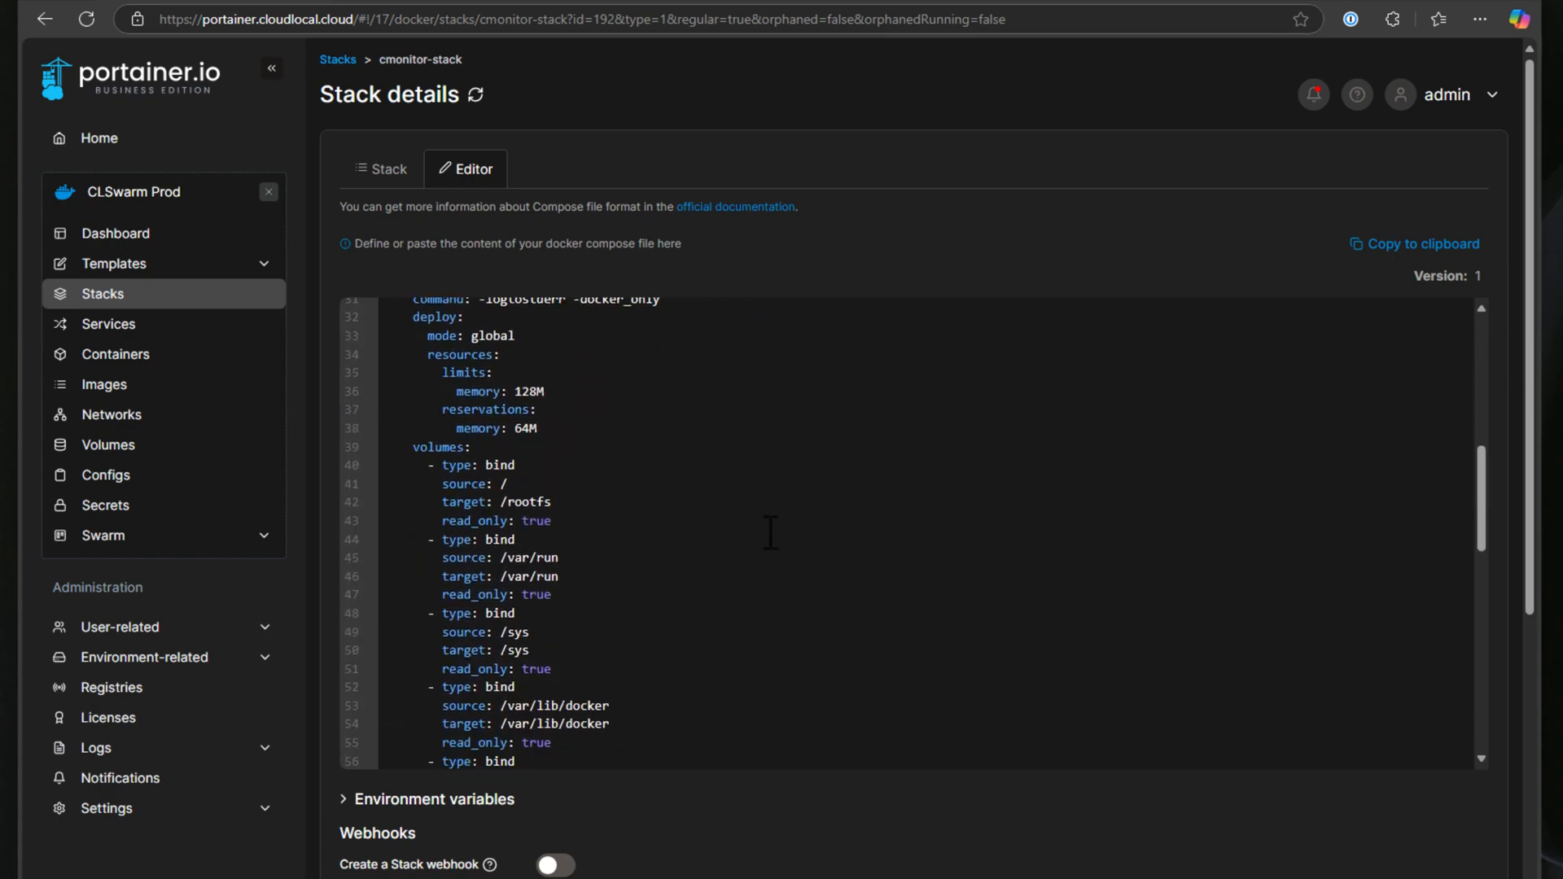
{"action": "scroll", "scroll_direction": "down", "scroll_amount": 3}
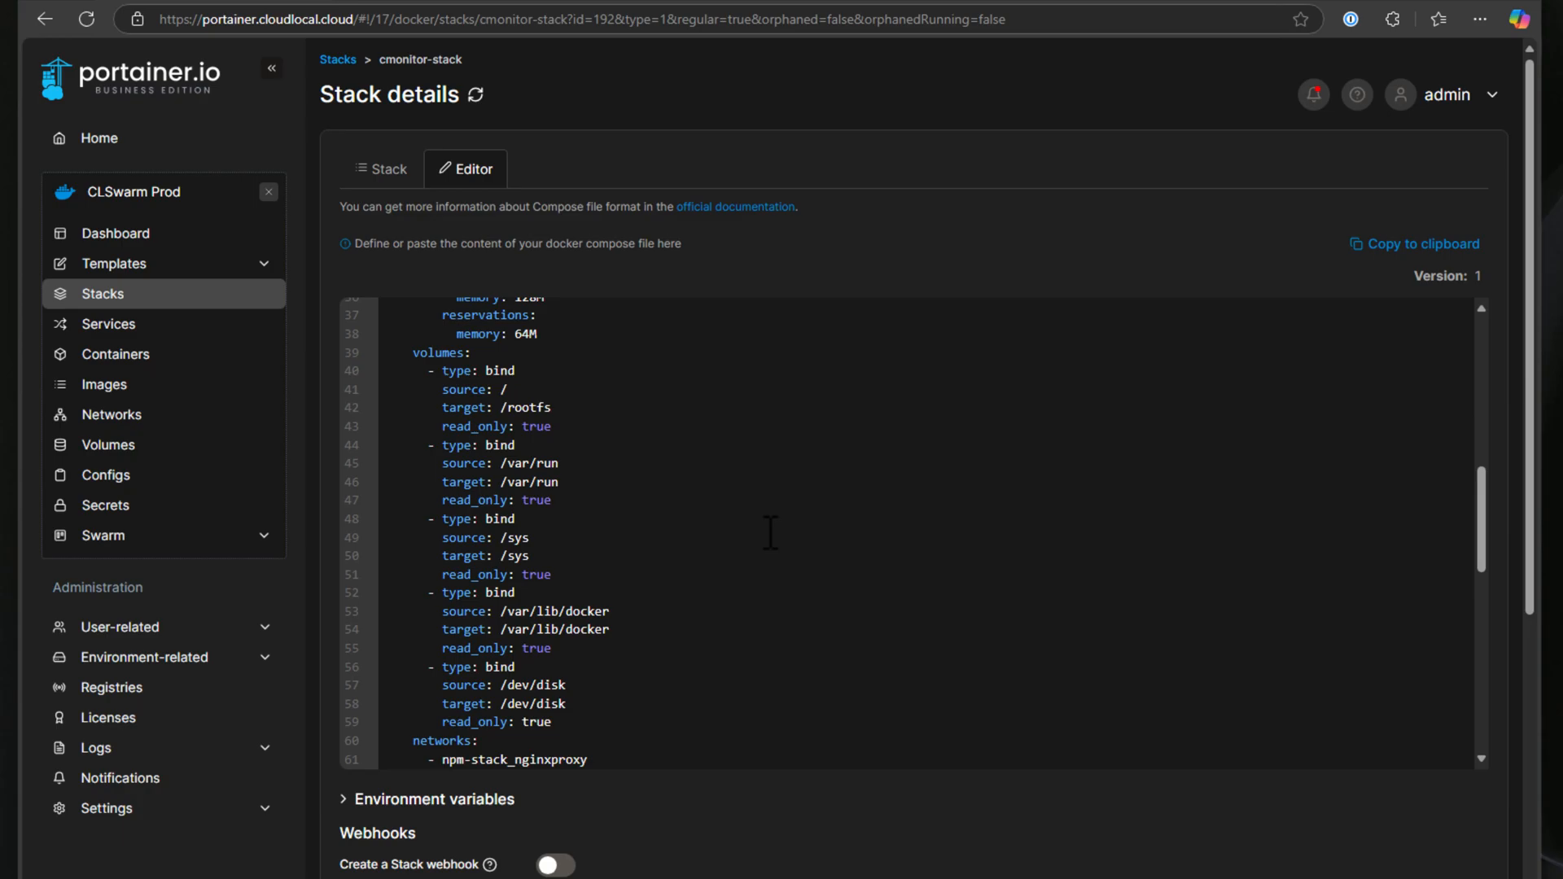
{"action": "mouse_move", "coordinate": [765, 536]}
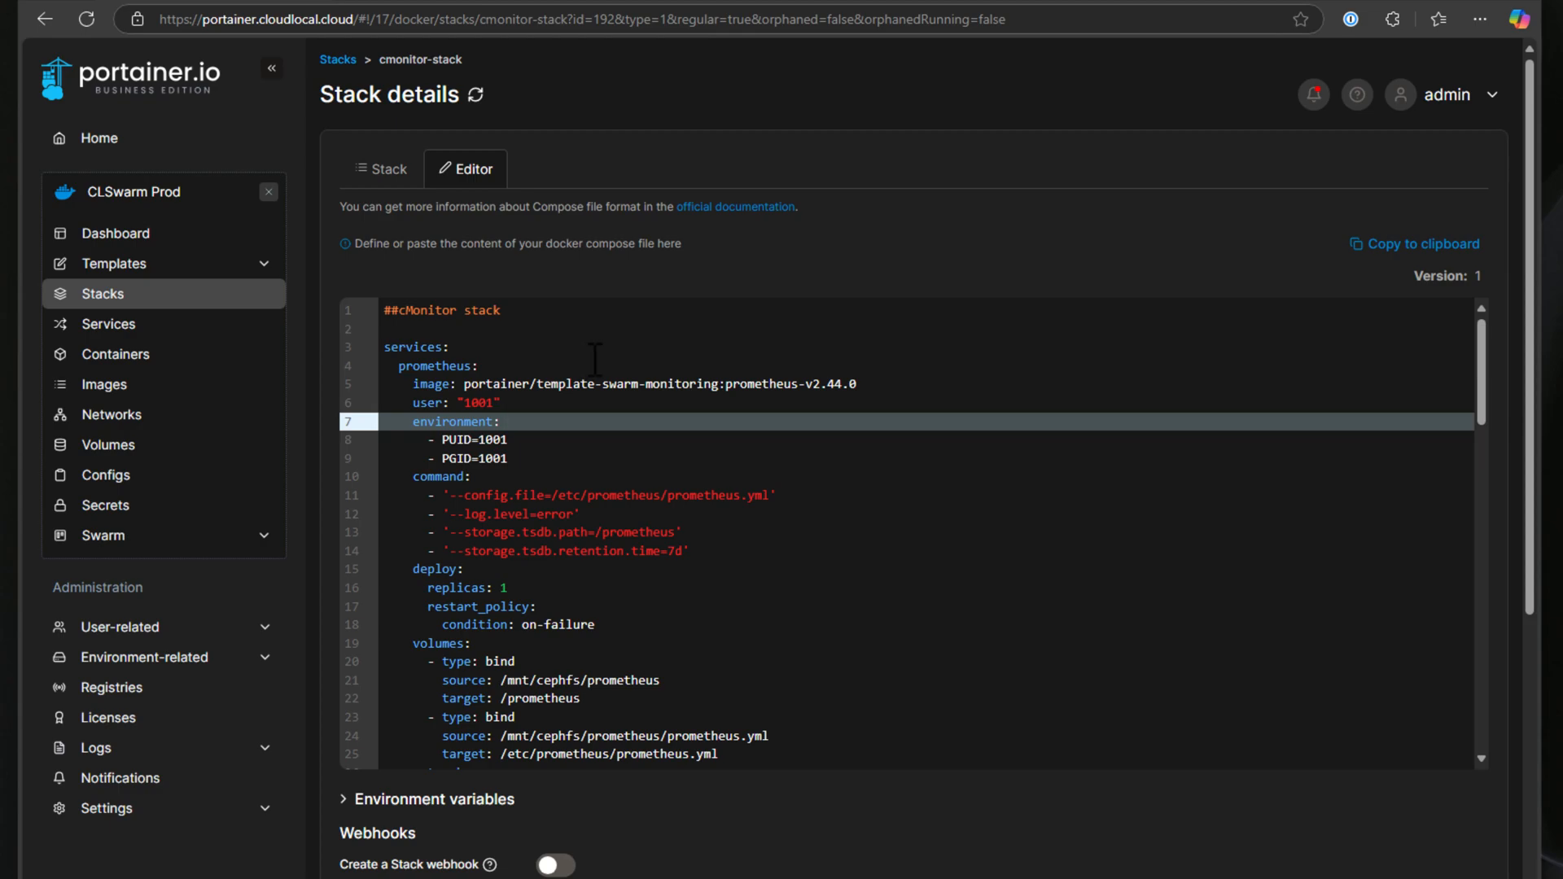
{"action": "left_click", "coordinate": [507, 422]}
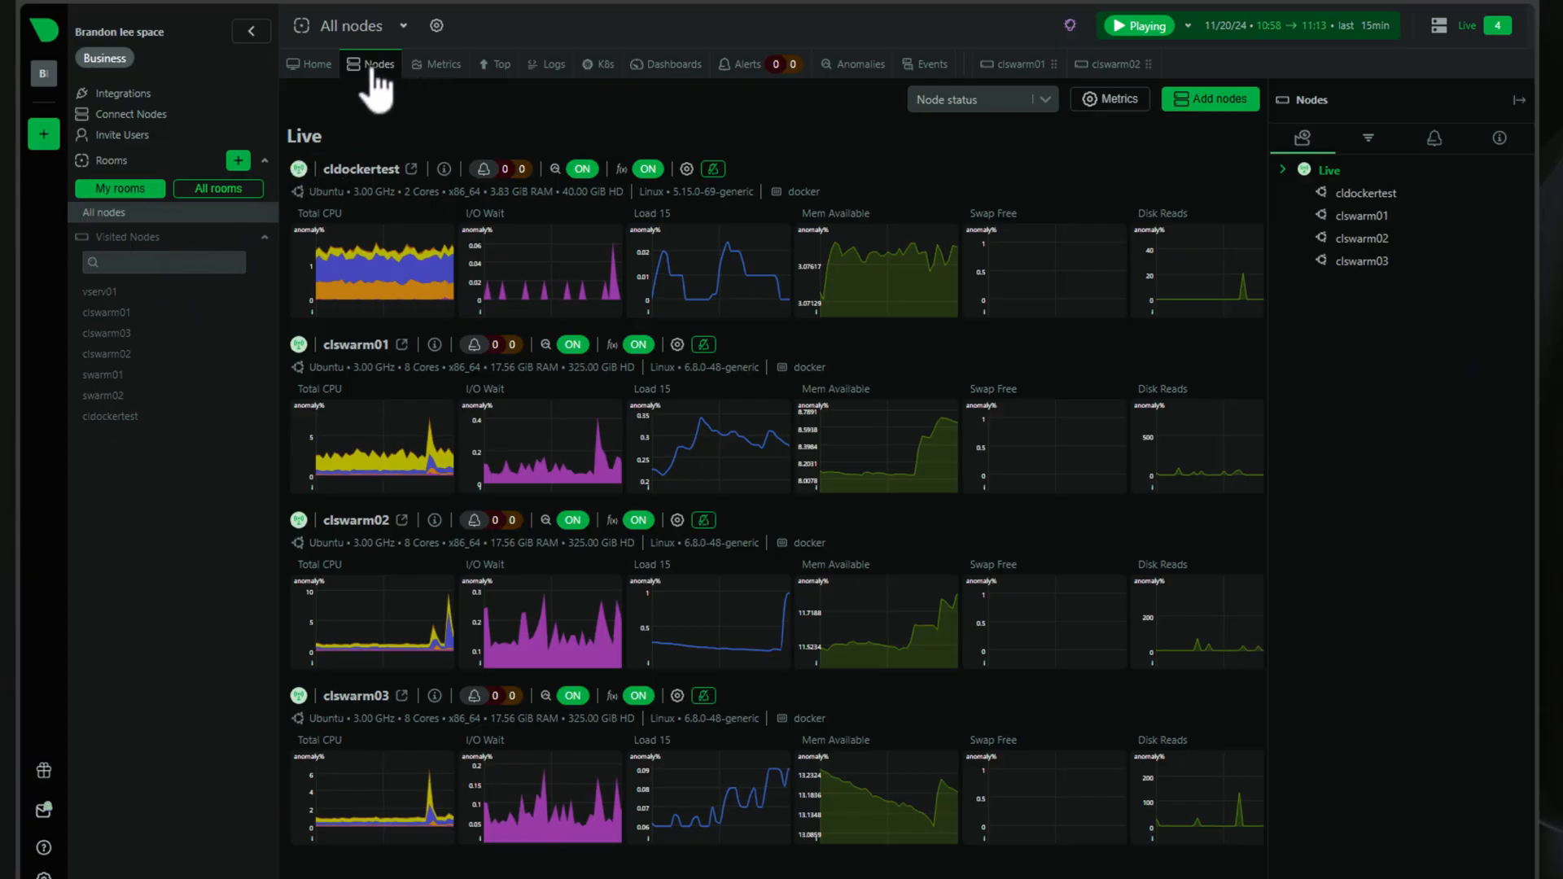
{"action": "mouse_move", "coordinate": [1110, 99]}
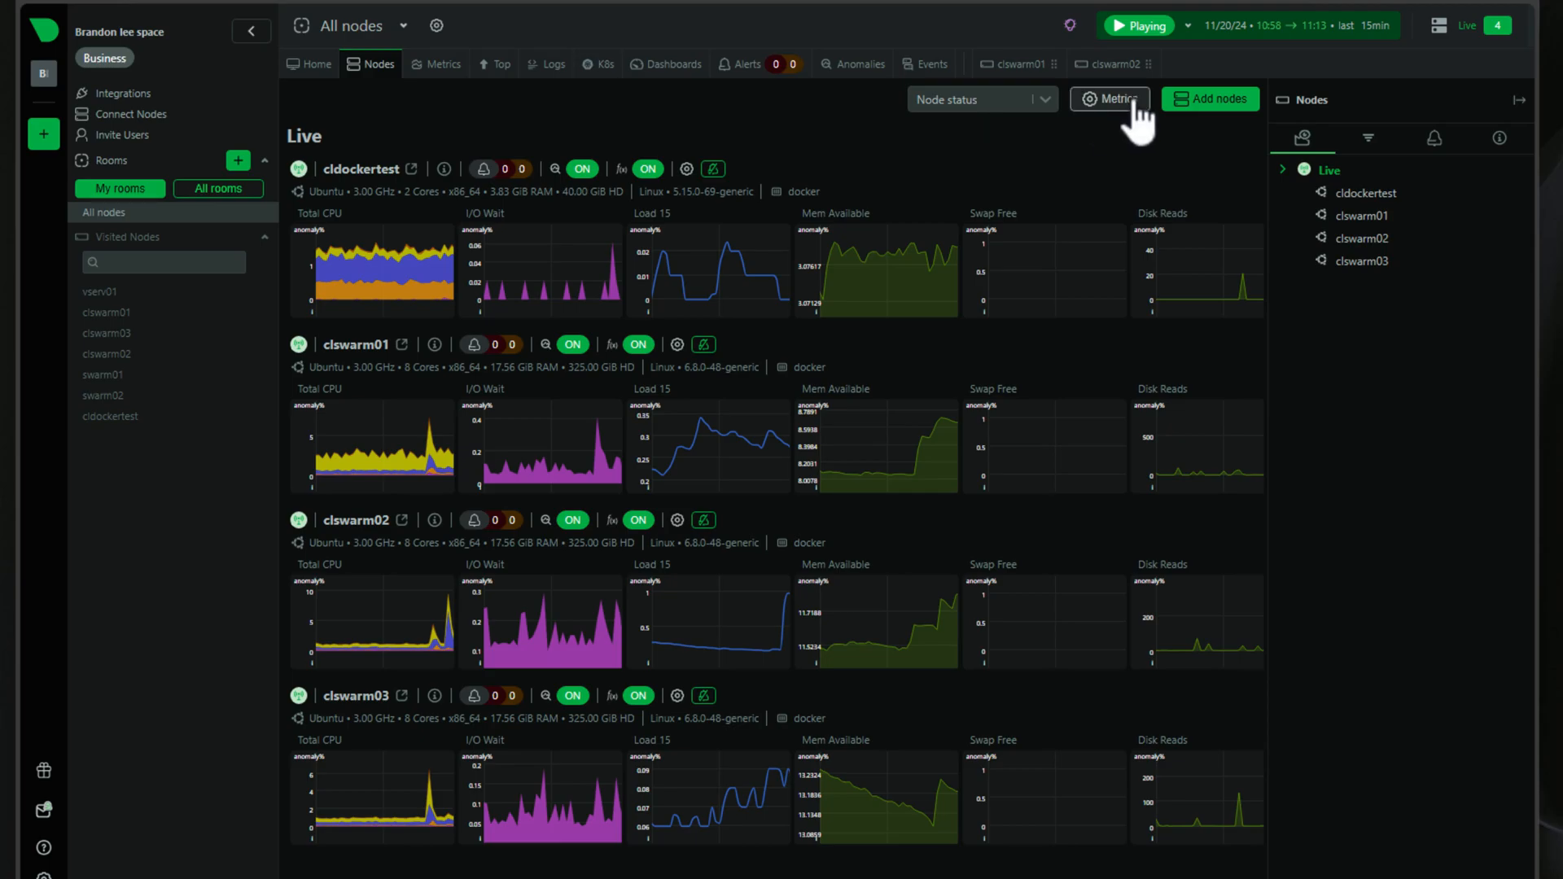
Download the nightly netdata-x64.msi installer from the Windows Add nodes instructions
{"action": "left_click", "coordinate": [1211, 99]}
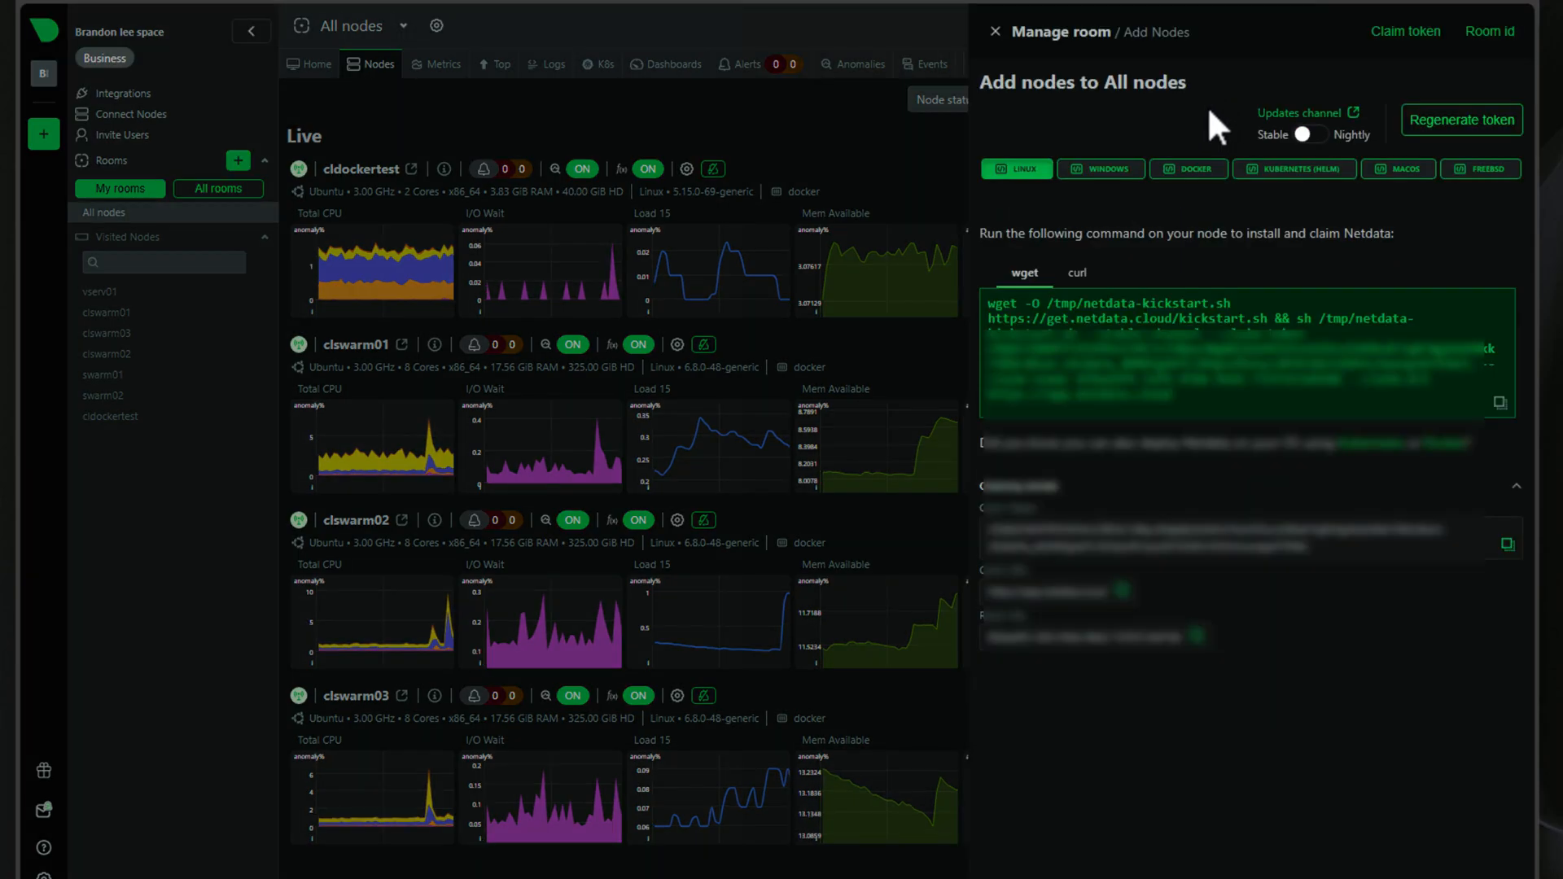
{"action": "left_click", "coordinate": [1101, 168]}
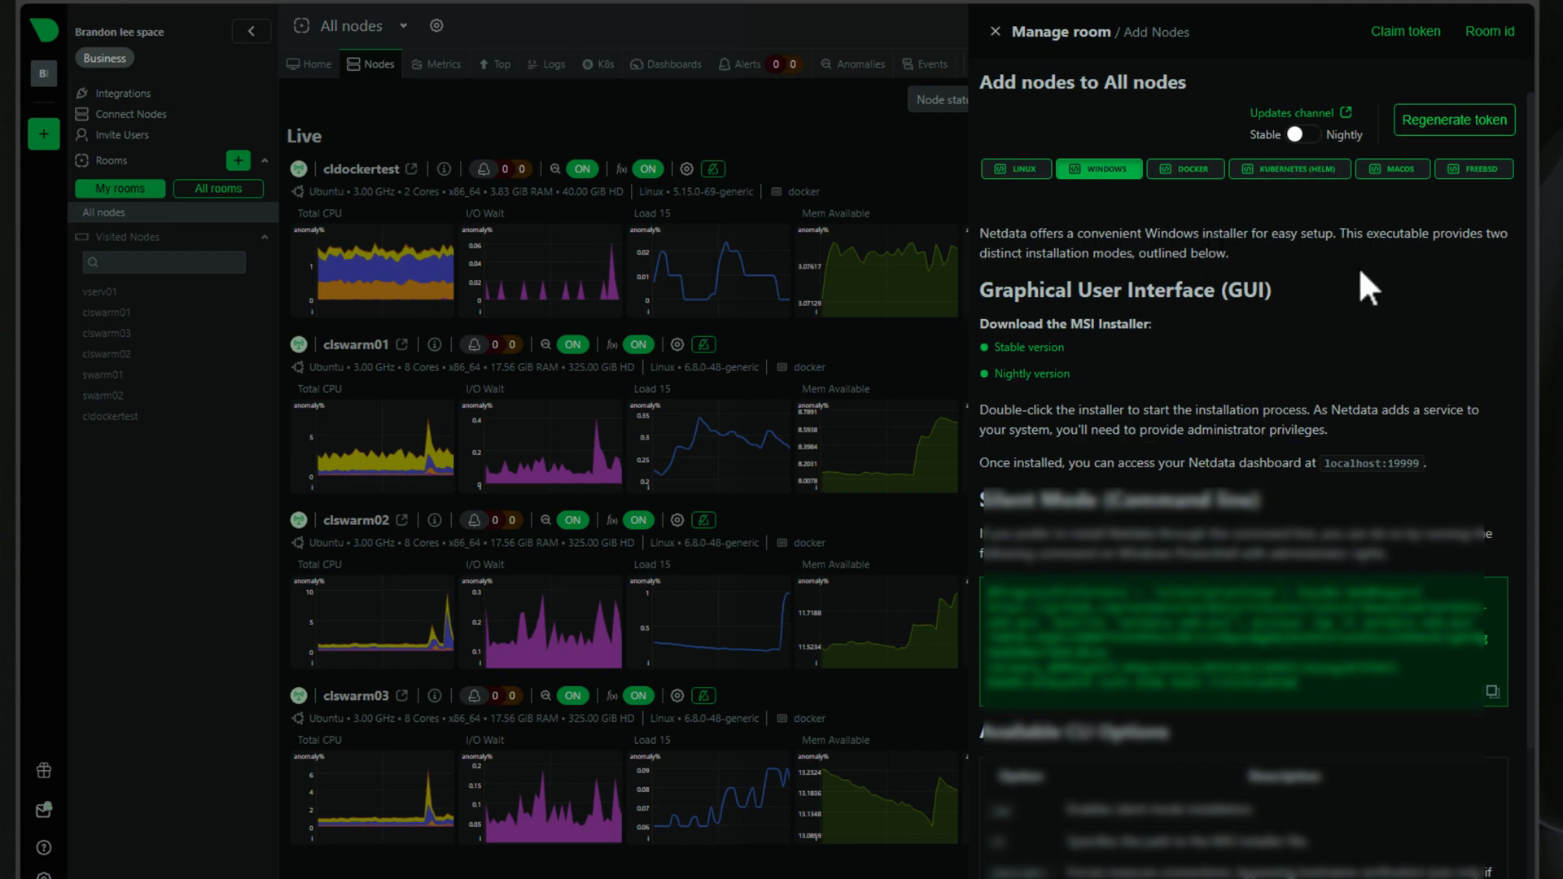
{"action": "mouse_move", "coordinate": [1167, 338]}
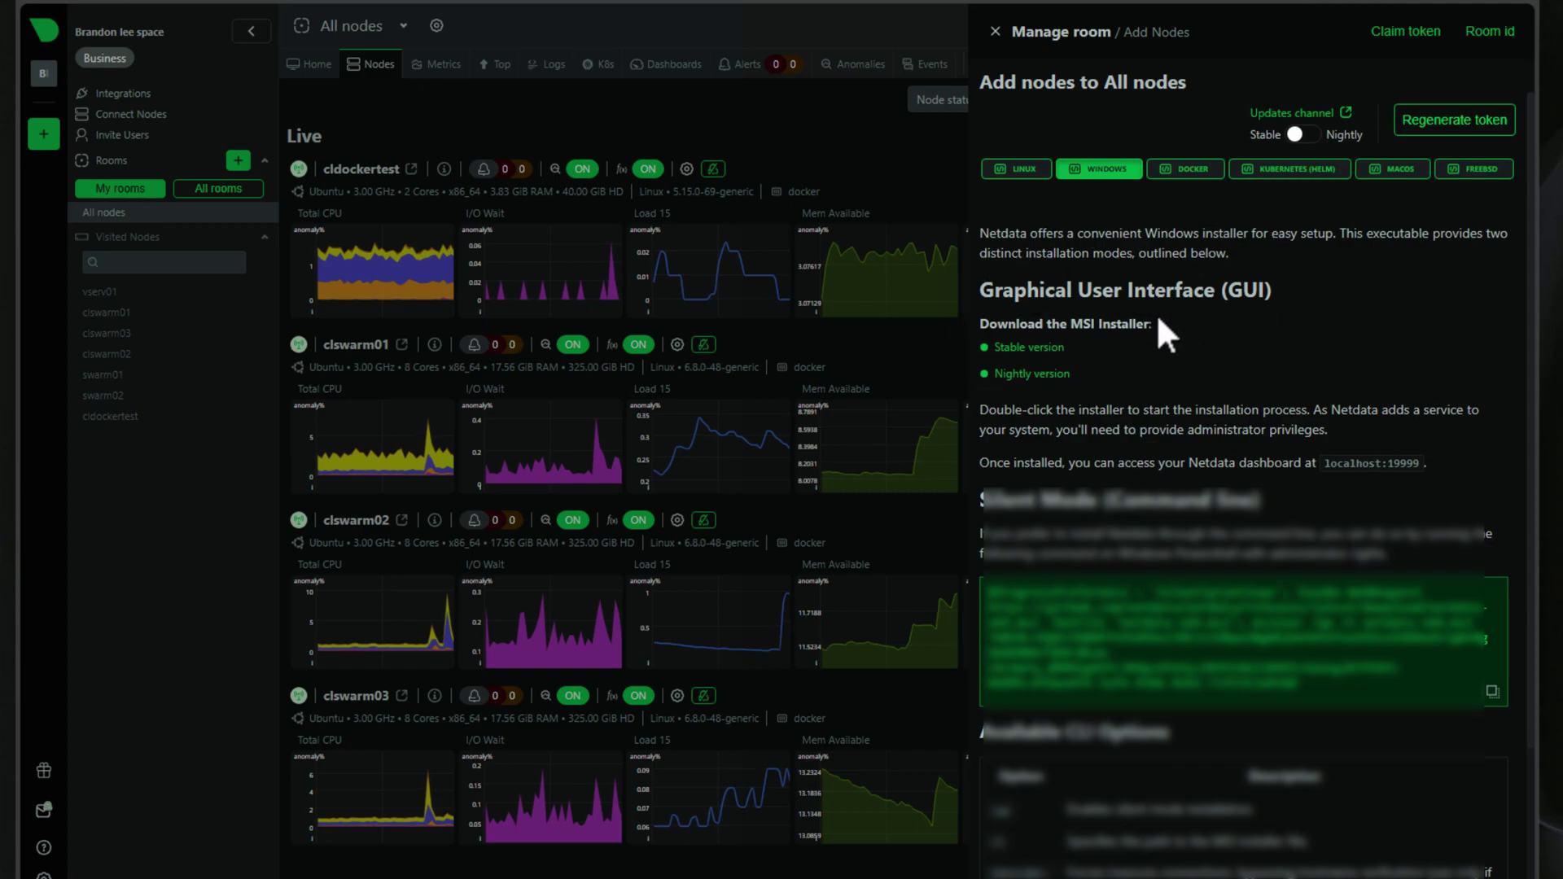
{"action": "mouse_move", "coordinate": [1287, 510]}
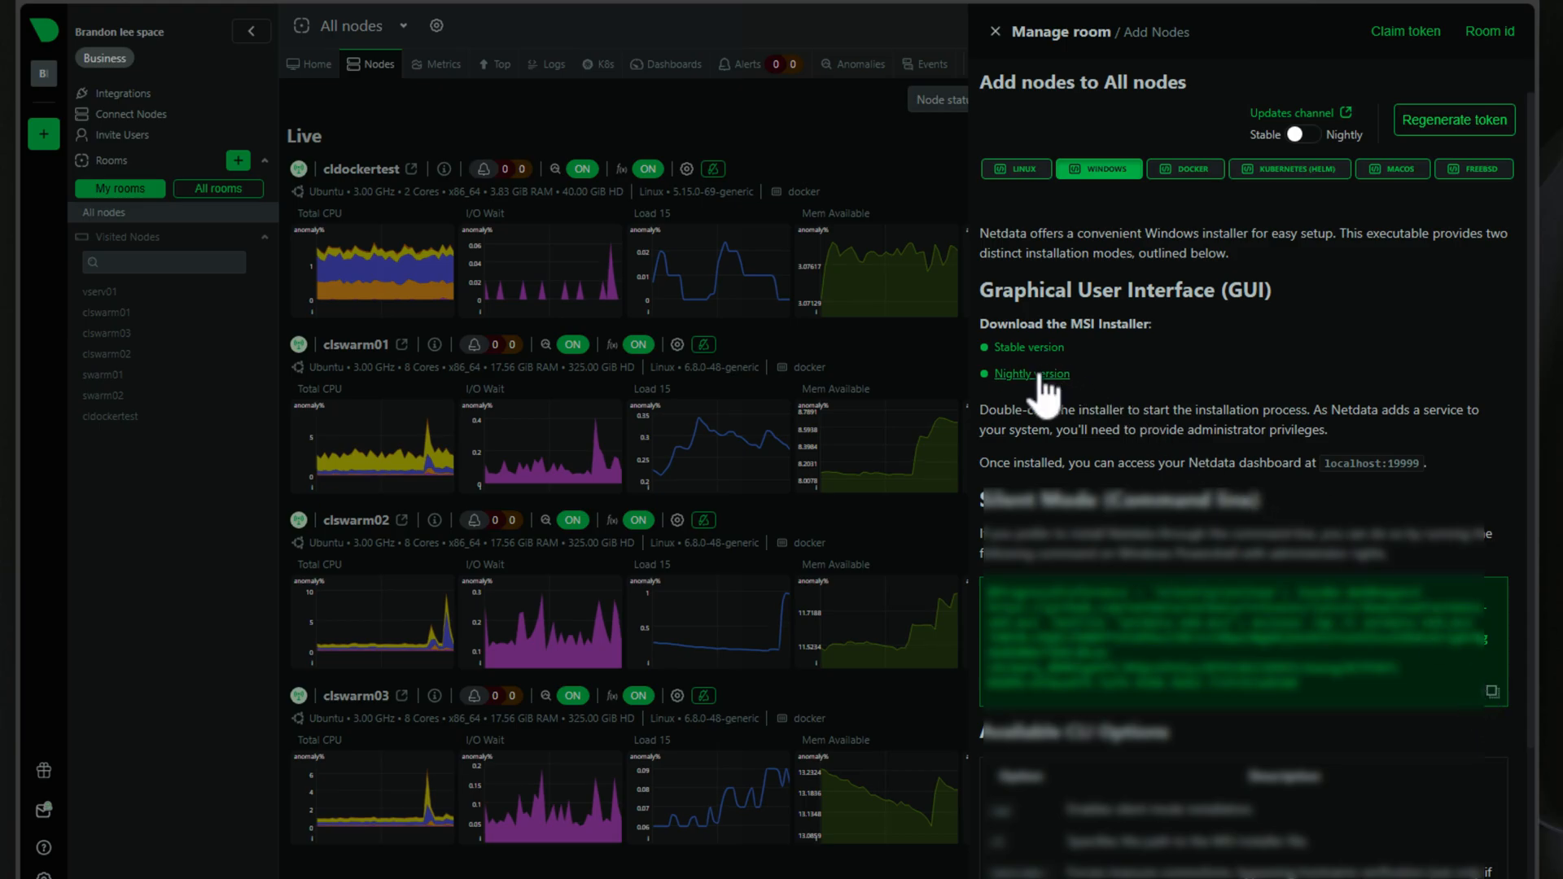
{"action": "left_click", "coordinate": [1031, 374]}
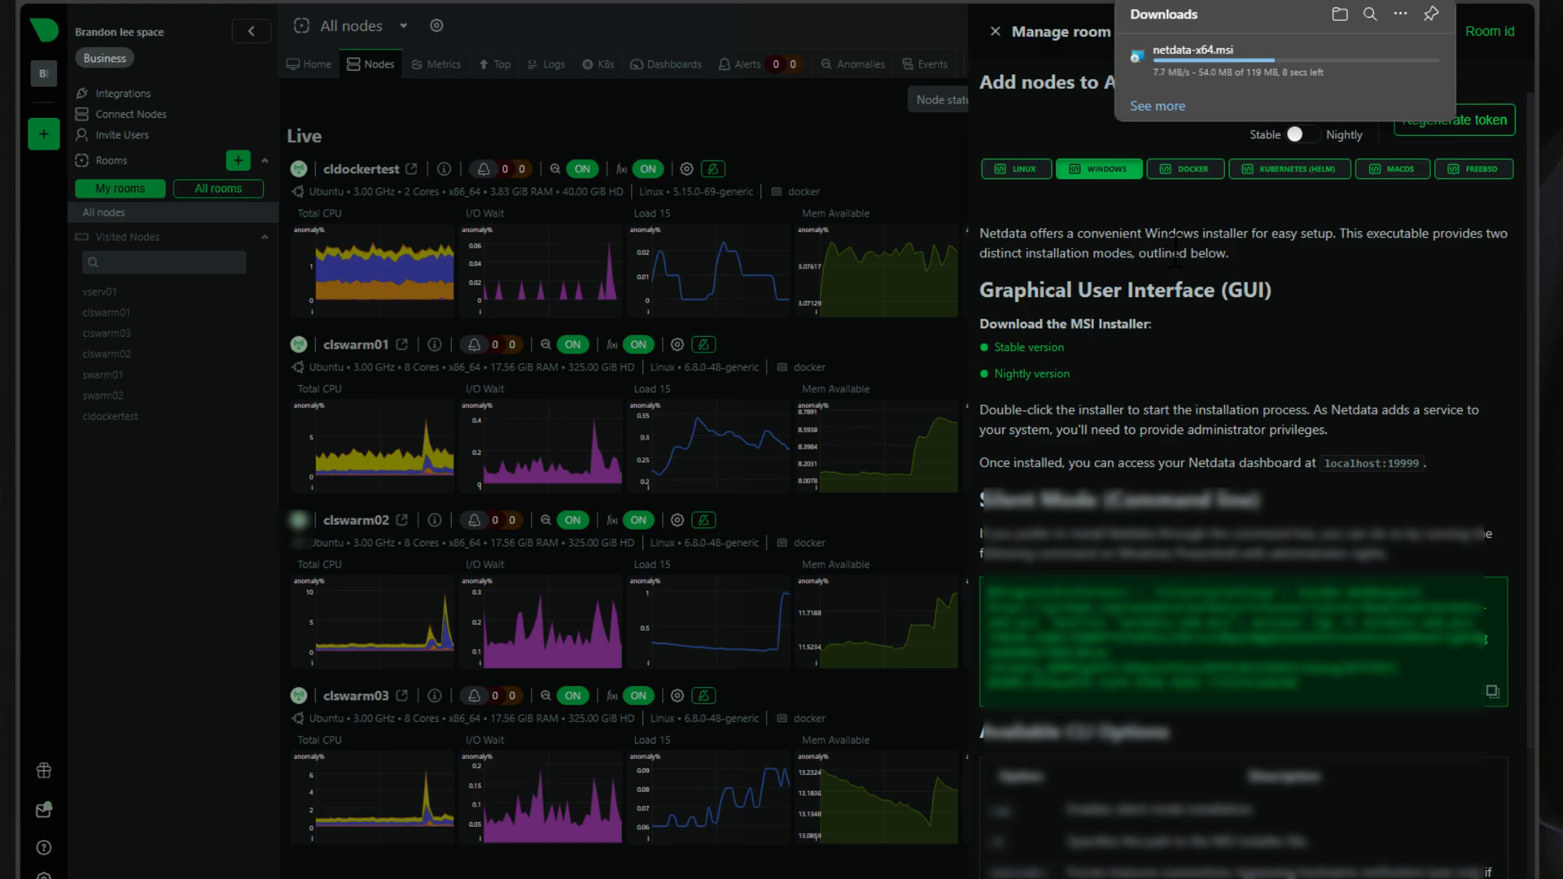
{"action": "mouse_move", "coordinate": [1244, 683]}
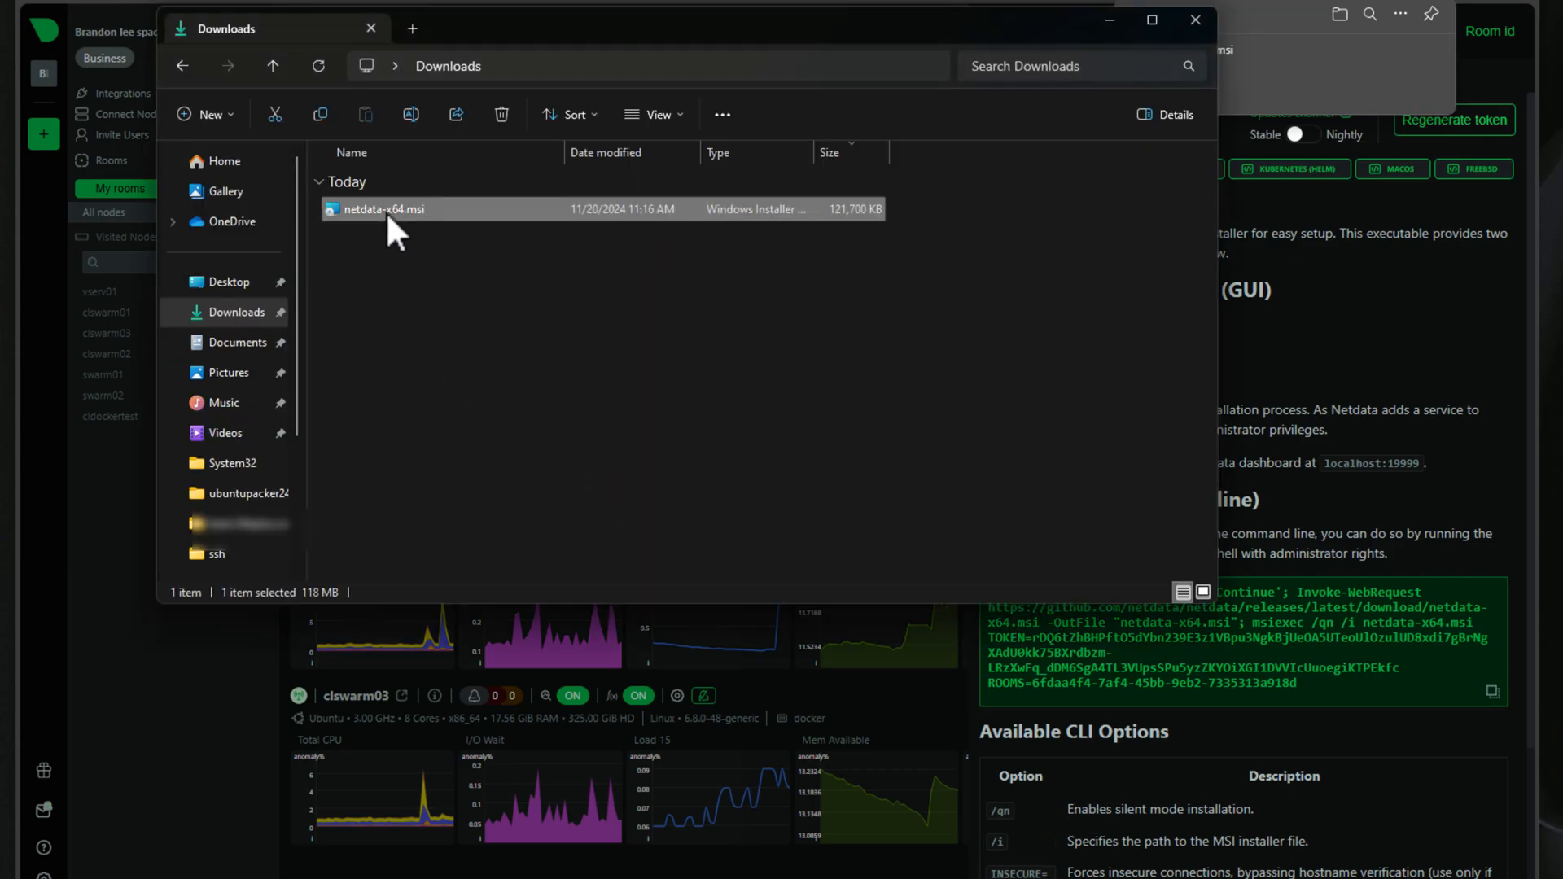
{"action": "mouse_move", "coordinate": [454, 254]}
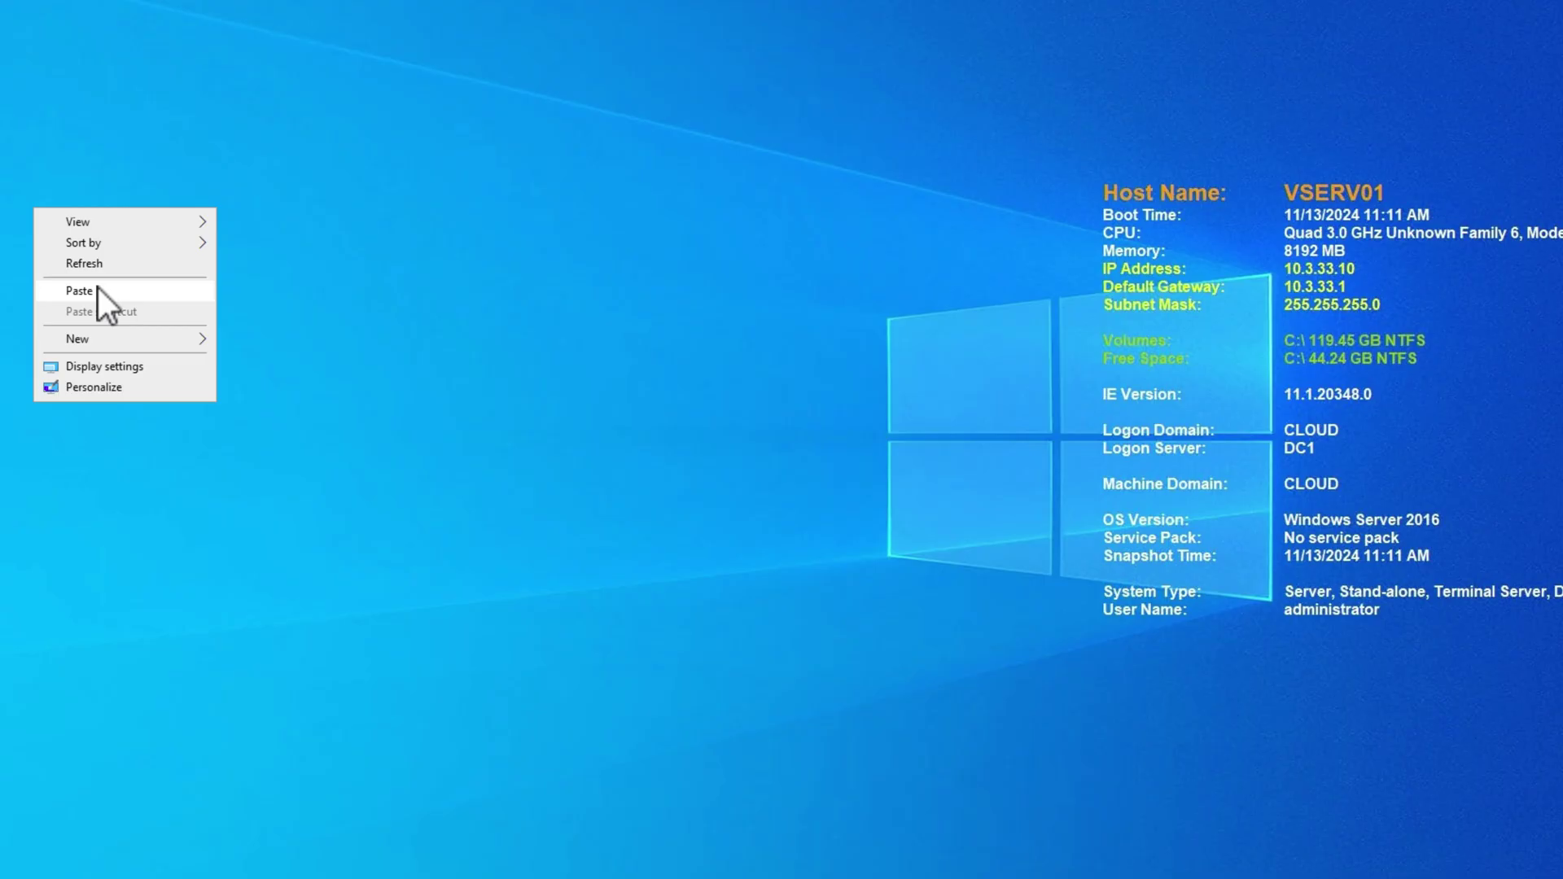
Paste netdata-x64.msi from Downloads onto the VSERV01 desktop
{"action": "left_click", "coordinate": [79, 290]}
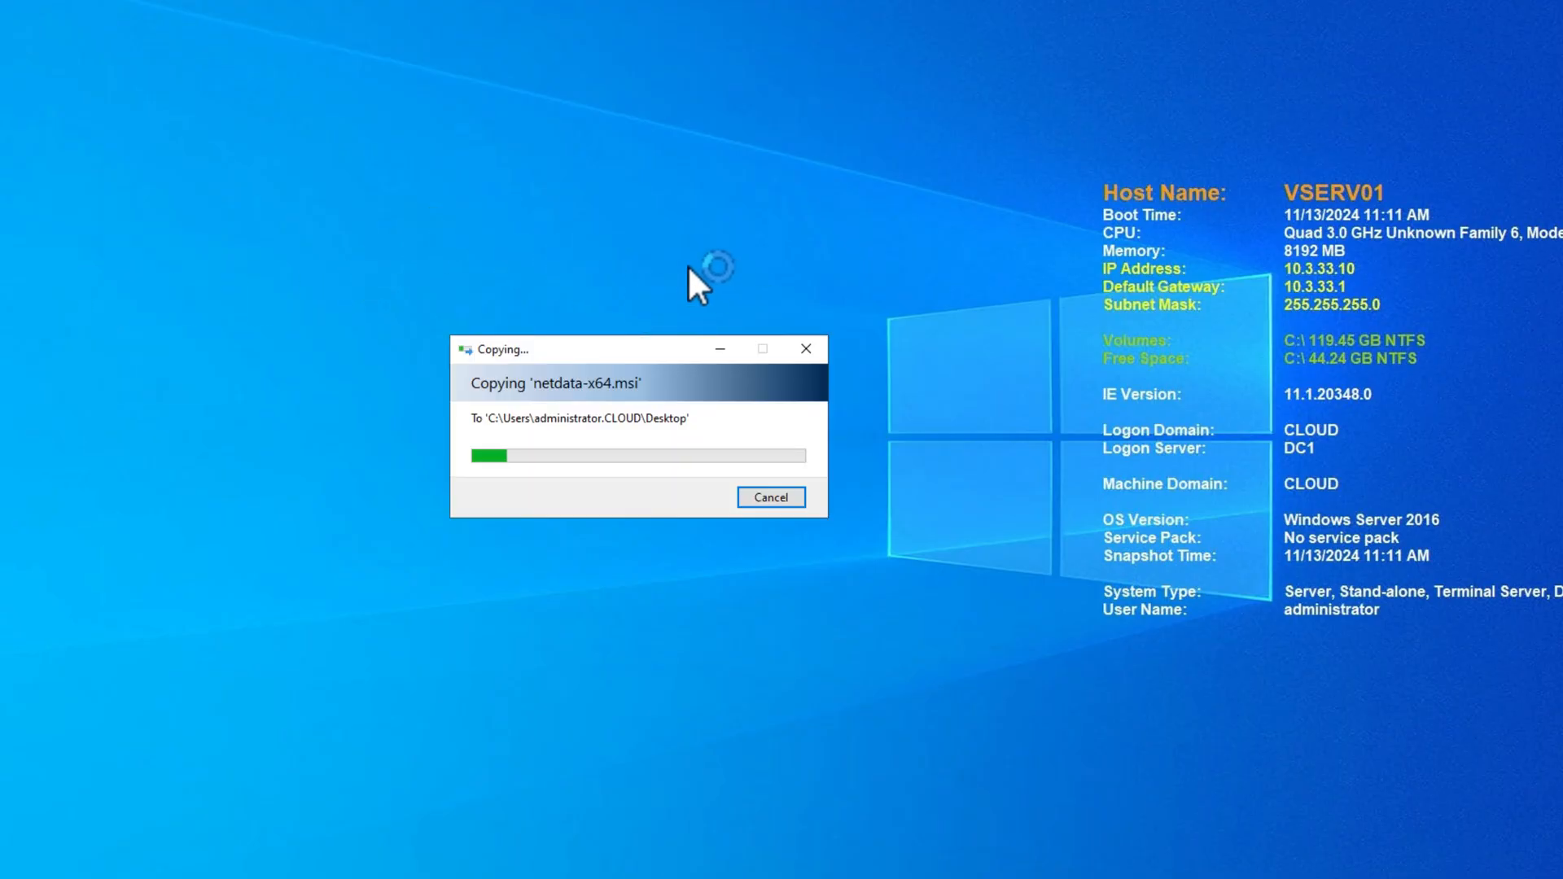
{"action": "mouse_move", "coordinate": [564, 329]}
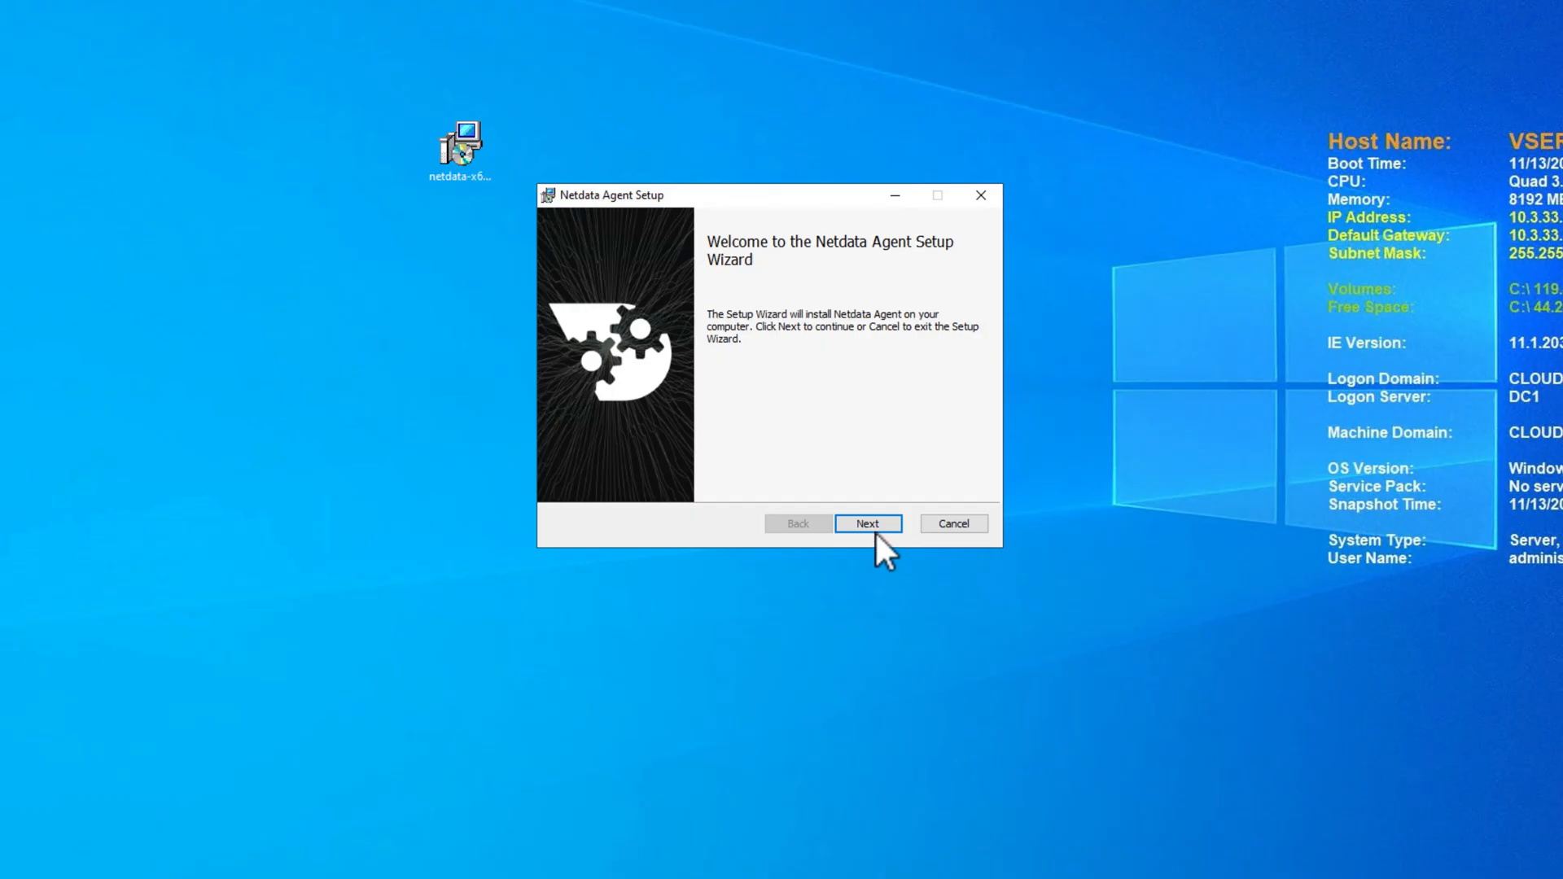
Install the Netdata Agent, accepting GPL-3.0 and submitting the claim token and room IDs
{"action": "left_click", "coordinate": [866, 524]}
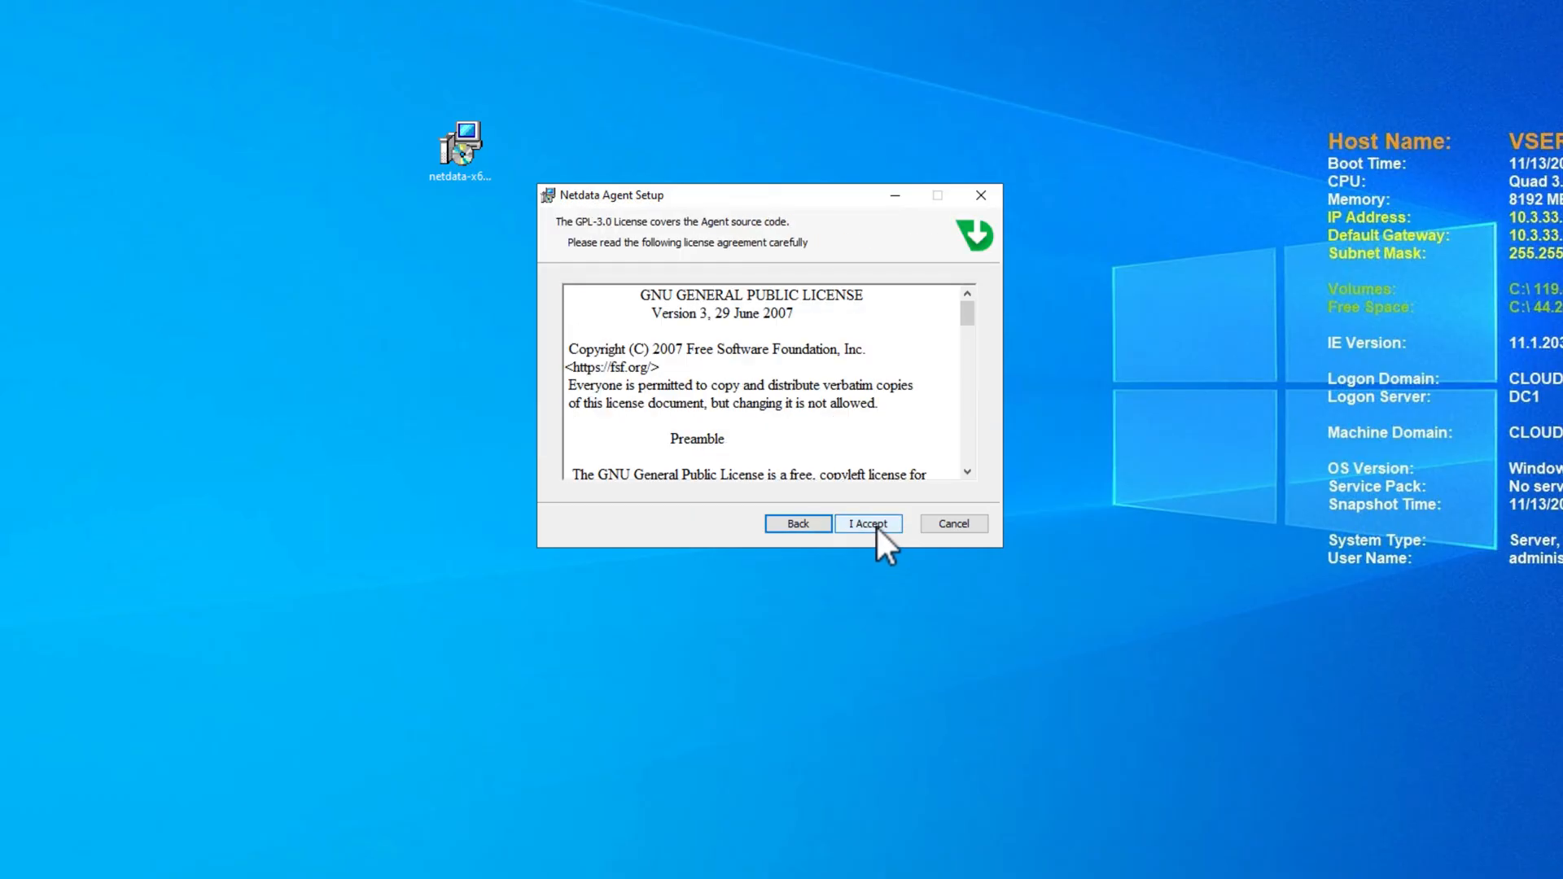
{"action": "left_click", "coordinate": [866, 523]}
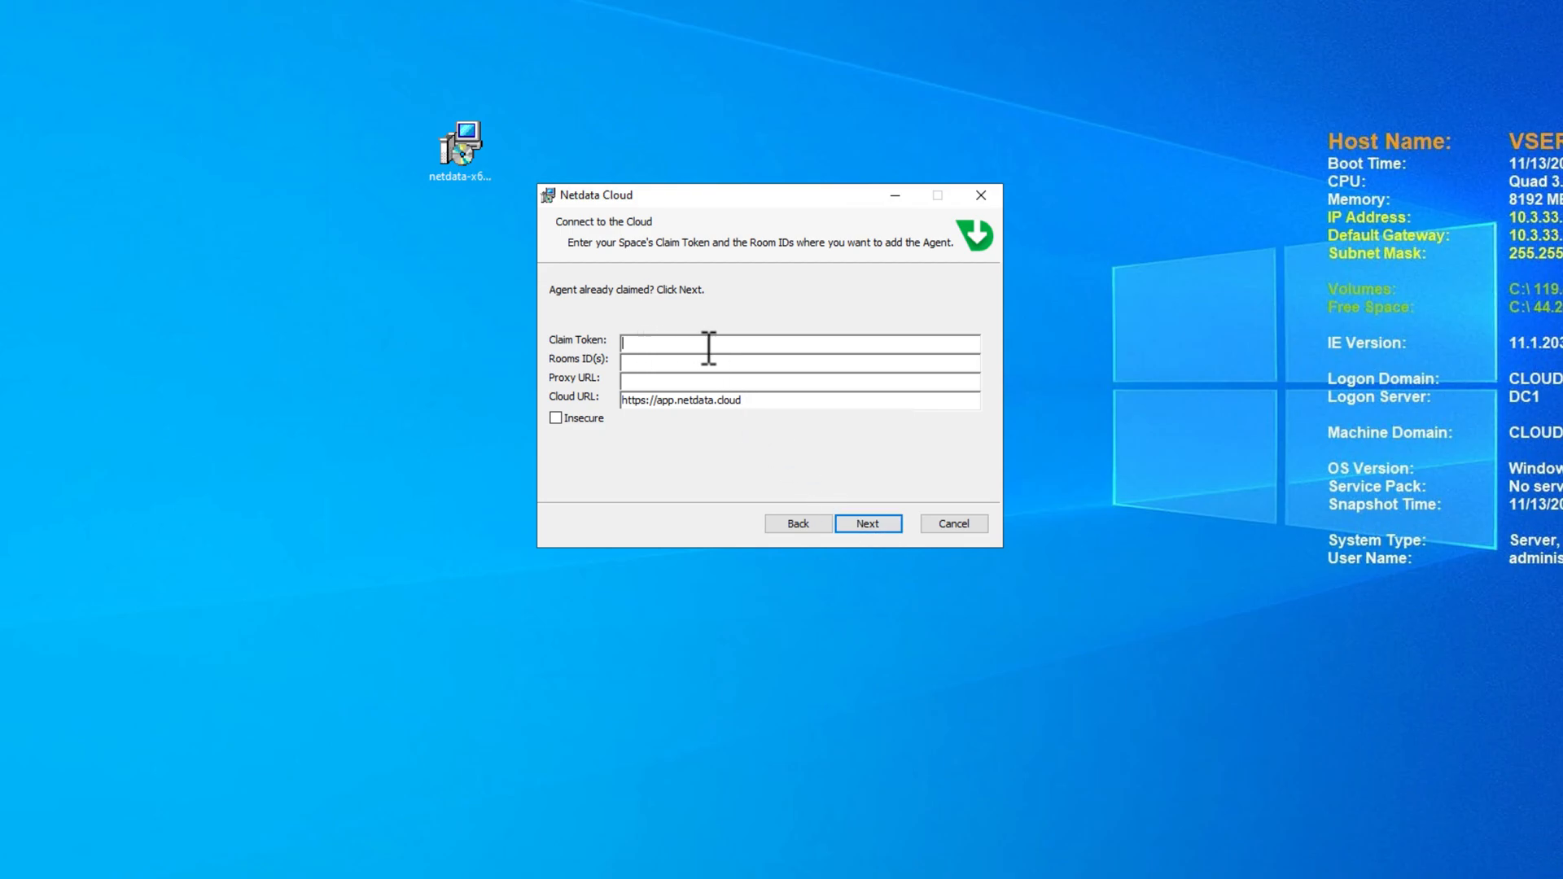
{"action": "mouse_move", "coordinate": [701, 344]}
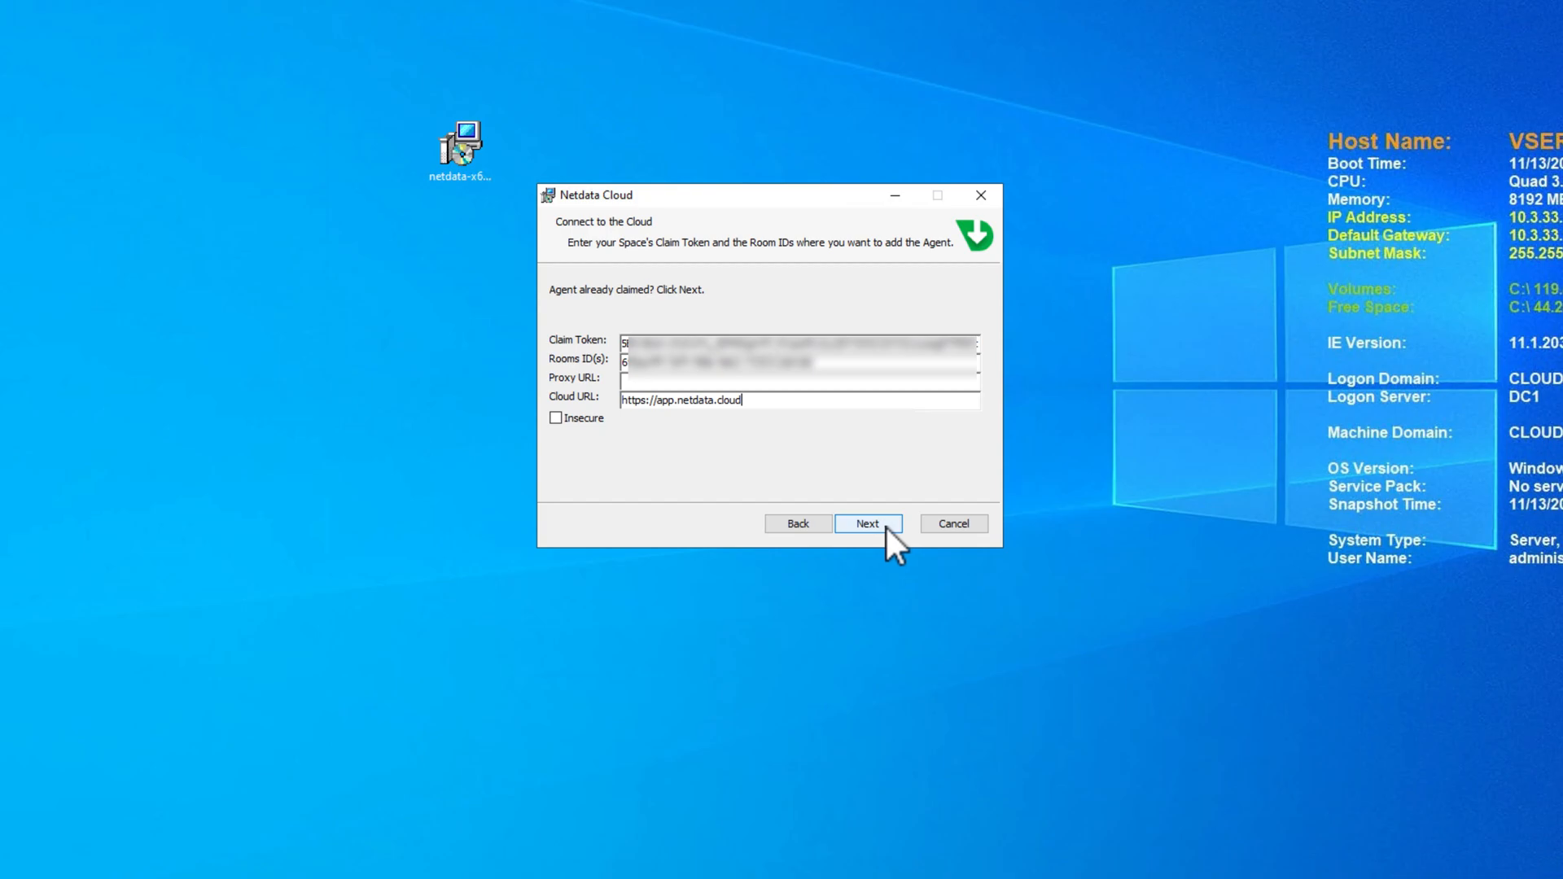
{"action": "left_click", "coordinate": [866, 523]}
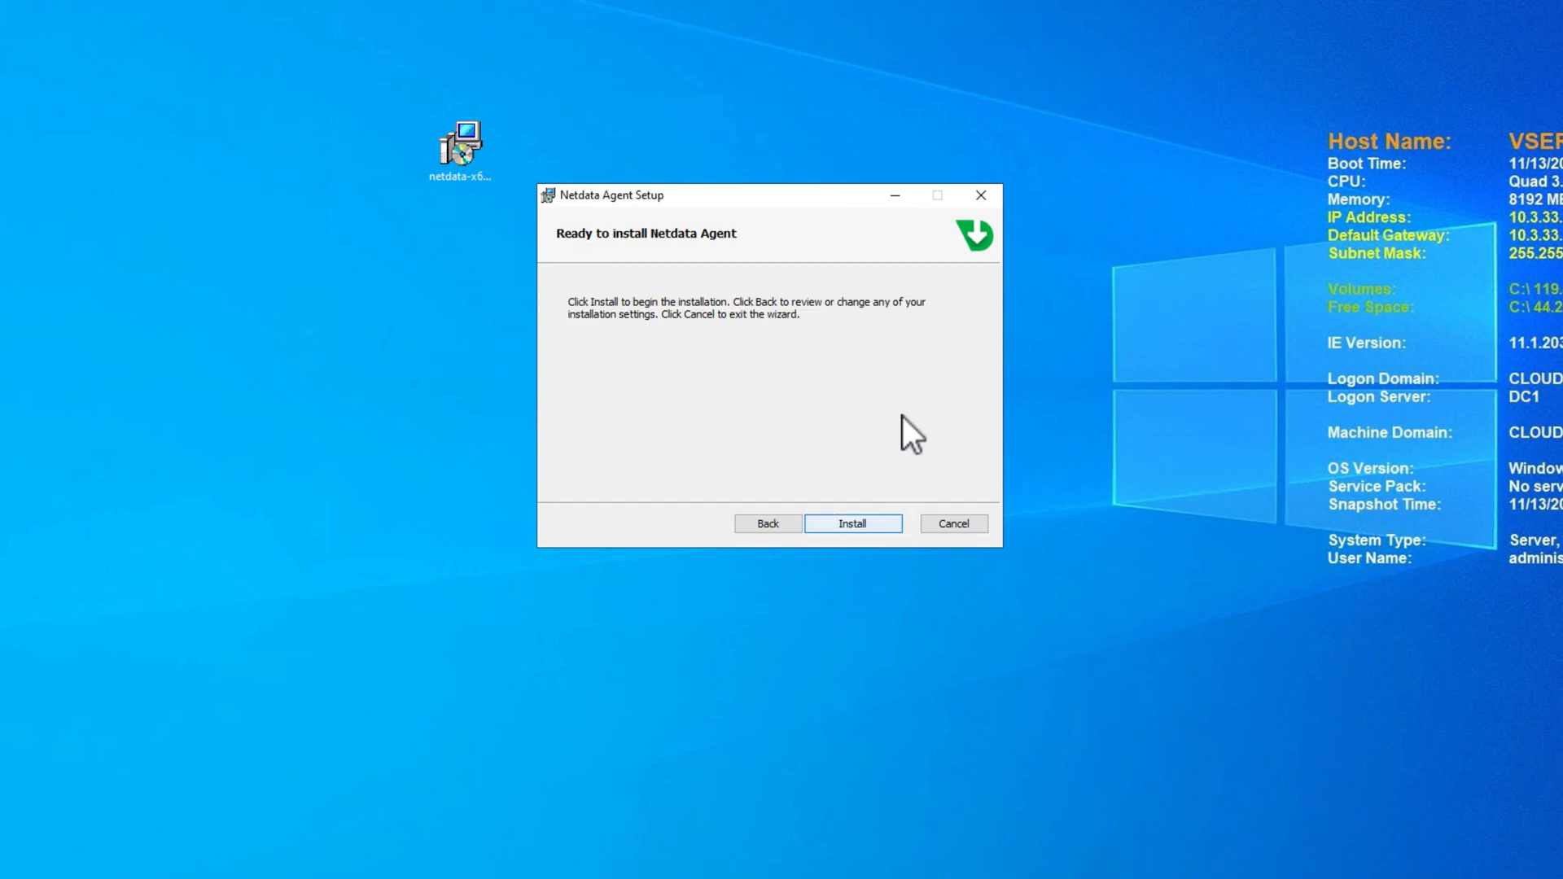
{"action": "left_click", "coordinate": [853, 524]}
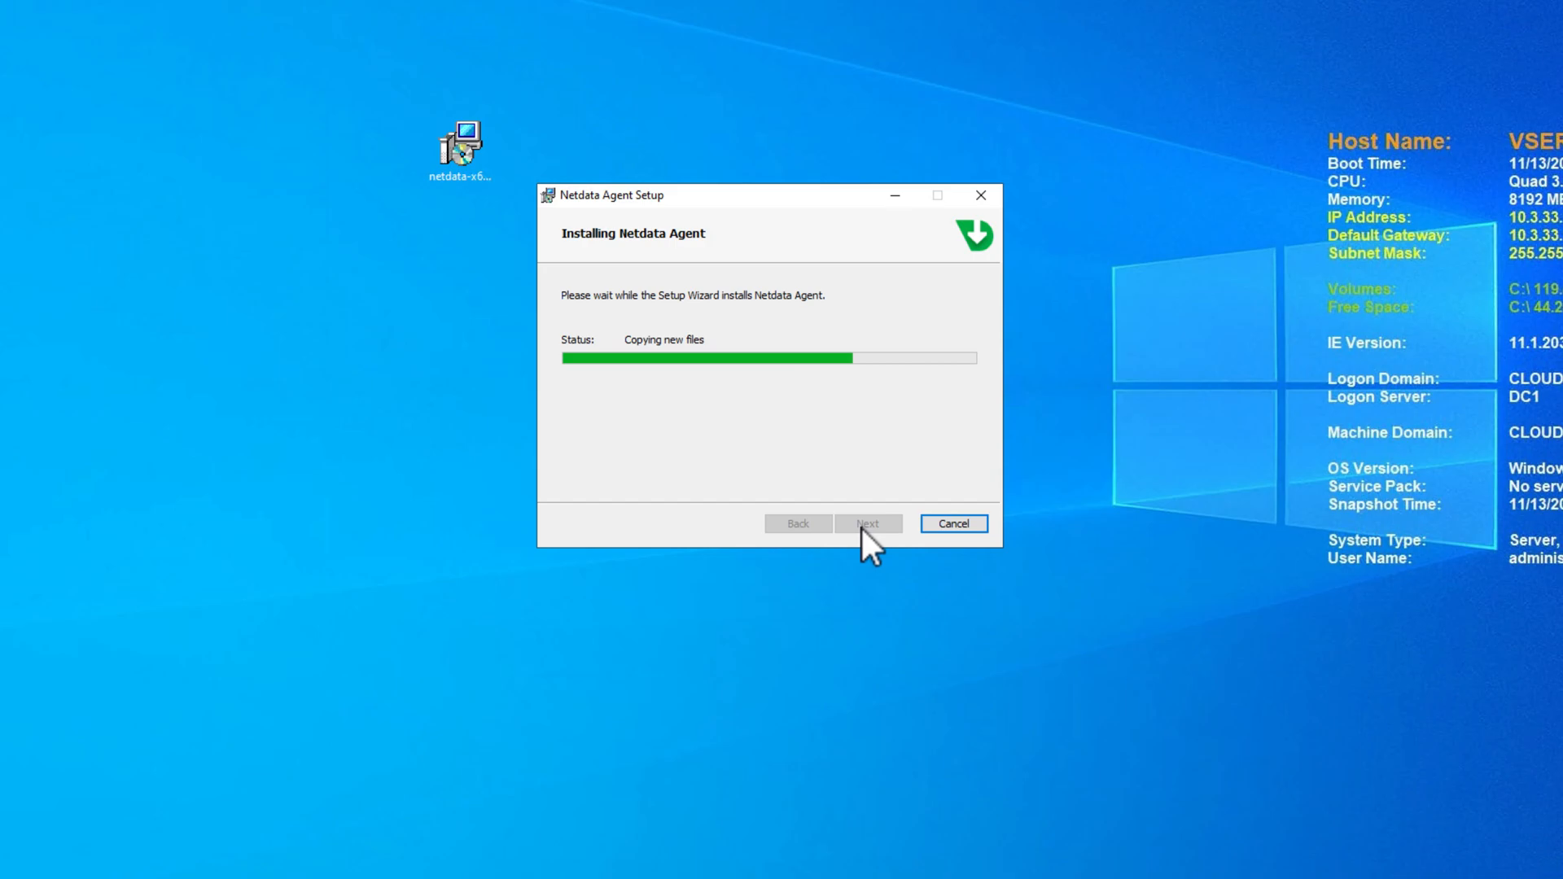
{"action": "mouse_move", "coordinate": [912, 528]}
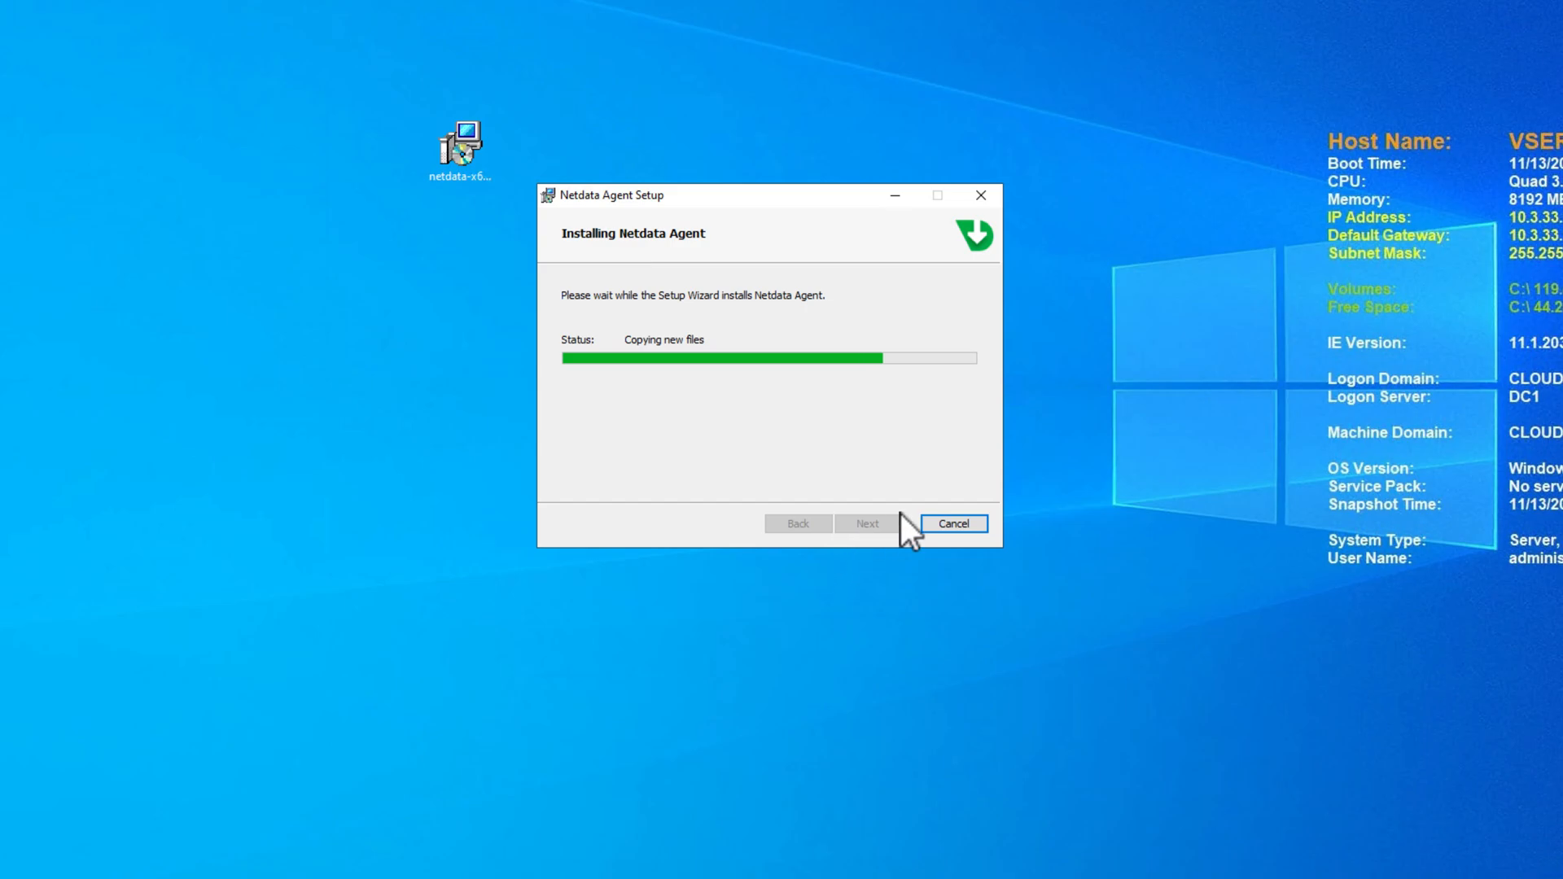
{"action": "mouse_move", "coordinate": [866, 525]}
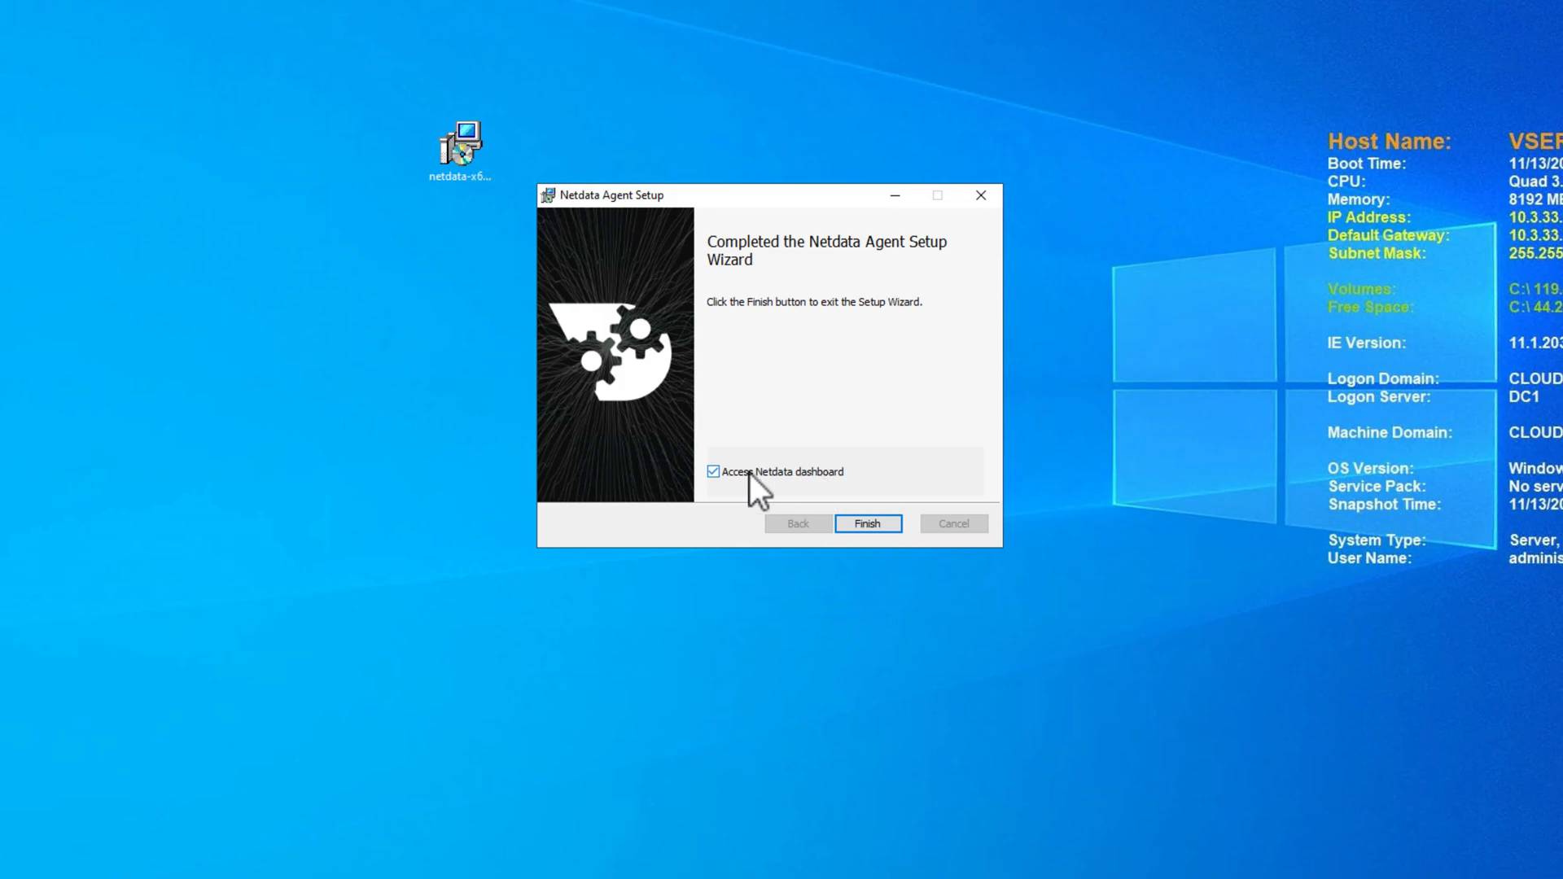
{"action": "mouse_move", "coordinate": [867, 524]}
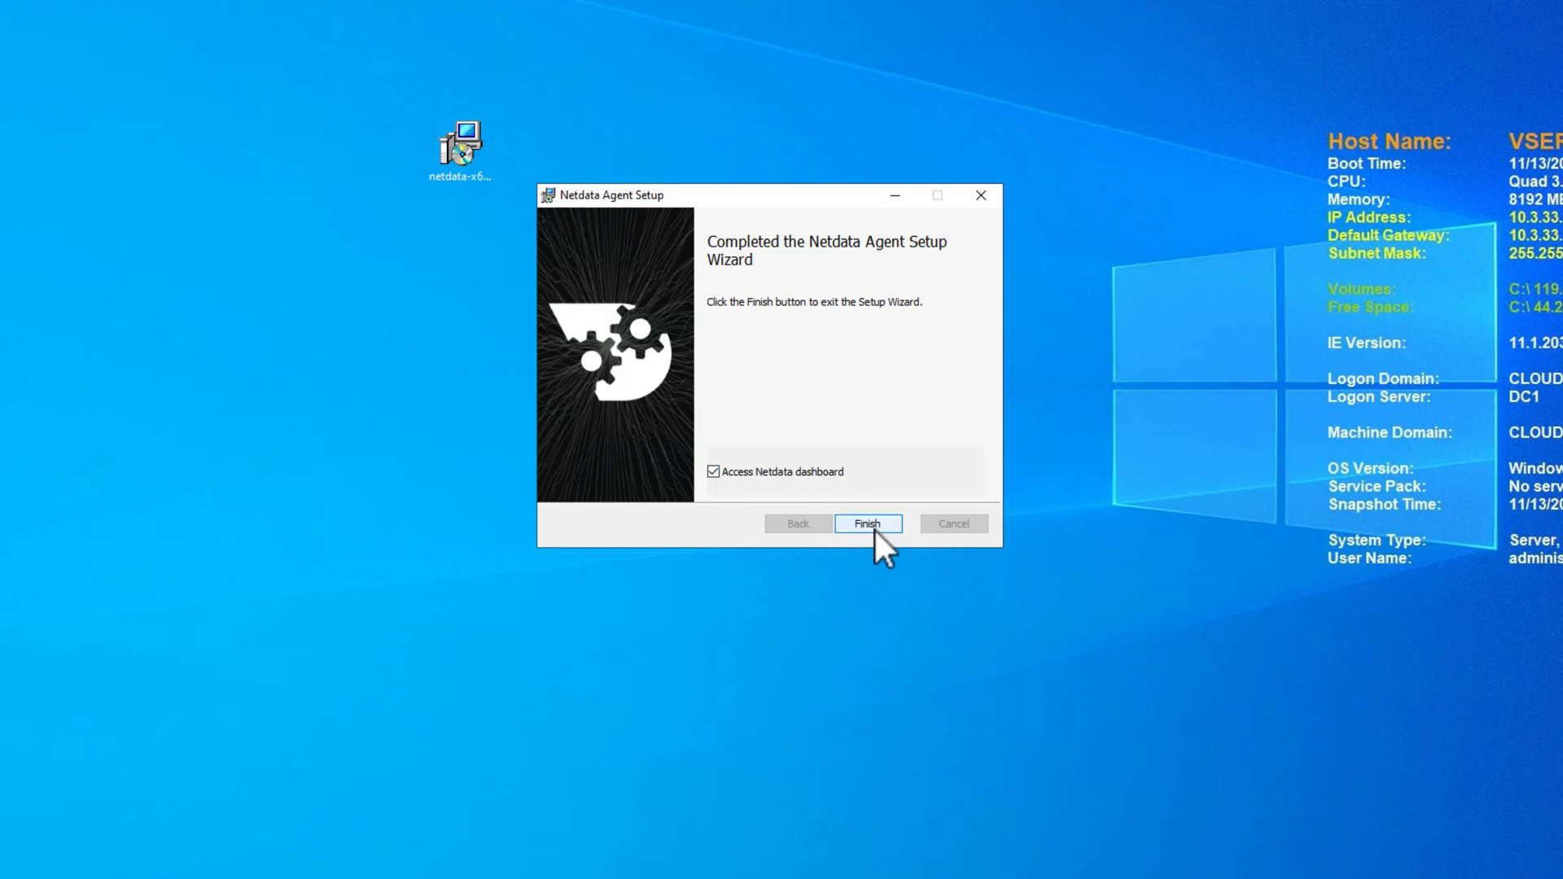
{"action": "left_click", "coordinate": [867, 524]}
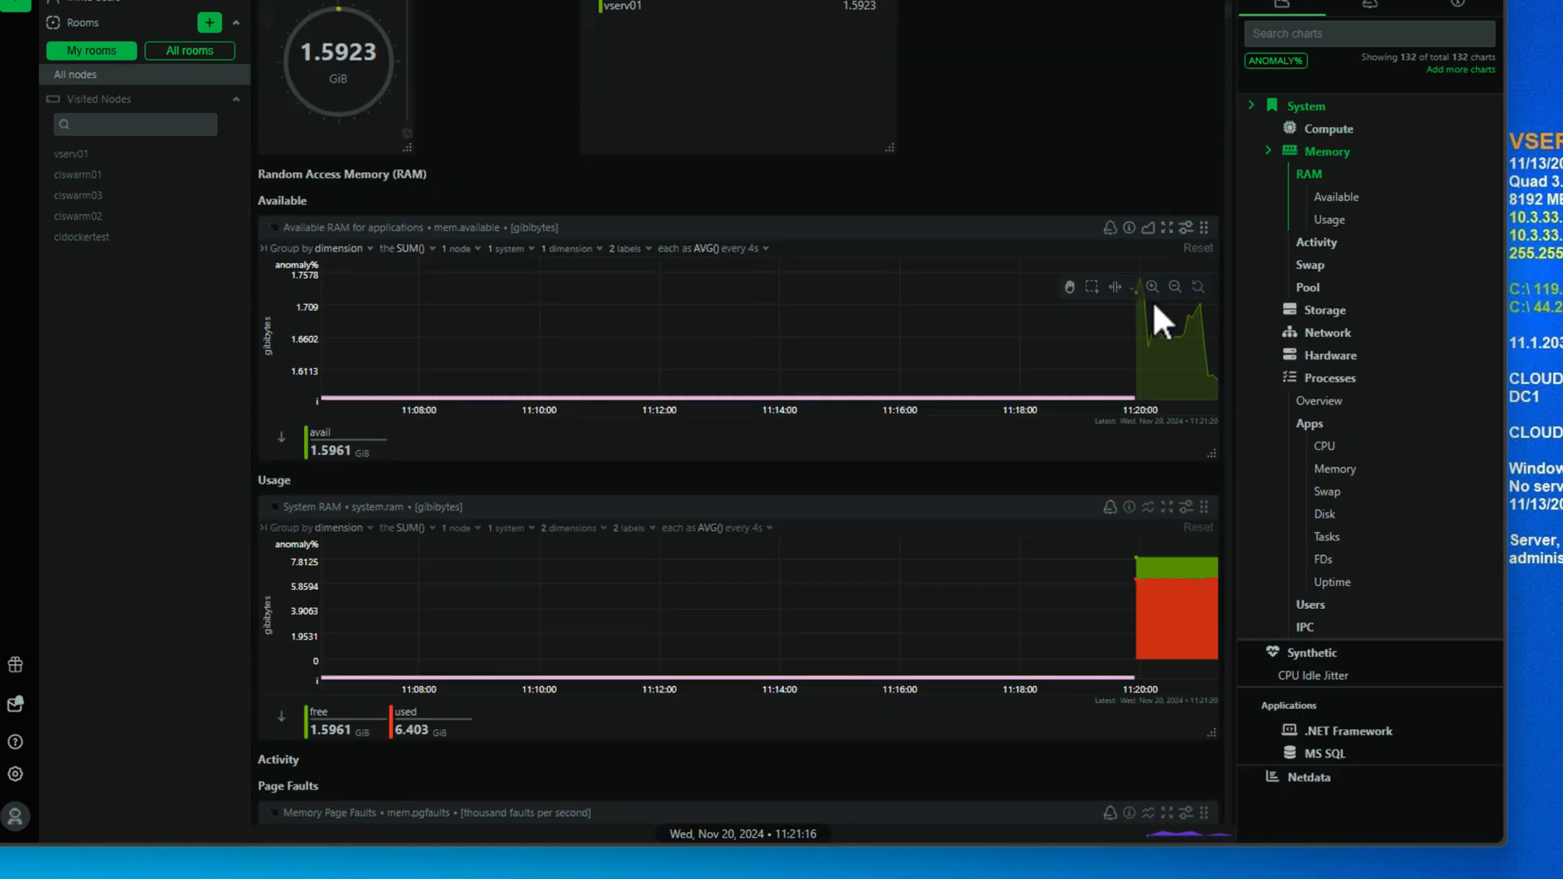
Scroll through vserv01's CPU, uptime and memory charts
{"action": "scroll", "scroll_direction": "down", "scroll_amount": 3}
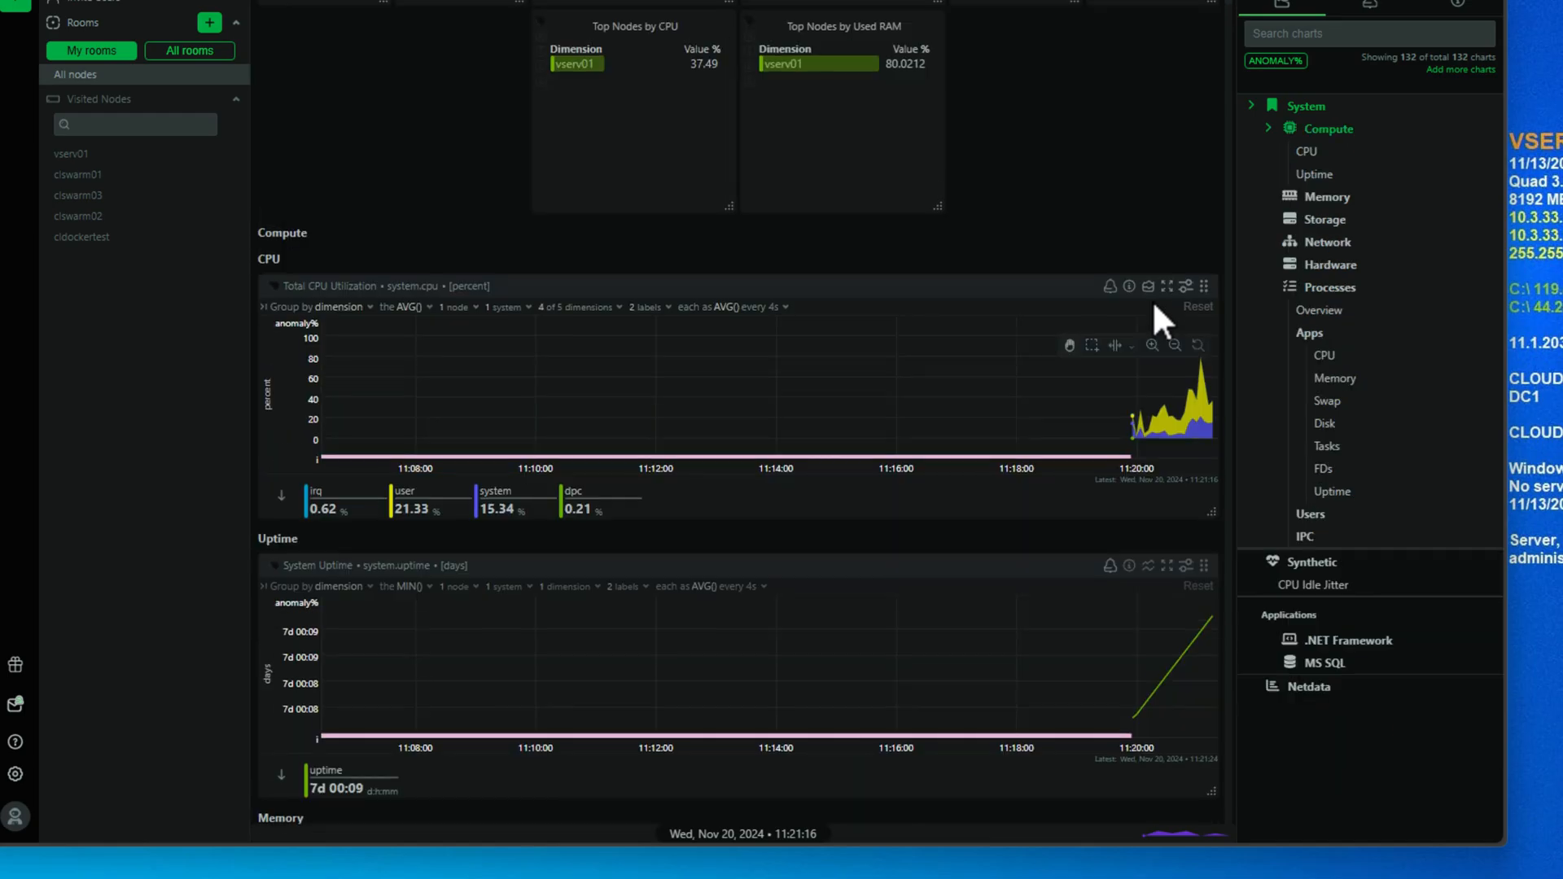
{"action": "scroll", "scroll_direction": "up", "scroll_amount": 3}
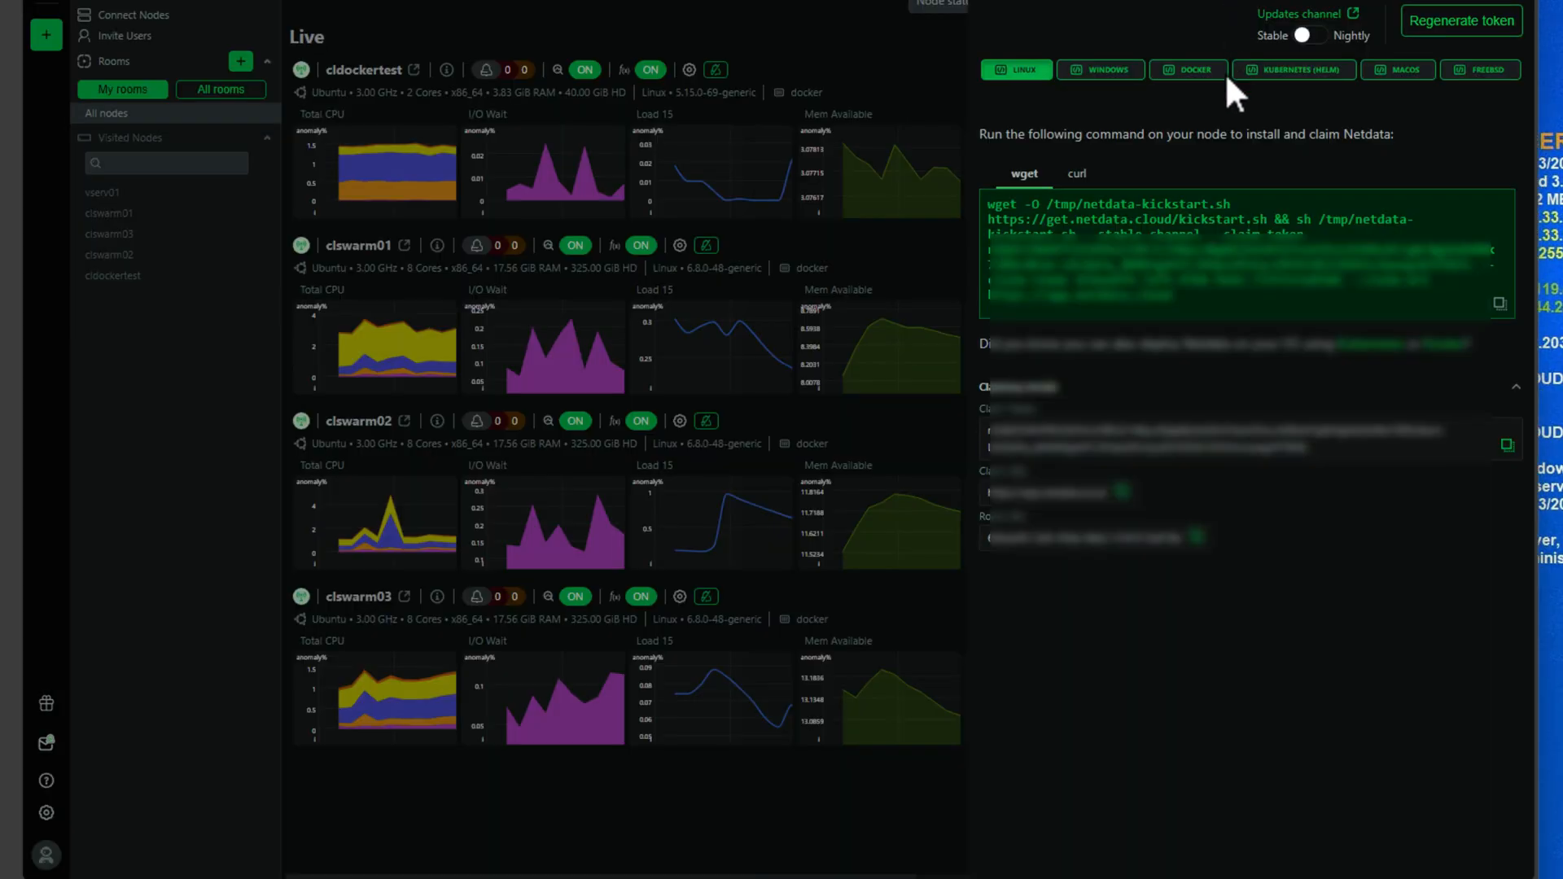
Copy the Windows silent-mode PowerShell install command from the Add nodes panel
{"action": "left_click", "coordinate": [1100, 68]}
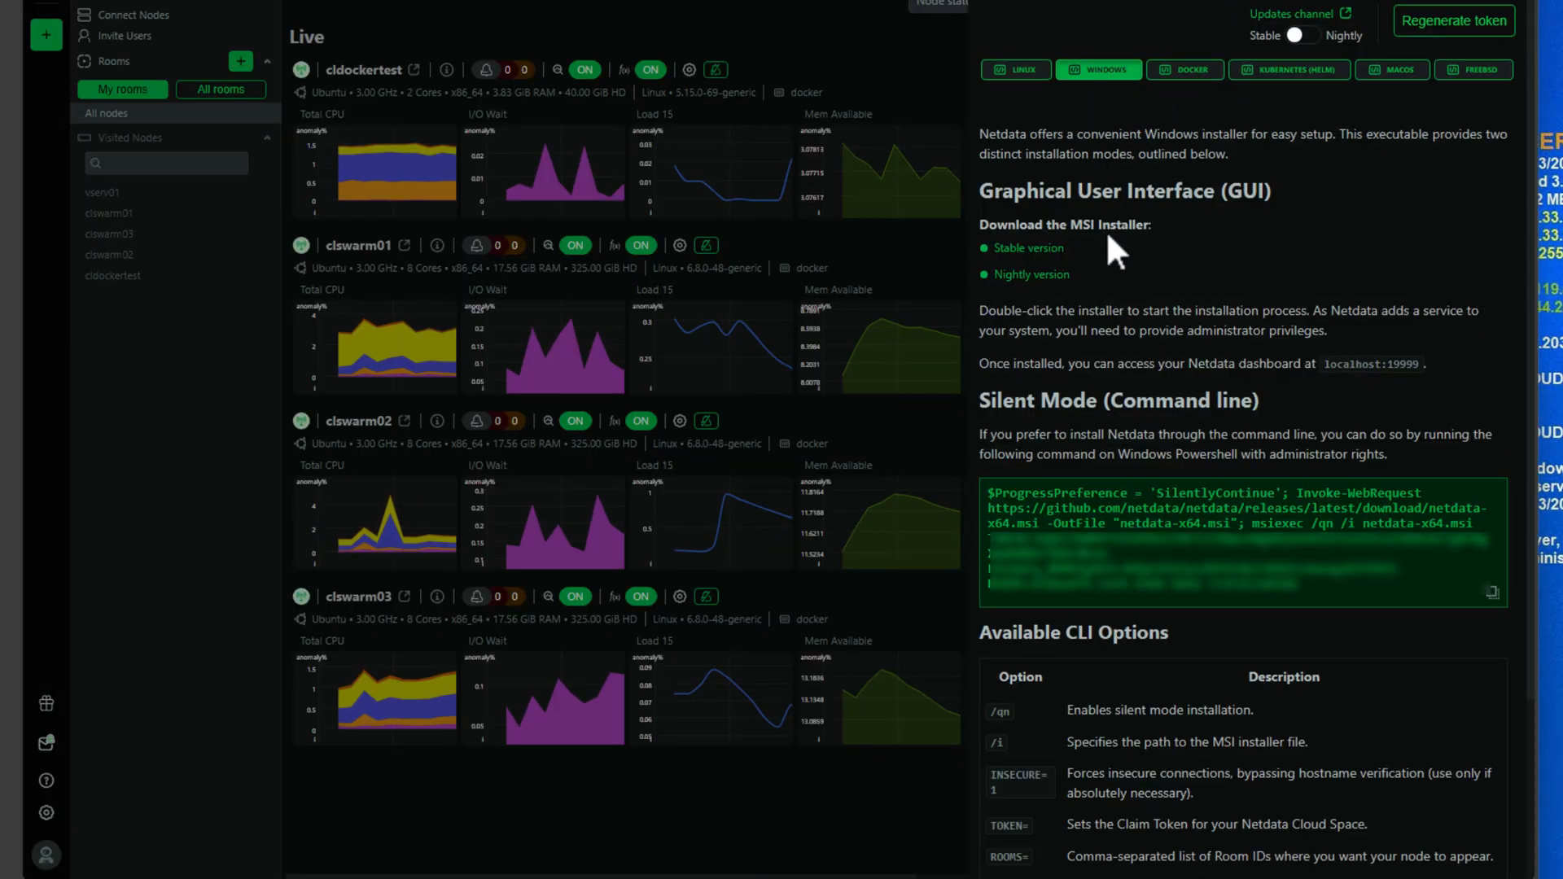
{"action": "mouse_move", "coordinate": [1516, 618]}
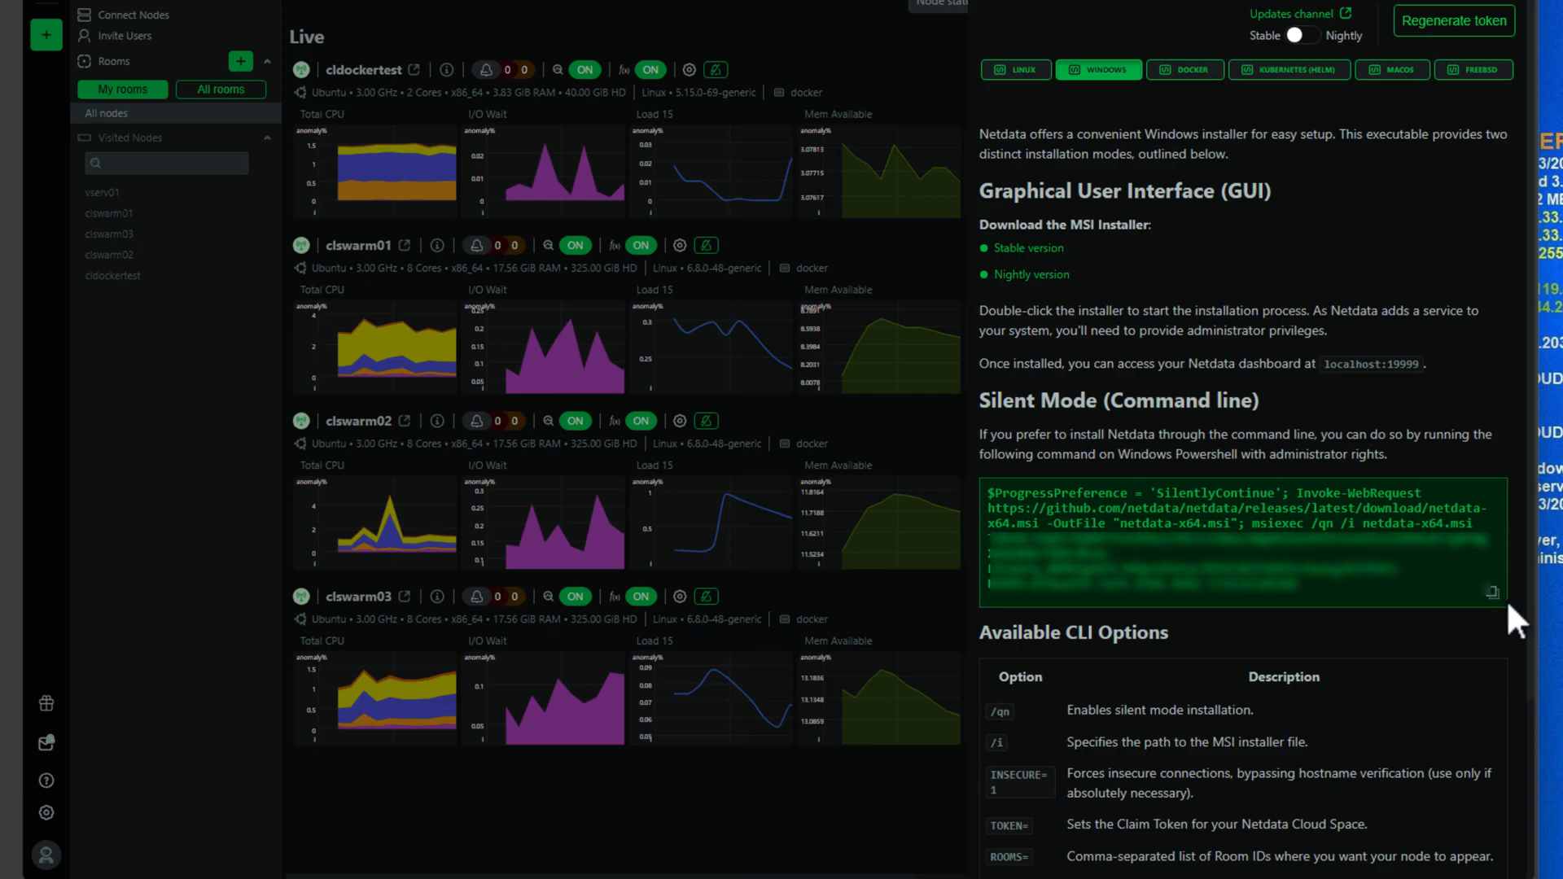
{"action": "left_click", "coordinate": [1493, 591]}
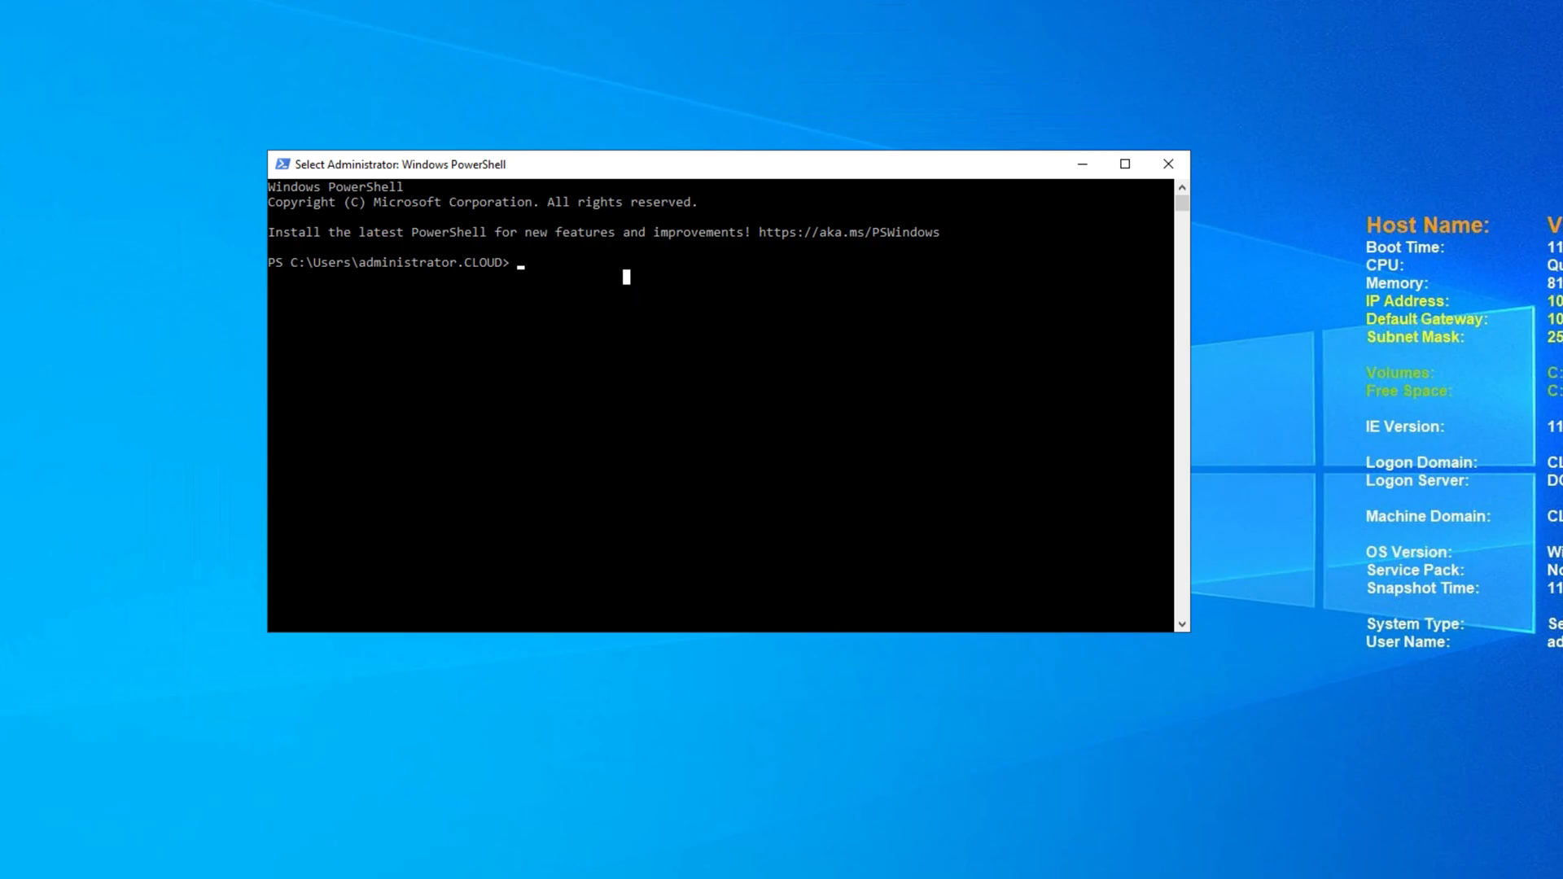
{"action": "mouse_move", "coordinate": [523, 284]}
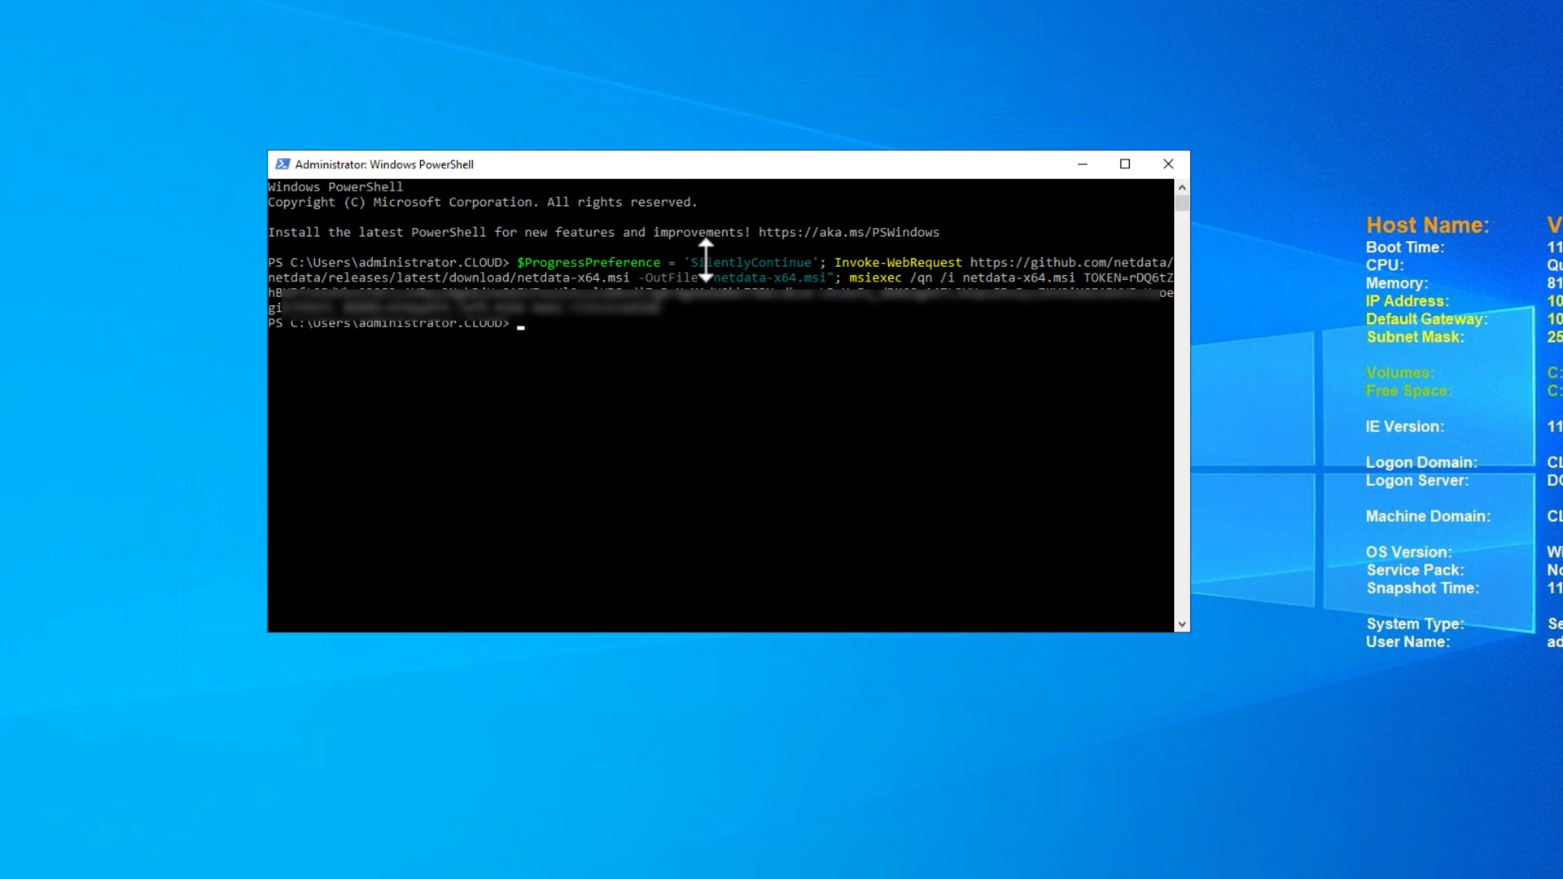
Select text in the administrator PowerShell console output after the silent install
{"action": "double_click", "coordinate": [749, 262]}
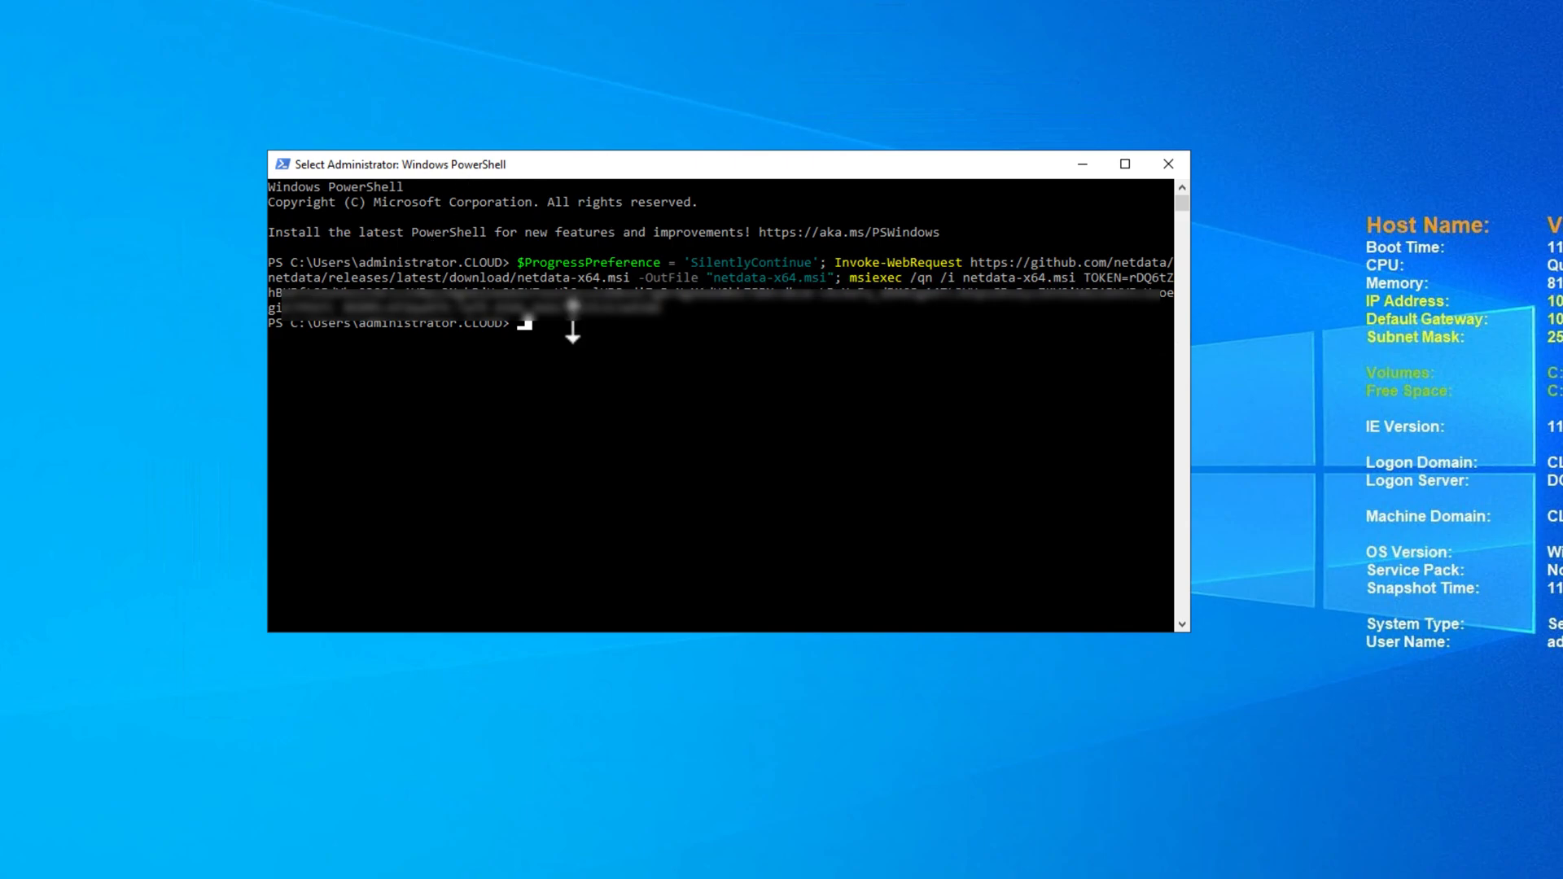
{"action": "mouse_move", "coordinate": [679, 319]}
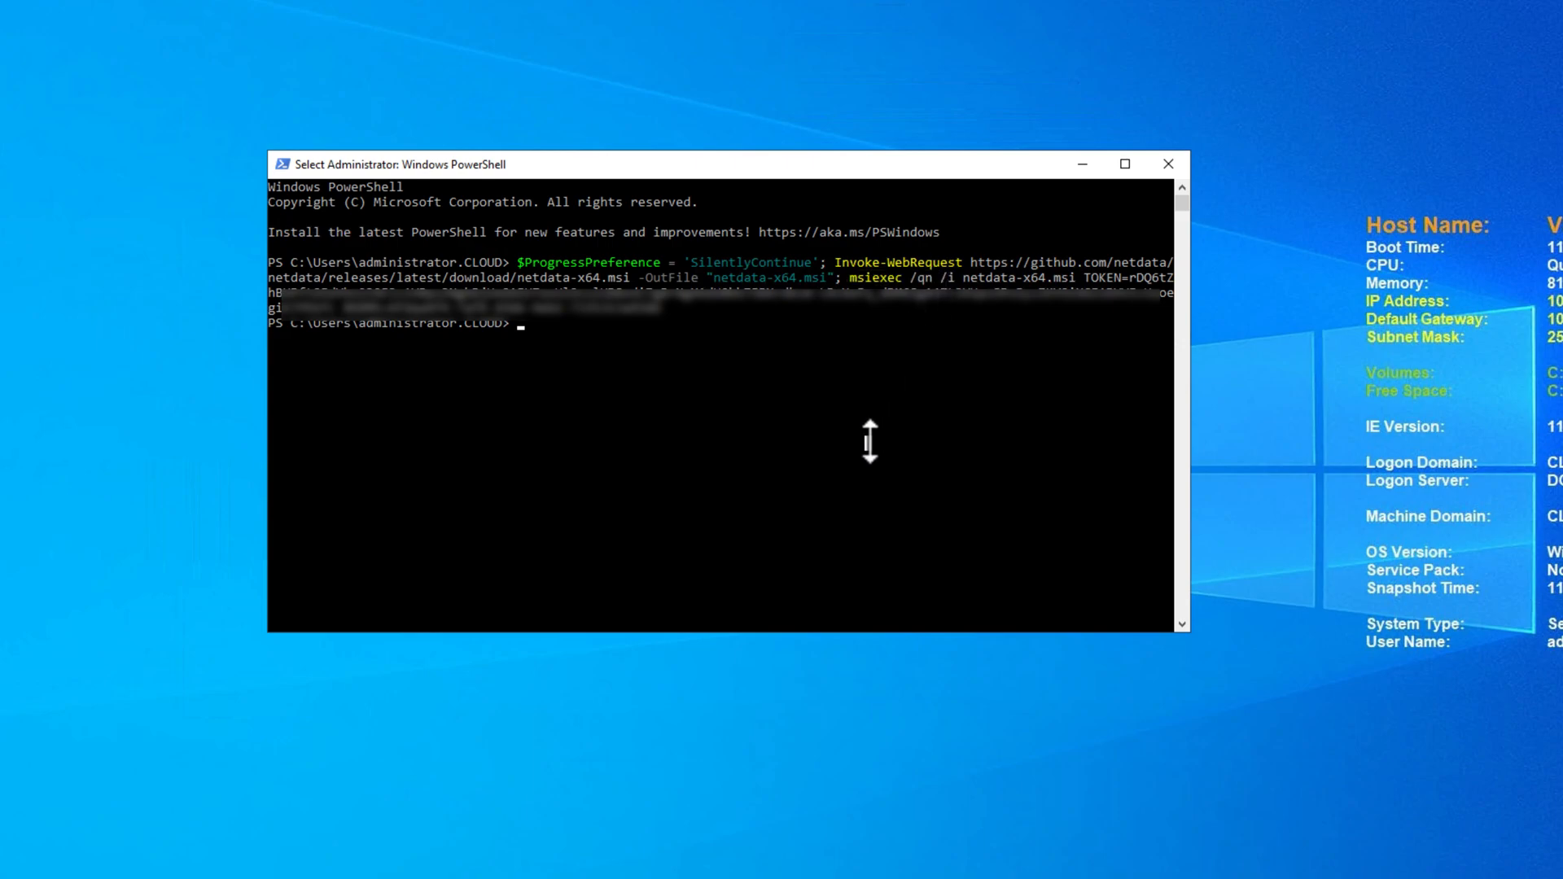
{"action": "mouse_move", "coordinate": [905, 434]}
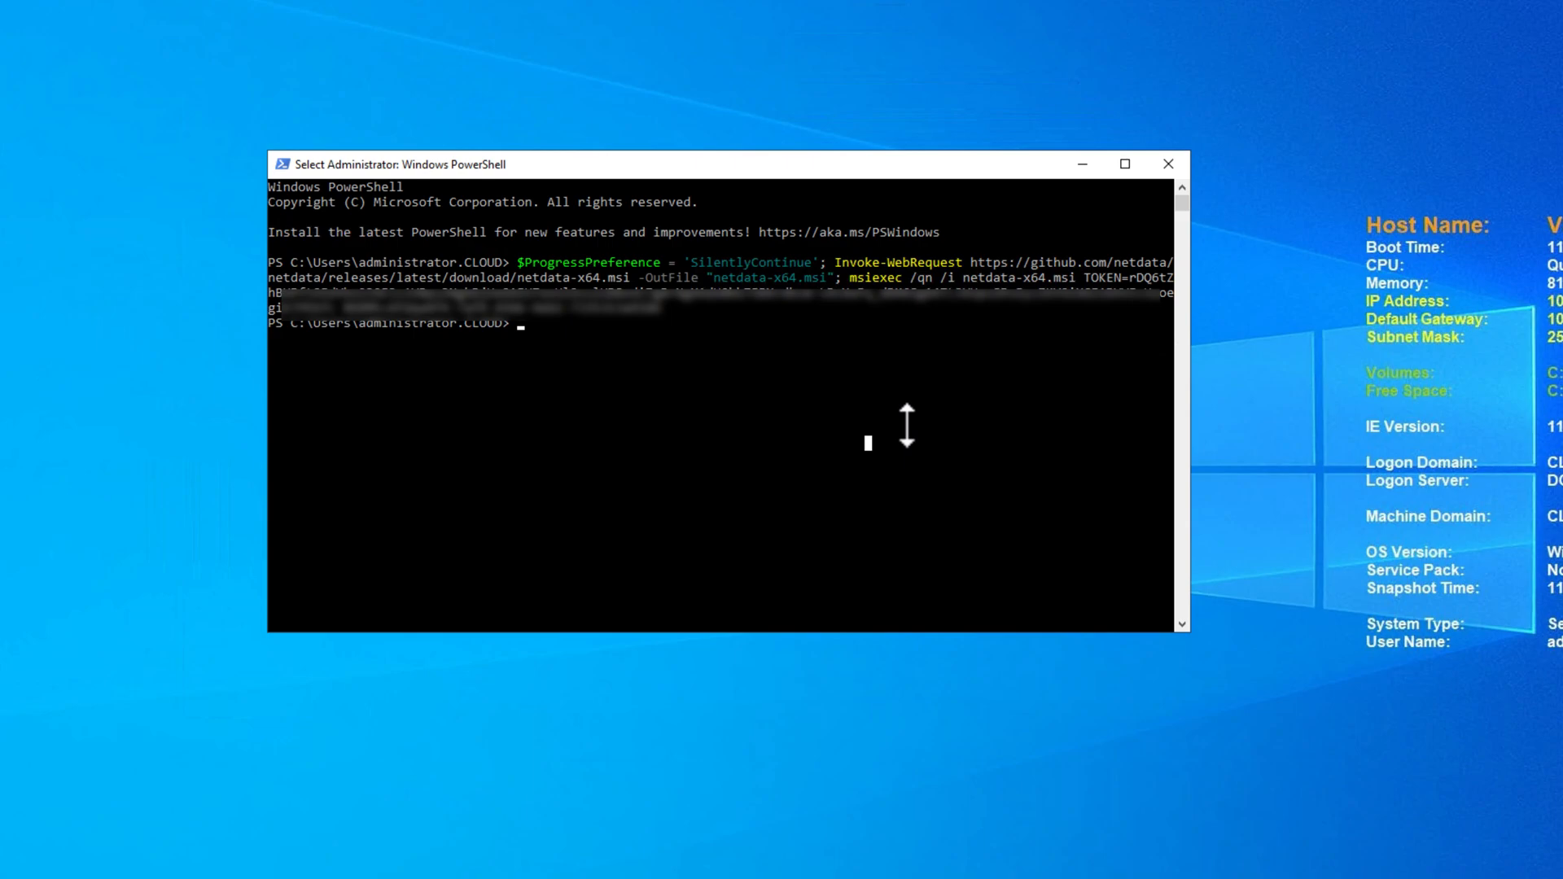
{"action": "mouse_move", "coordinate": [517, 334]}
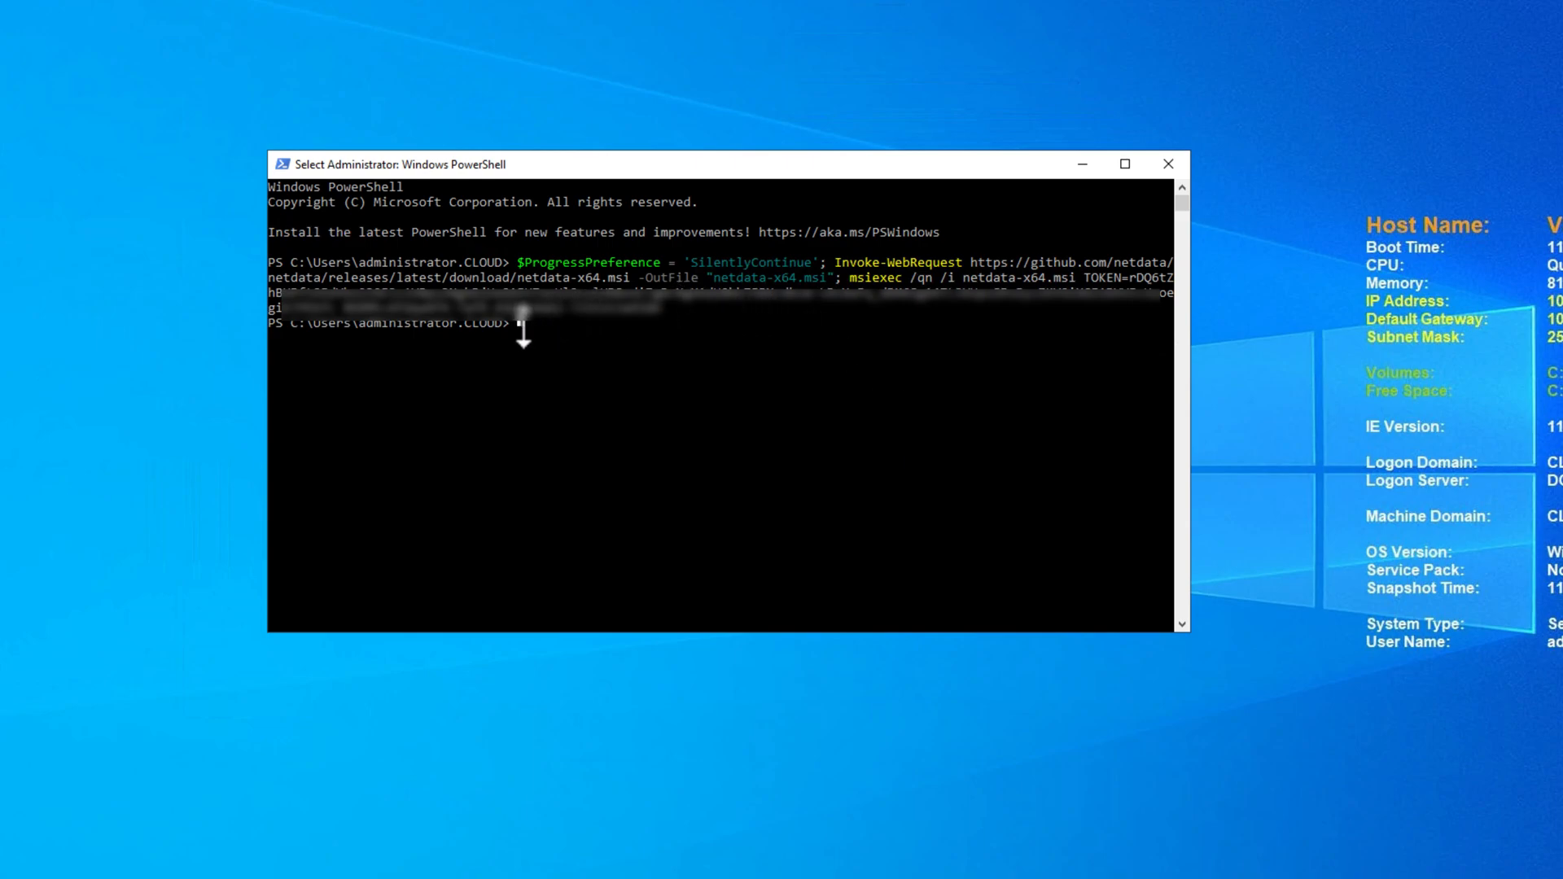
{"action": "mouse_move", "coordinate": [741, 469]}
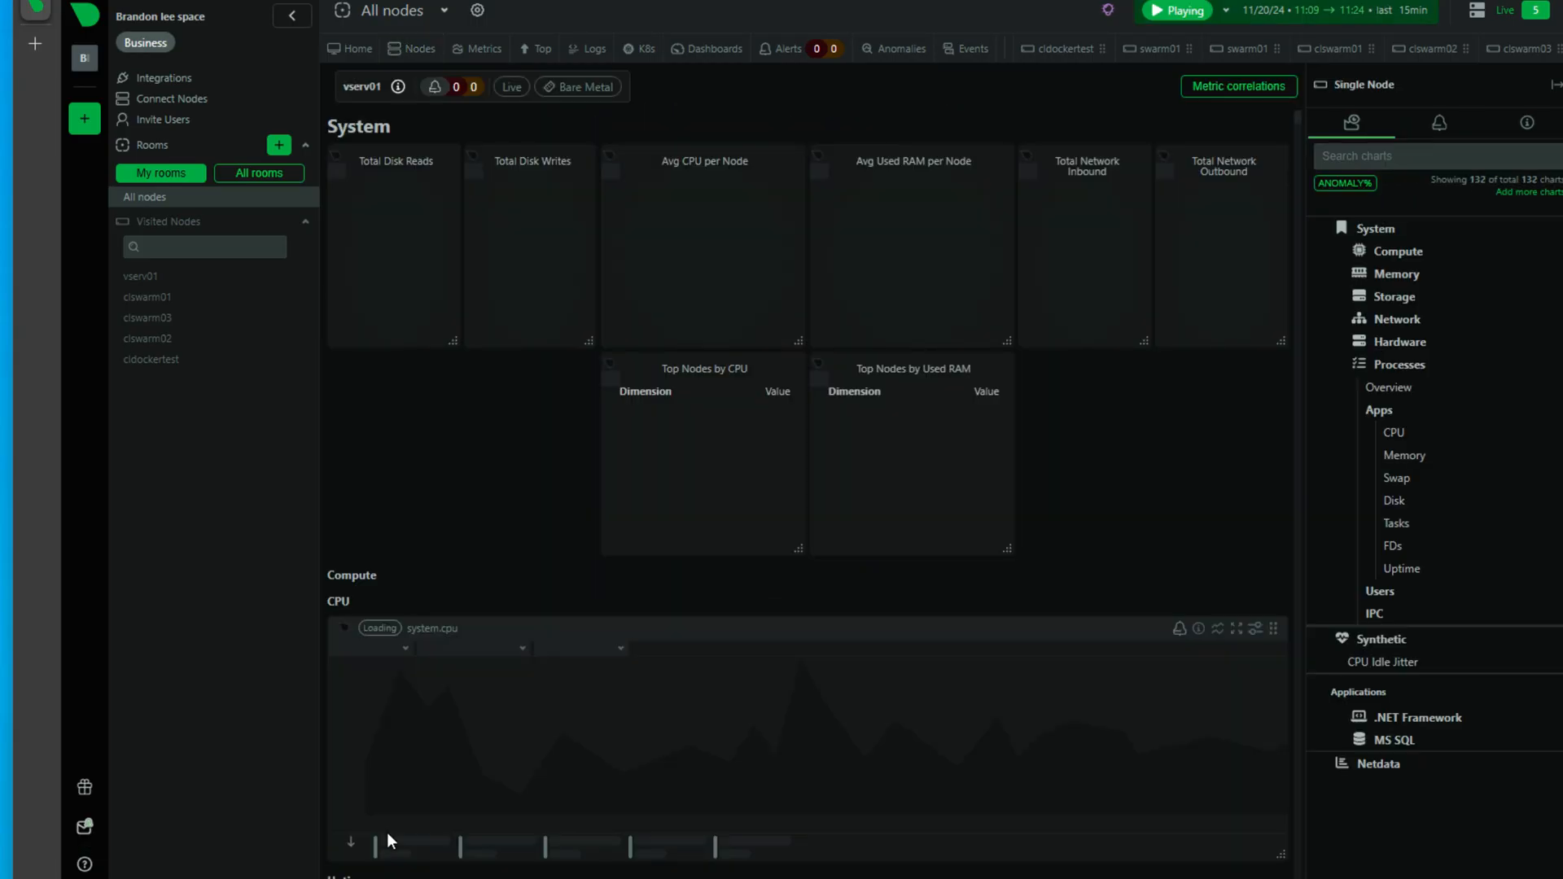
Resume live chart updates on vserv01 and return to the System overview gauges
{"action": "left_click", "coordinate": [1181, 11]}
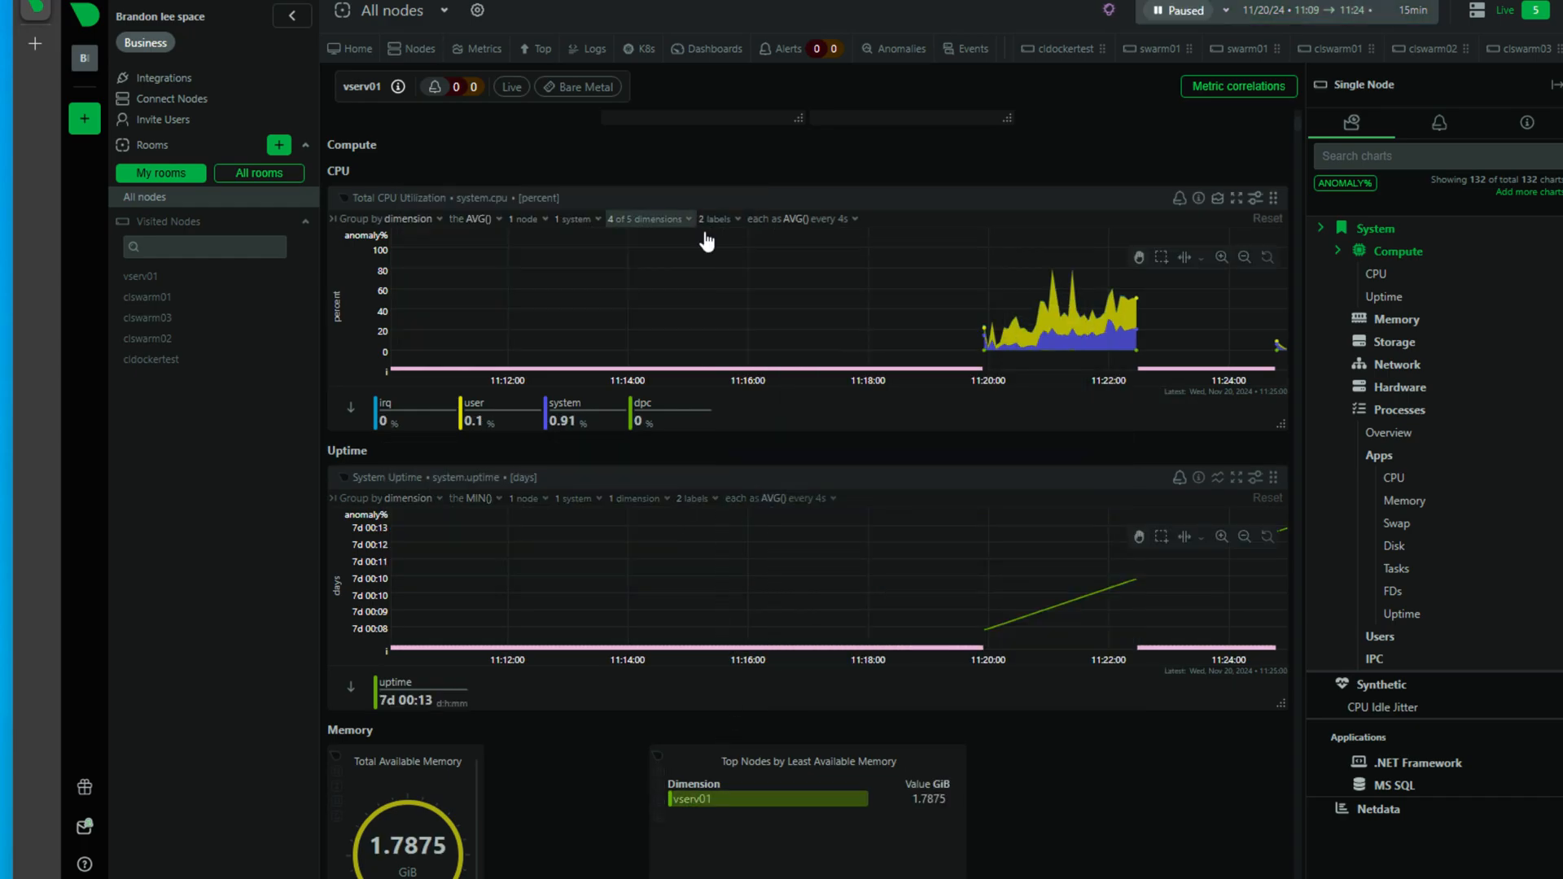
{"action": "scroll", "scroll_direction": "down", "scroll_amount": 3}
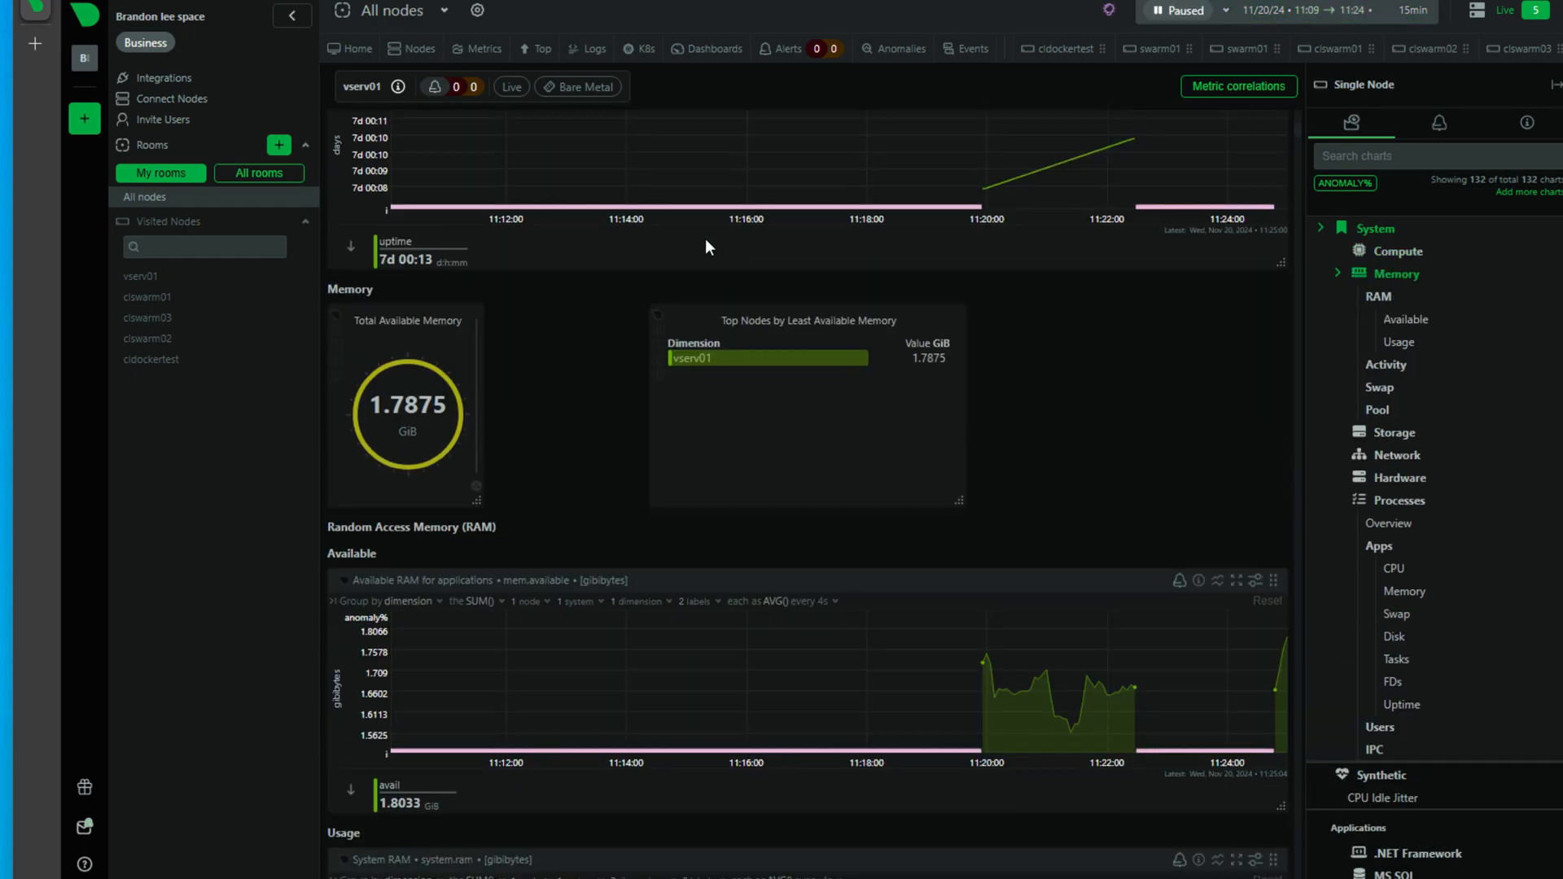
{"action": "left_click", "coordinate": [1180, 10]}
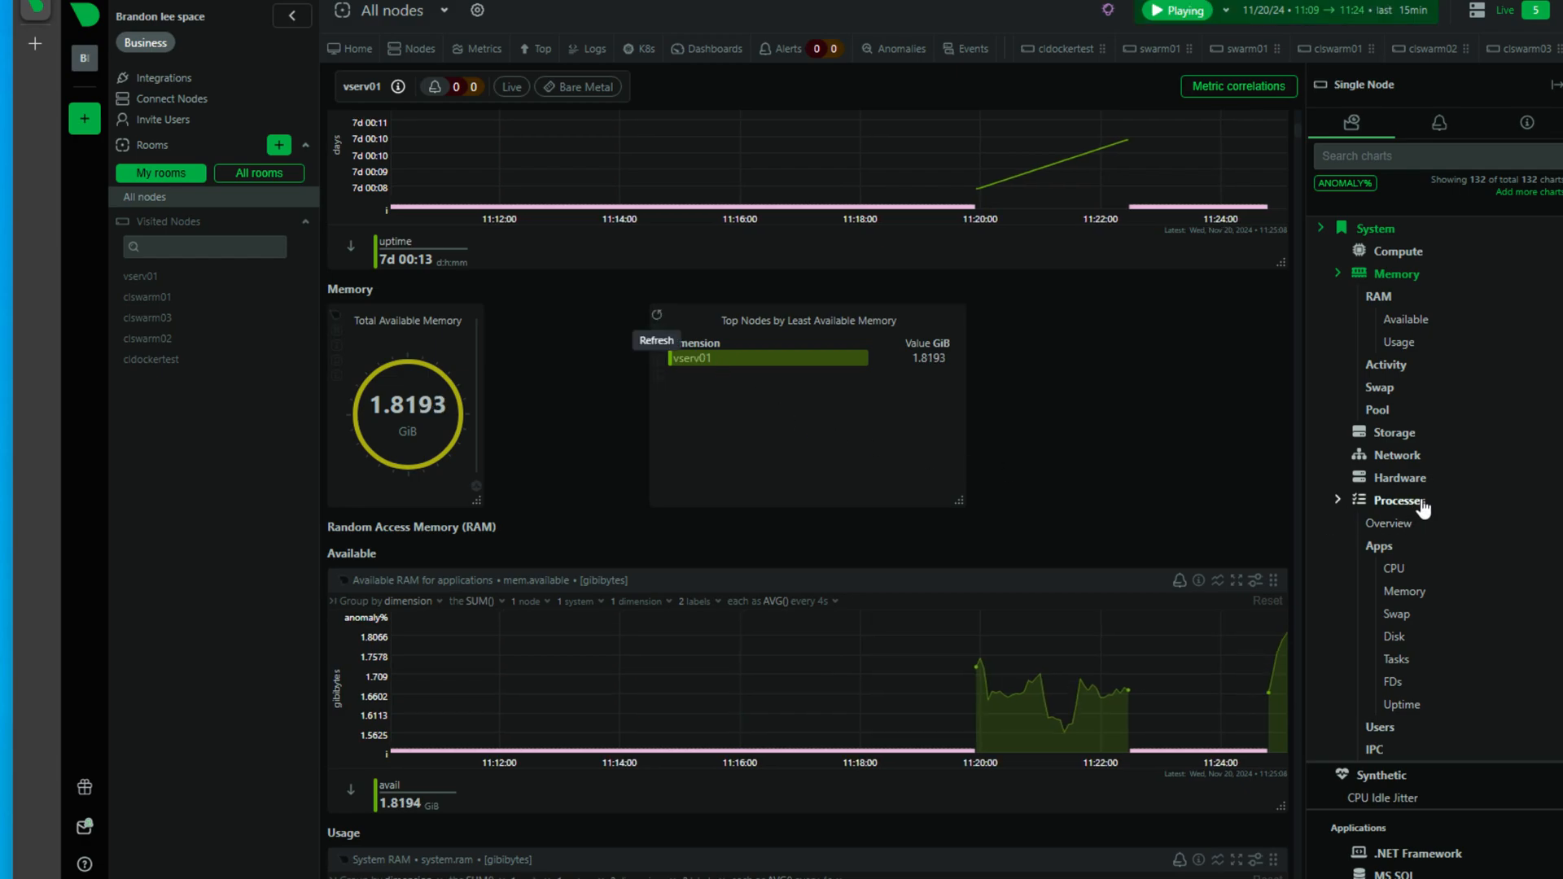
{"action": "left_click", "coordinate": [1177, 10]}
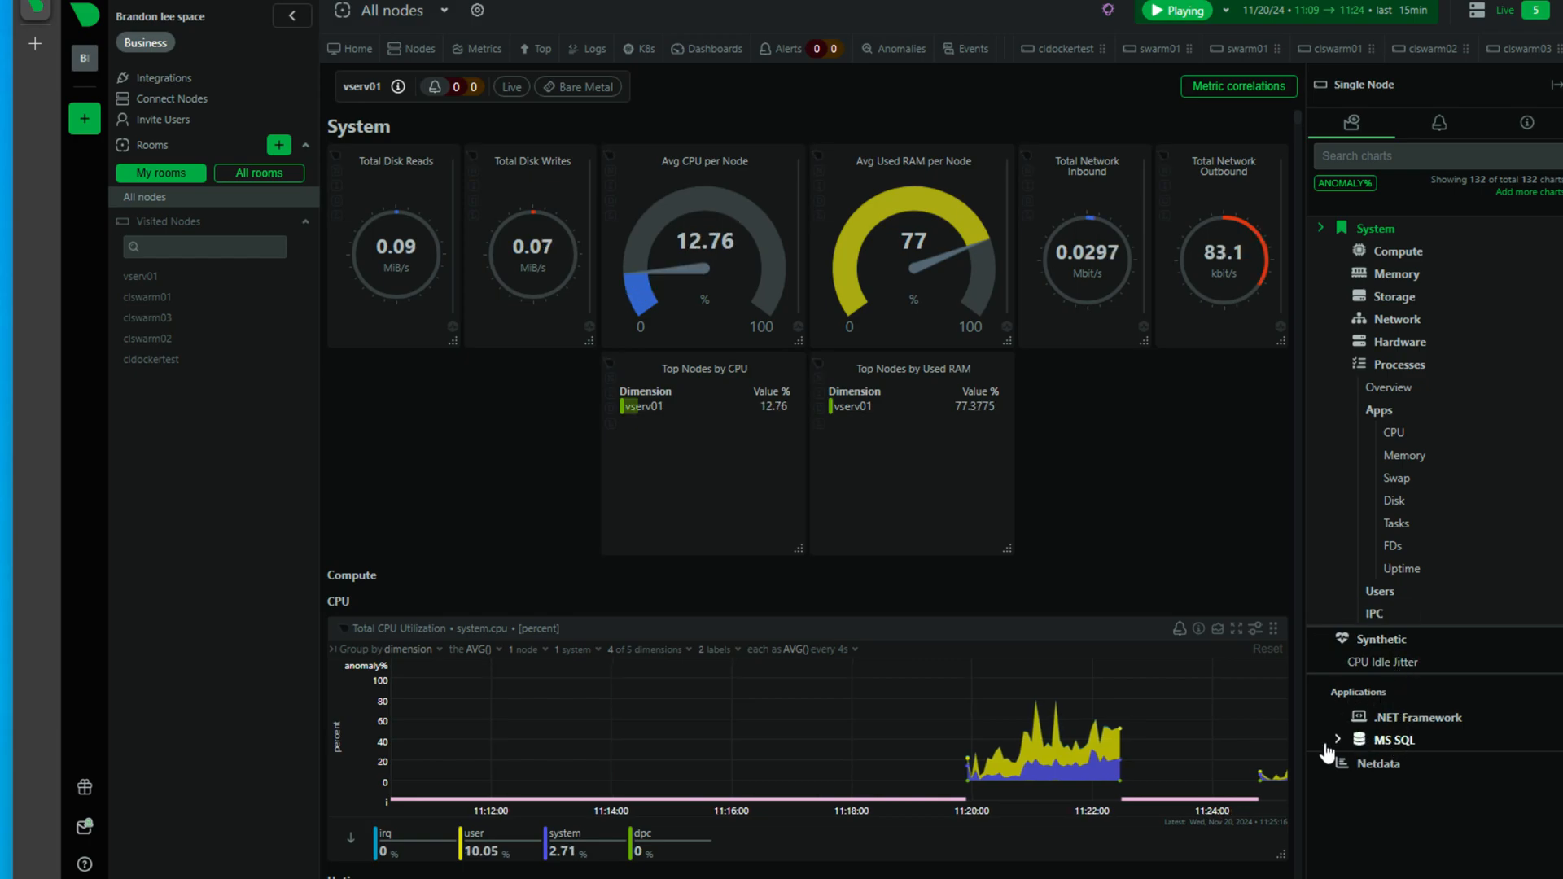
Review vserv01's MS SQL charts, freezing them to inspect connections
{"action": "left_click", "coordinate": [1392, 740]}
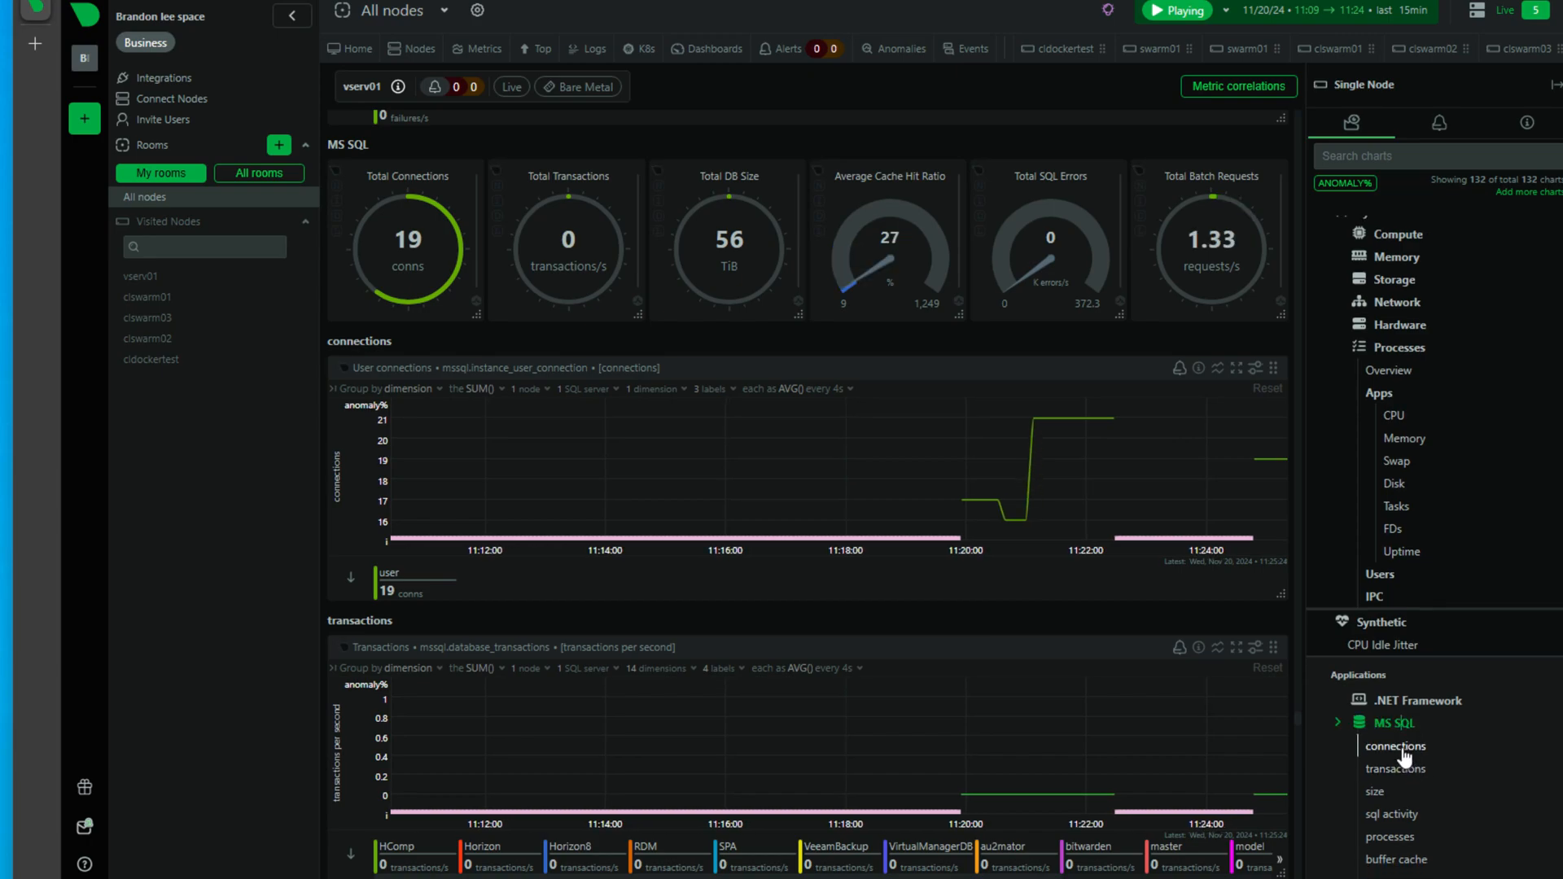
{"action": "mouse_move", "coordinate": [1391, 814]}
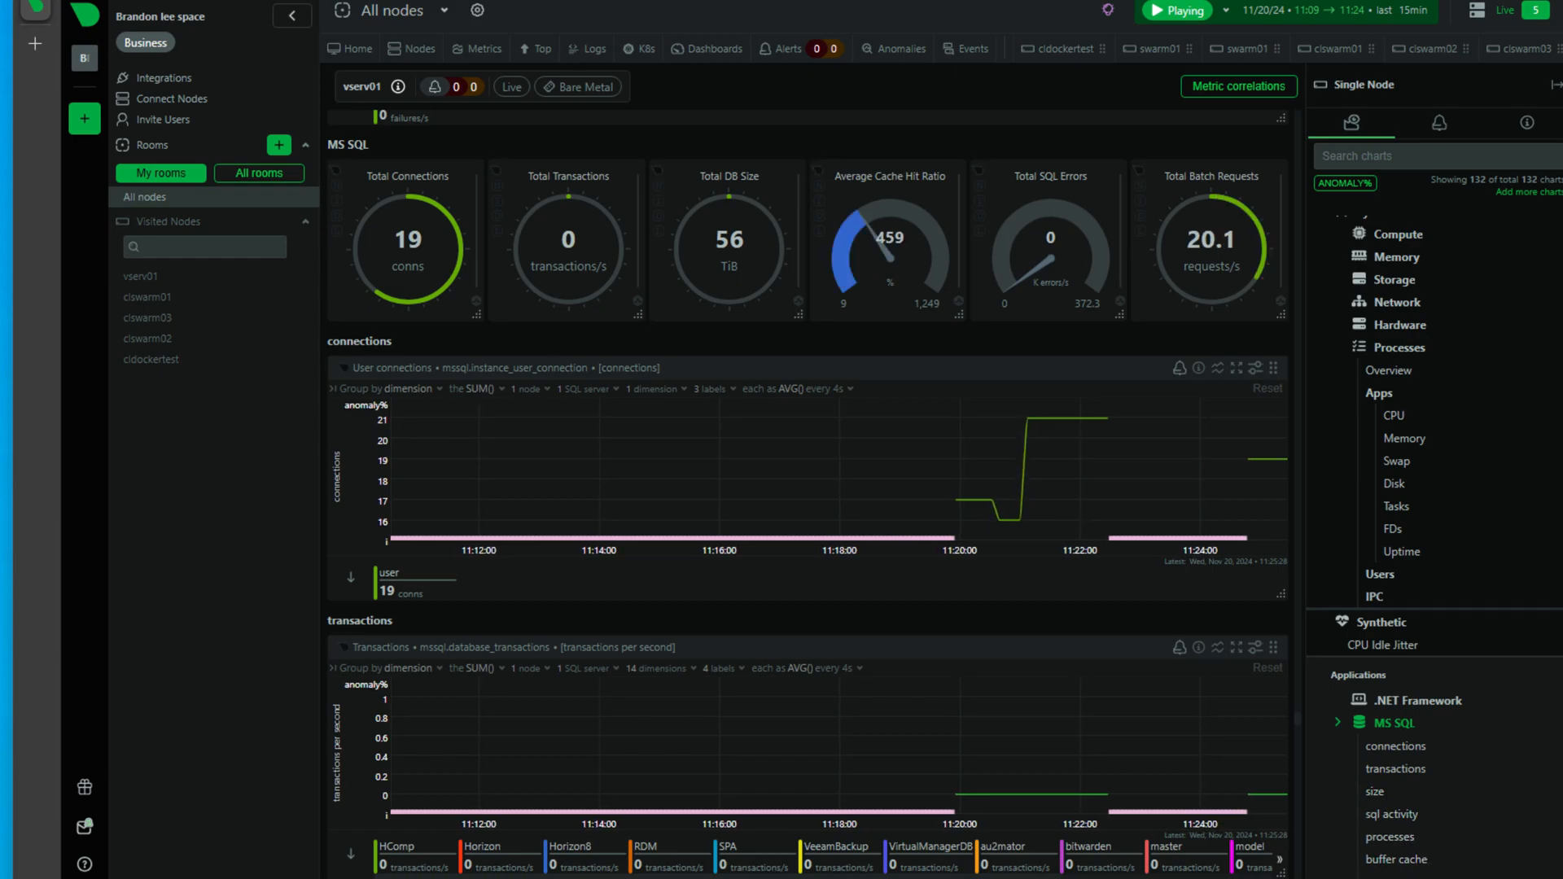
{"action": "scroll", "scroll_direction": "down", "scroll_amount": 3}
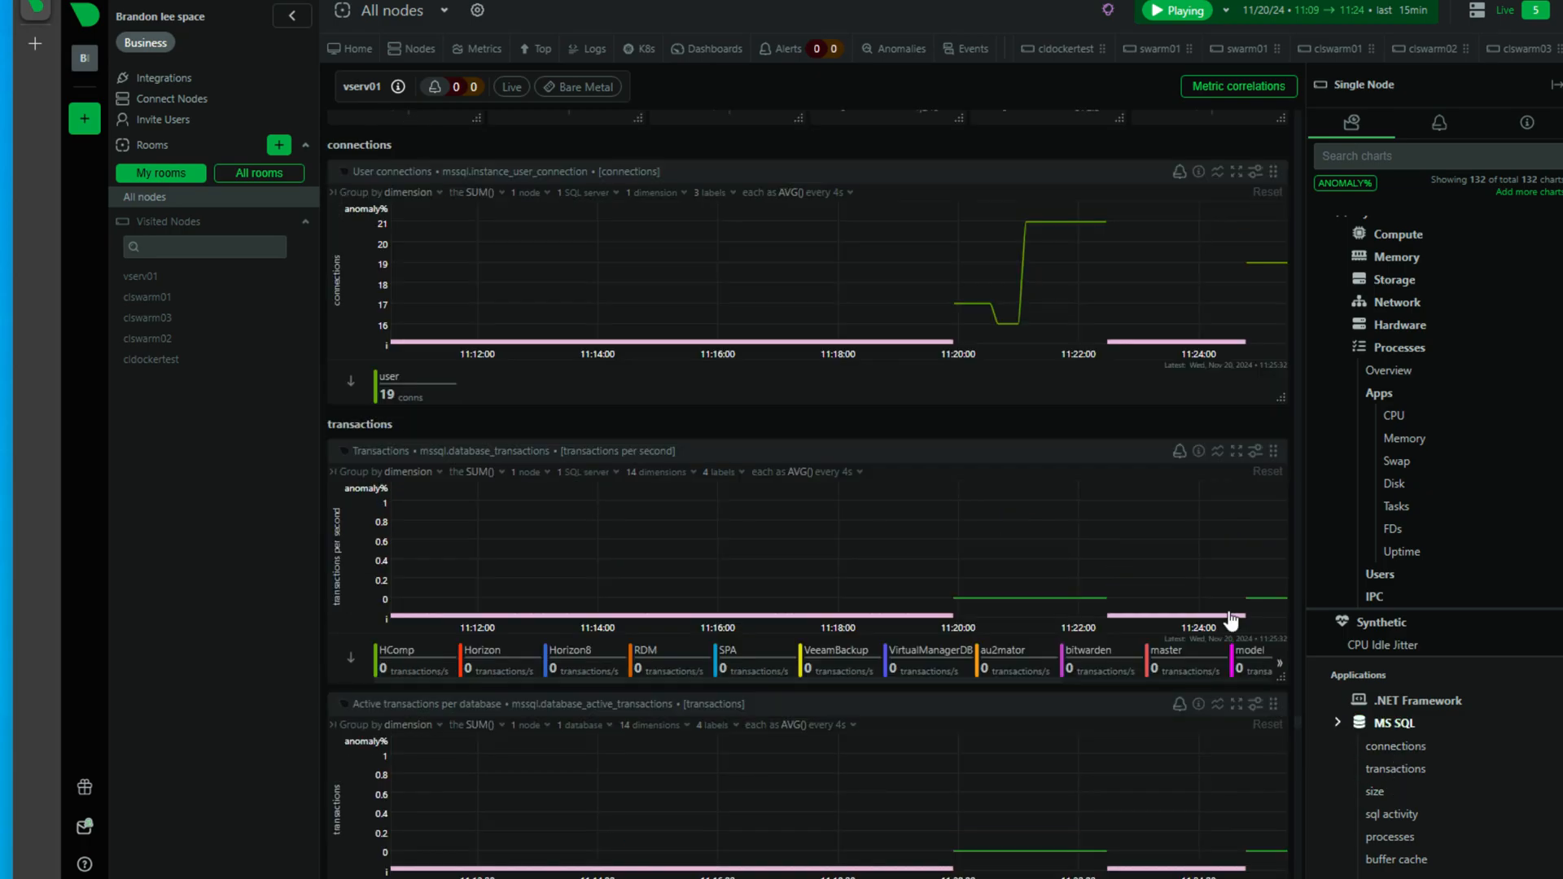
{"action": "left_click", "coordinate": [1177, 11]}
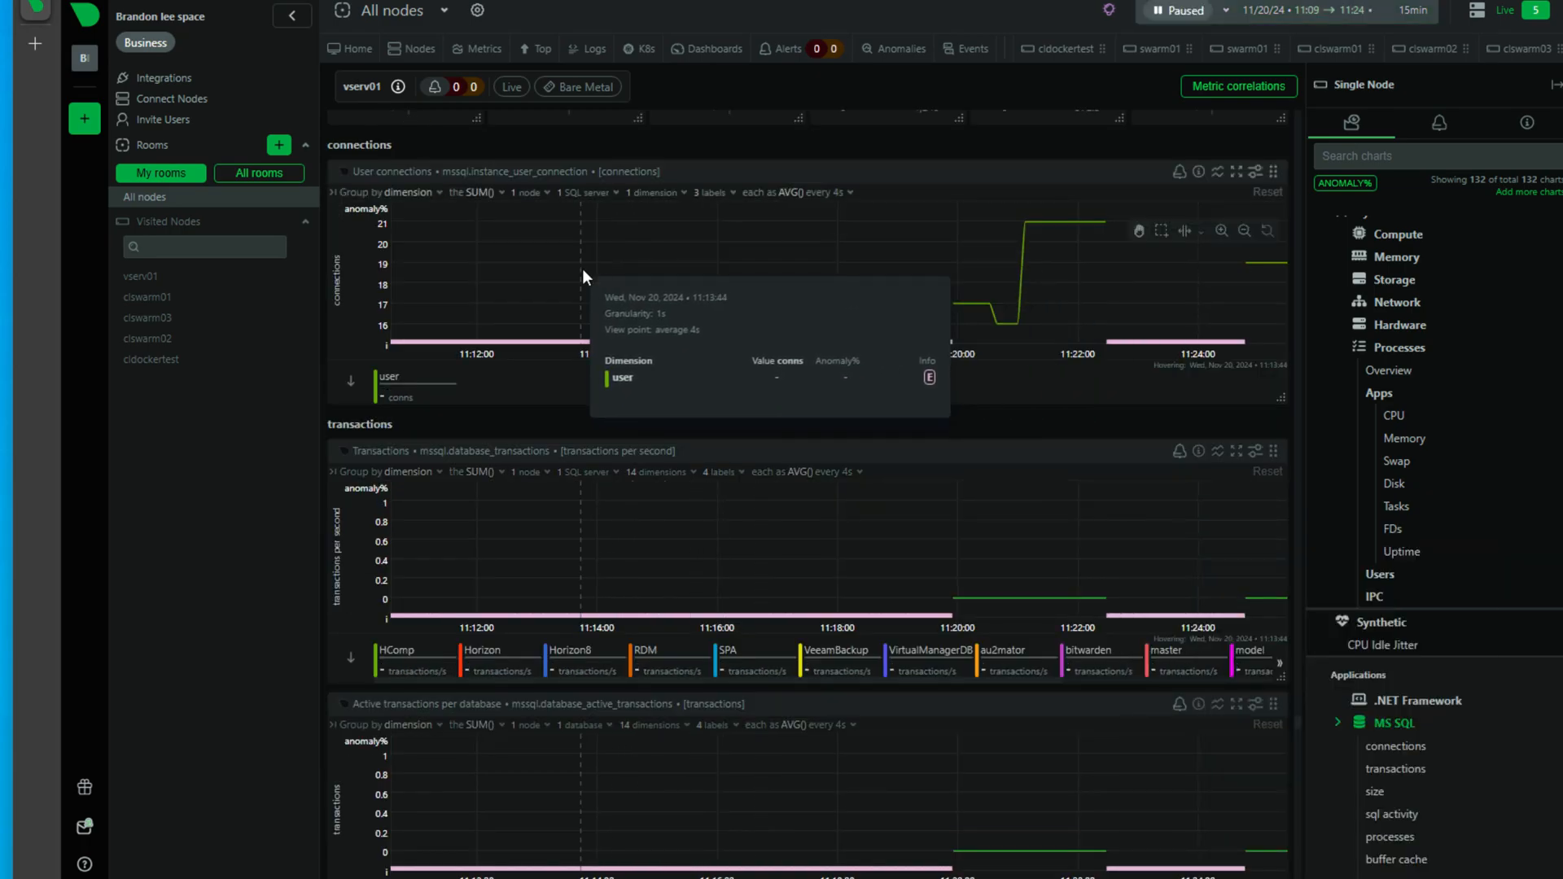
{"action": "scroll", "scroll_direction": "down", "scroll_amount": 3}
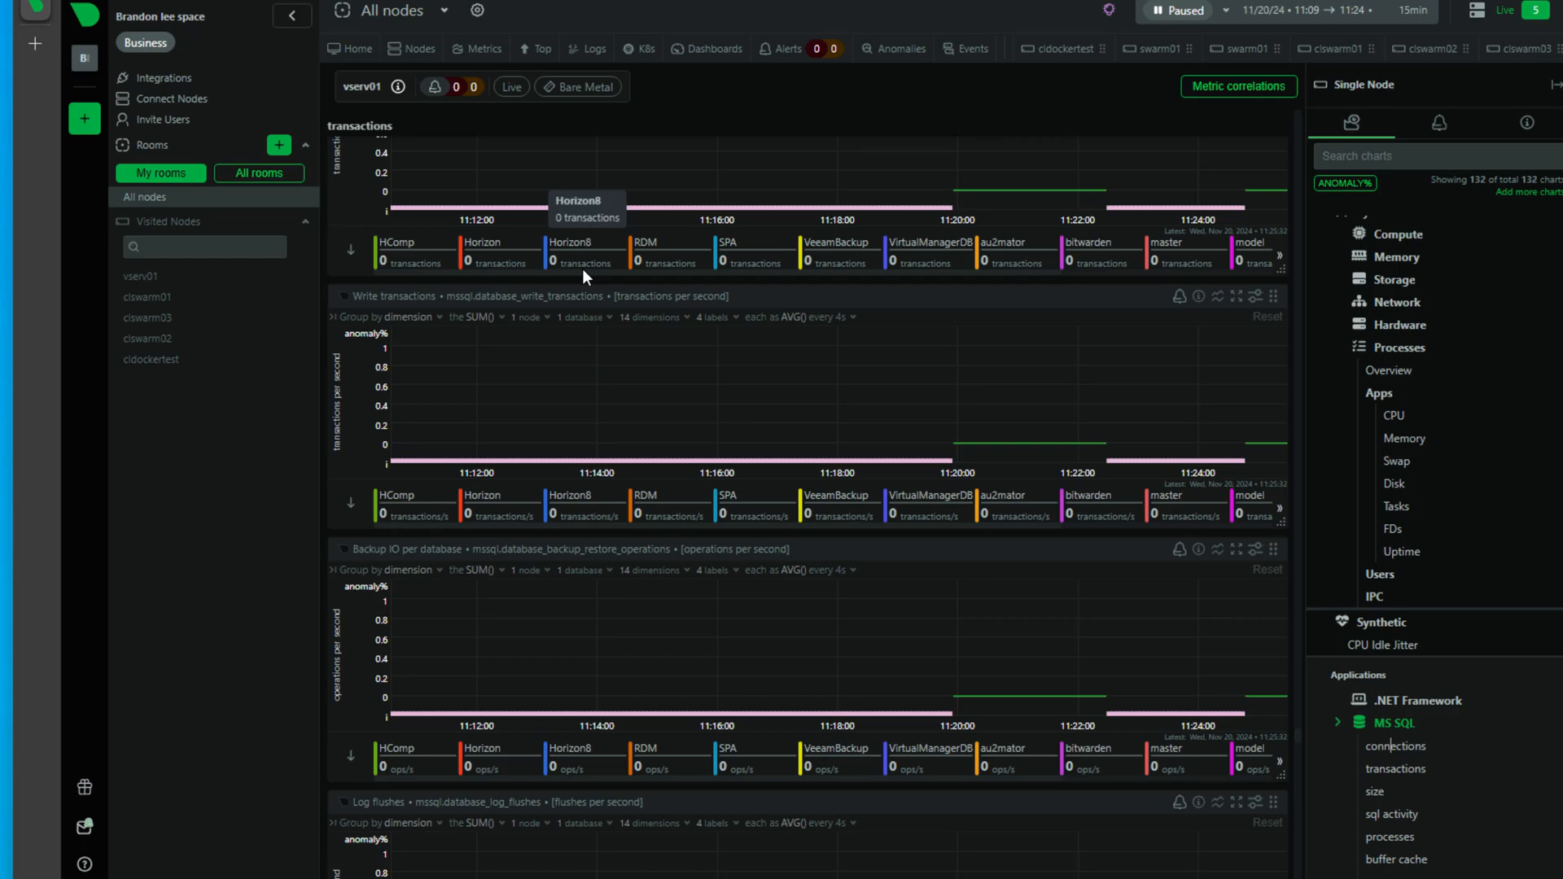
{"action": "mouse_move", "coordinate": [895, 314]}
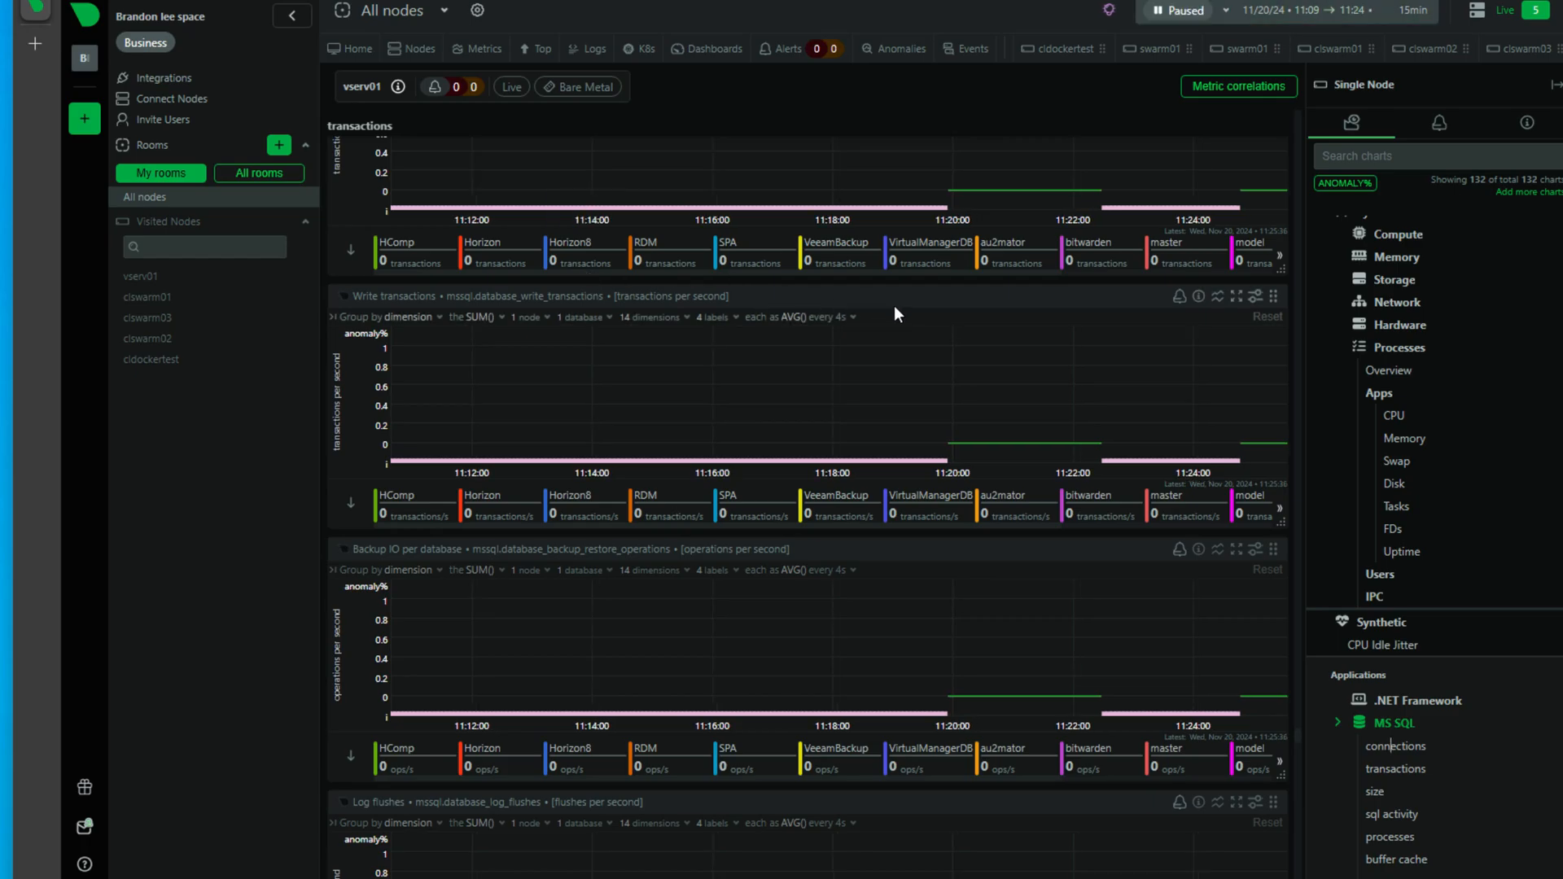
{"action": "scroll", "scroll_direction": "down", "scroll_amount": 3}
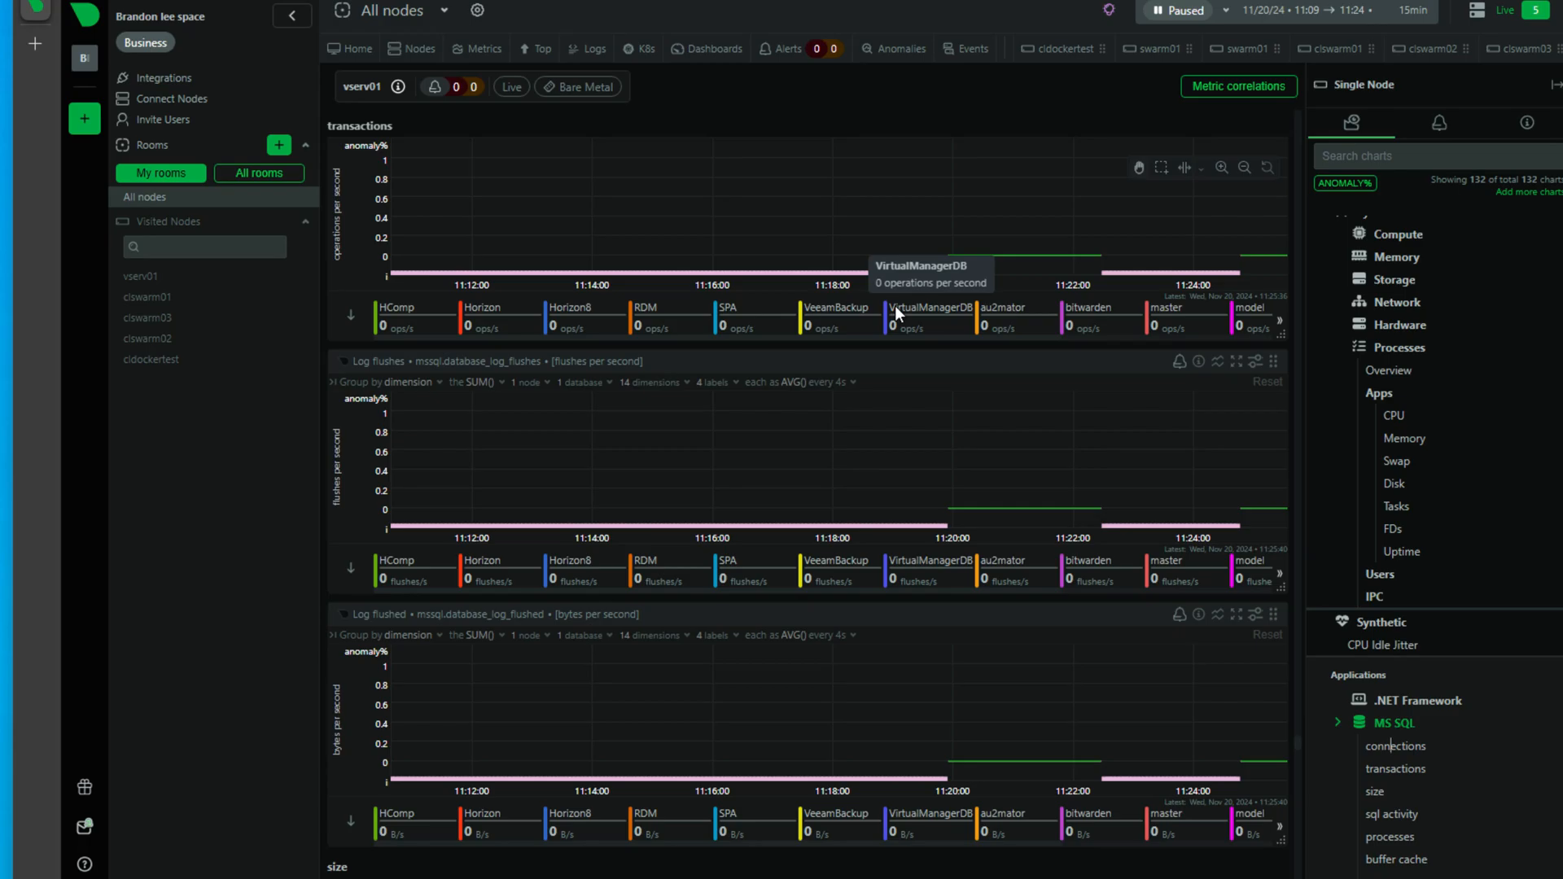
{"action": "scroll", "scroll_direction": "down", "scroll_amount": 3}
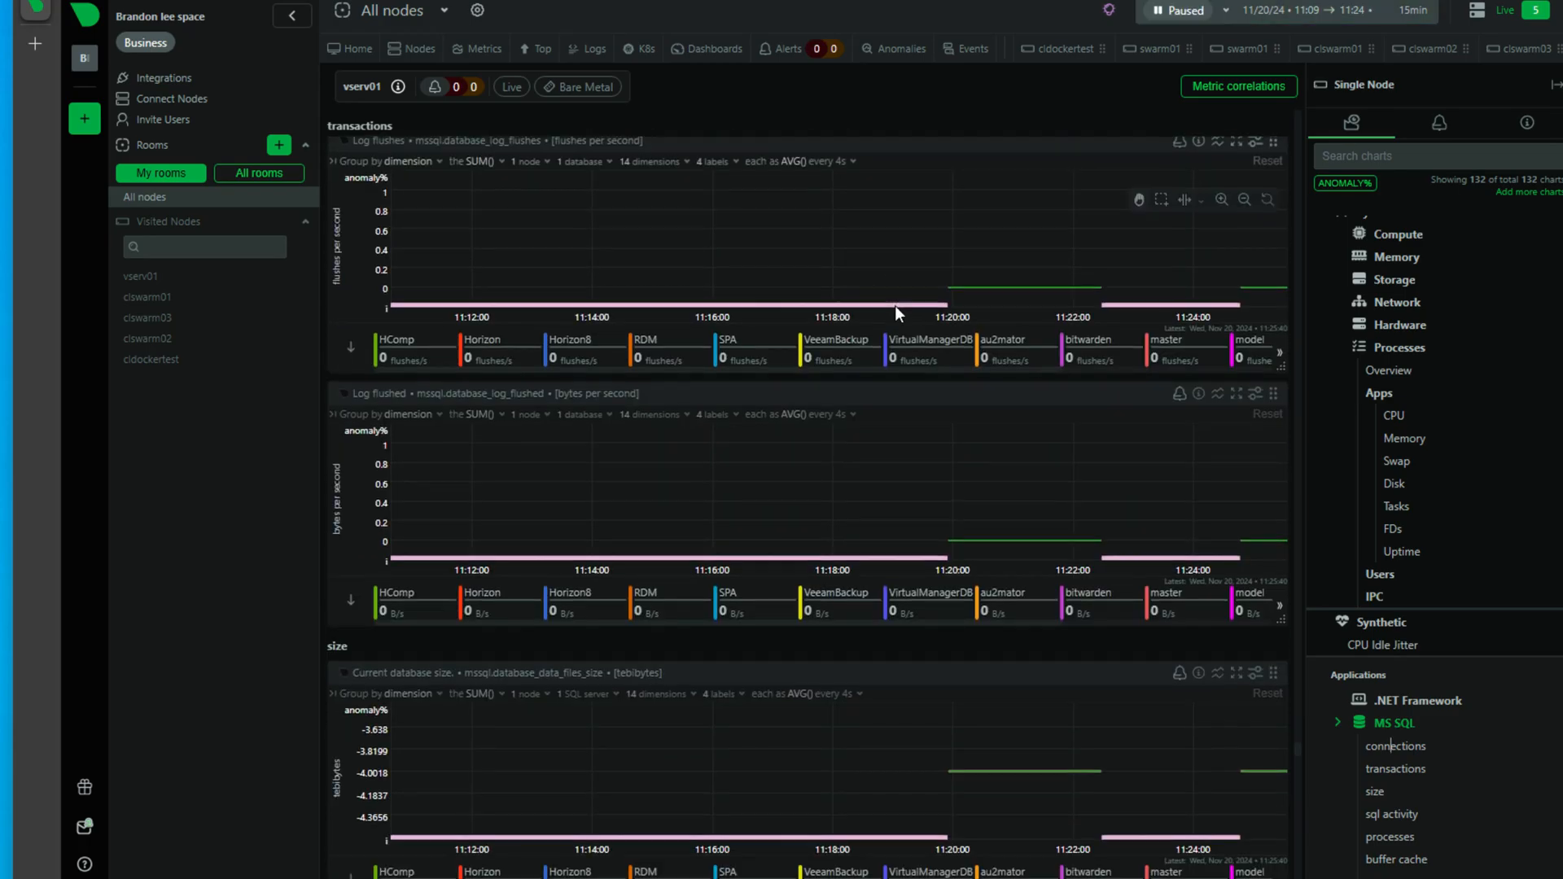
Scroll through the .NET Framework charts for vserv01
{"action": "left_click", "coordinate": [1181, 10]}
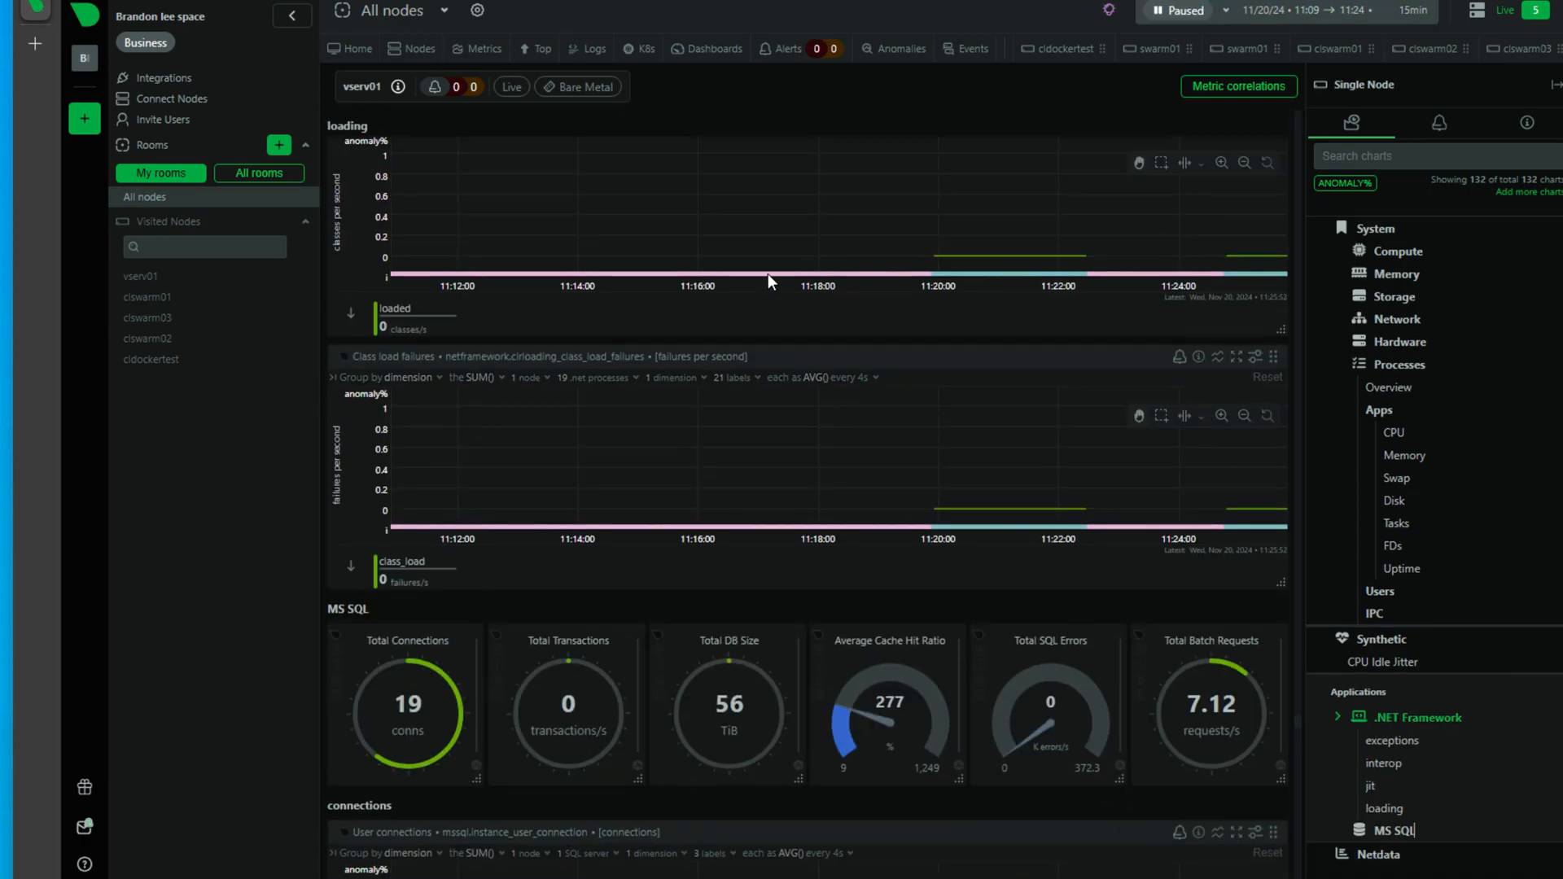
{"action": "scroll", "scroll_direction": "up", "scroll_amount": 3}
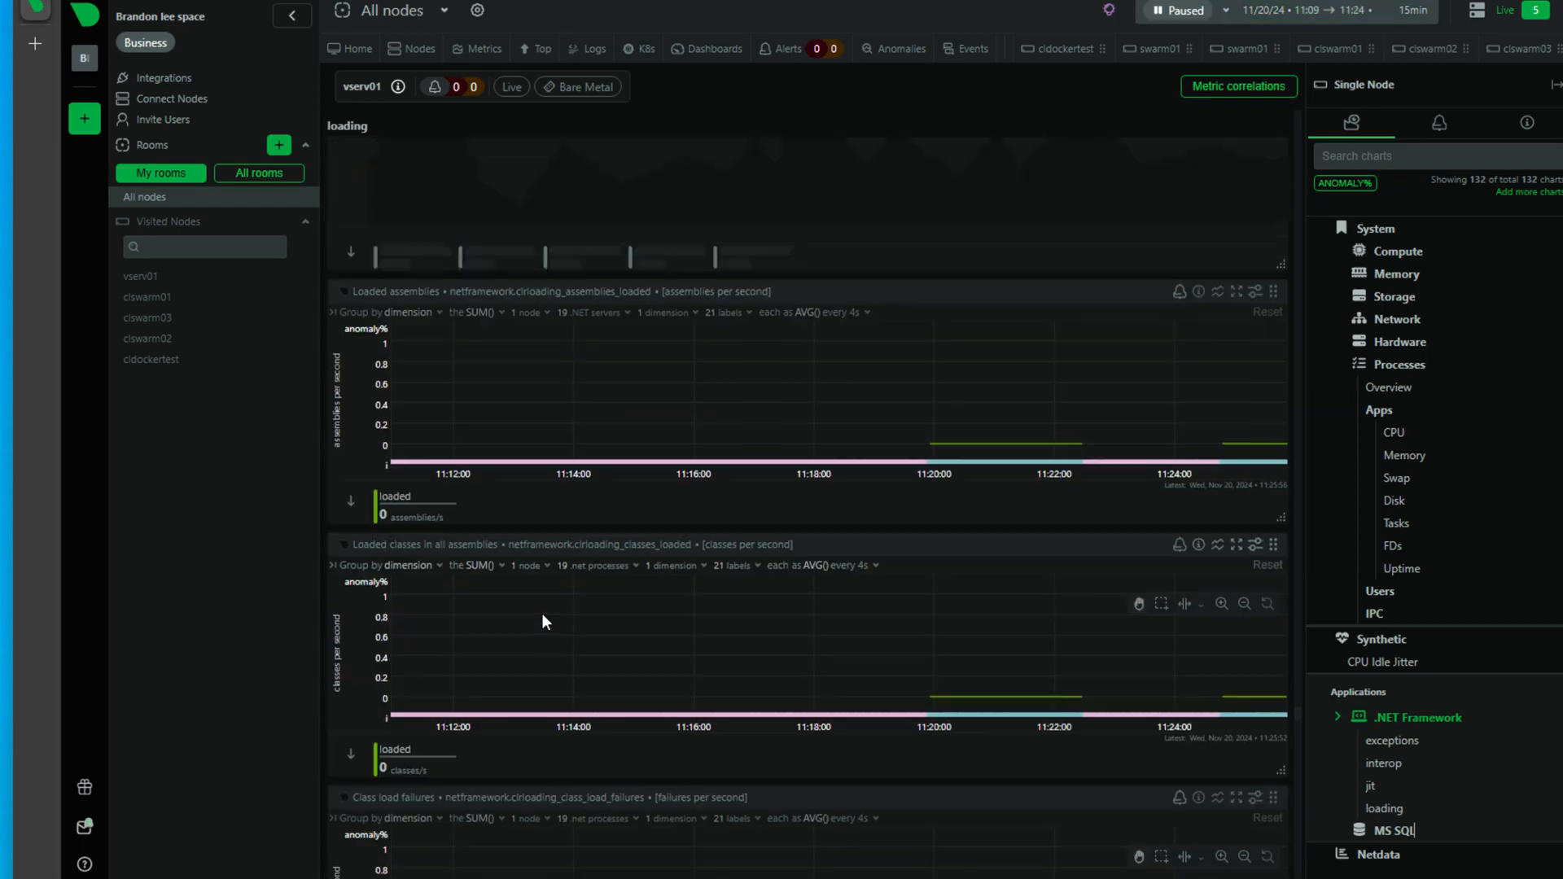
{"action": "scroll", "scroll_direction": "down", "scroll_amount": 3}
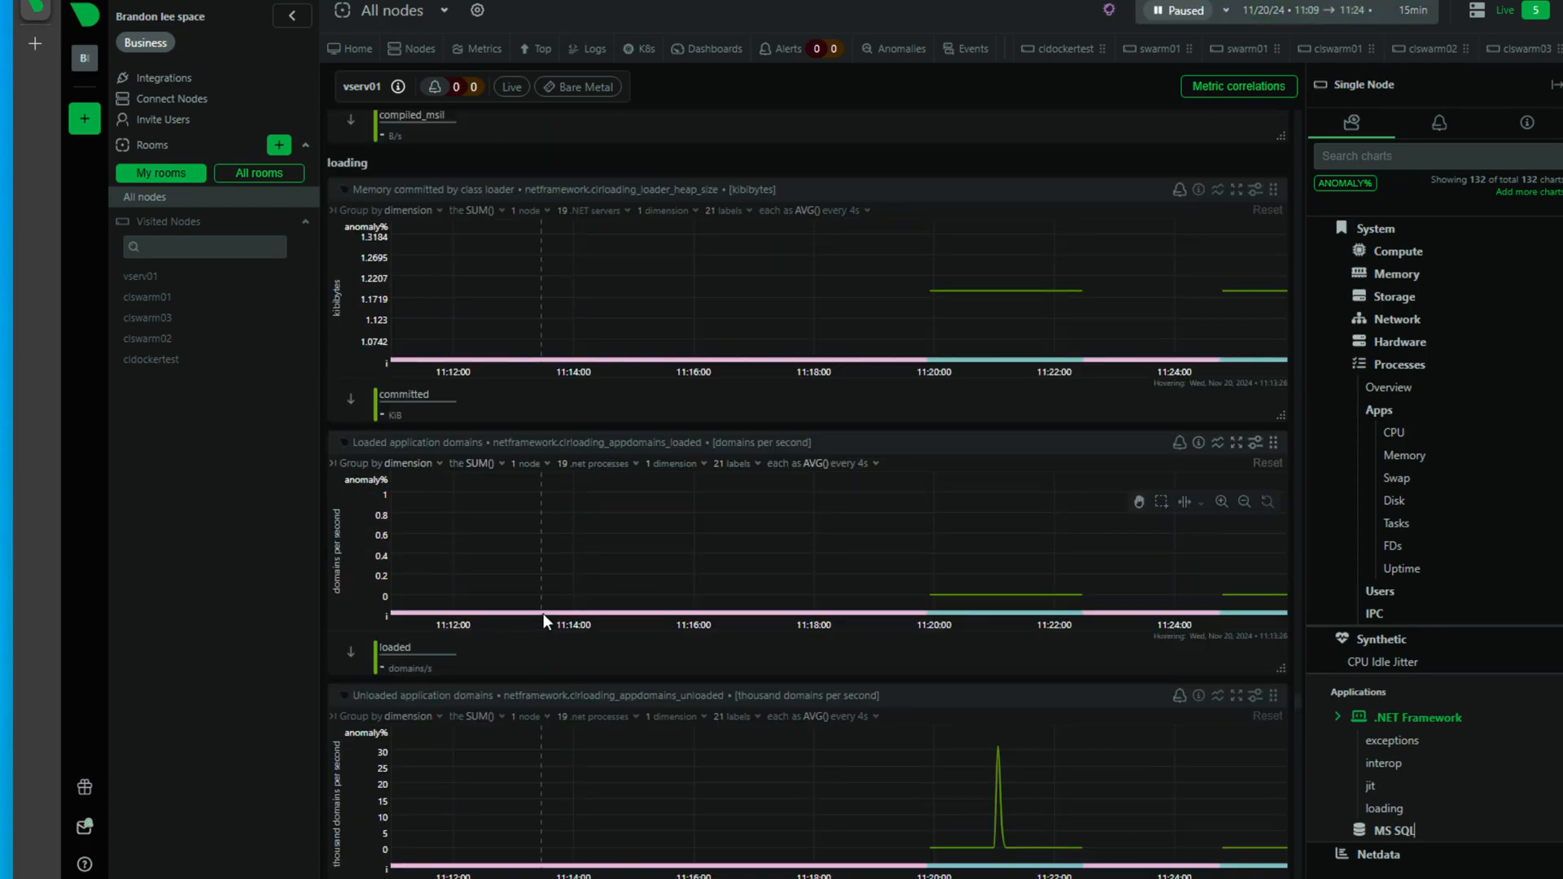
{"action": "left_click", "coordinate": [1177, 11]}
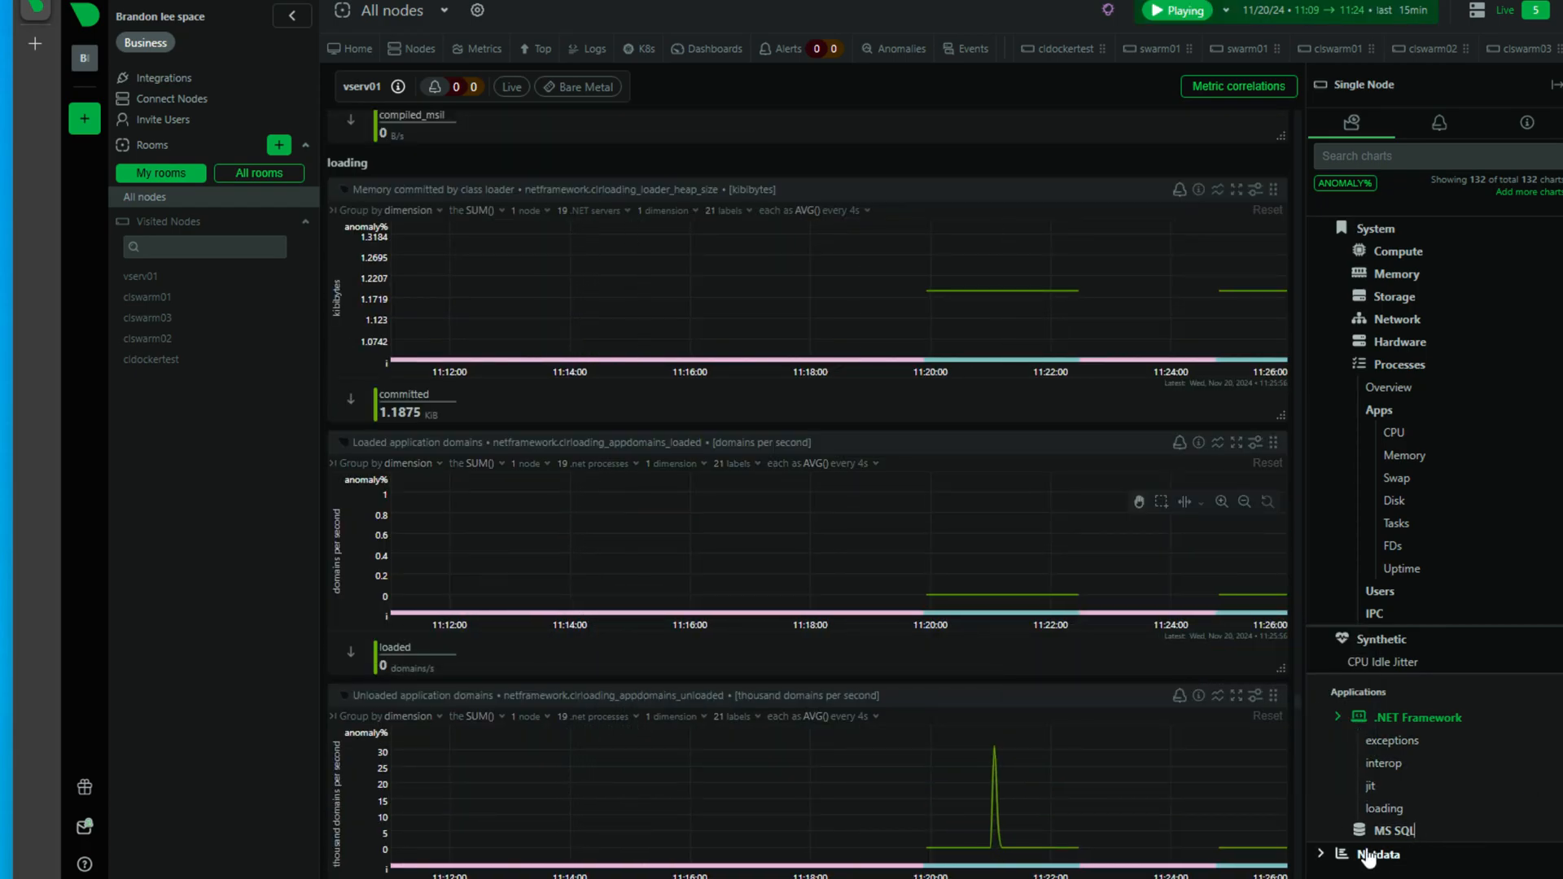
Return to MS SQL per-database transactions and freeze the charts at that moment
{"action": "left_click", "coordinate": [1395, 830]}
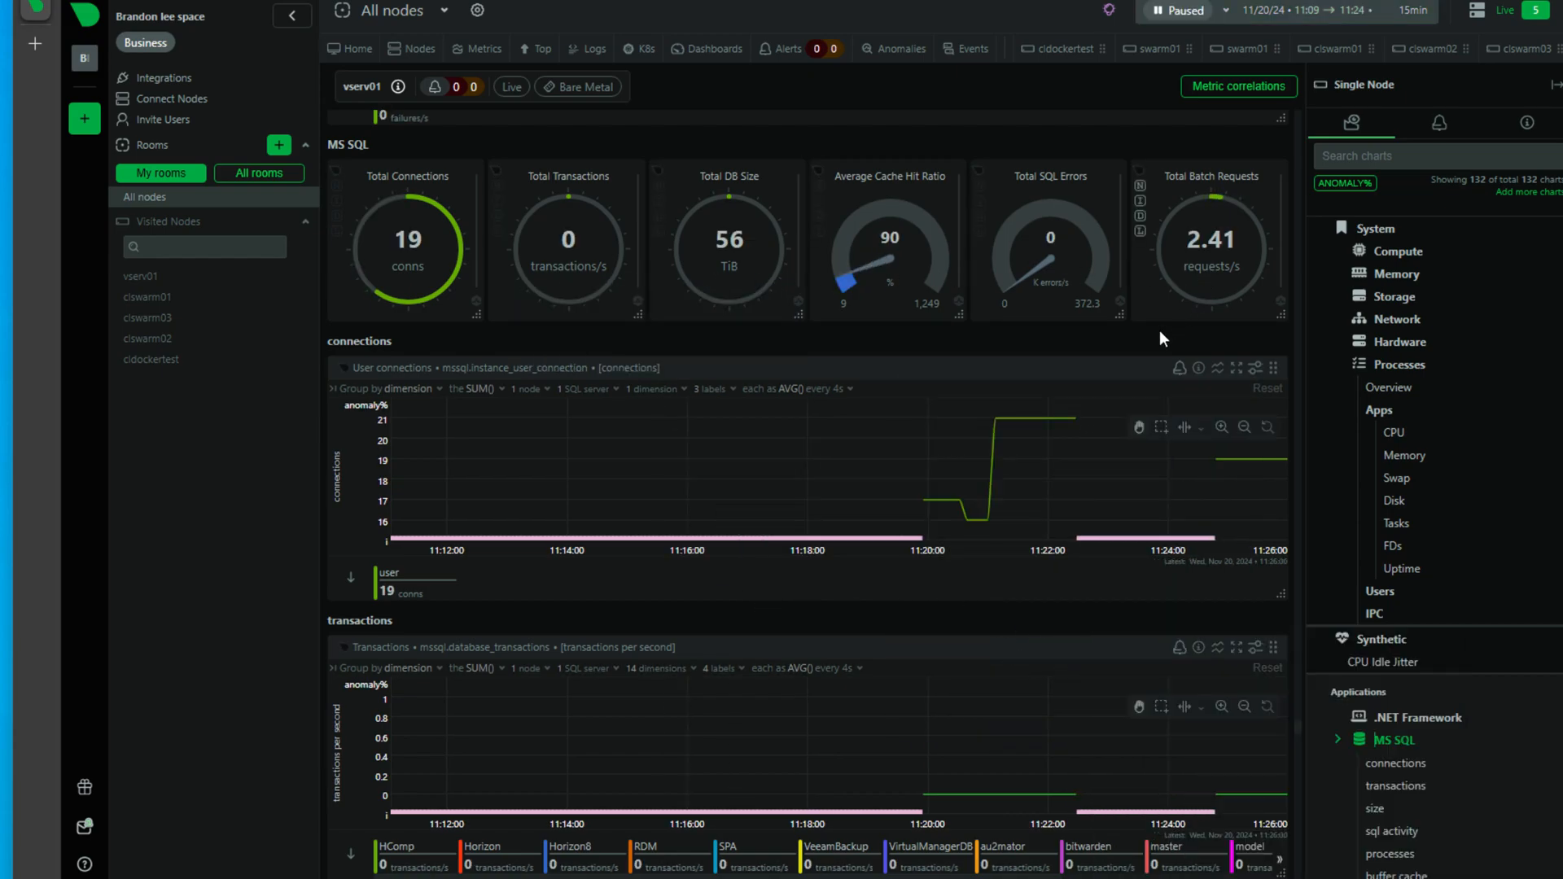
{"action": "mouse_move", "coordinate": [621, 758]}
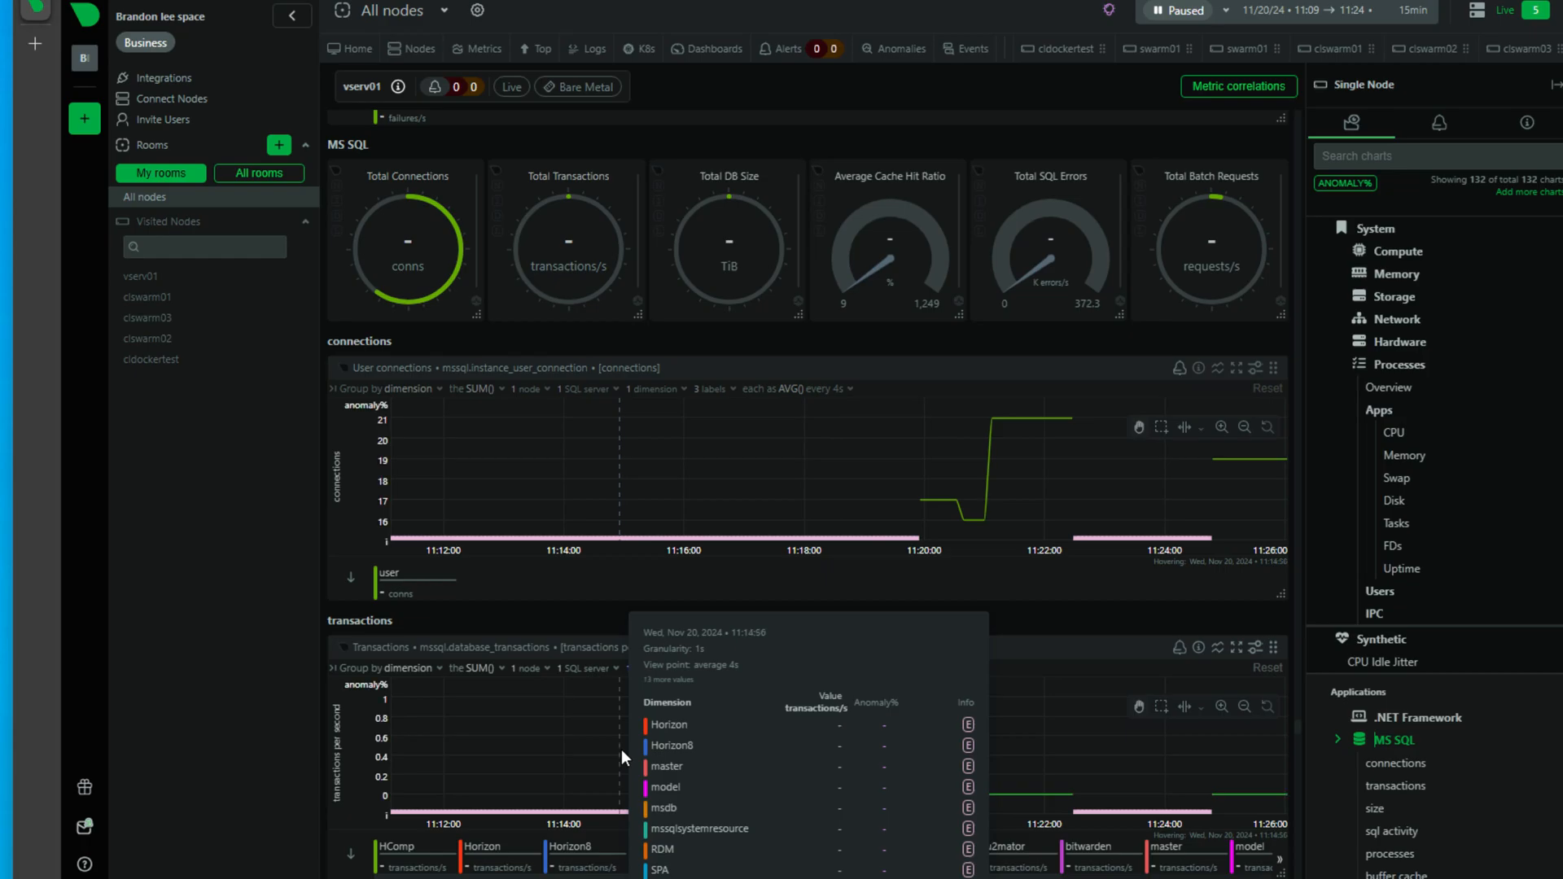
{"action": "scroll", "scroll_direction": "down", "scroll_amount": 3}
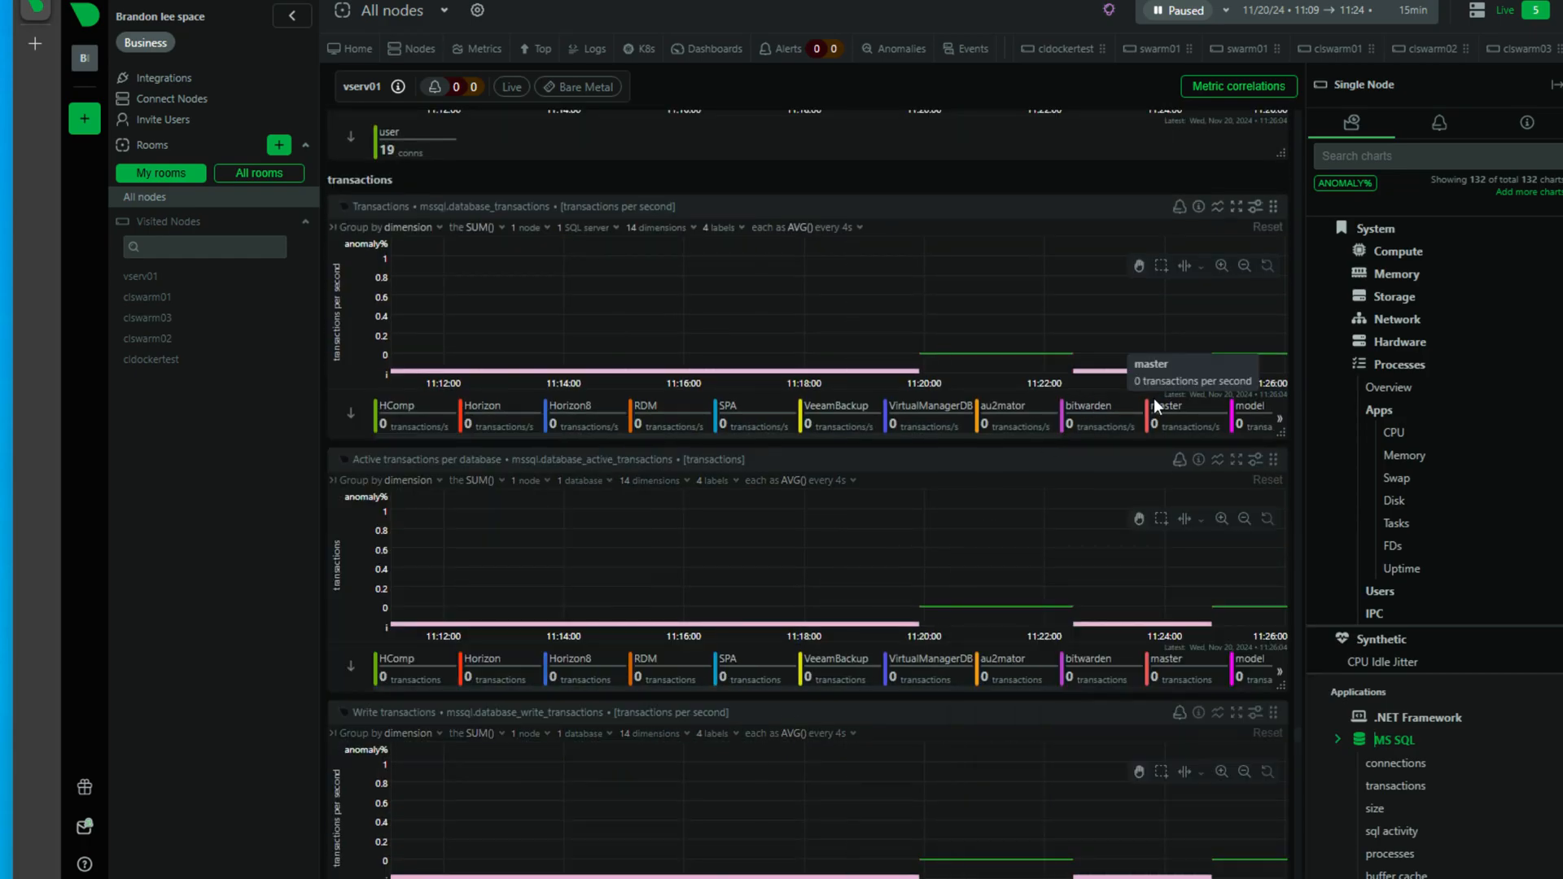
{"action": "left_click", "coordinate": [1183, 10]}
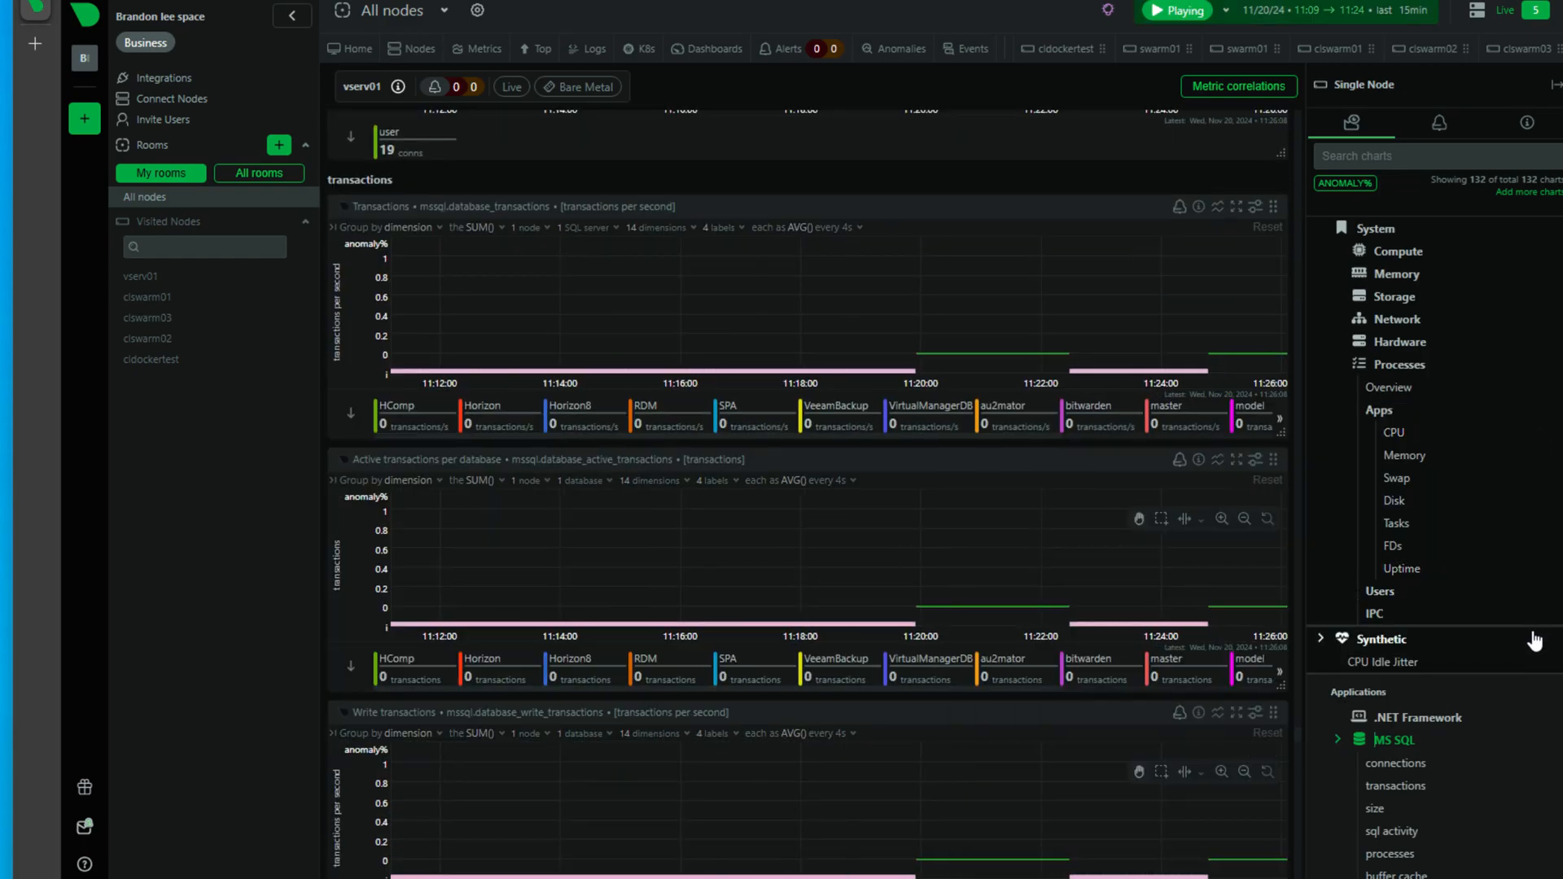
{"action": "left_click", "coordinate": [1320, 639]}
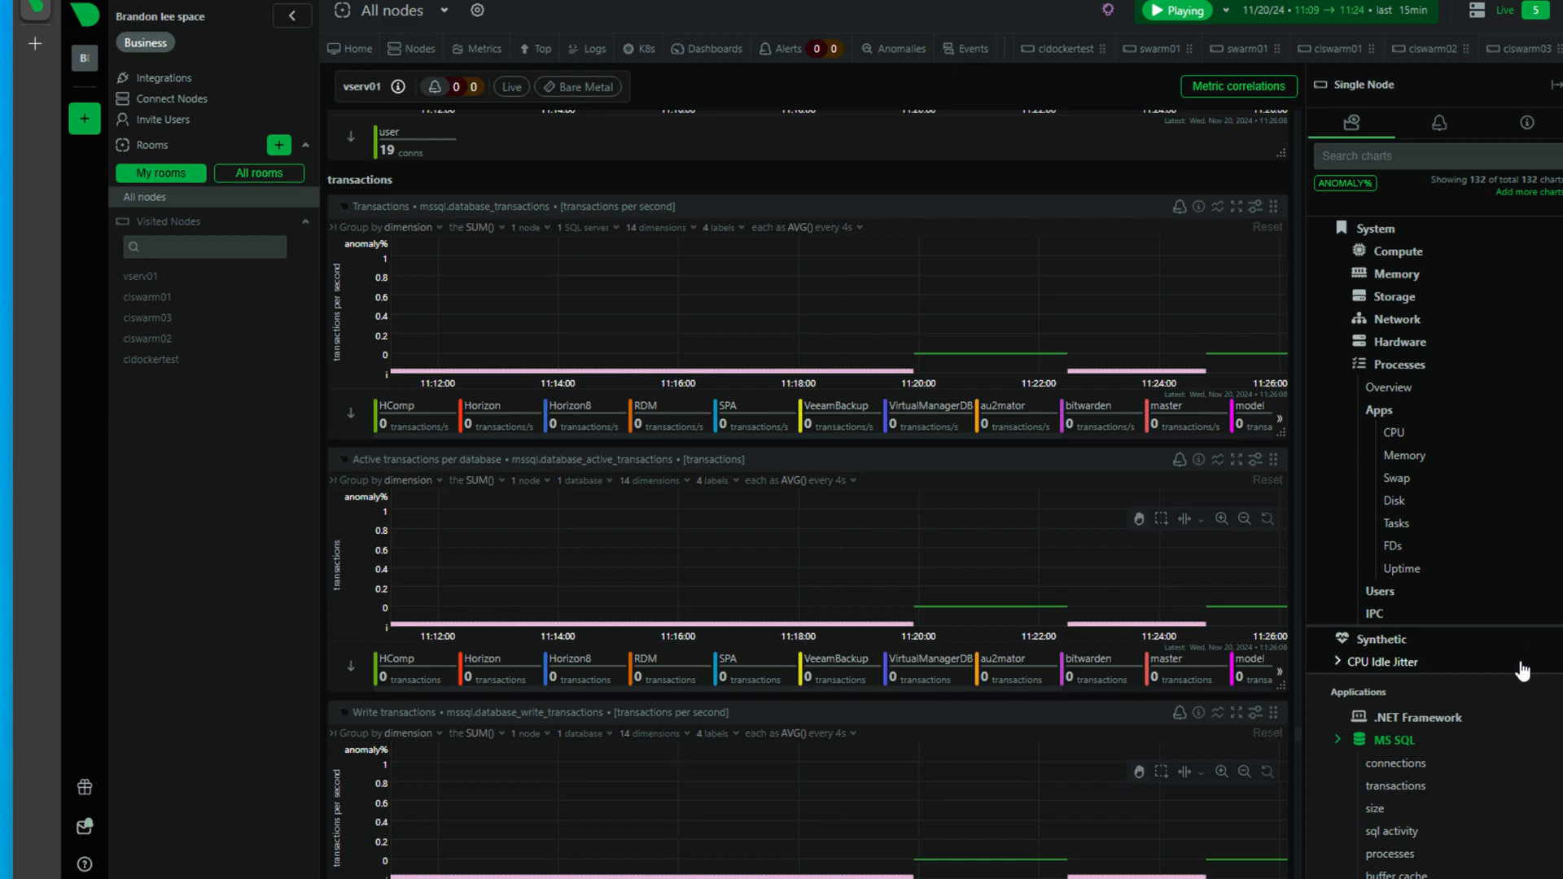
{"action": "left_click", "coordinate": [1176, 9]}
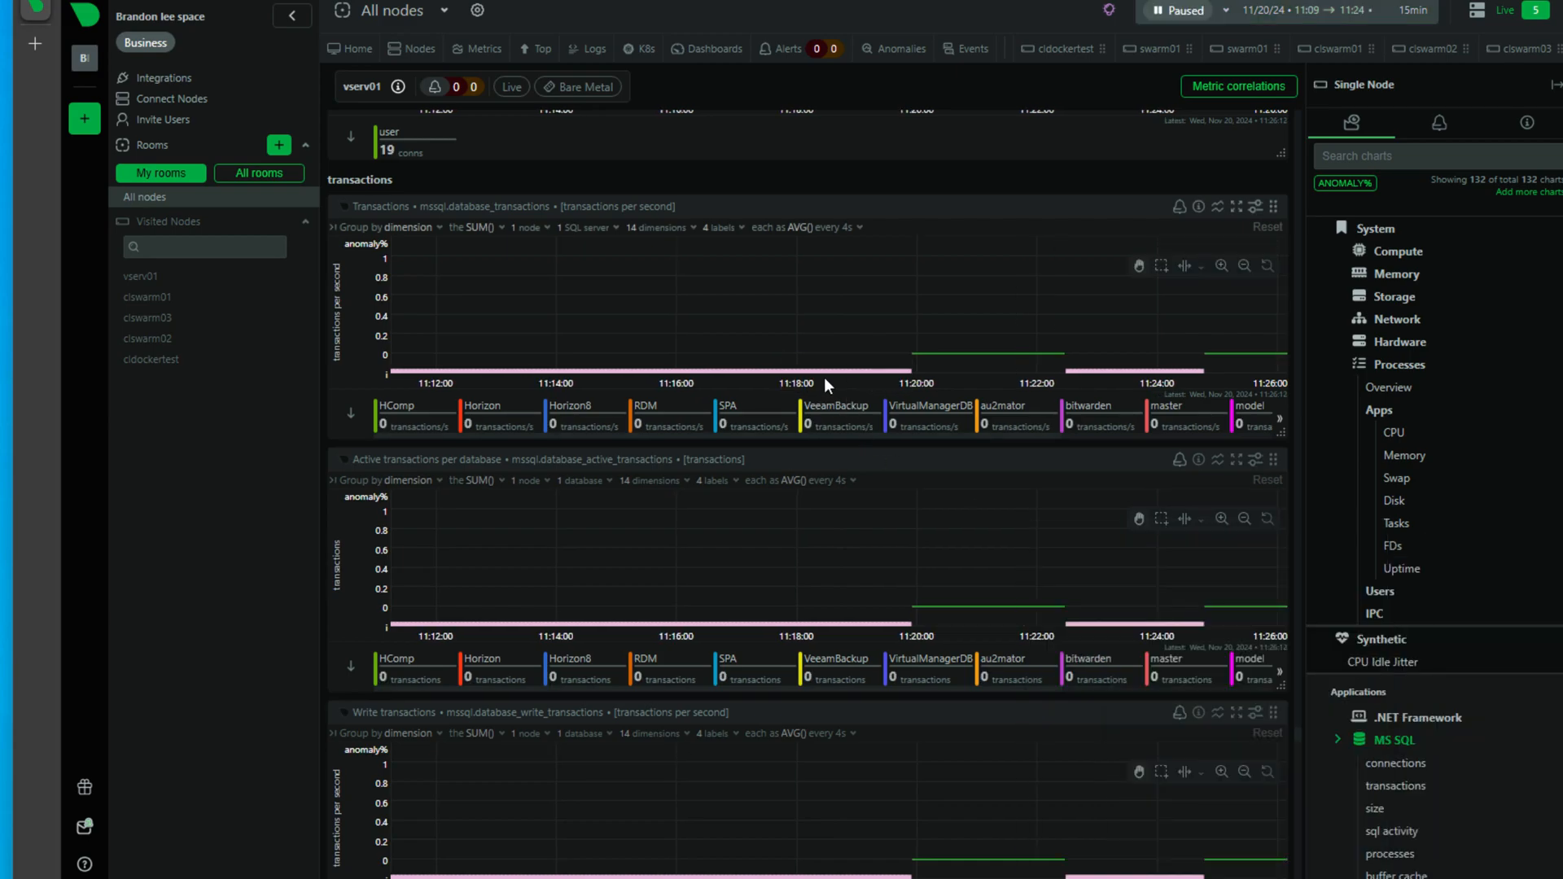
{"action": "left_click", "coordinate": [1185, 11]}
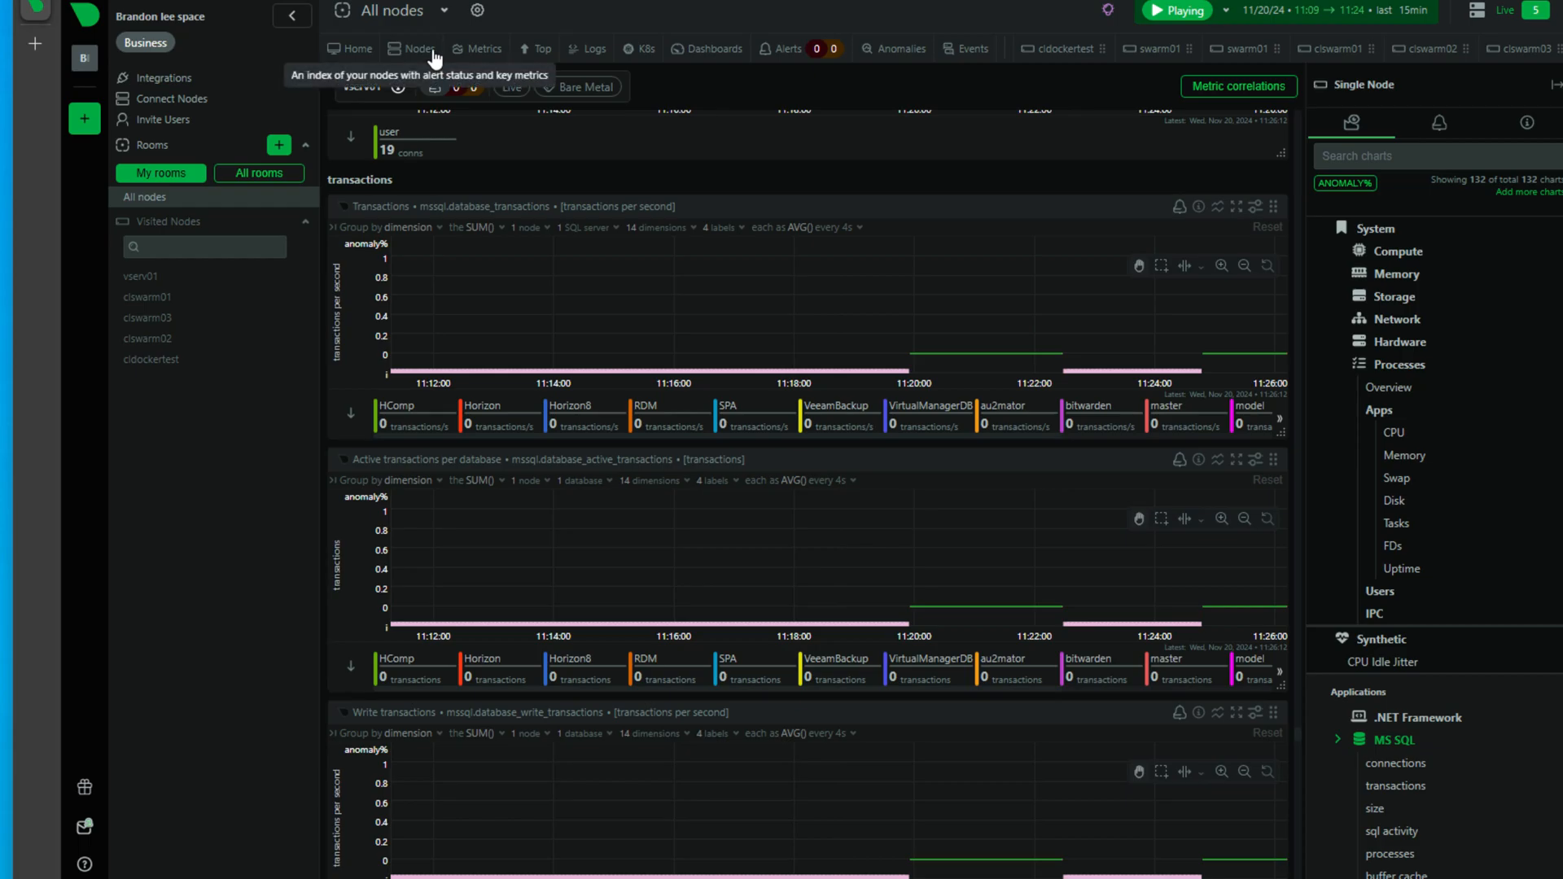
{"action": "left_click", "coordinate": [410, 48]}
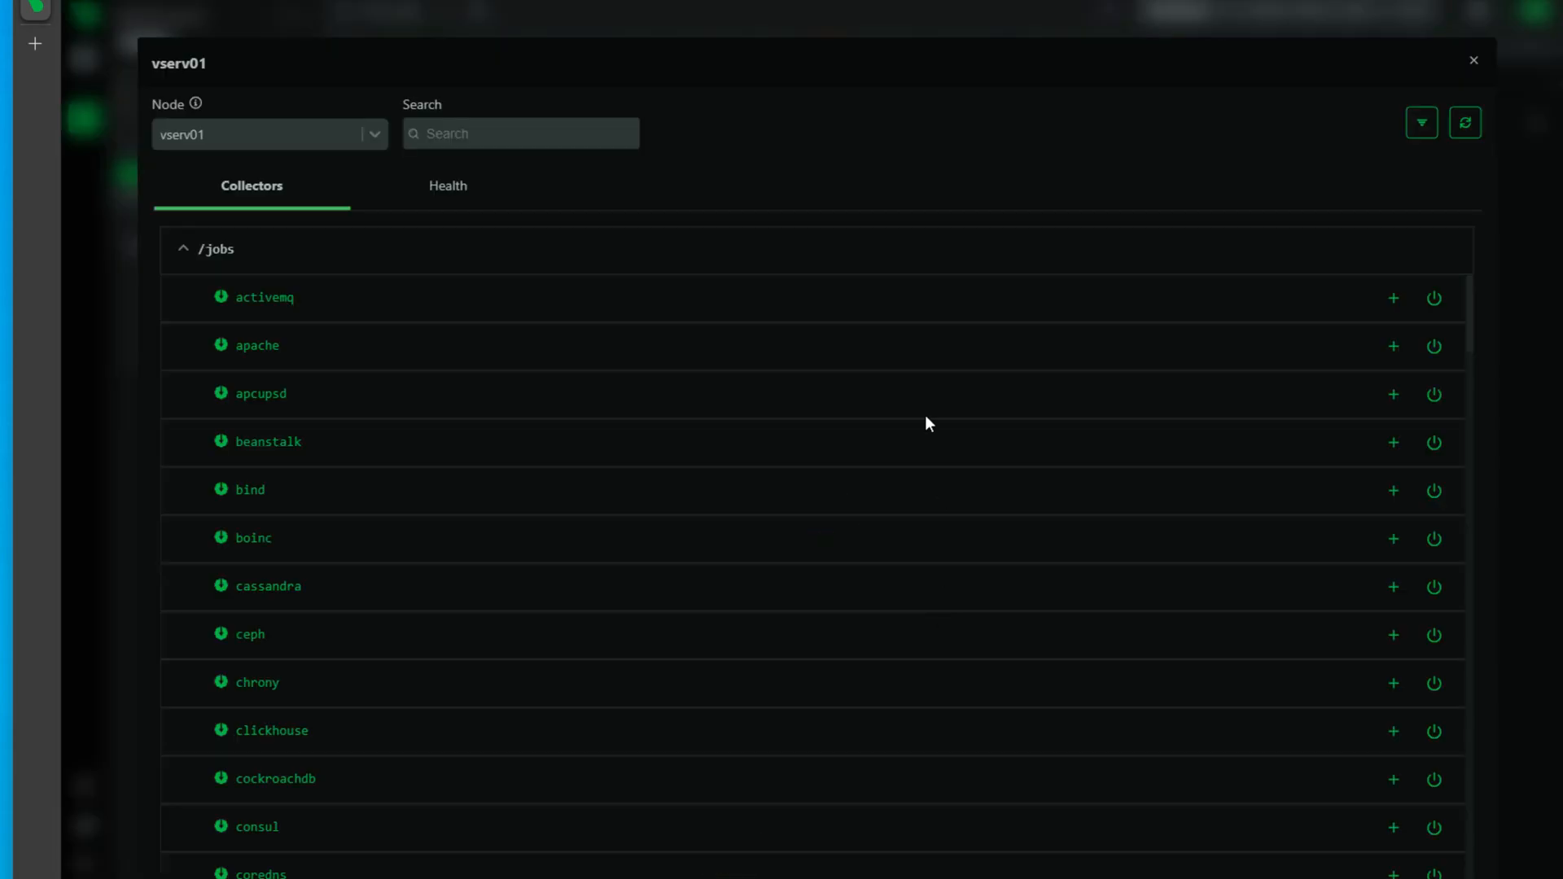
{"action": "mouse_move", "coordinate": [366, 314]}
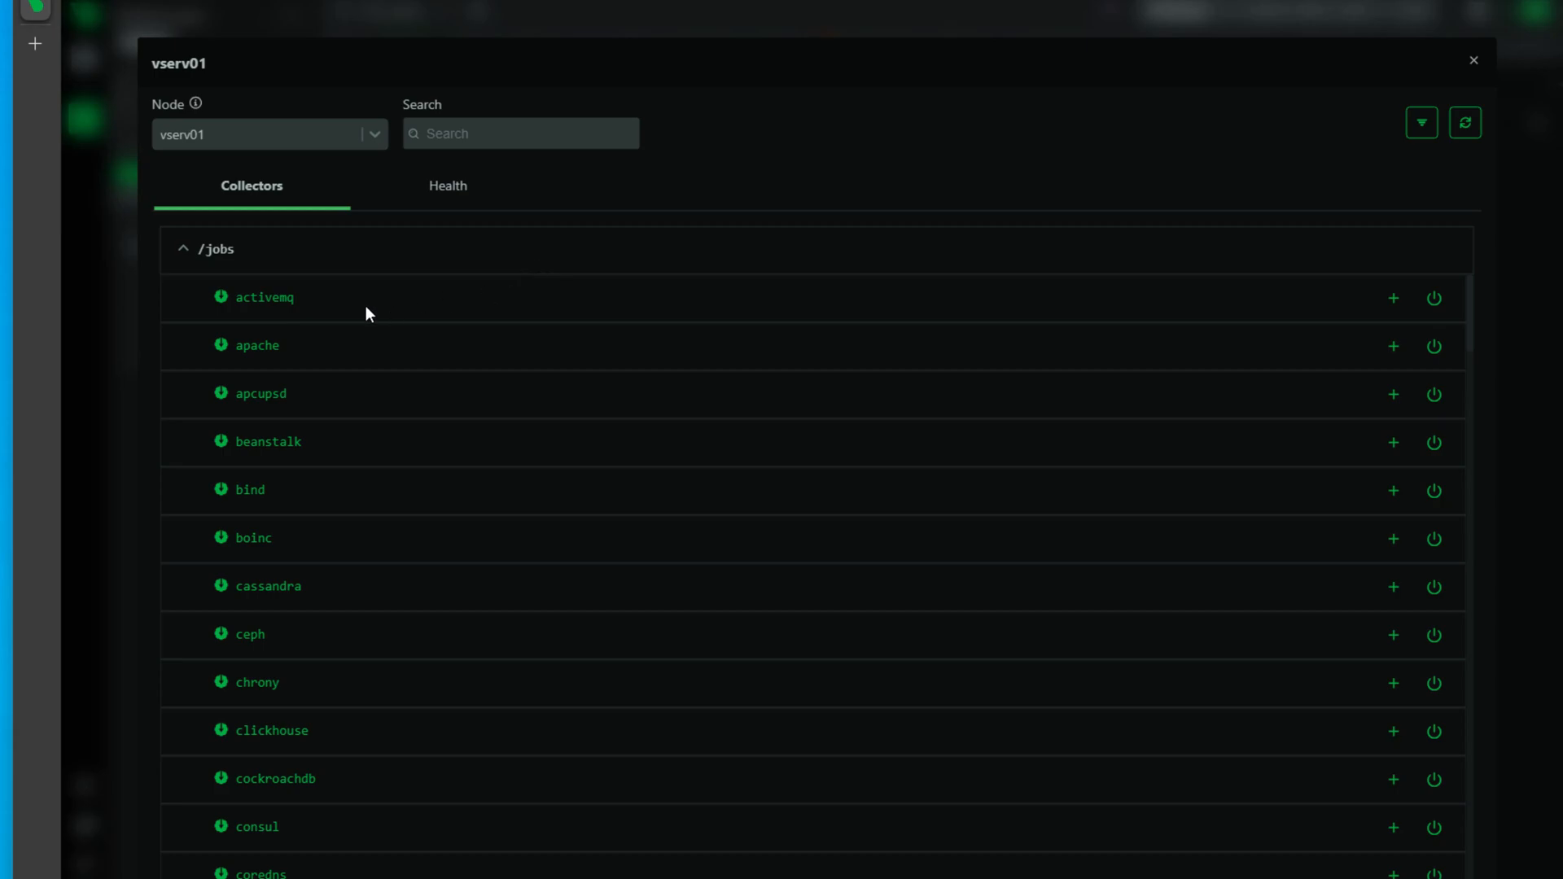
Browse vserv01's collectors list, then view its running health alert prototypes
{"action": "scroll", "scroll_direction": "down", "scroll_amount": 3}
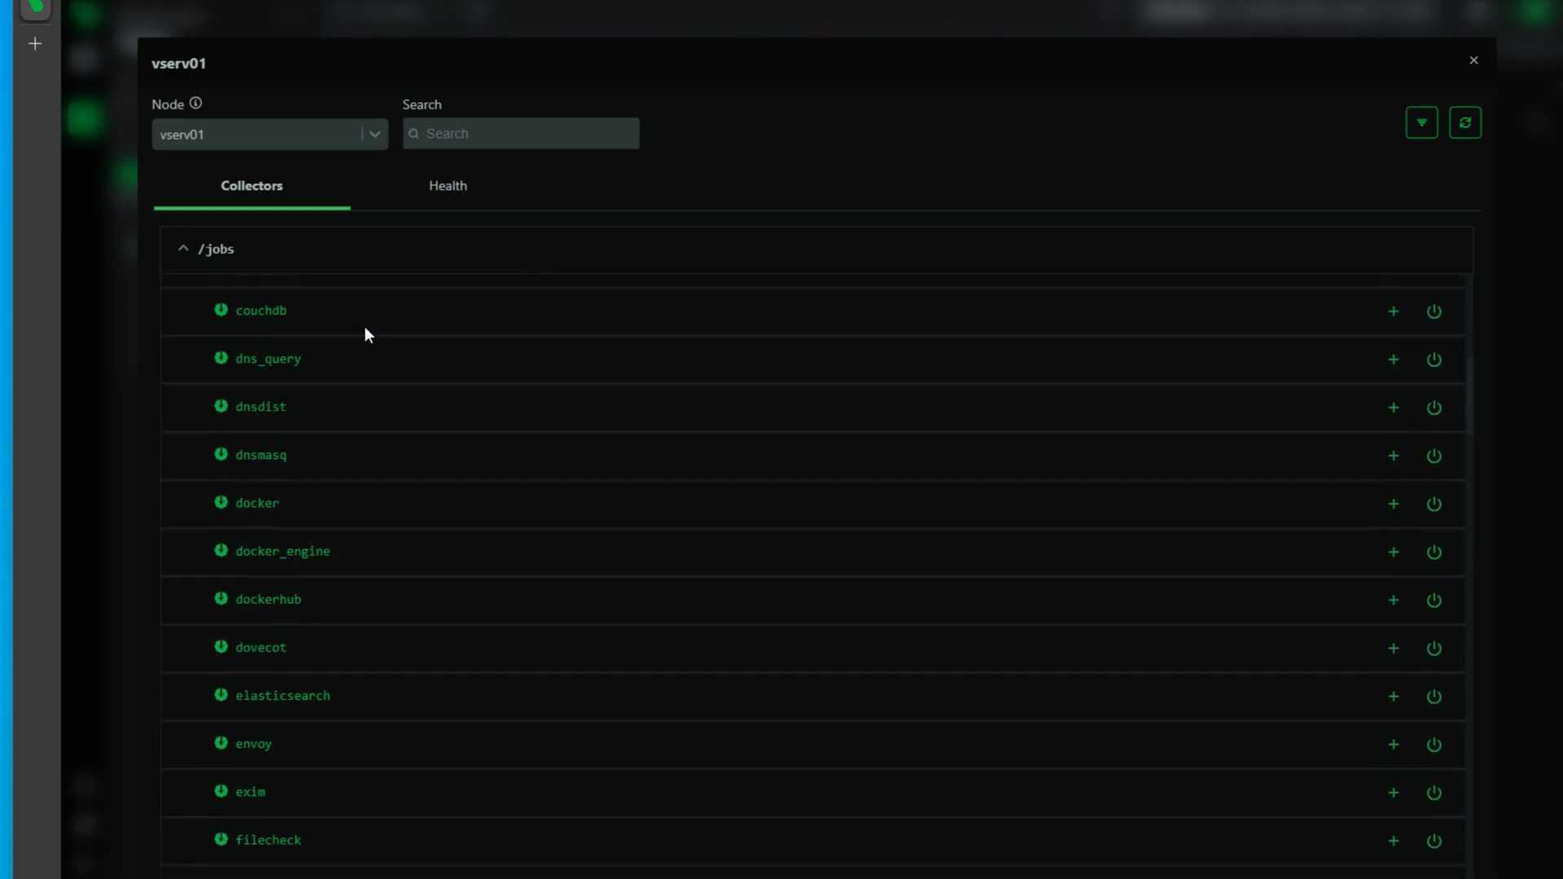
{"action": "scroll", "scroll_direction": "down", "scroll_amount": 3}
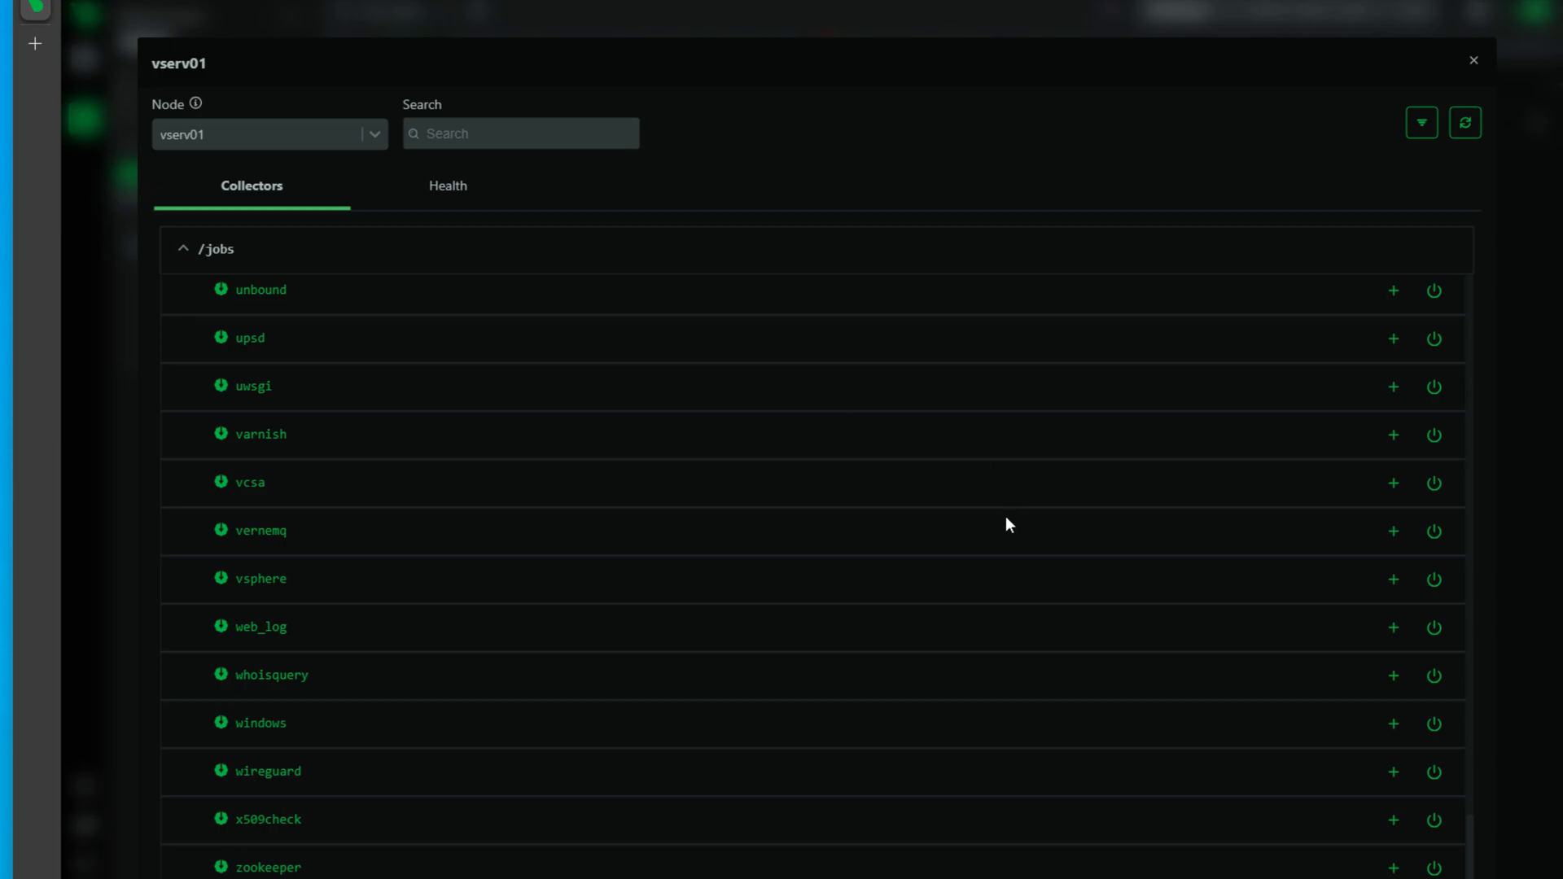
{"action": "scroll", "scroll_direction": "up", "scroll_amount": 3}
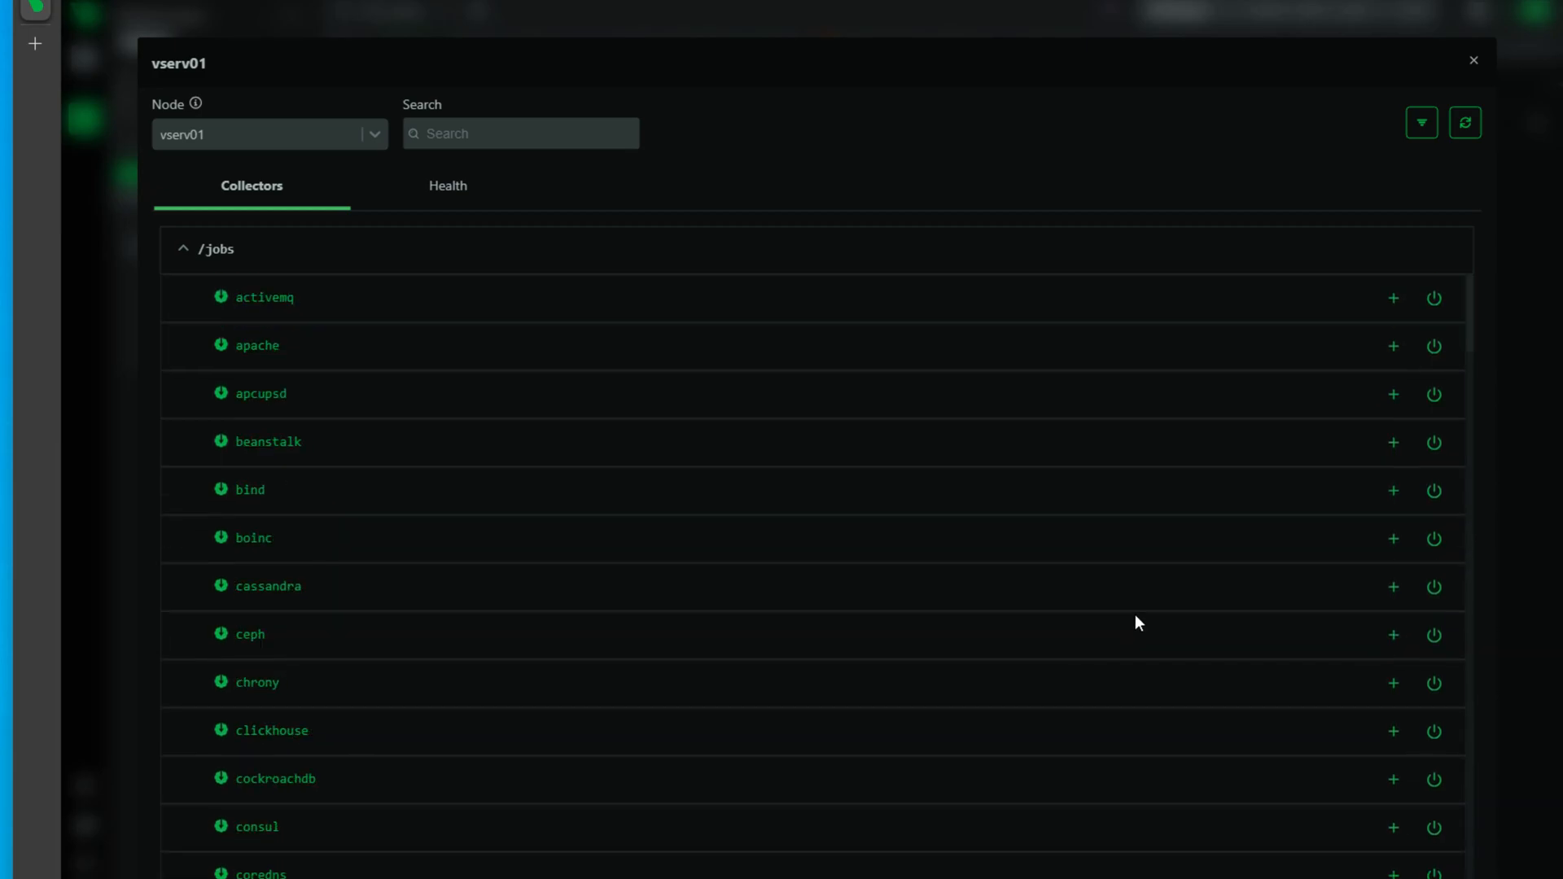
{"action": "mouse_move", "coordinate": [293, 96]}
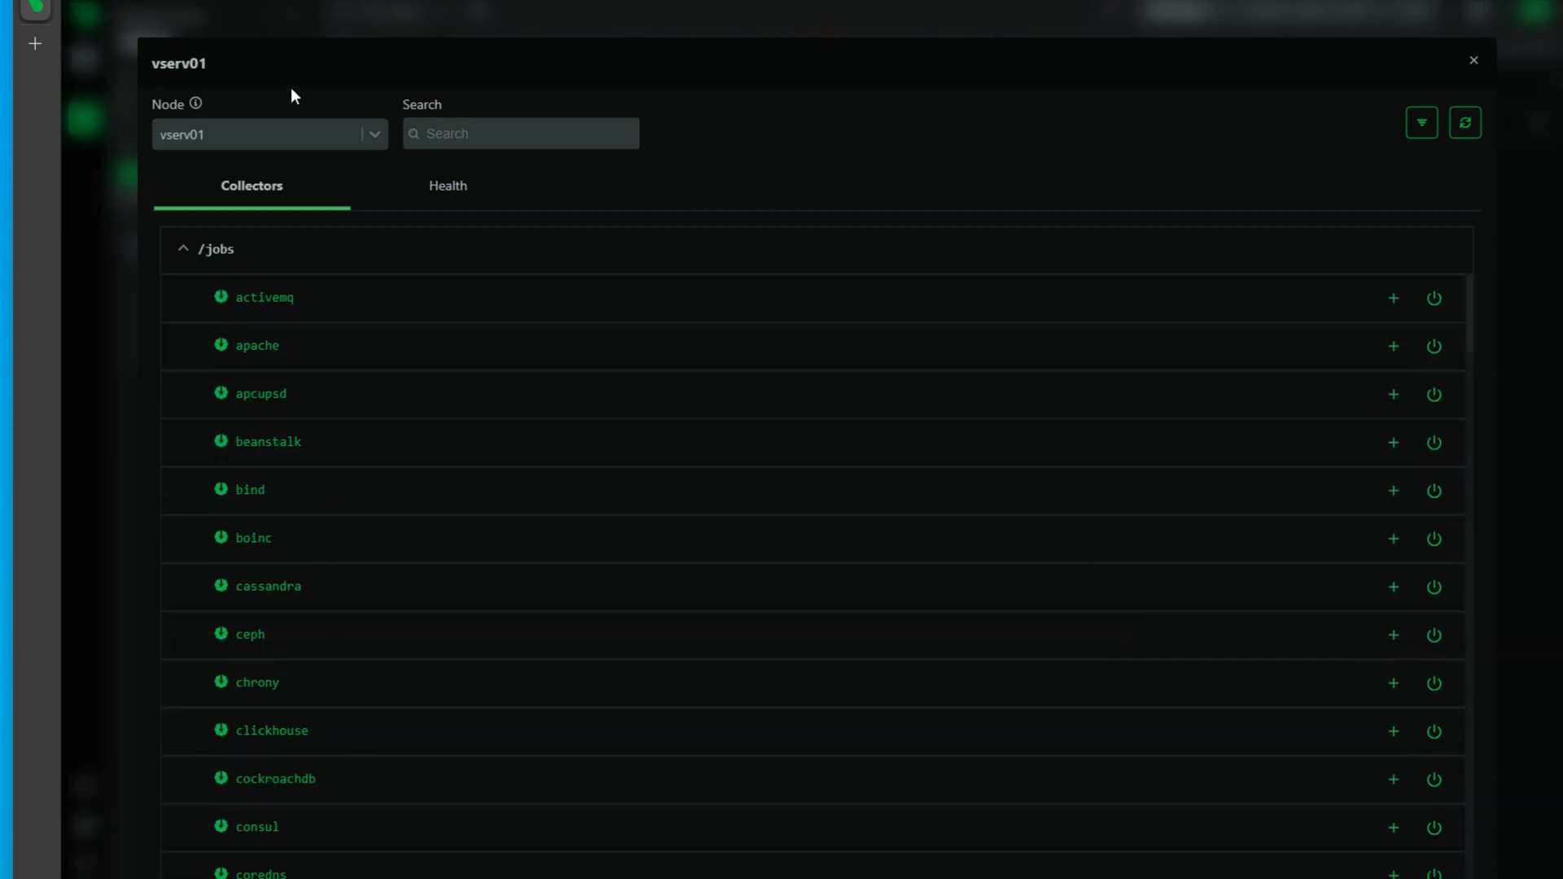
{"action": "mouse_move", "coordinate": [887, 120]}
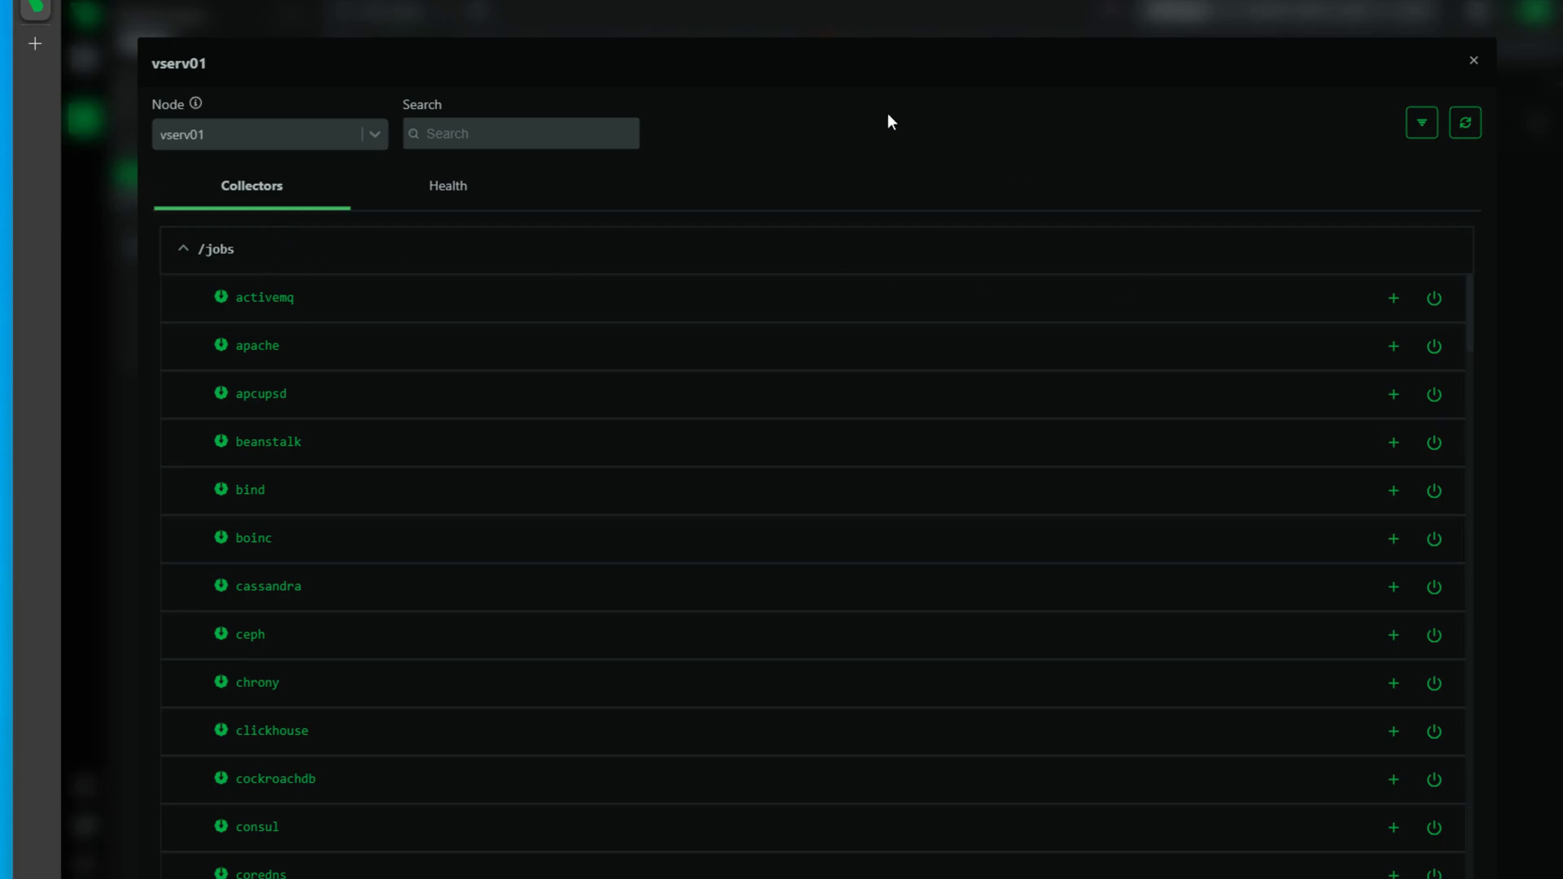
{"action": "left_click", "coordinate": [447, 186]}
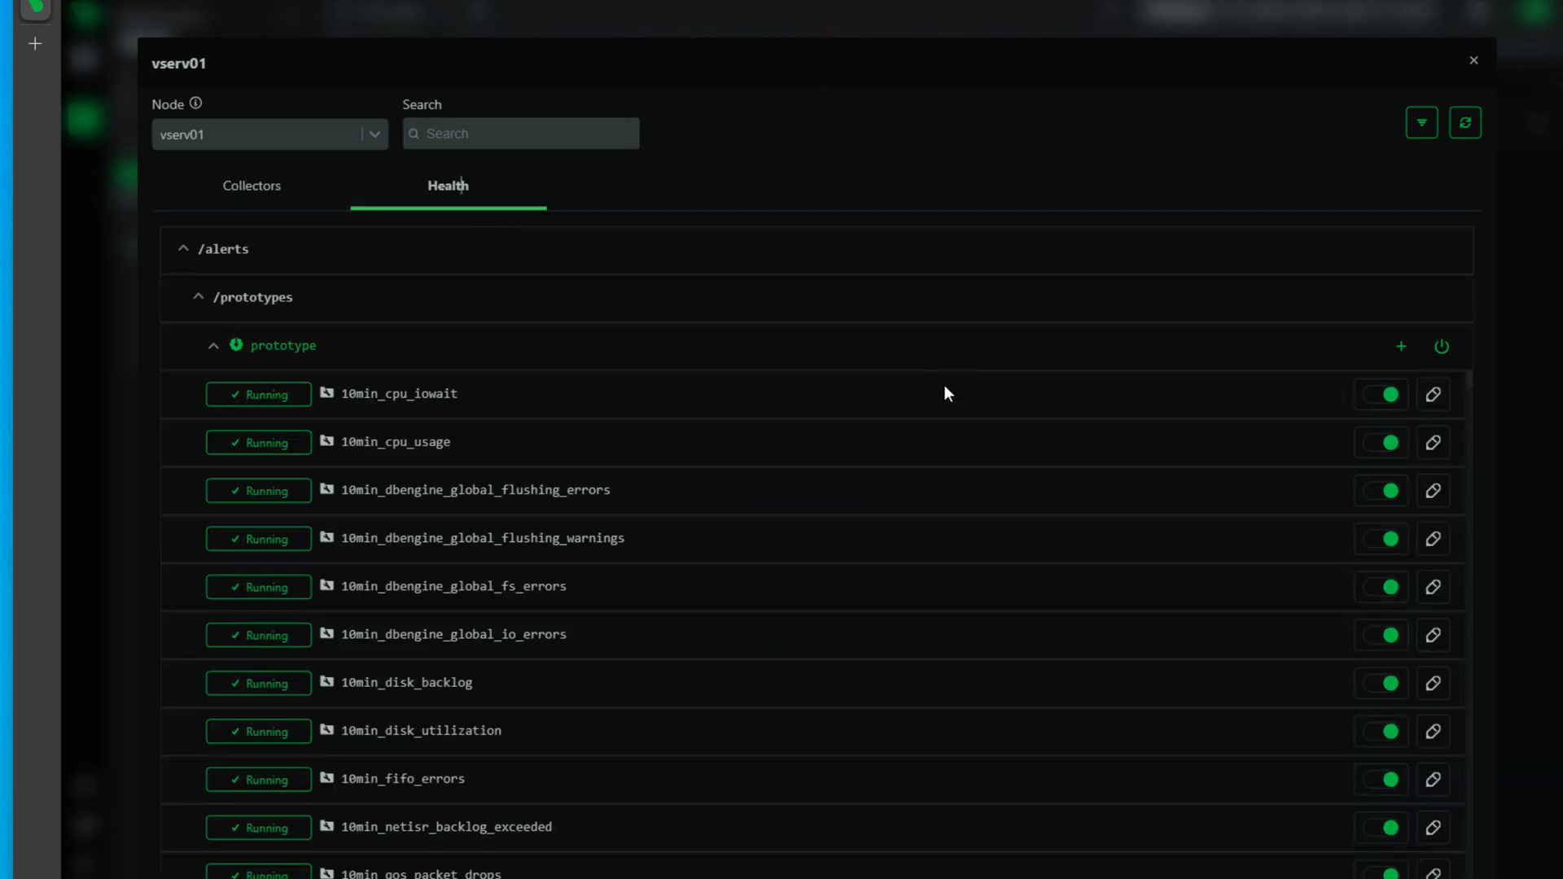
Filter vserv01's health alerts to 'ping' and edit the ping_host_reachable alert
{"action": "scroll", "scroll_direction": "down", "scroll_amount": 3}
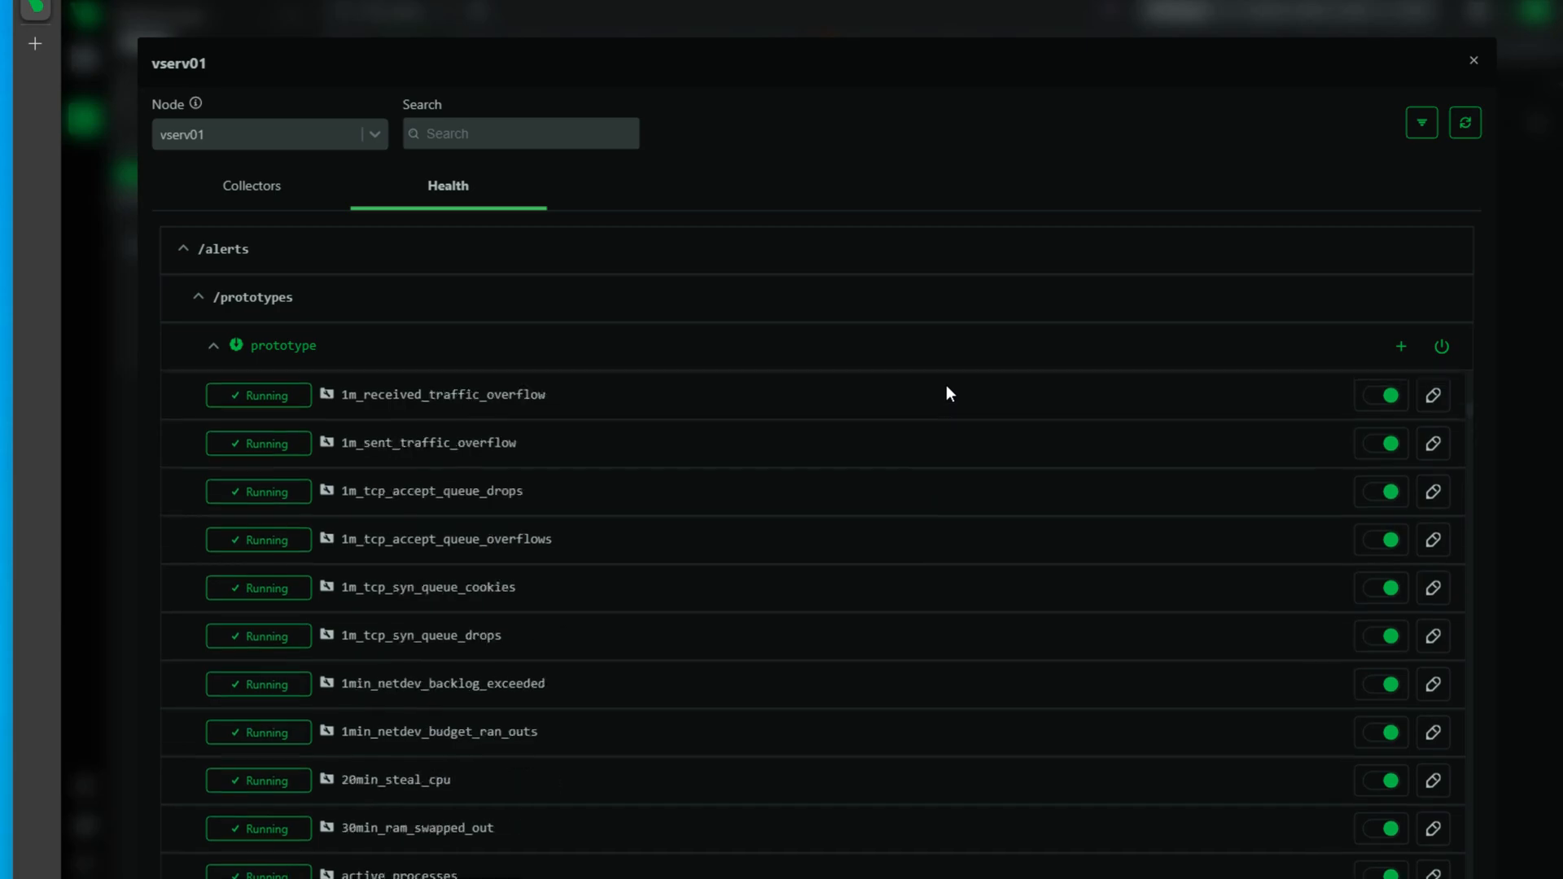
{"action": "scroll", "scroll_direction": "down", "scroll_amount": 3}
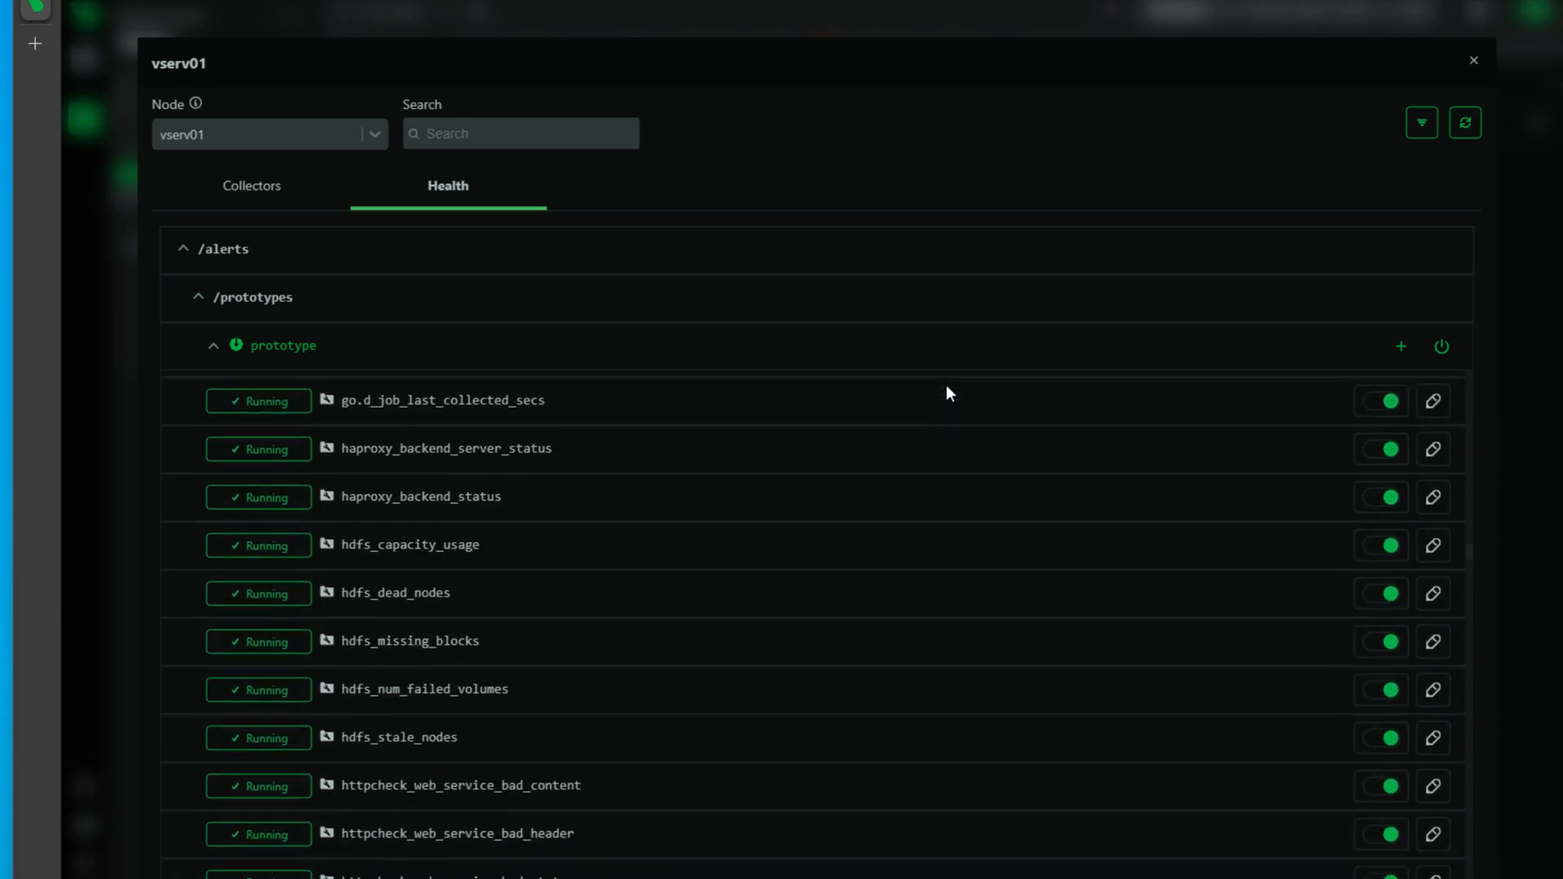
{"action": "scroll", "scroll_direction": "down", "scroll_amount": 3}
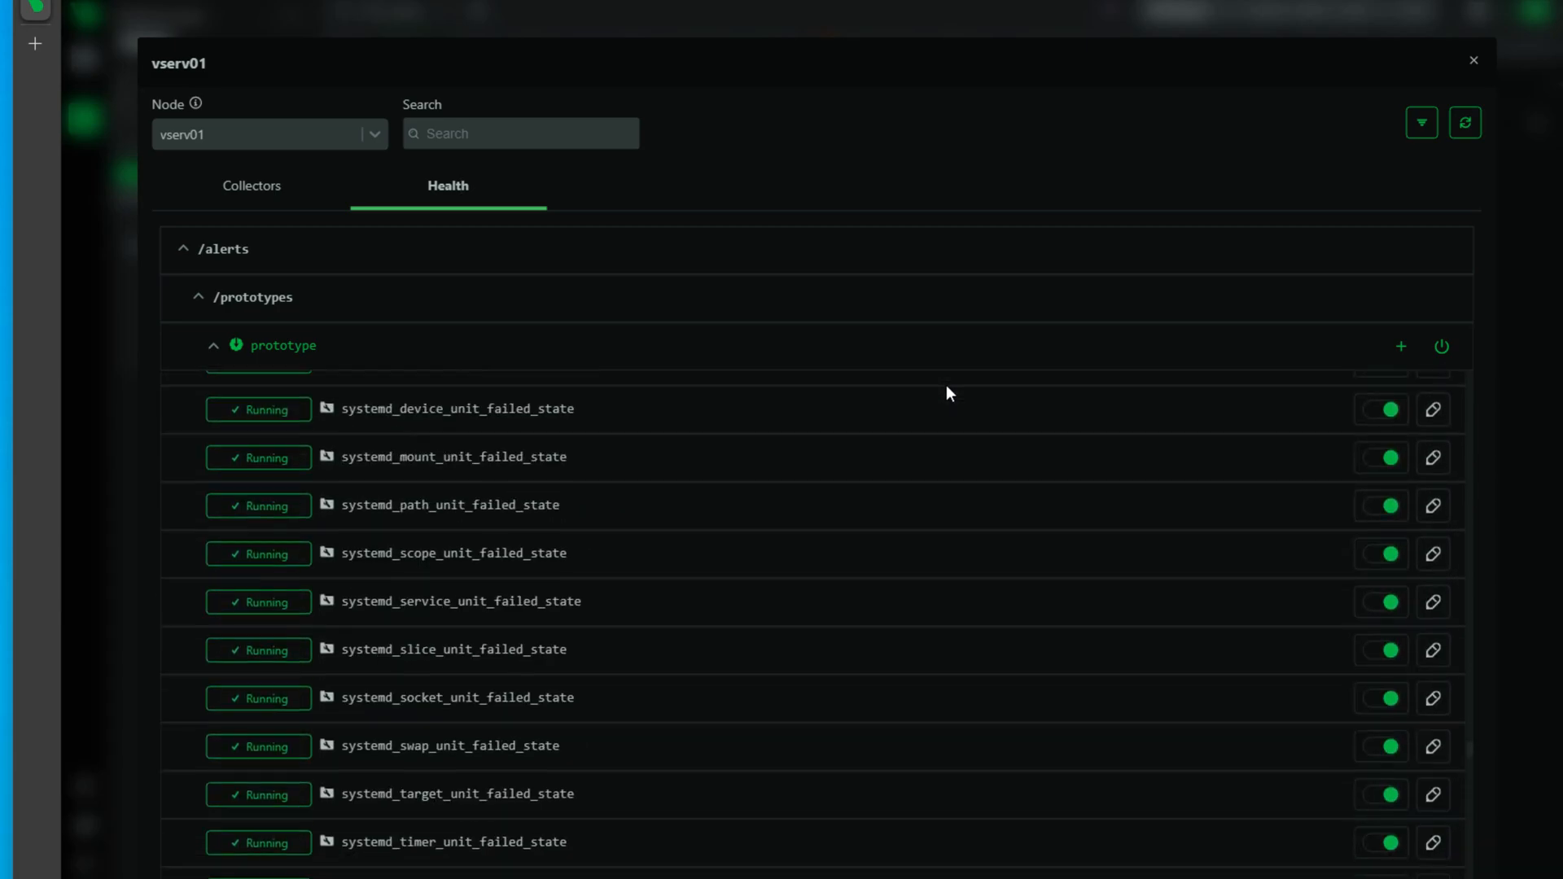
{"action": "scroll", "scroll_direction": "down", "scroll_amount": 3}
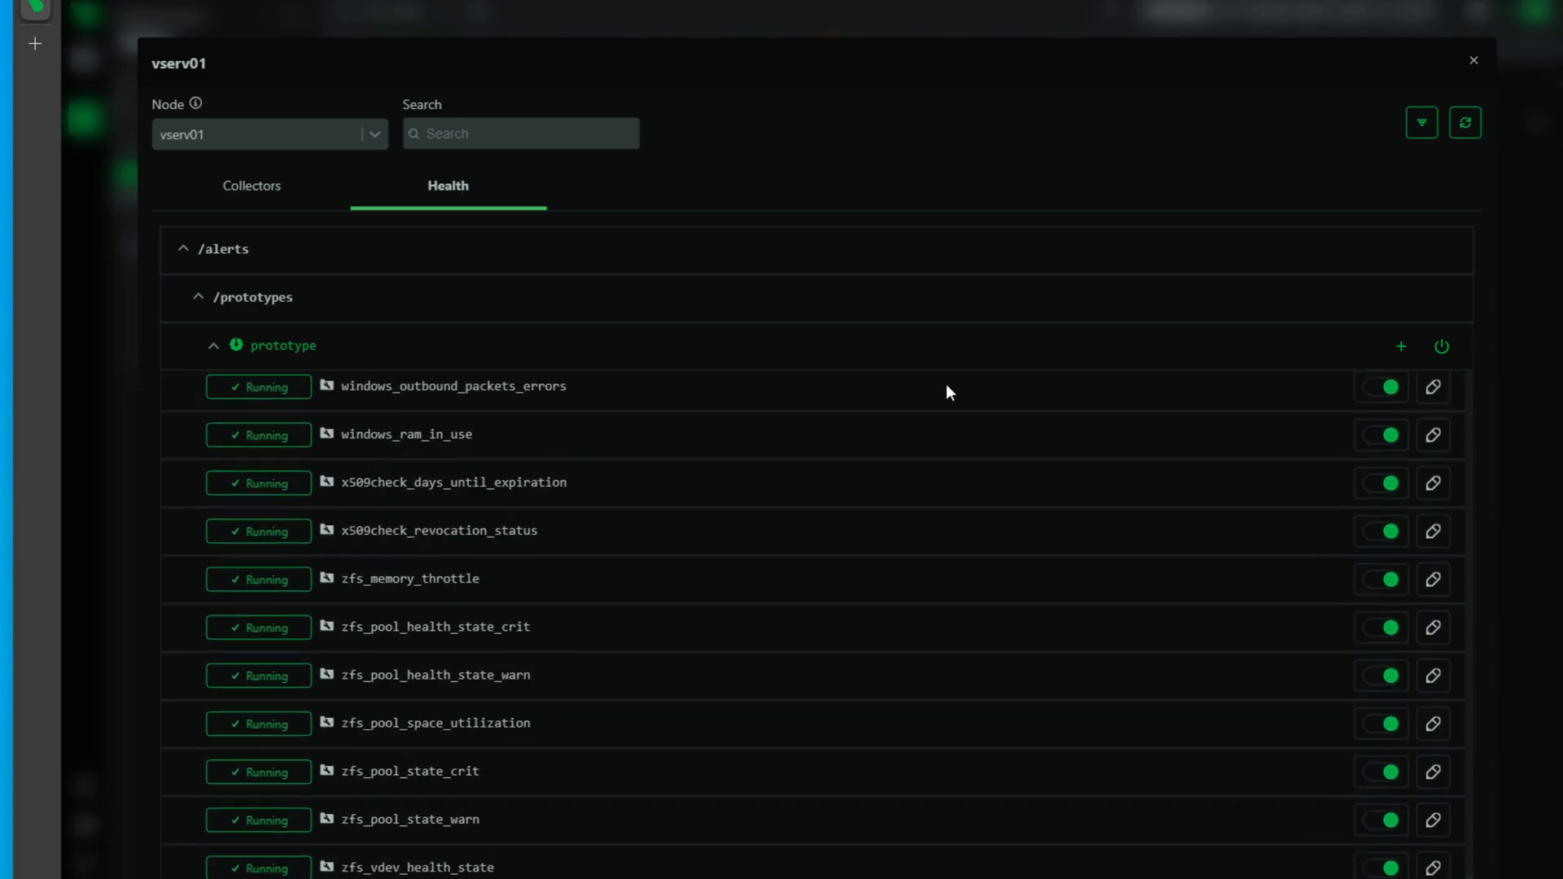
{"action": "mouse_move", "coordinate": [701, 364]}
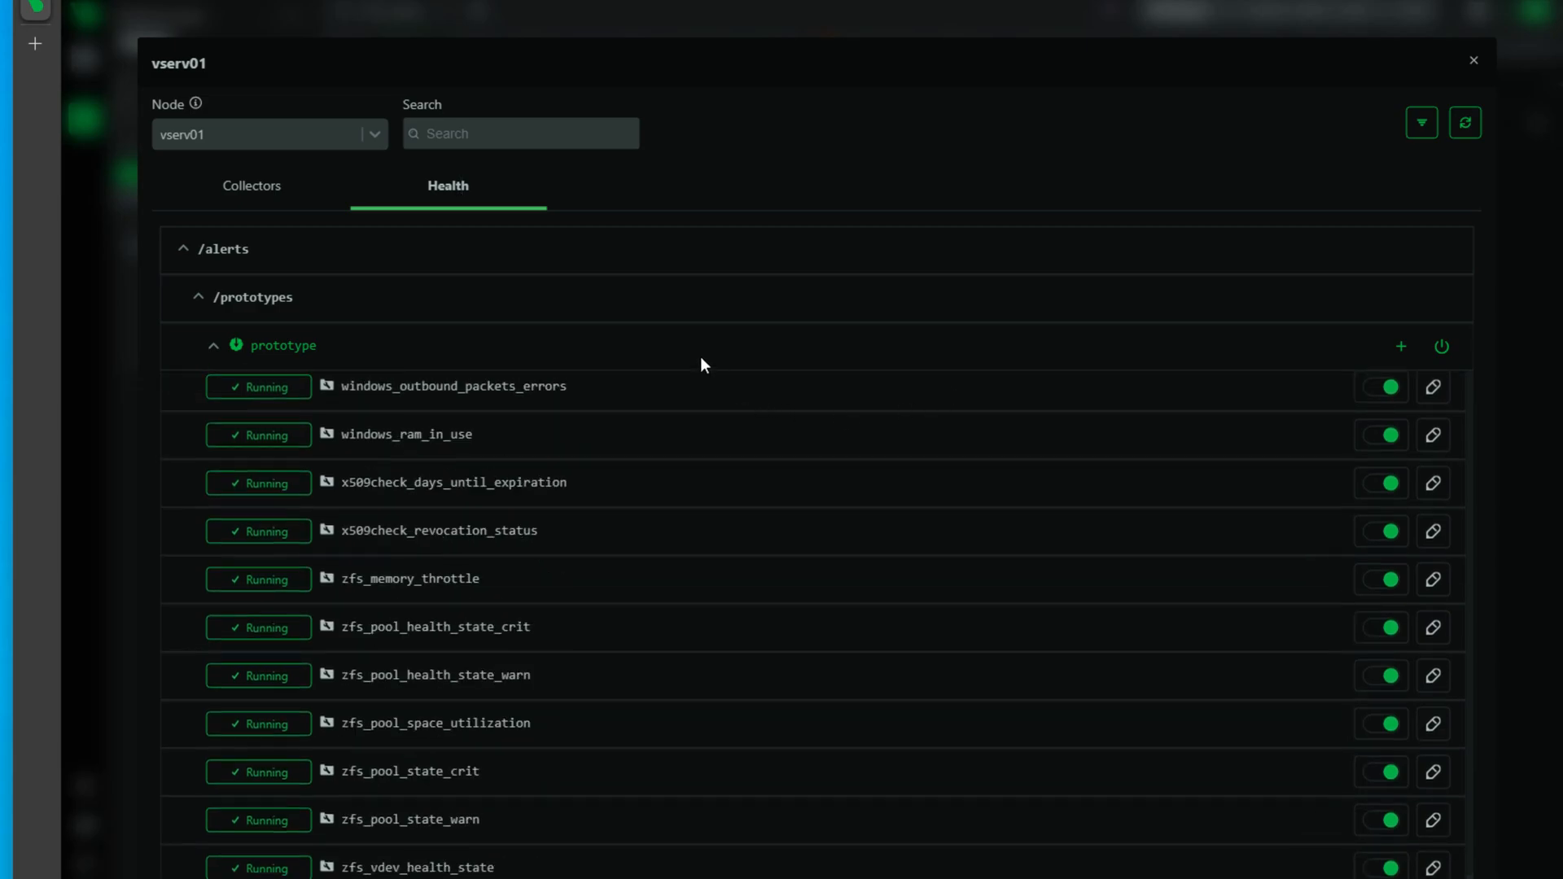
{"action": "mouse_move", "coordinate": [259, 483]}
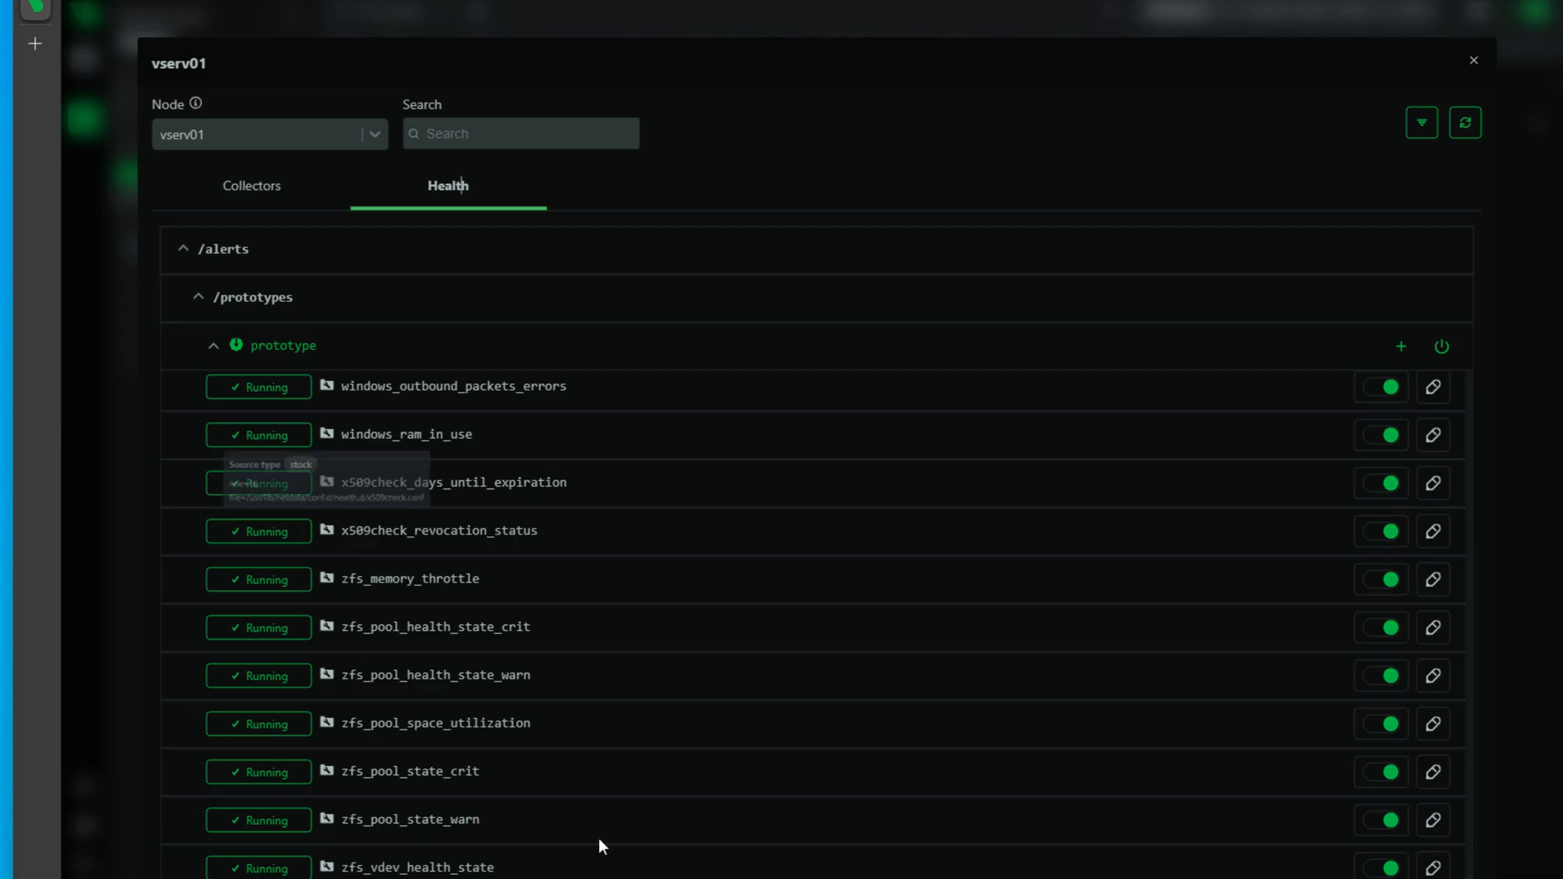
{"action": "scroll", "scroll_direction": "up", "scroll_amount": 3}
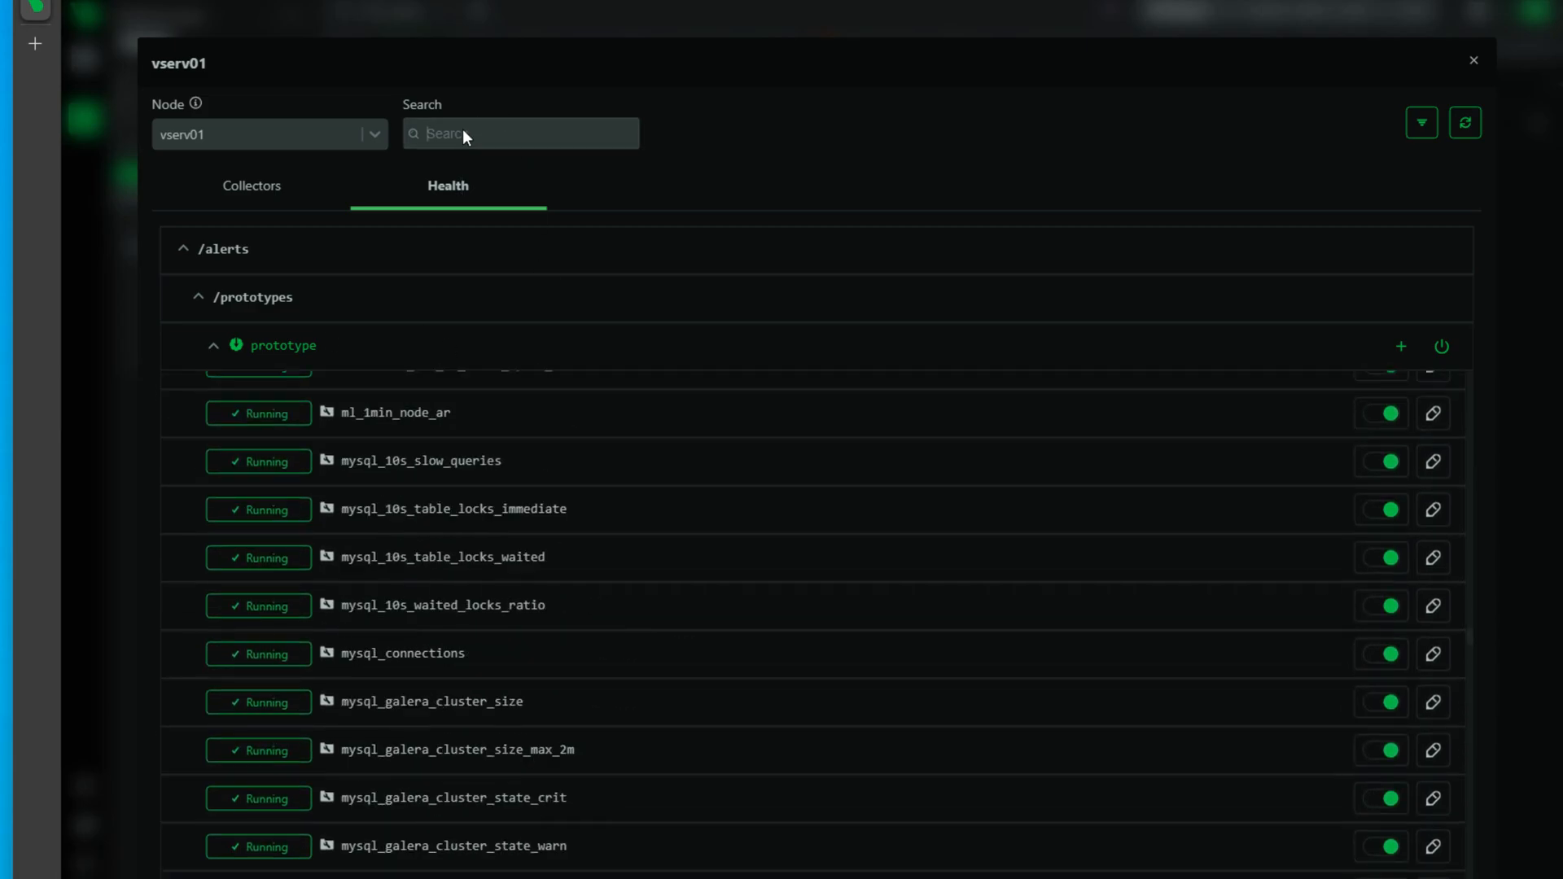
{"action": "type", "text": "ping"}
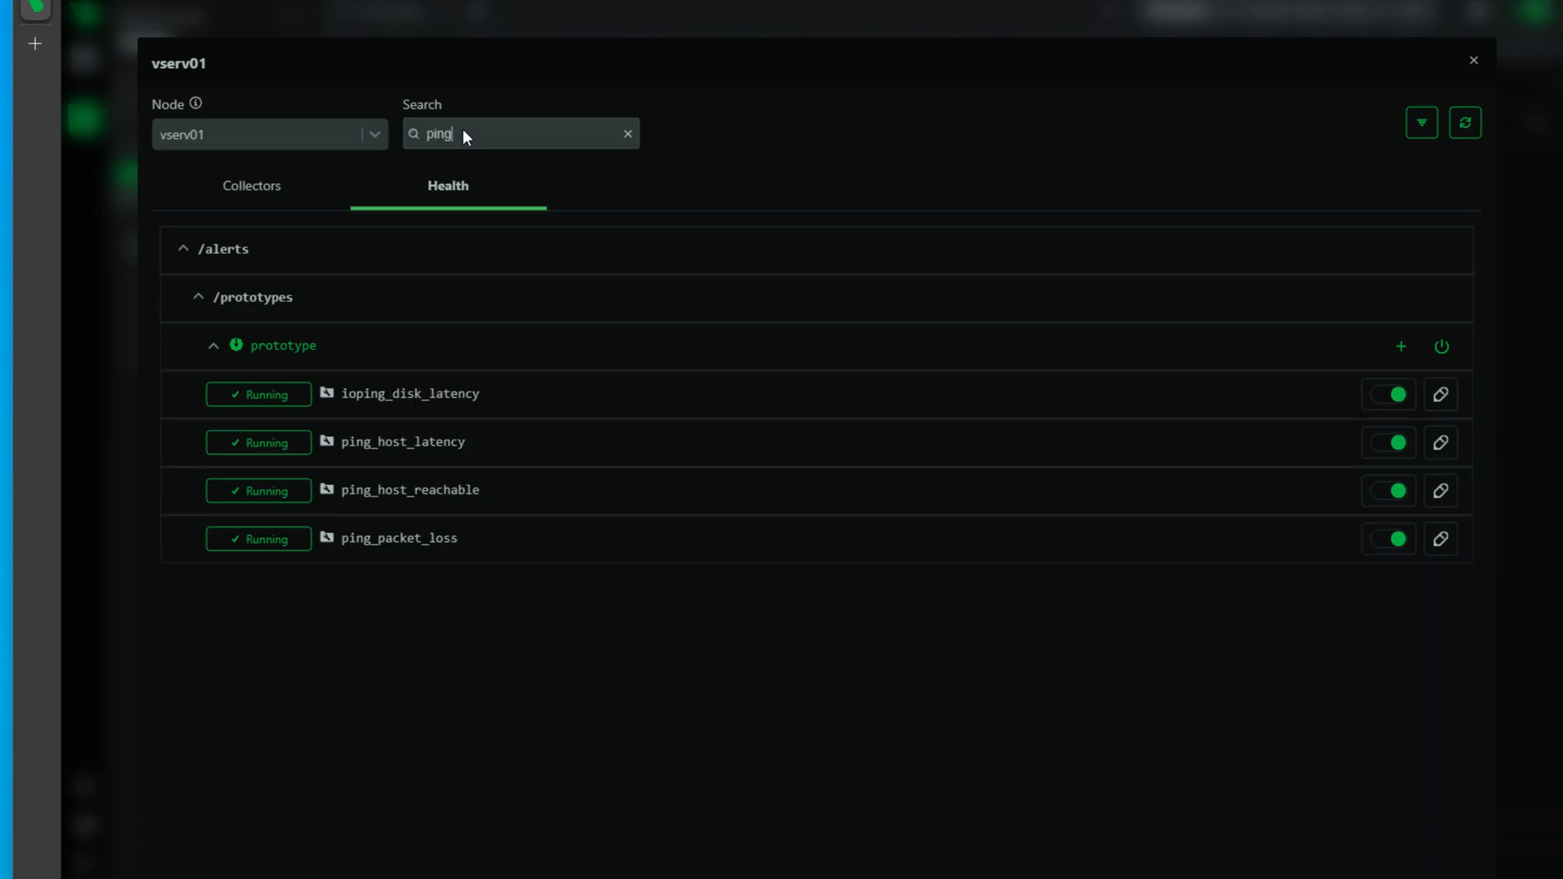
{"action": "mouse_move", "coordinate": [418, 509]}
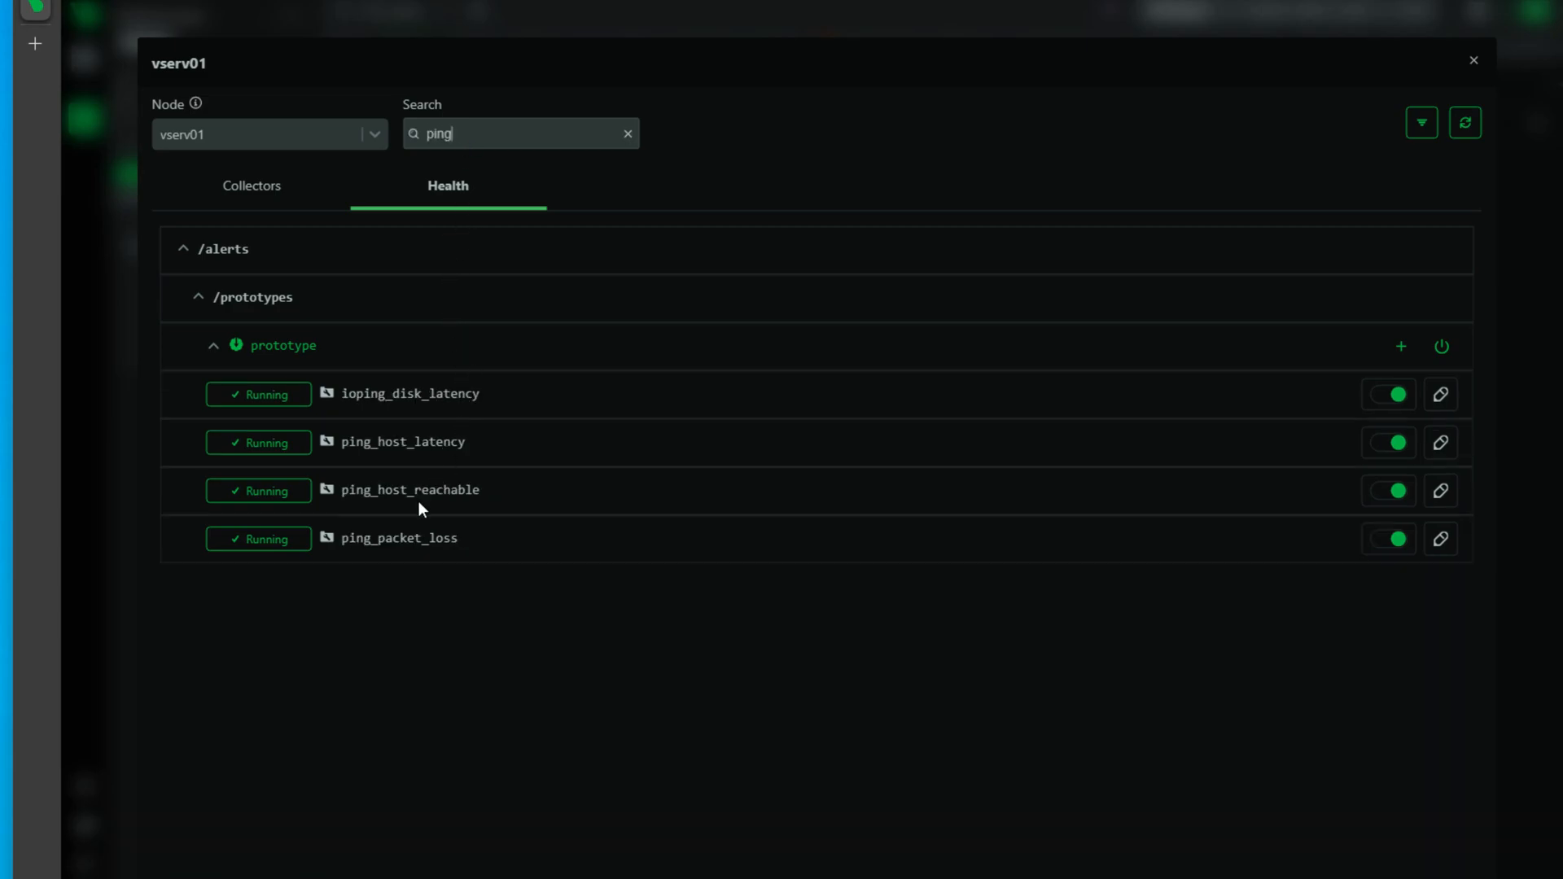
{"action": "mouse_move", "coordinate": [433, 501]}
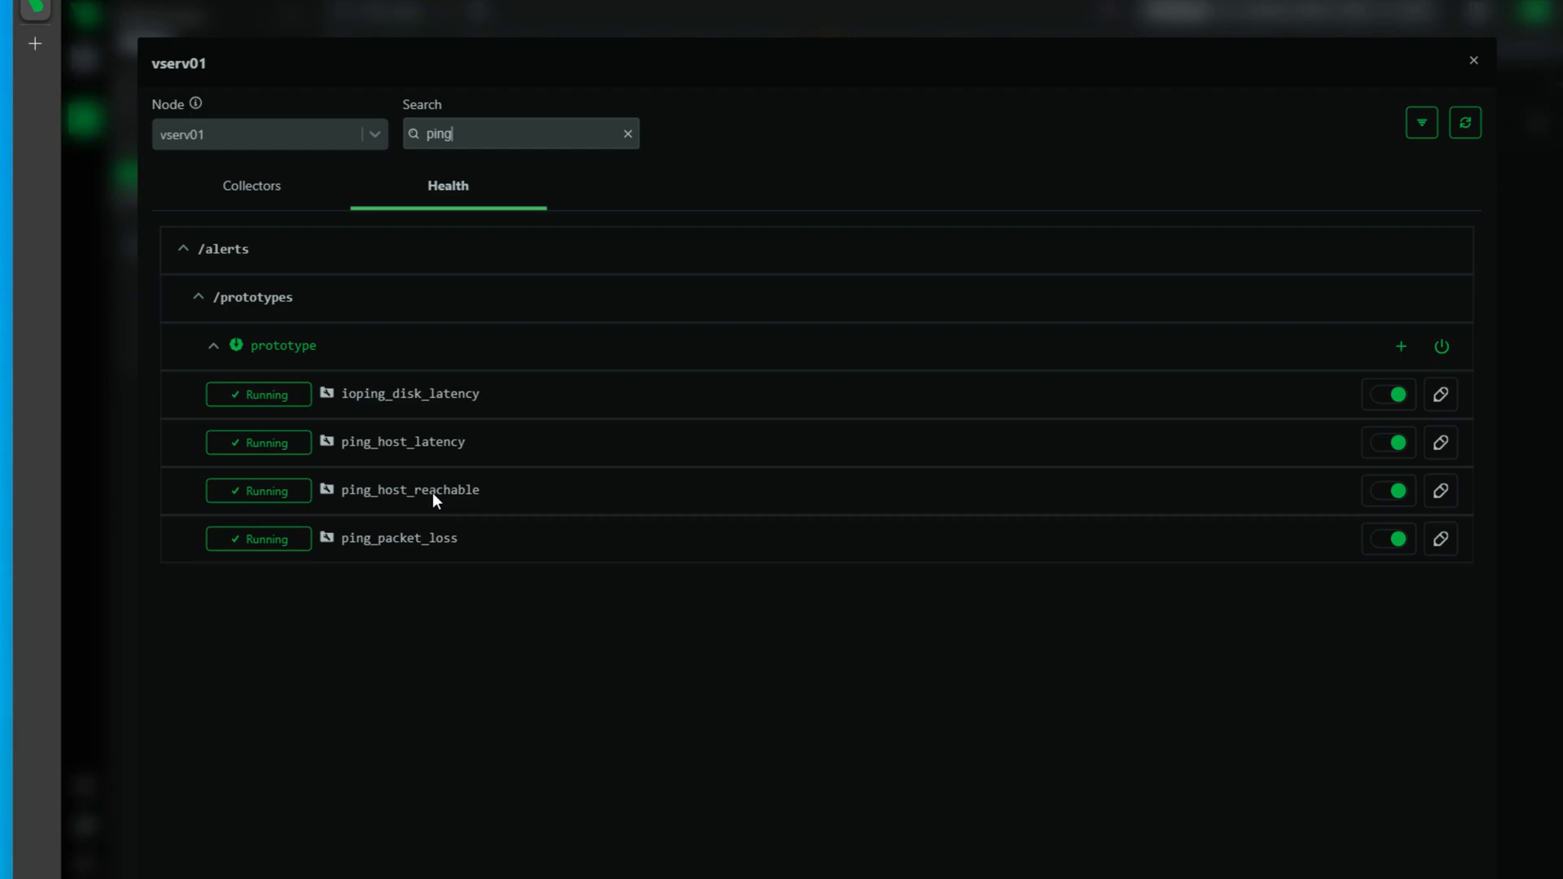
{"action": "mouse_move", "coordinate": [1439, 490]}
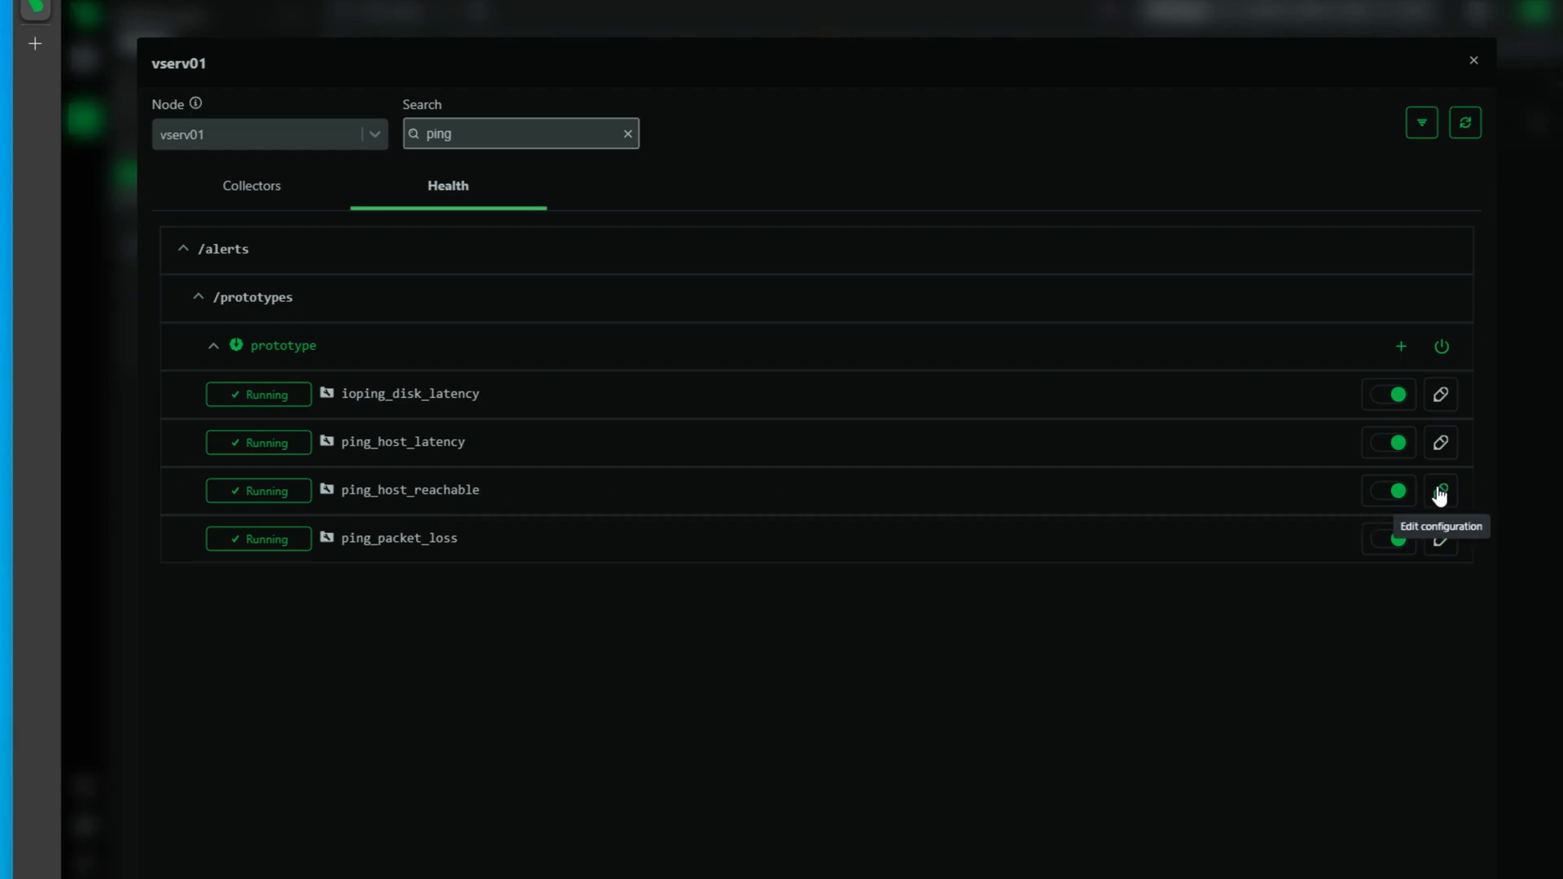
{"action": "left_click", "coordinate": [1439, 490]}
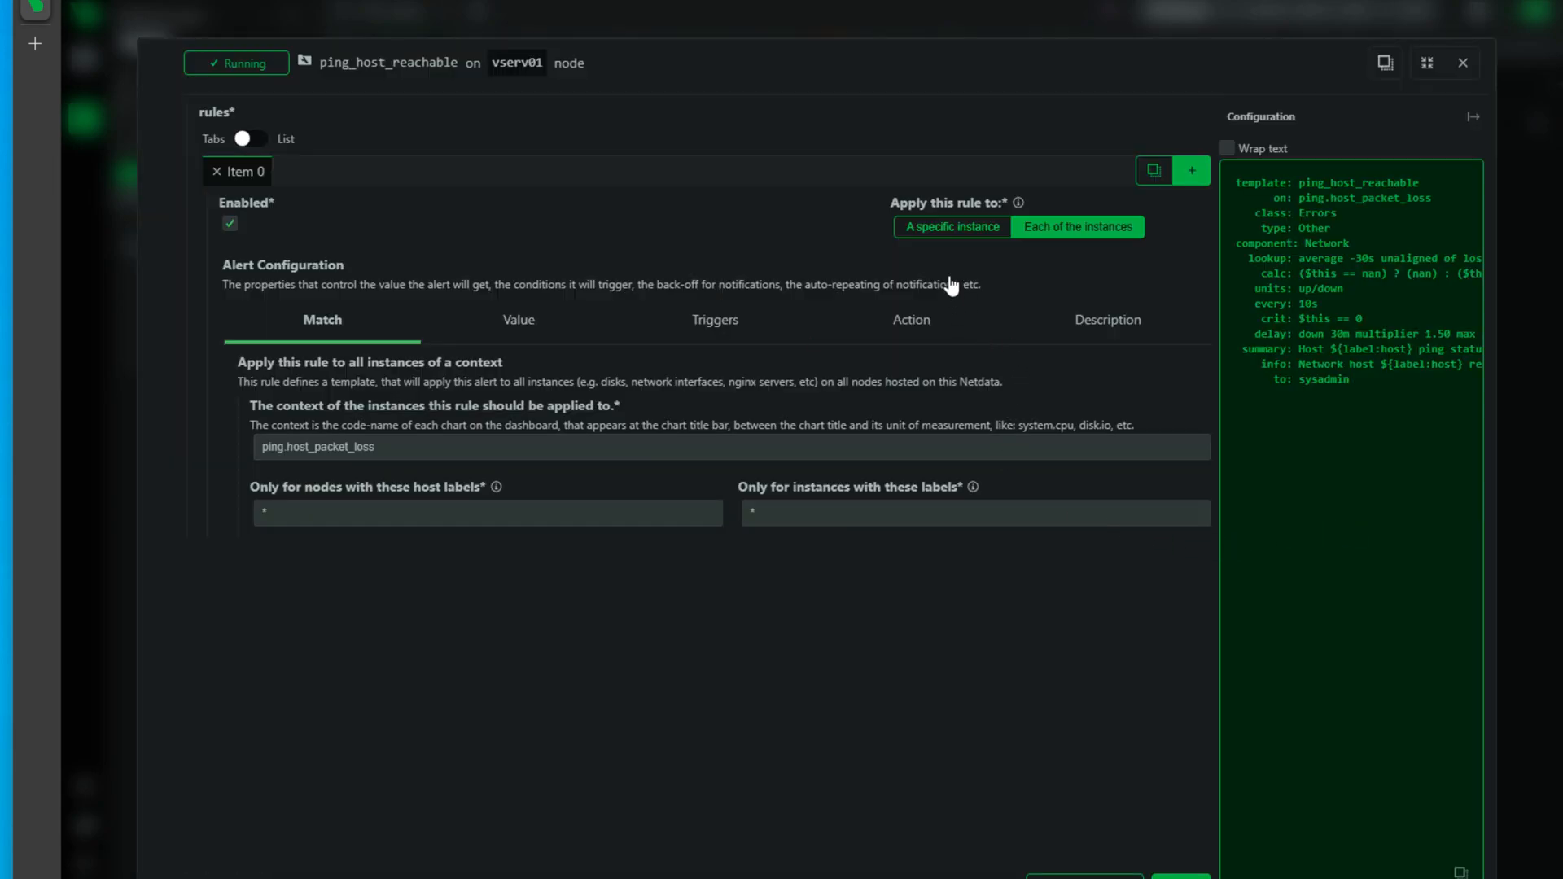
{"action": "mouse_move", "coordinate": [1062, 289]}
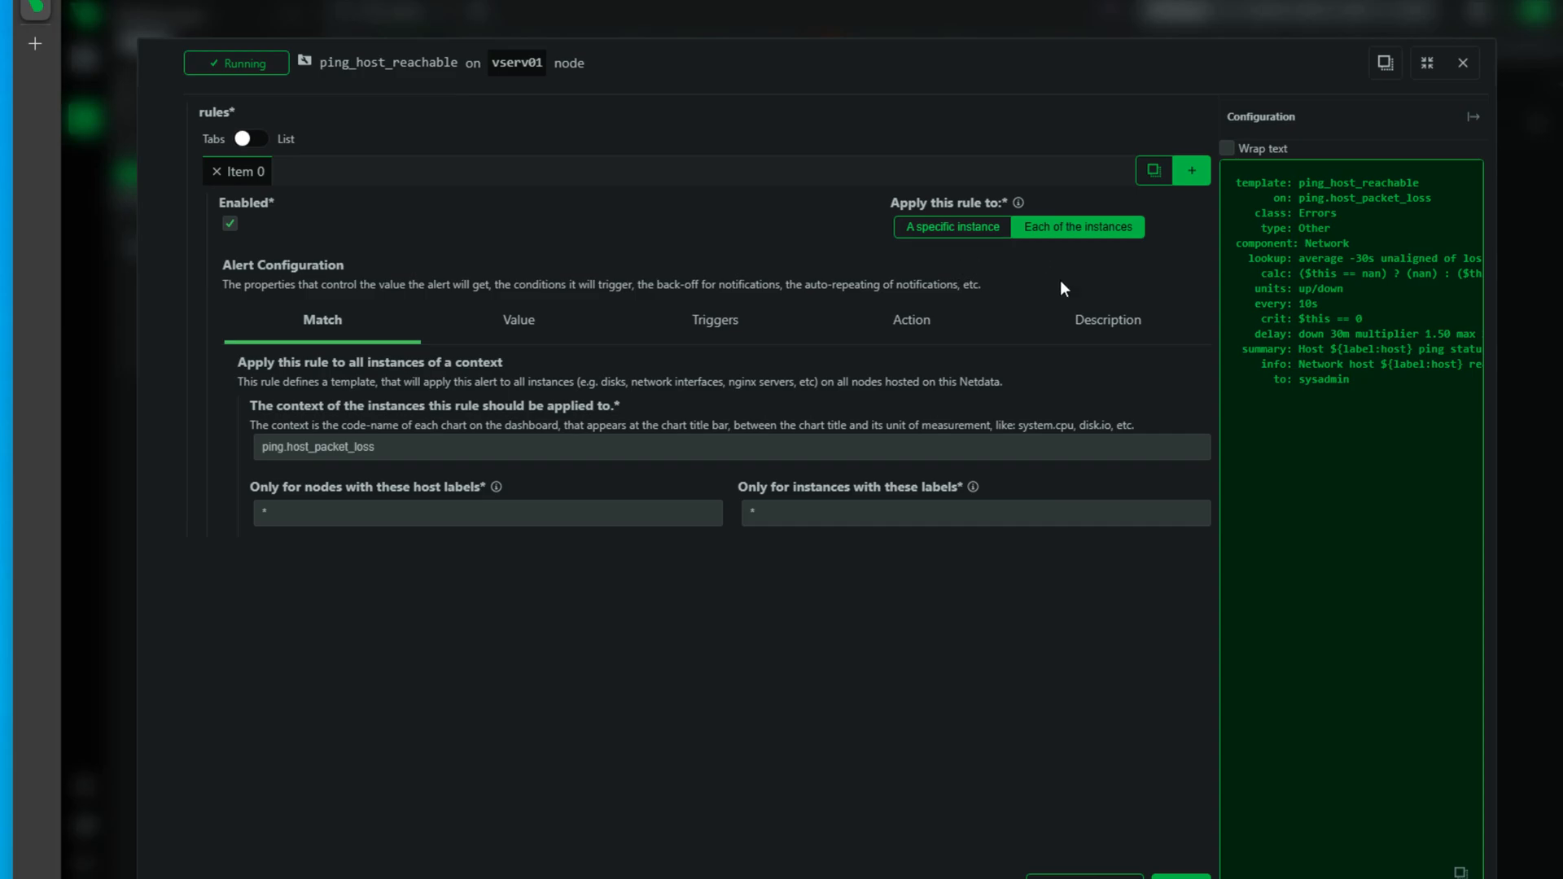
{"action": "mouse_move", "coordinate": [585, 320]}
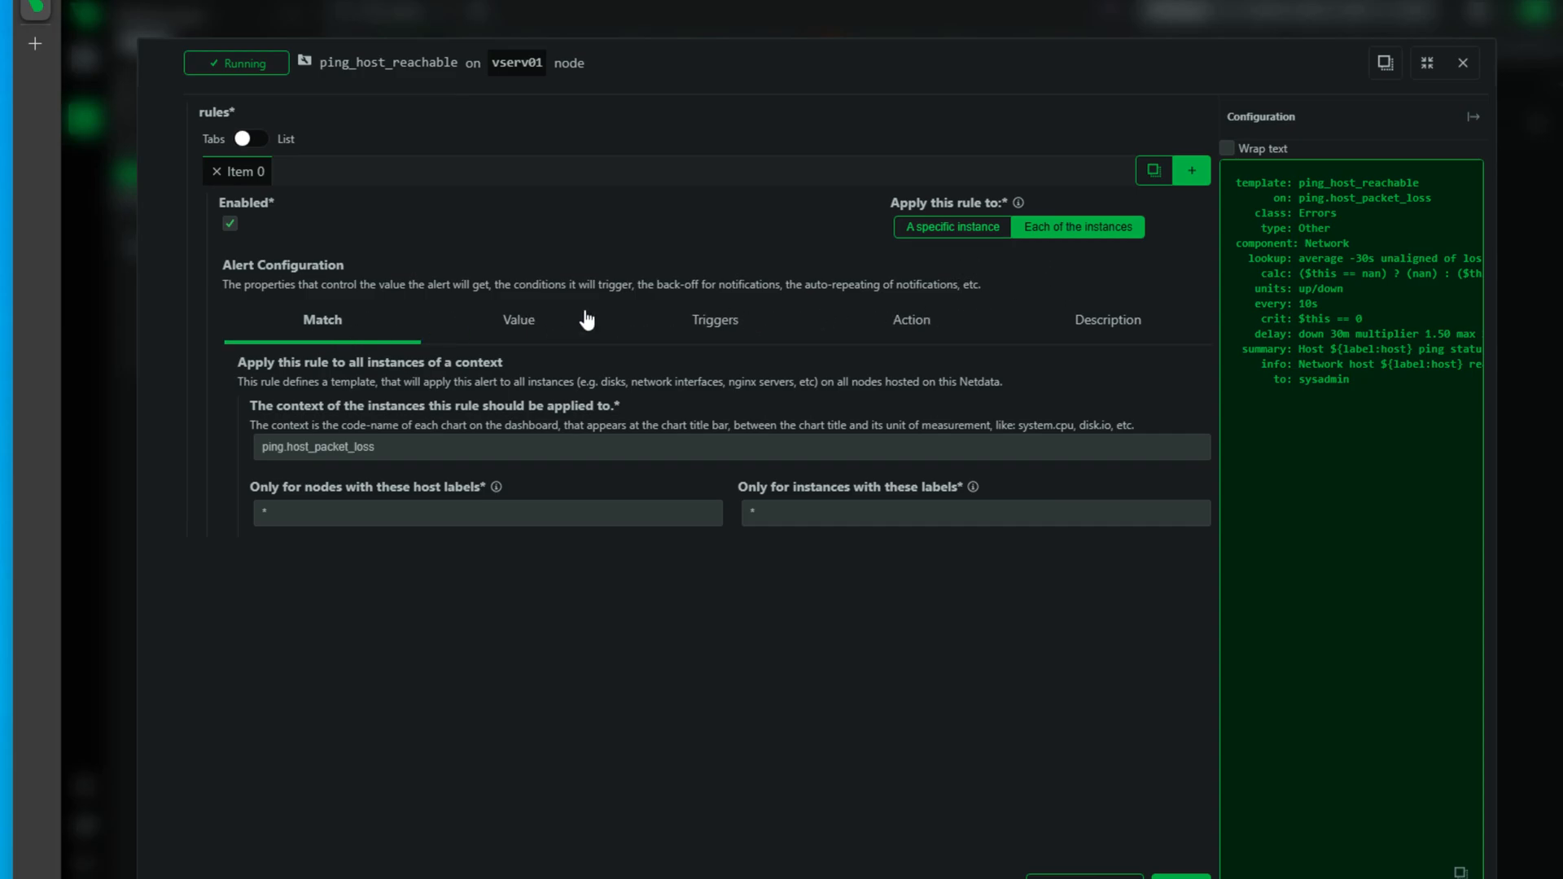
Remove Item 0 from ping_host_reachable's Action settings, then exit and discard the changes
{"action": "left_click", "coordinate": [910, 320]}
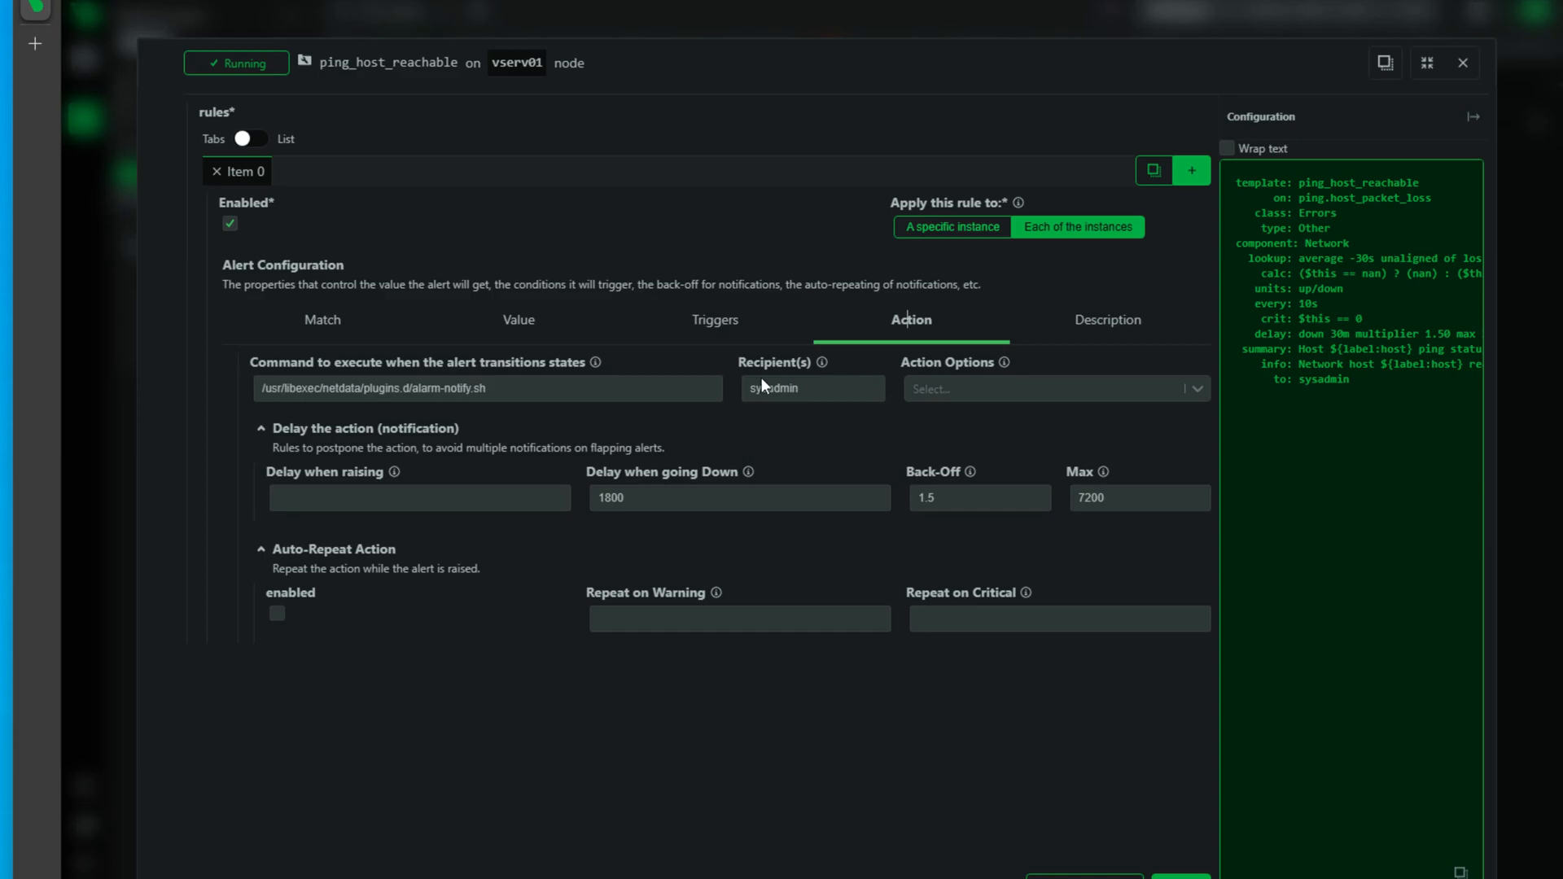
{"action": "mouse_move", "coordinate": [816, 367]}
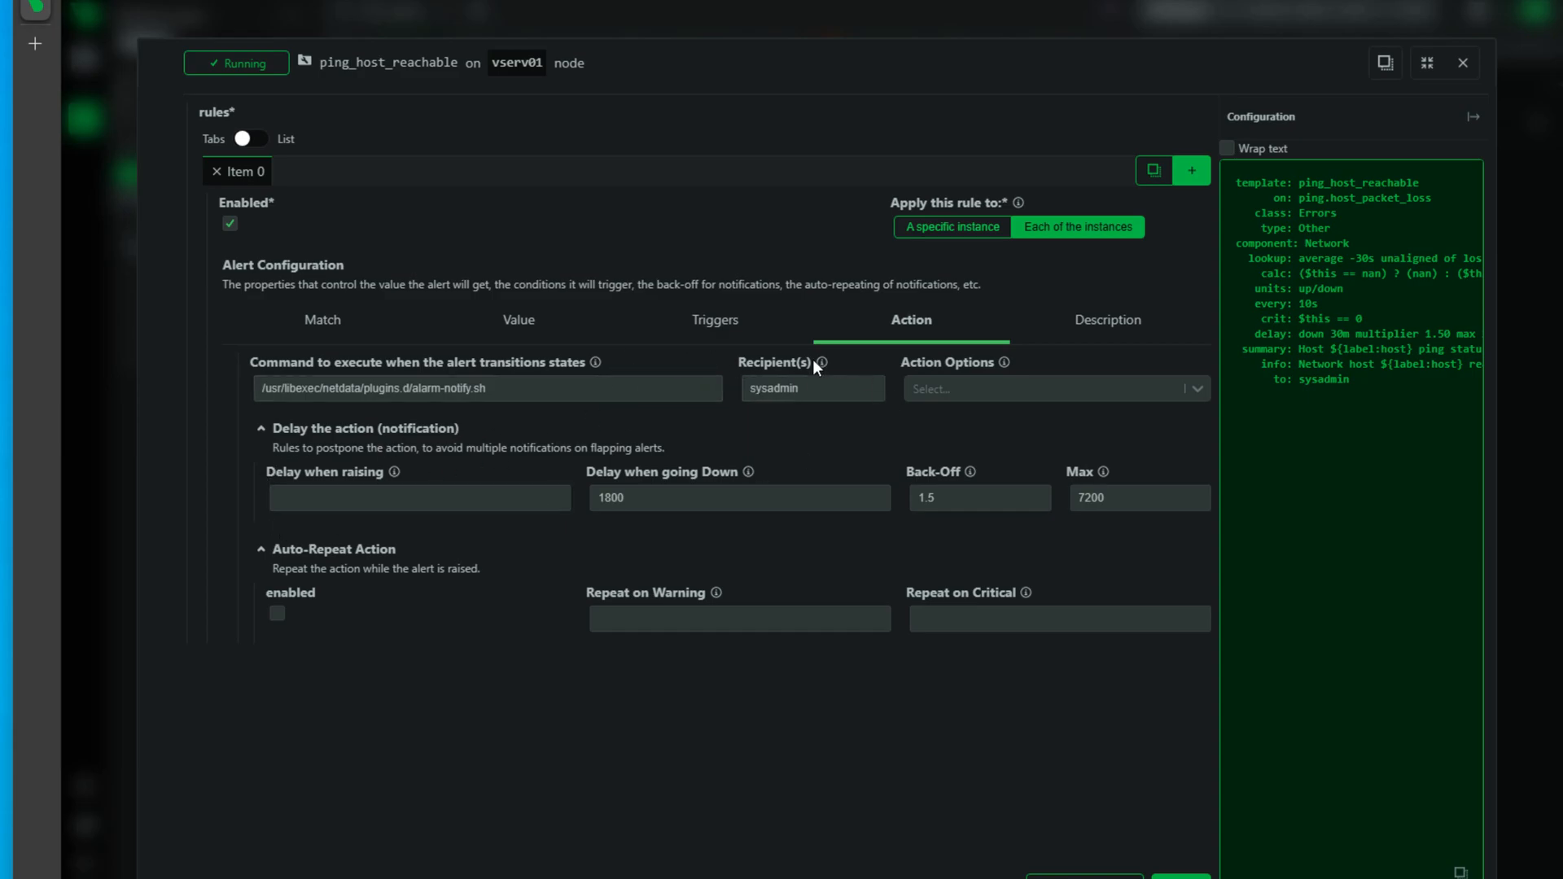
{"action": "mouse_move", "coordinate": [1120, 862]}
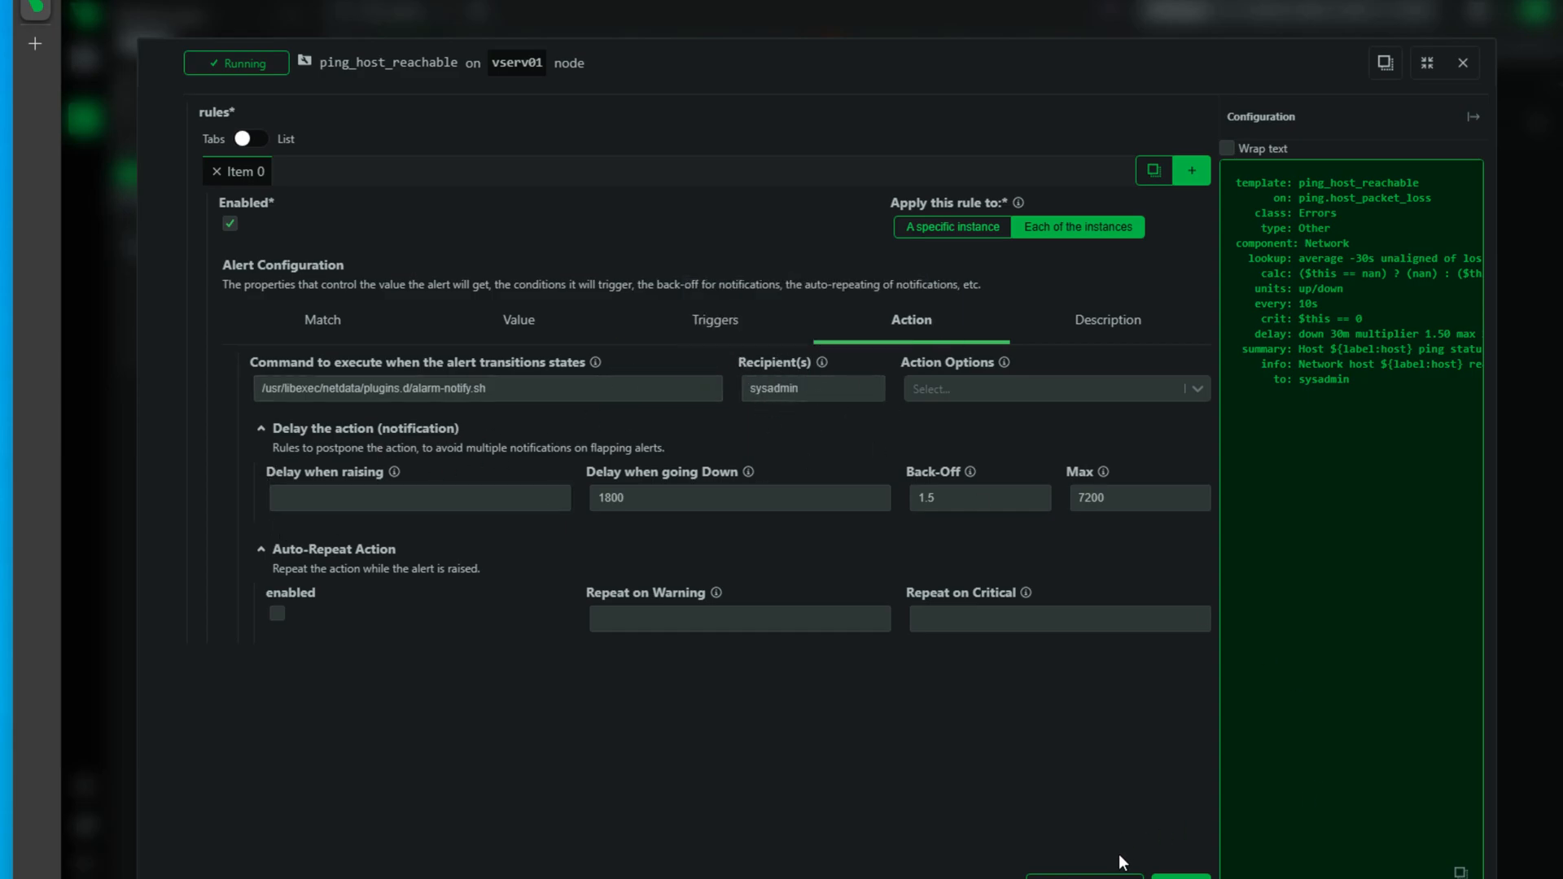
{"action": "mouse_move", "coordinate": [1093, 736]}
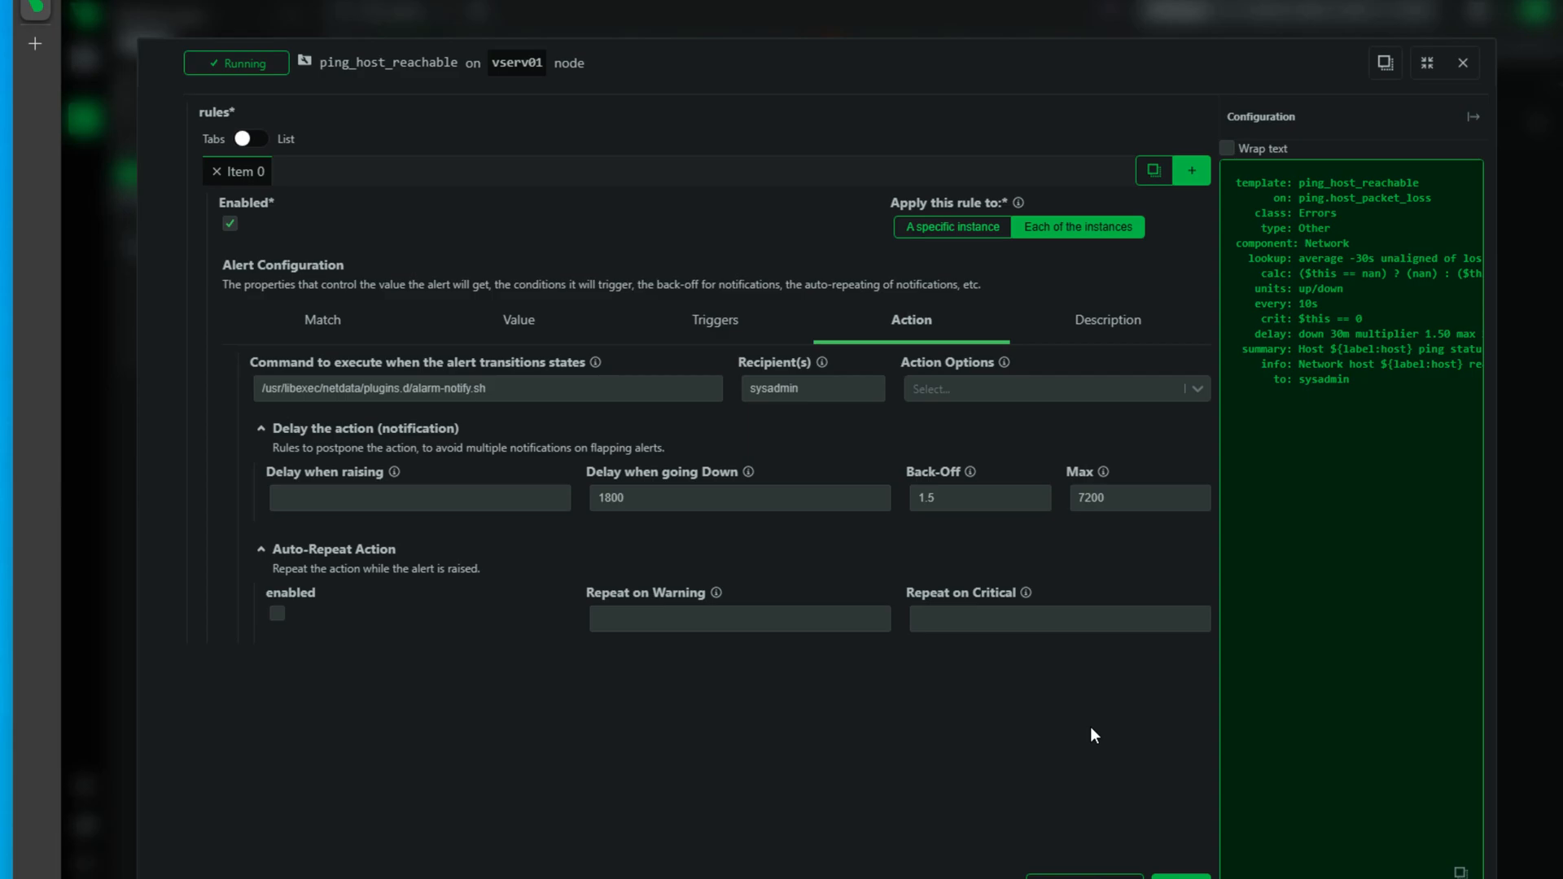
{"action": "mouse_move", "coordinate": [276, 629]}
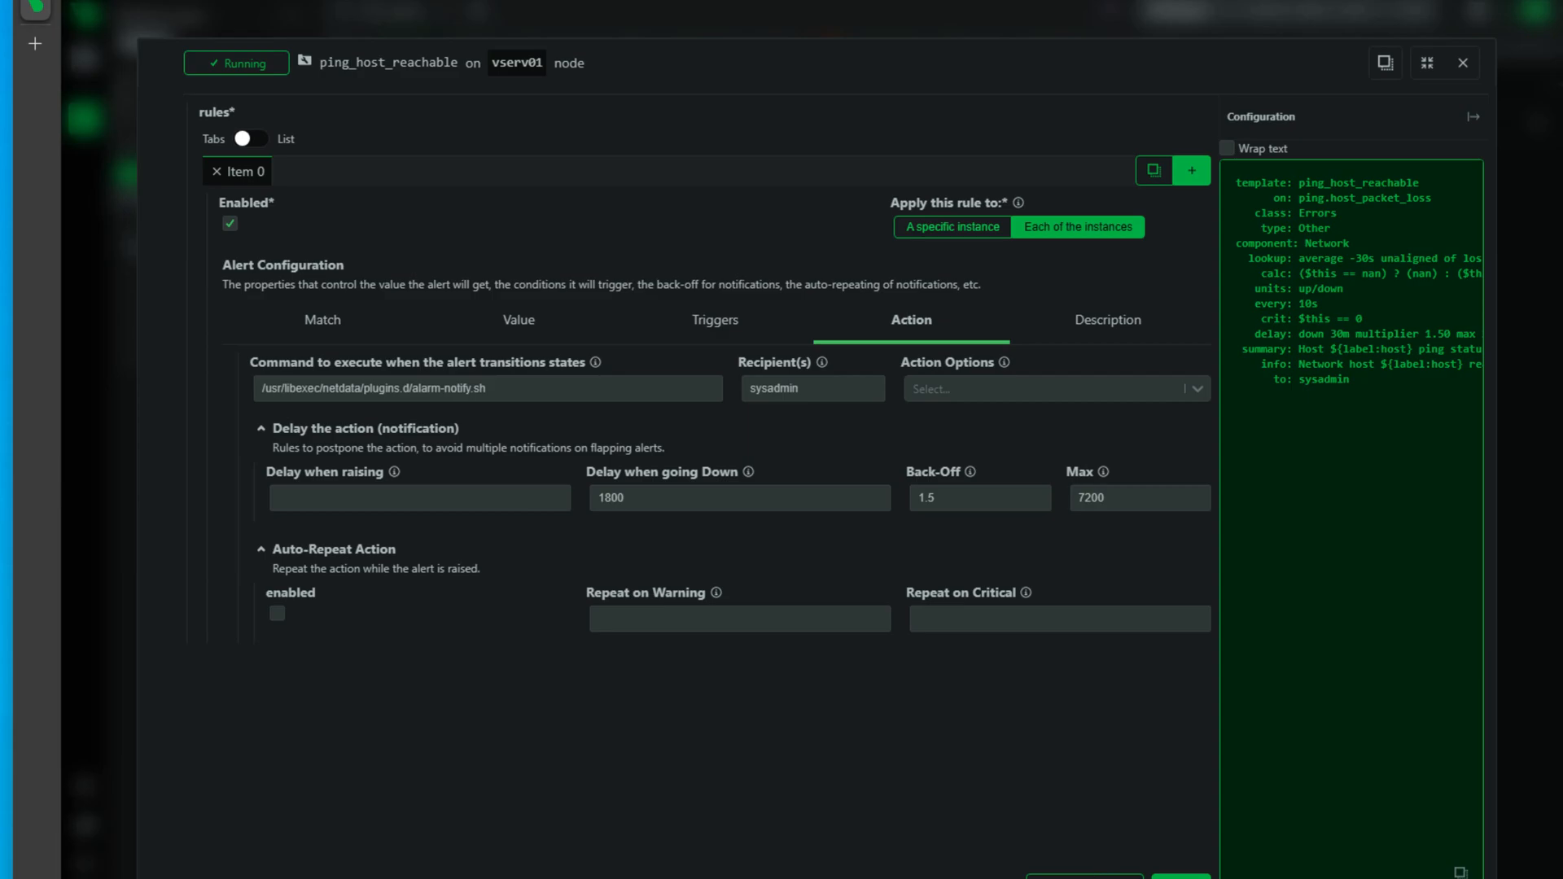
{"action": "mouse_move", "coordinate": [239, 174]}
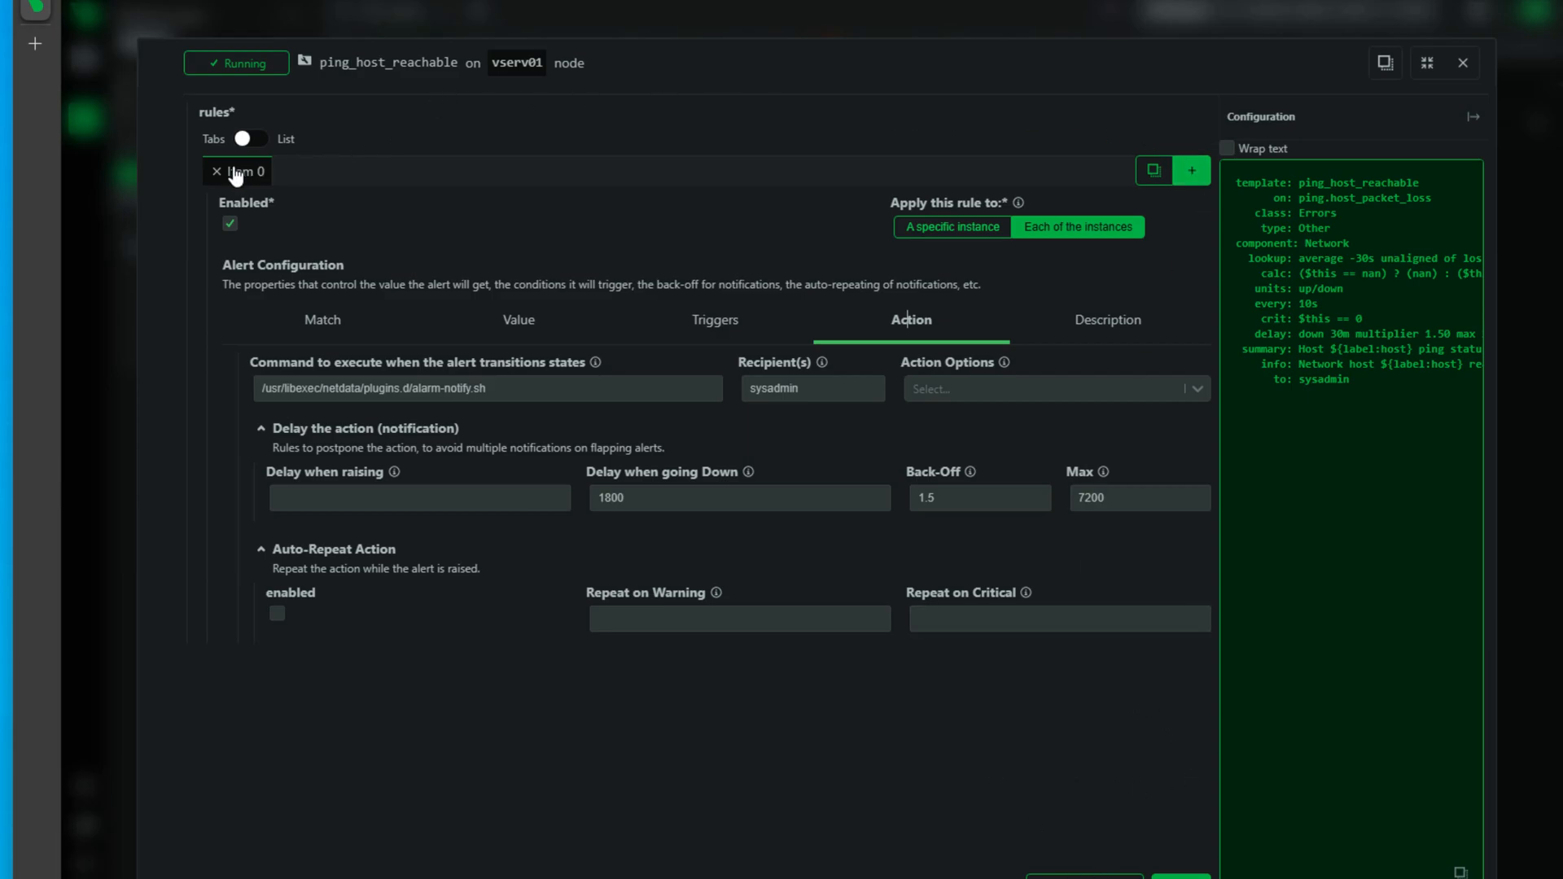
{"action": "left_click", "coordinate": [321, 320]}
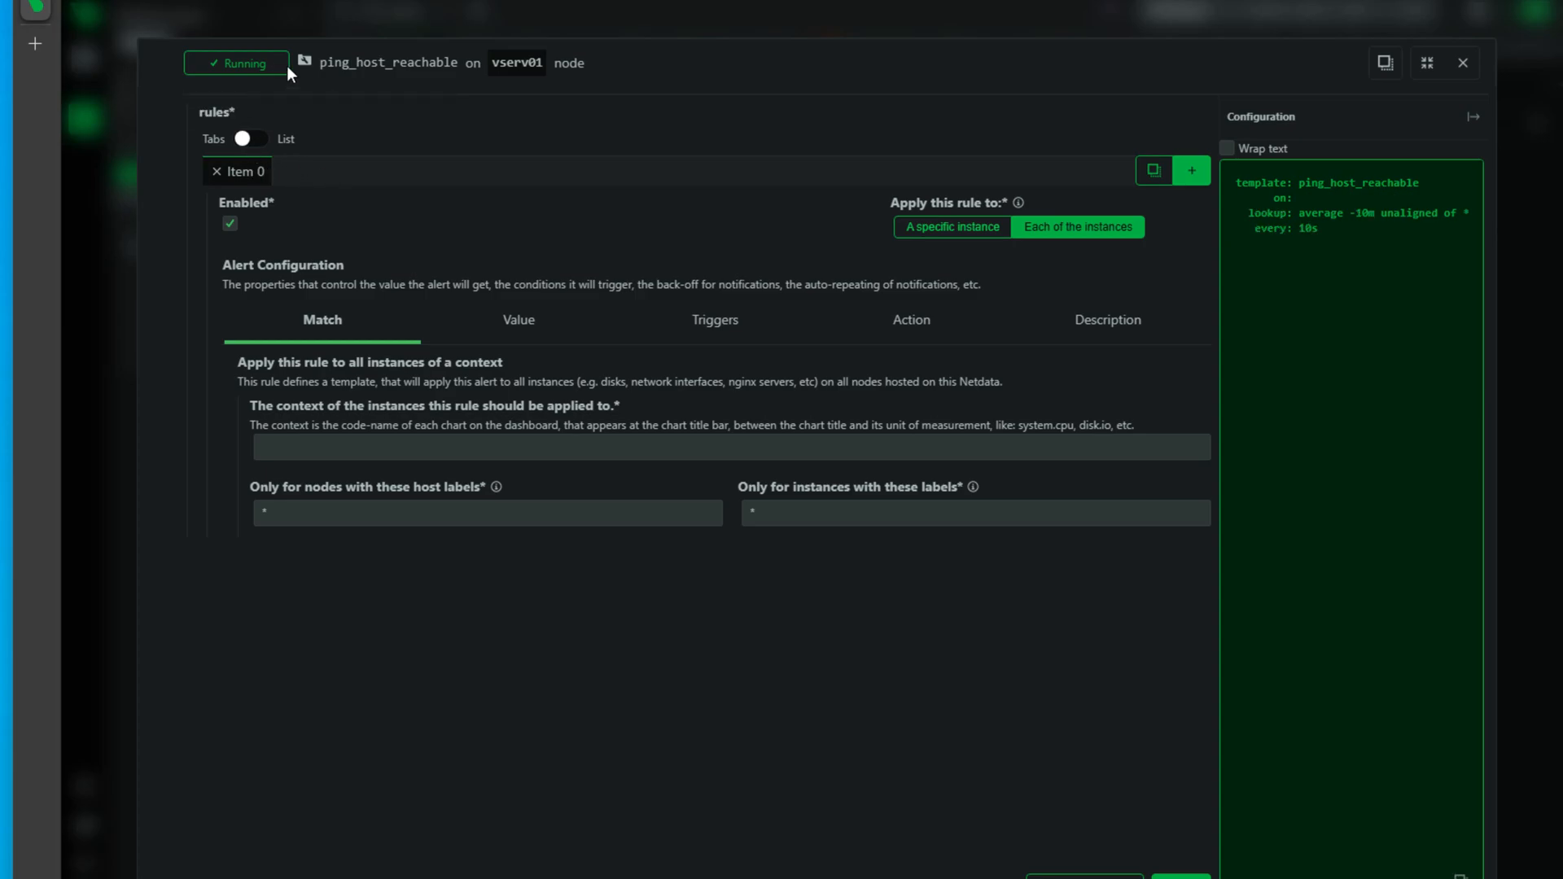
{"action": "left_click", "coordinate": [1463, 63]}
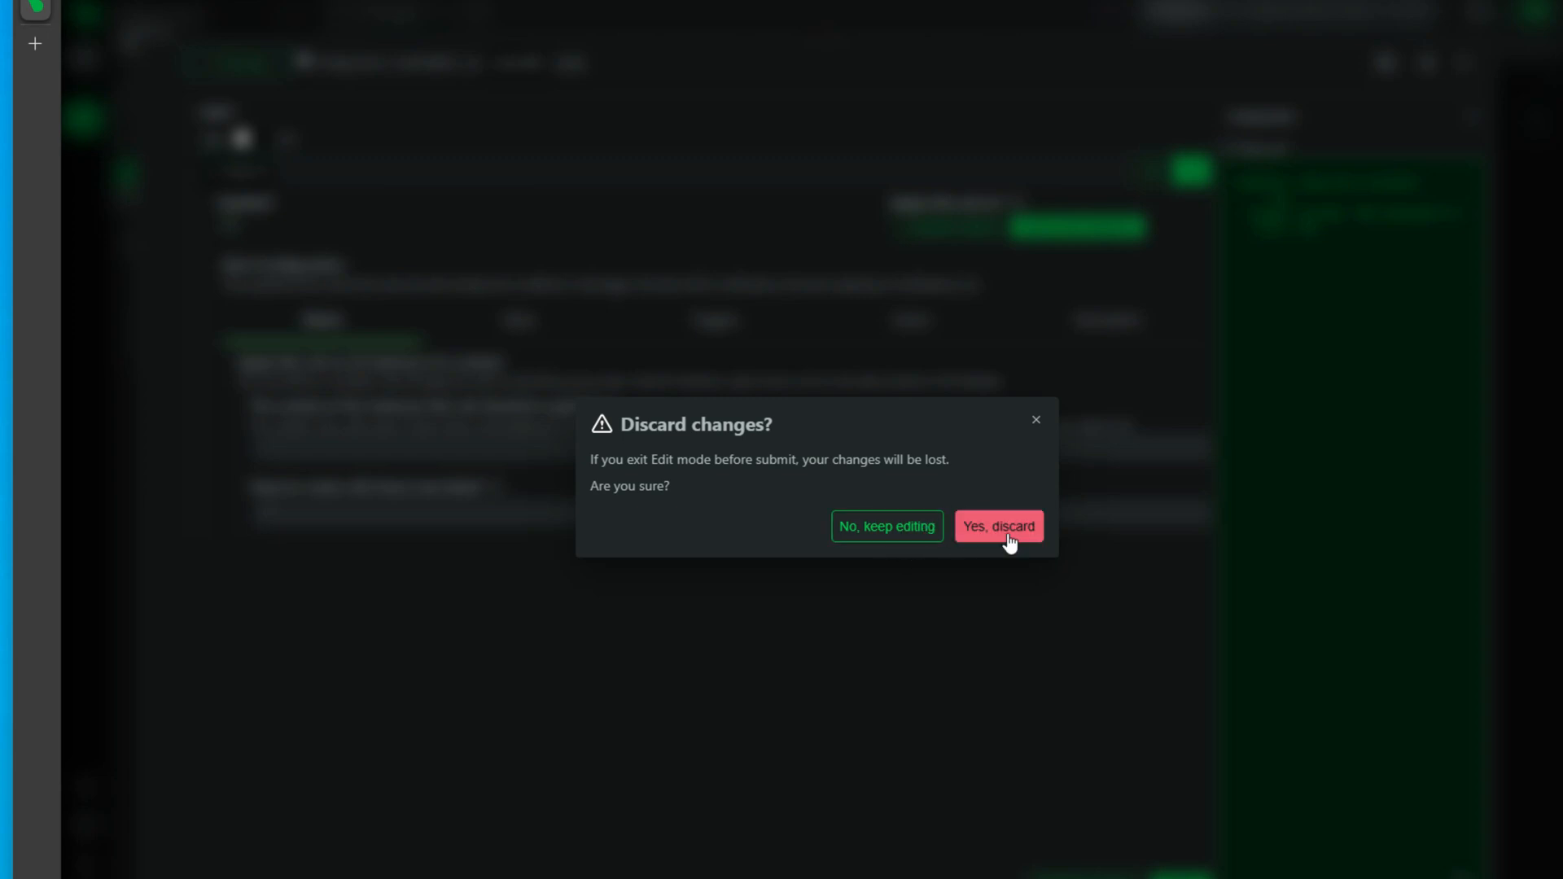
{"action": "left_click", "coordinate": [999, 525]}
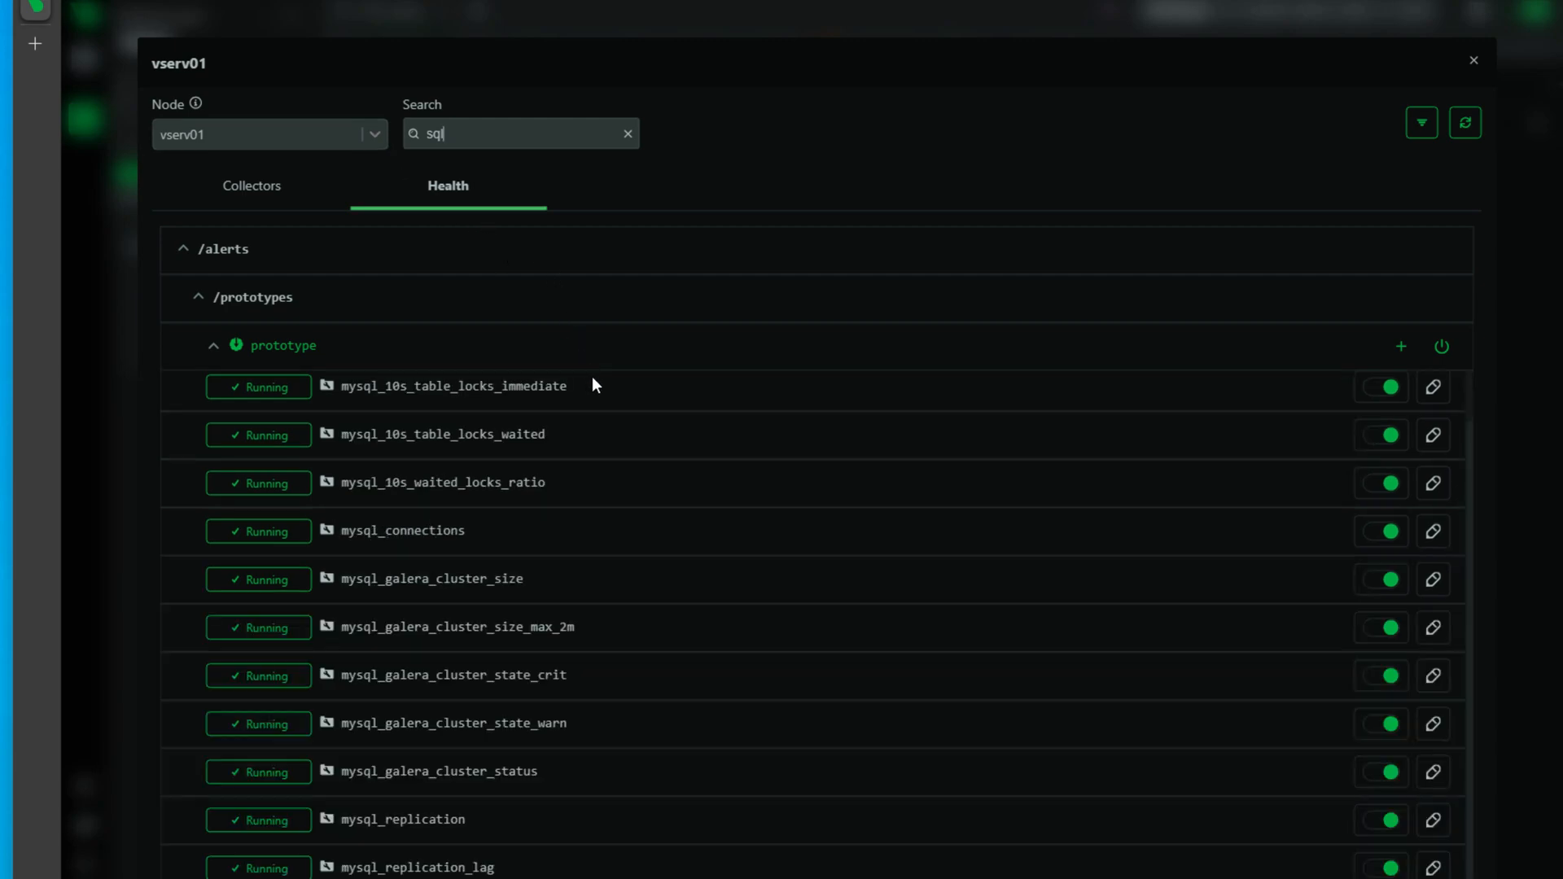
{"action": "mouse_move", "coordinate": [461, 143]}
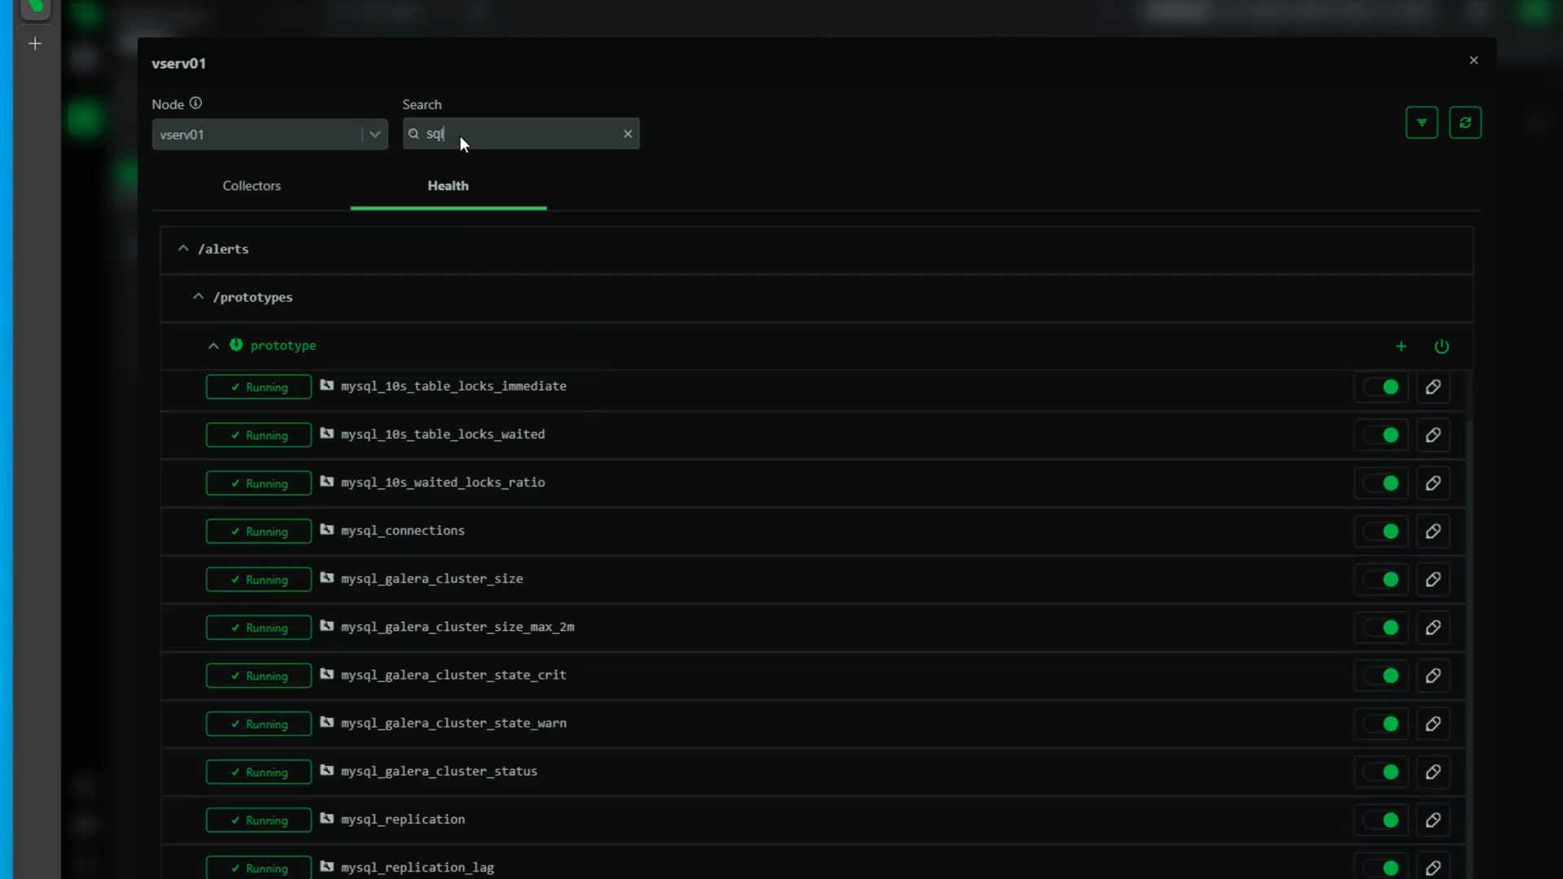
Search vserv01's health prototypes for 'msql', then refilter to 'sql' for MySQL alerts
{"action": "type", "text": "ms"}
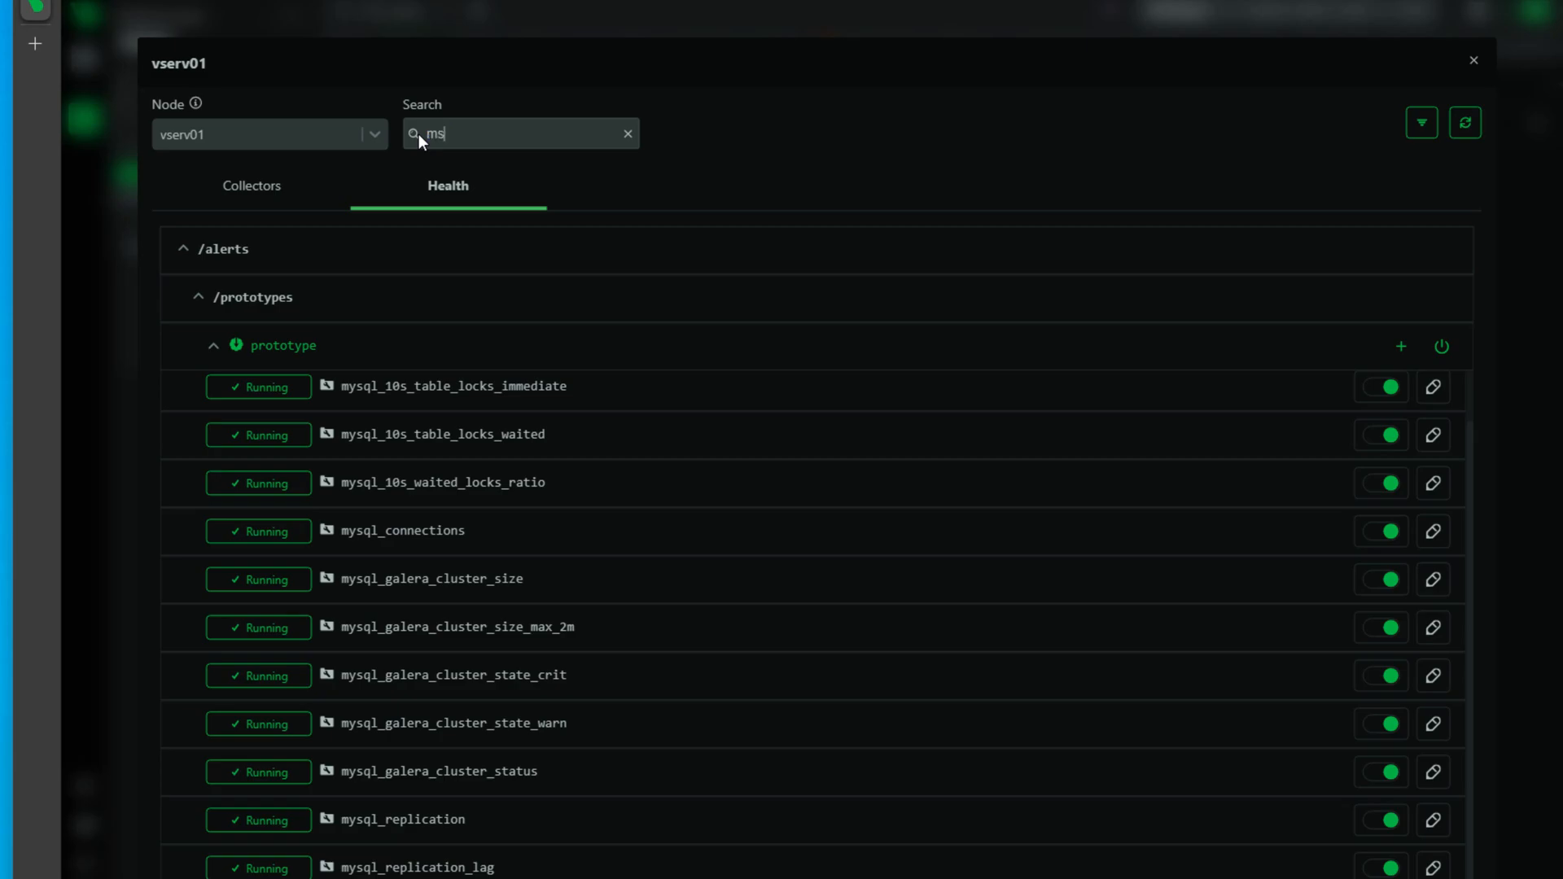
{"action": "key", "text": "Backspace"}
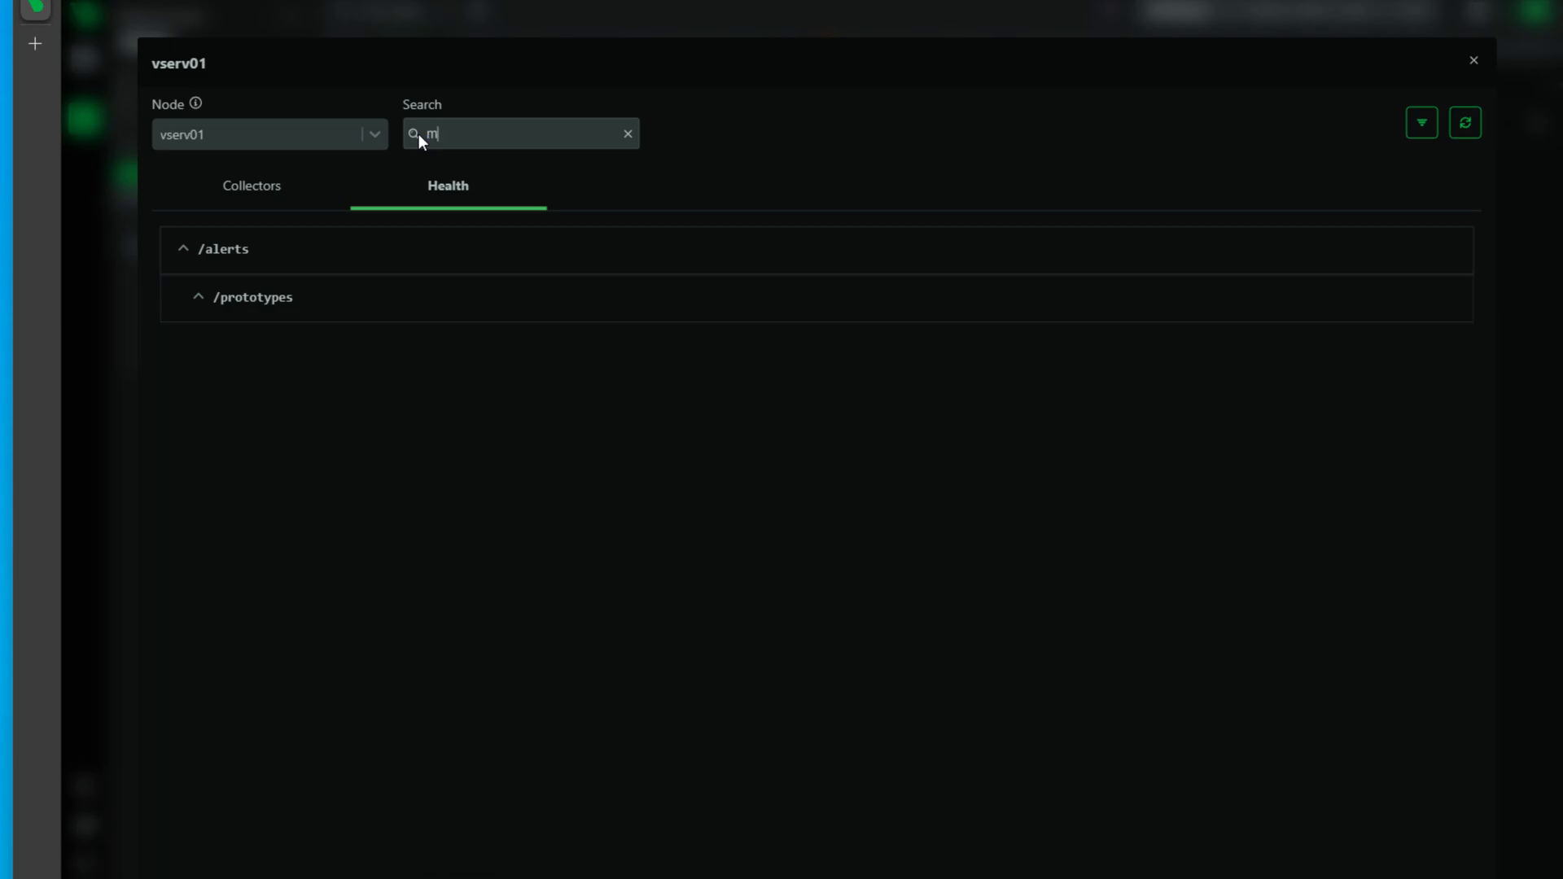
{"action": "left_click", "coordinate": [627, 133]}
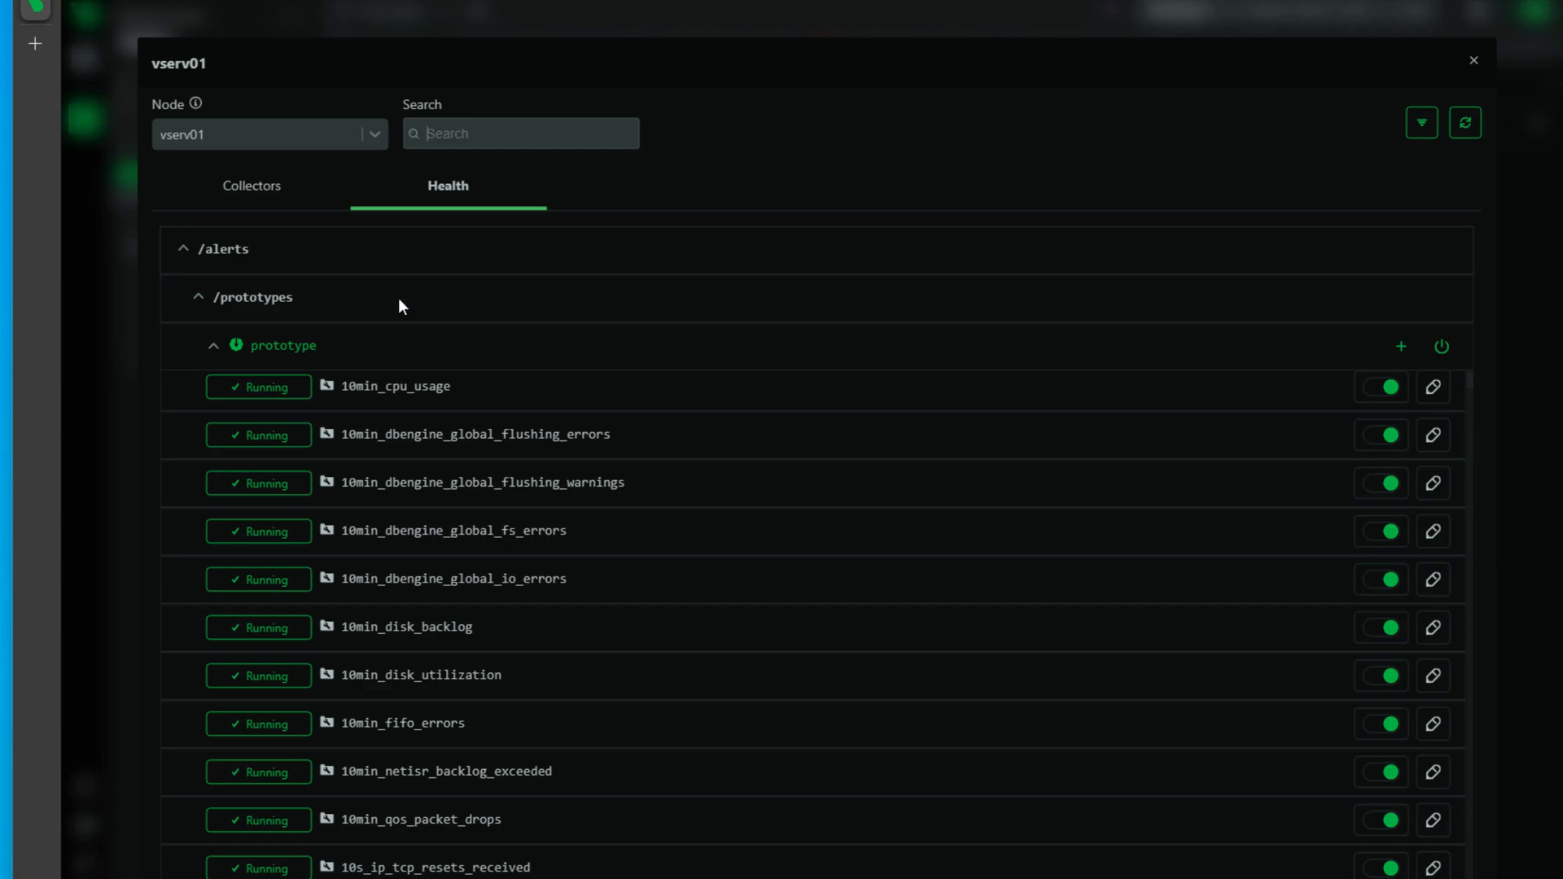
{"action": "type", "text": "m"}
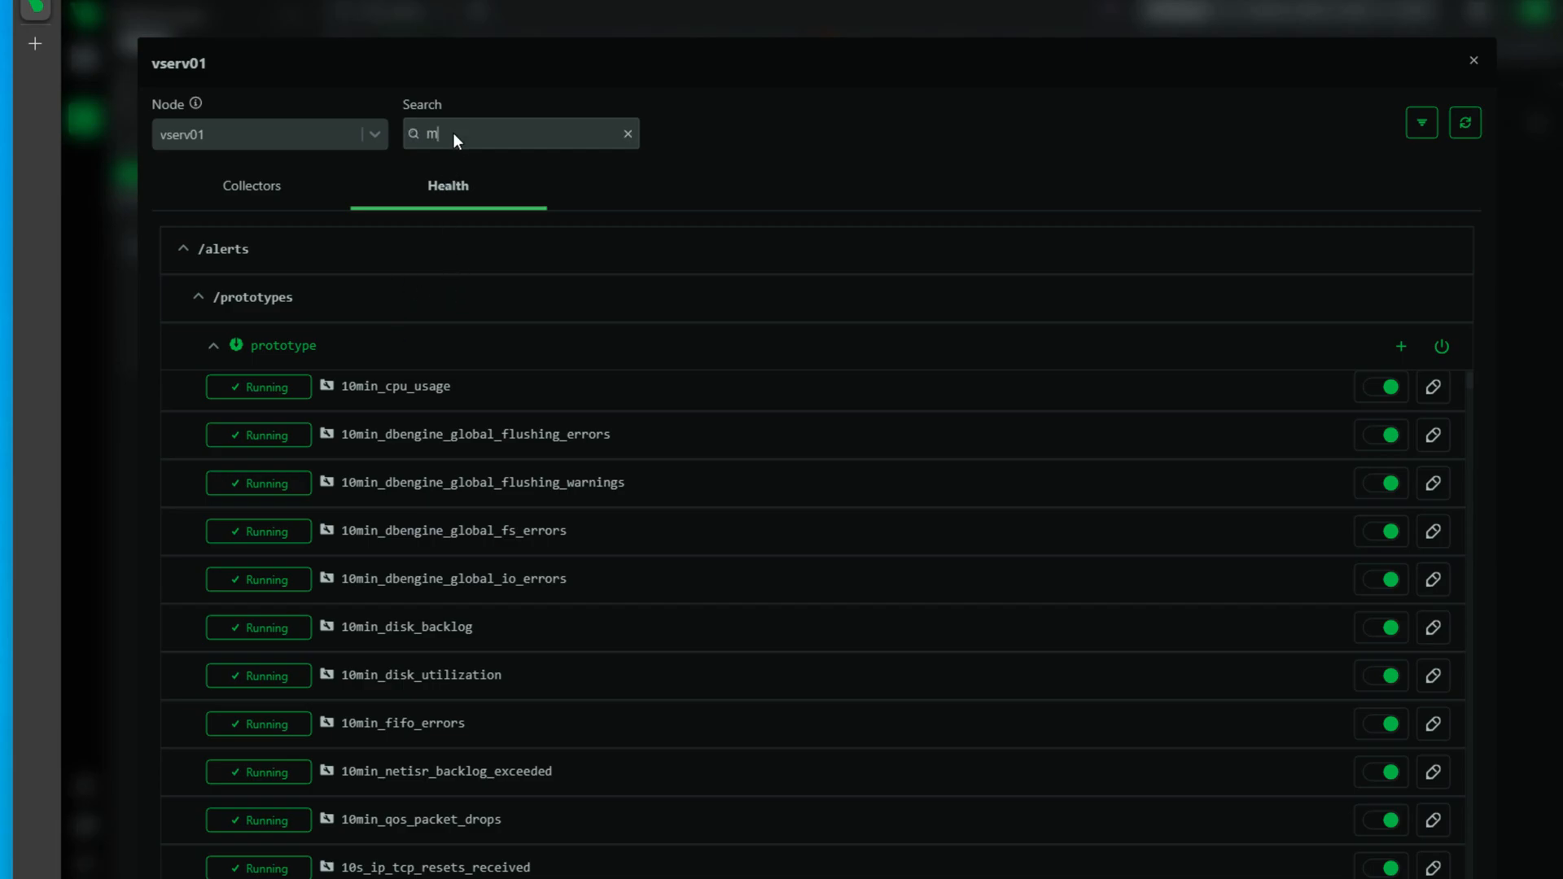
{"action": "type", "text": "sql"}
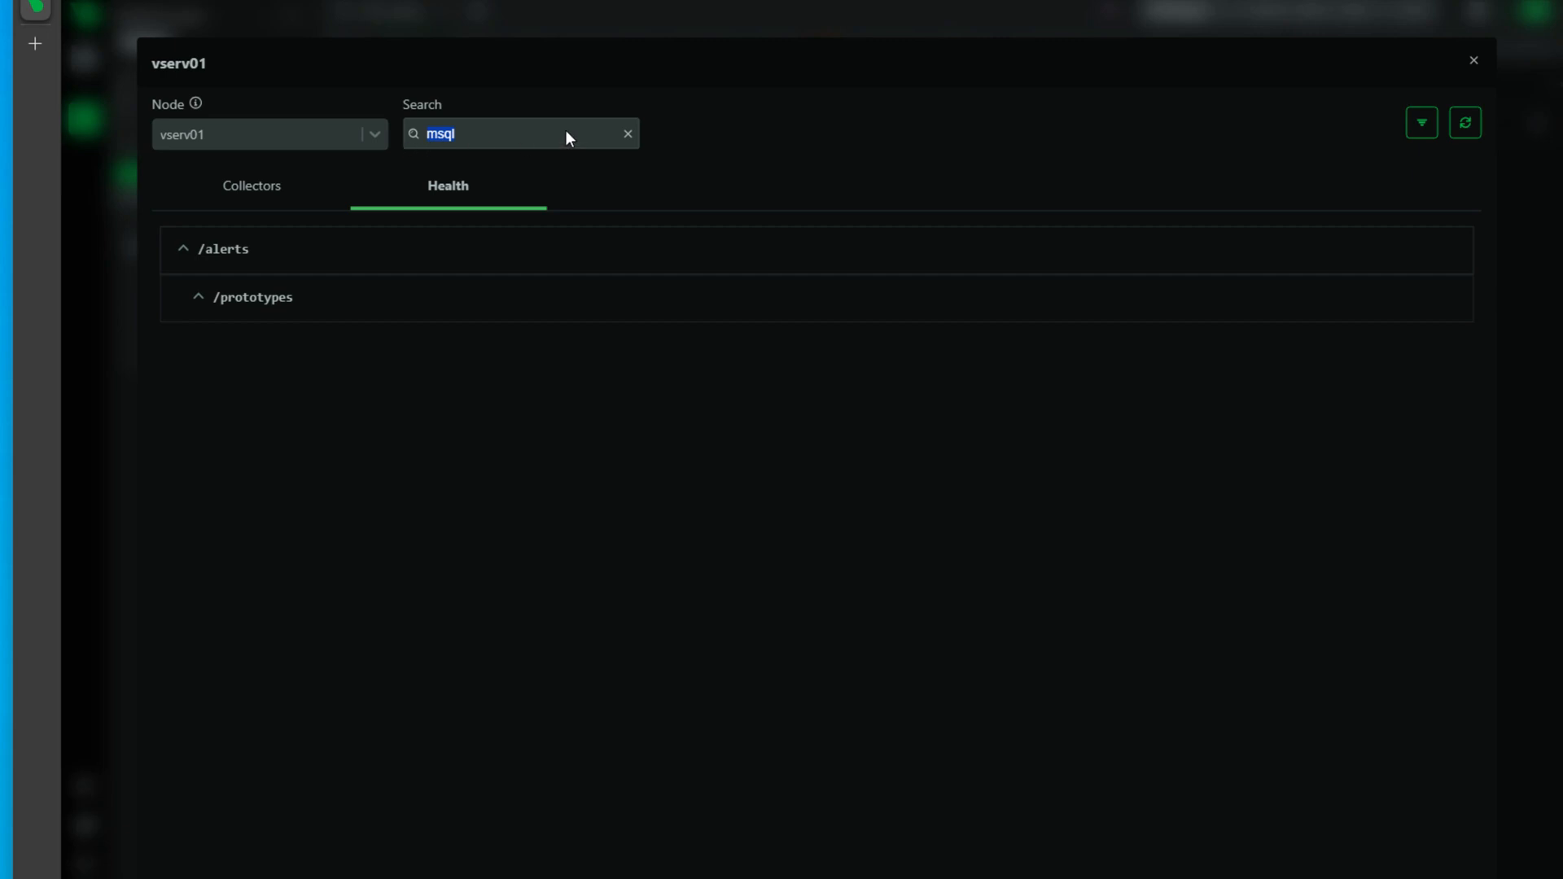
{"action": "type", "text": "s"}
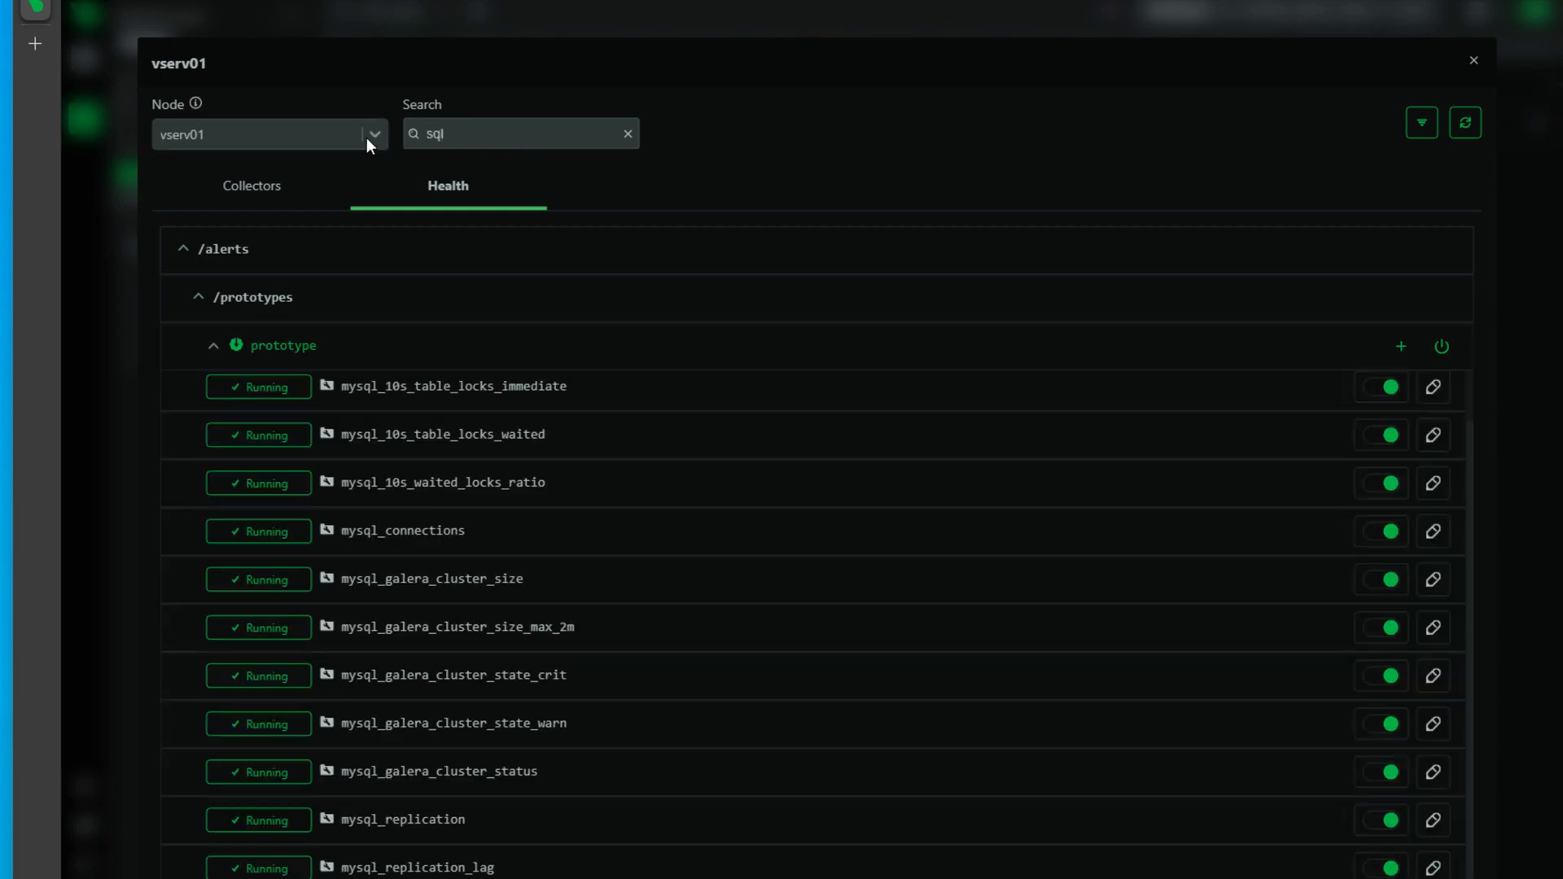
{"action": "mouse_move", "coordinate": [369, 852]}
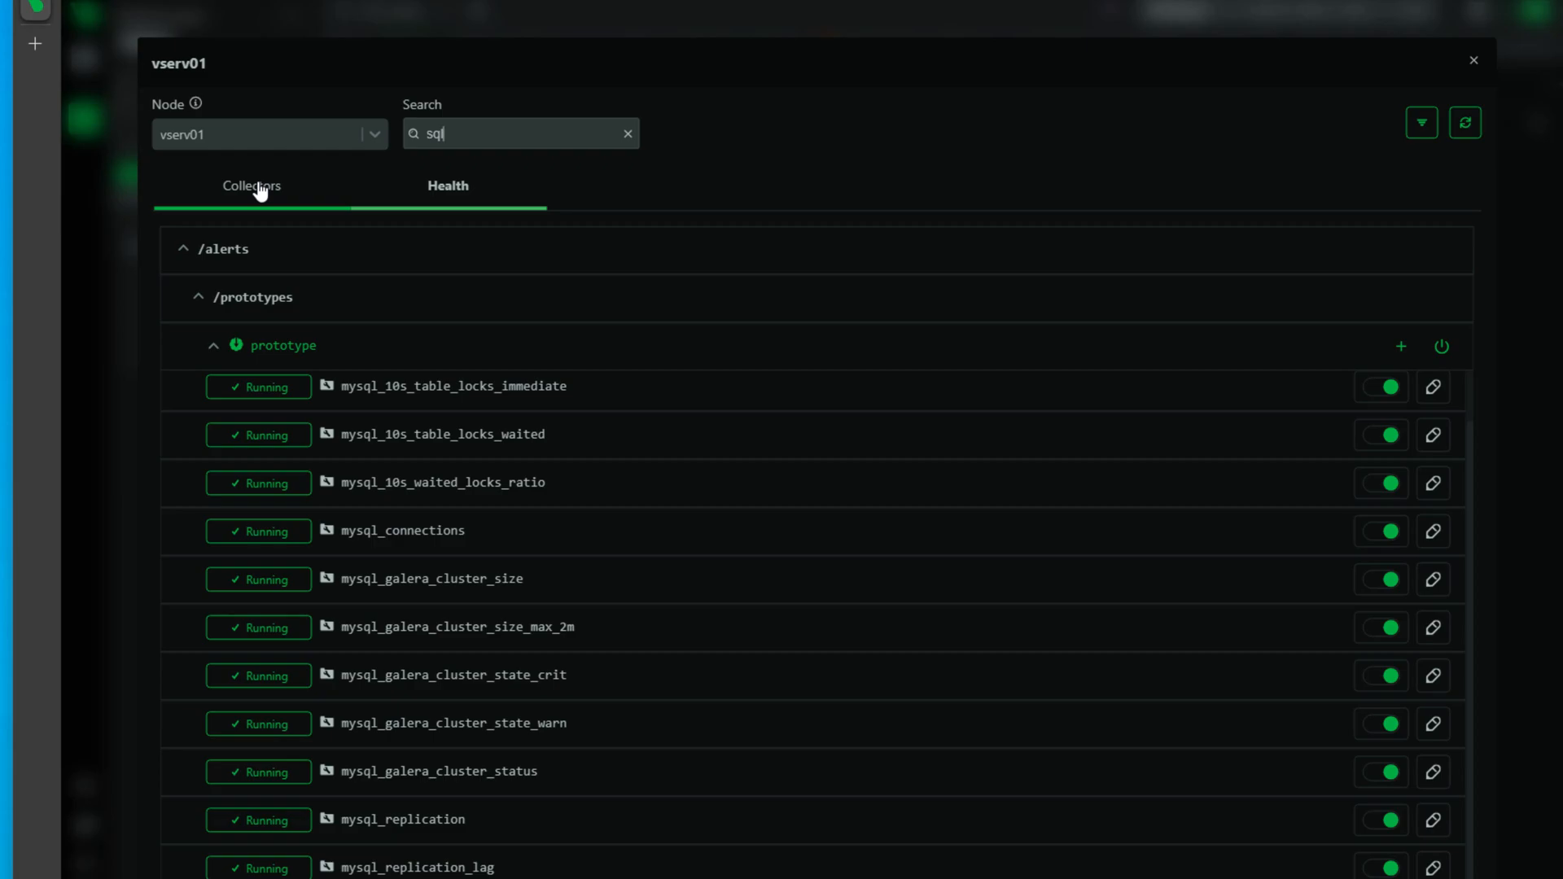
{"action": "mouse_move", "coordinate": [745, 329]}
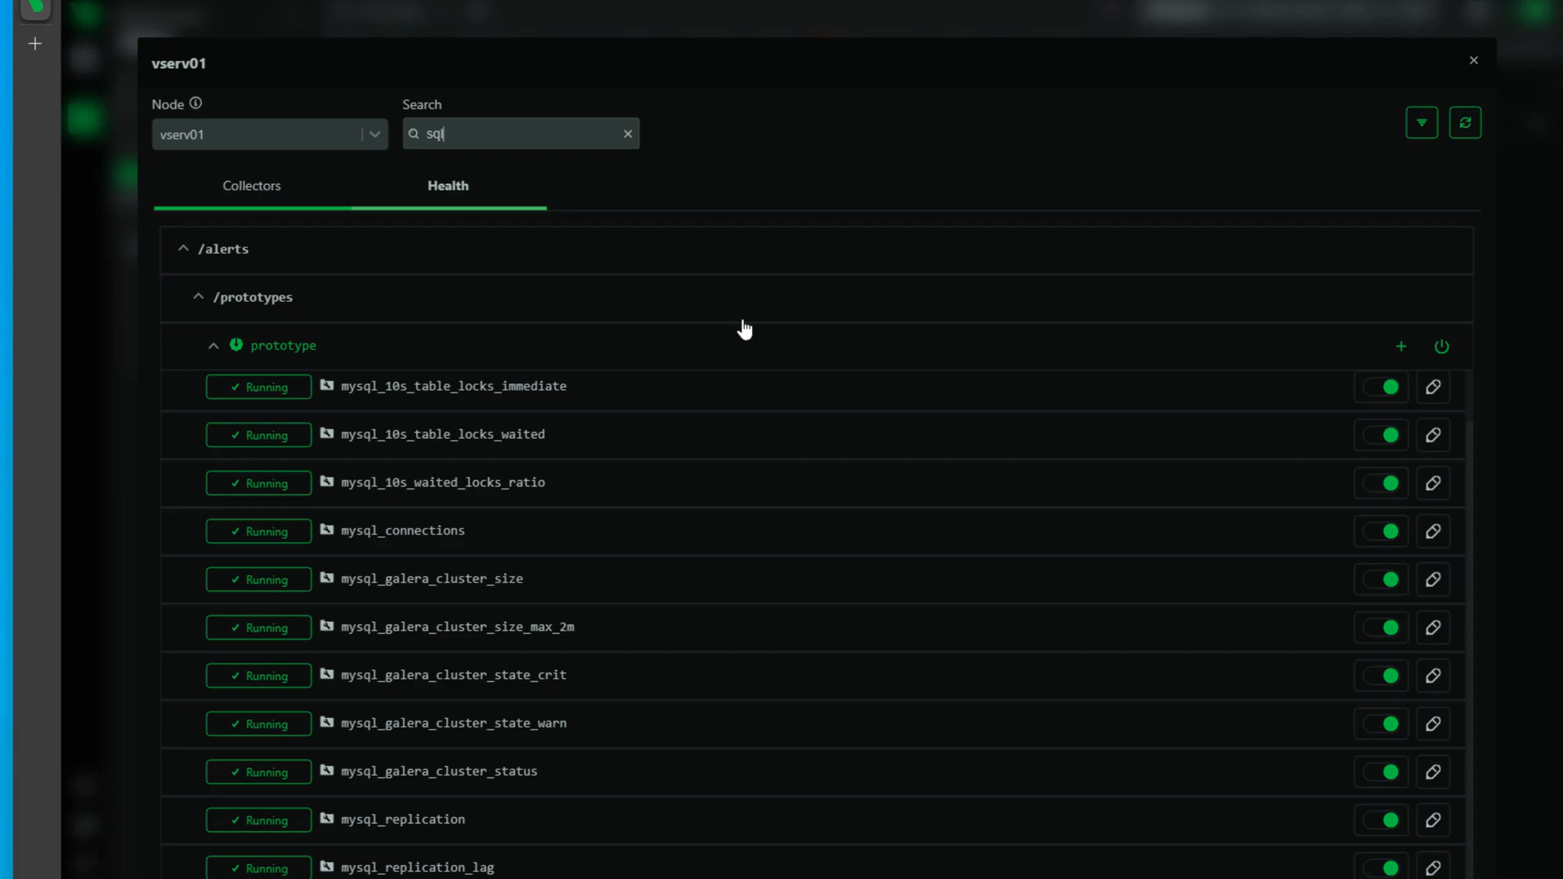
{"action": "mouse_move", "coordinate": [1400, 346]}
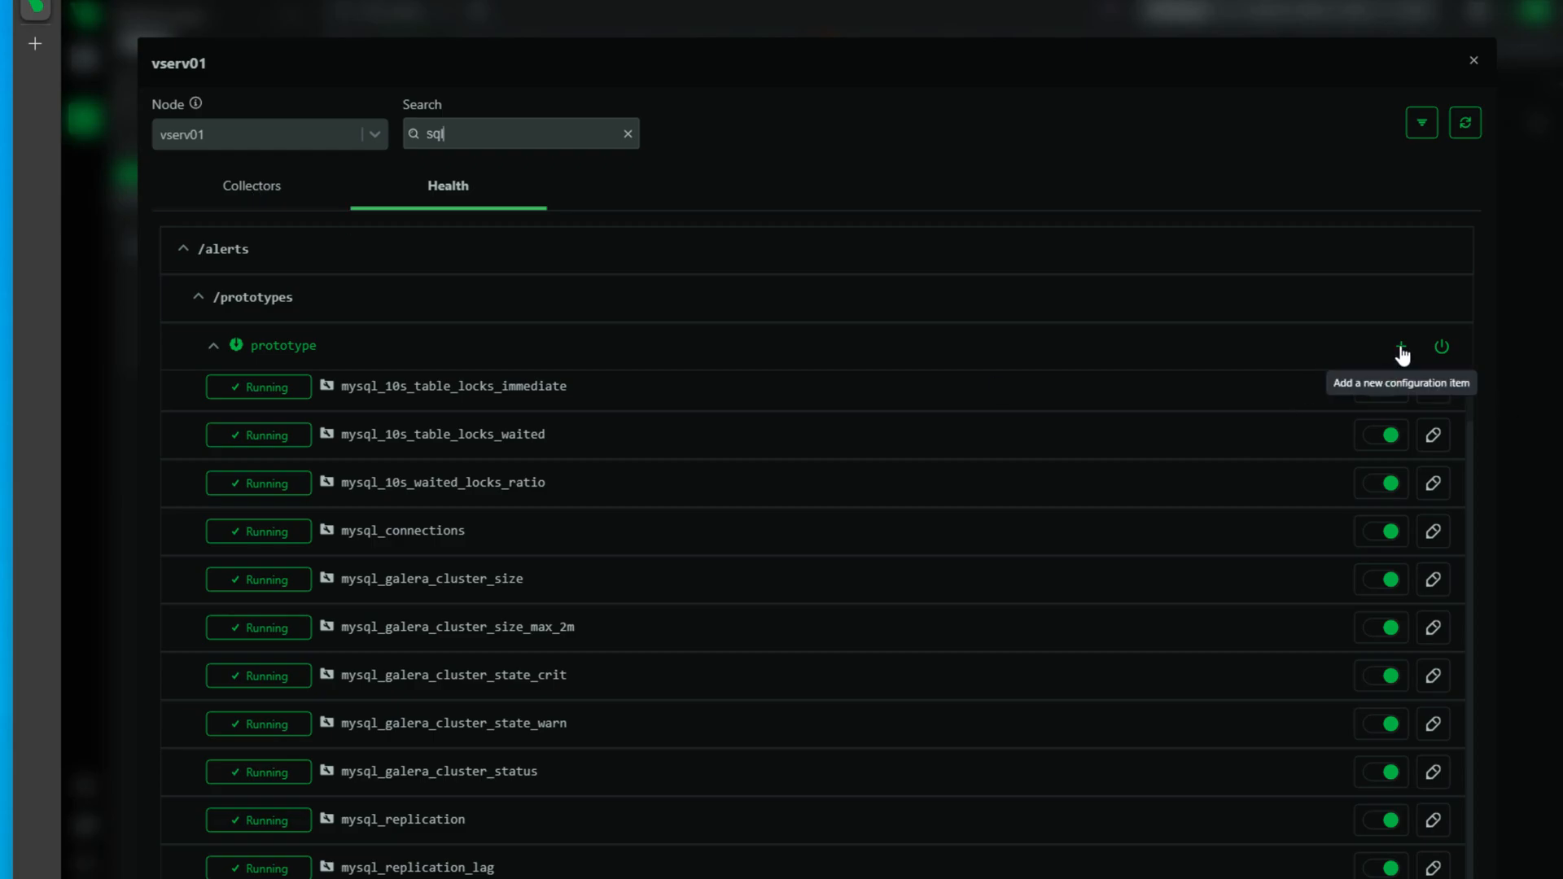
{"action": "left_click", "coordinate": [1399, 347]}
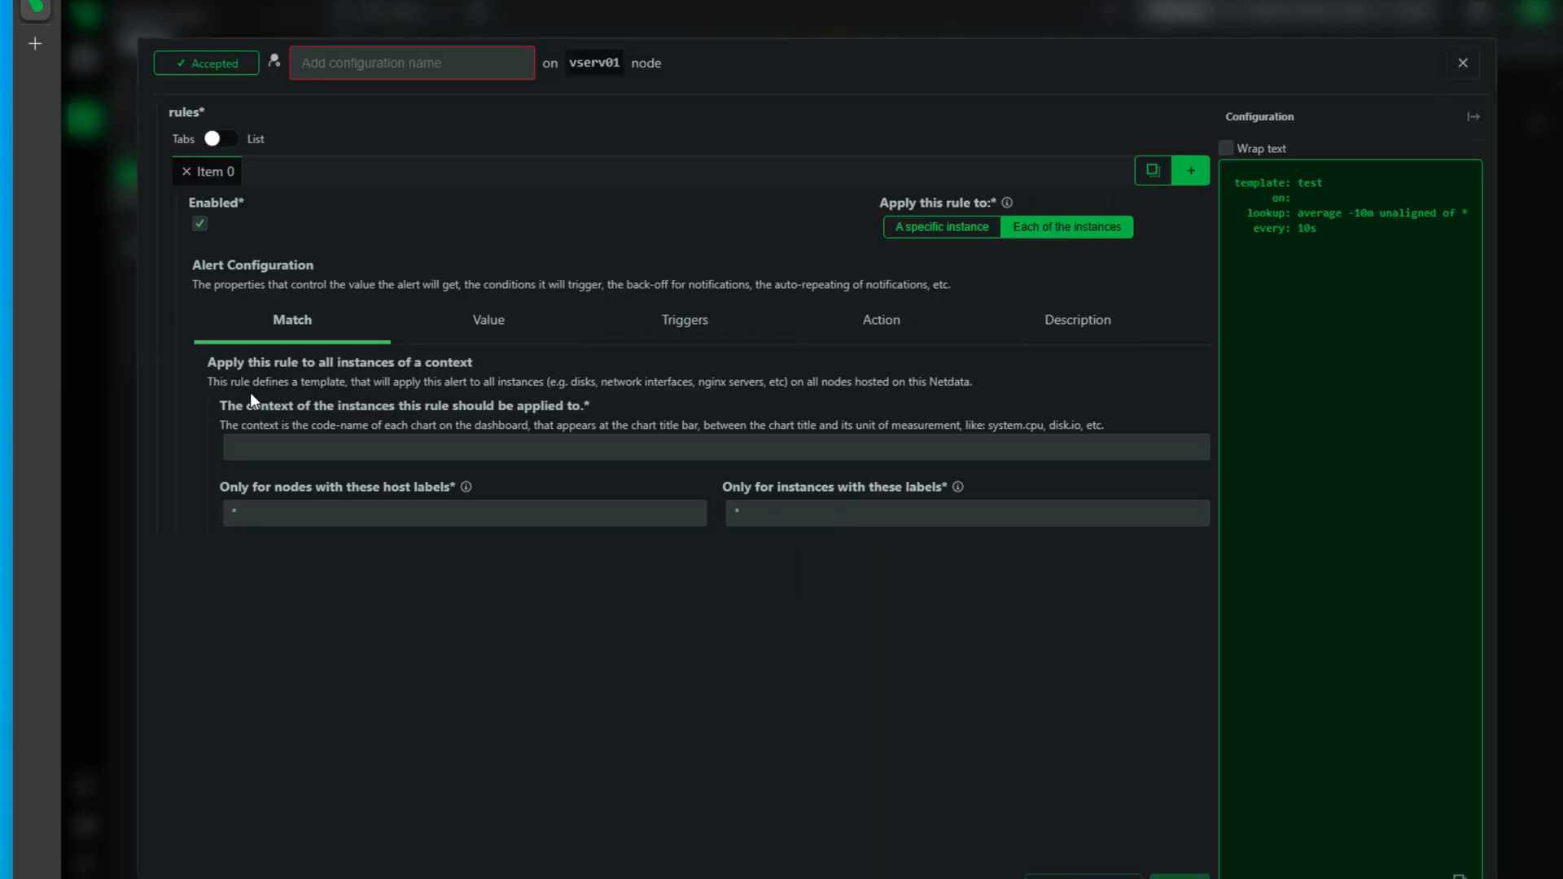
{"action": "mouse_move", "coordinate": [903, 488]}
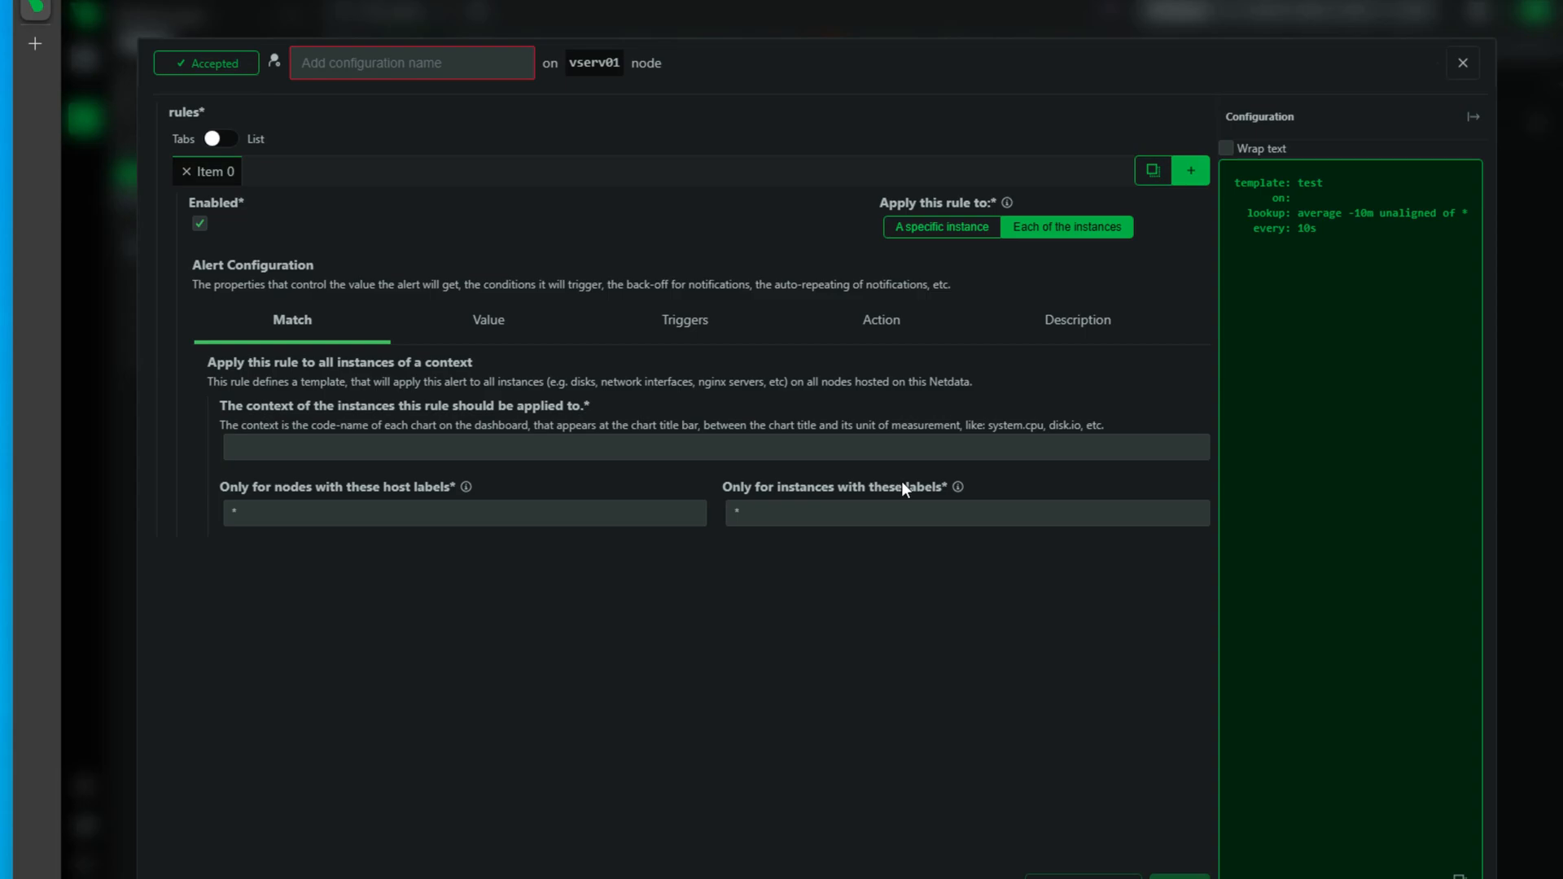
{"action": "left_click", "coordinate": [487, 320]}
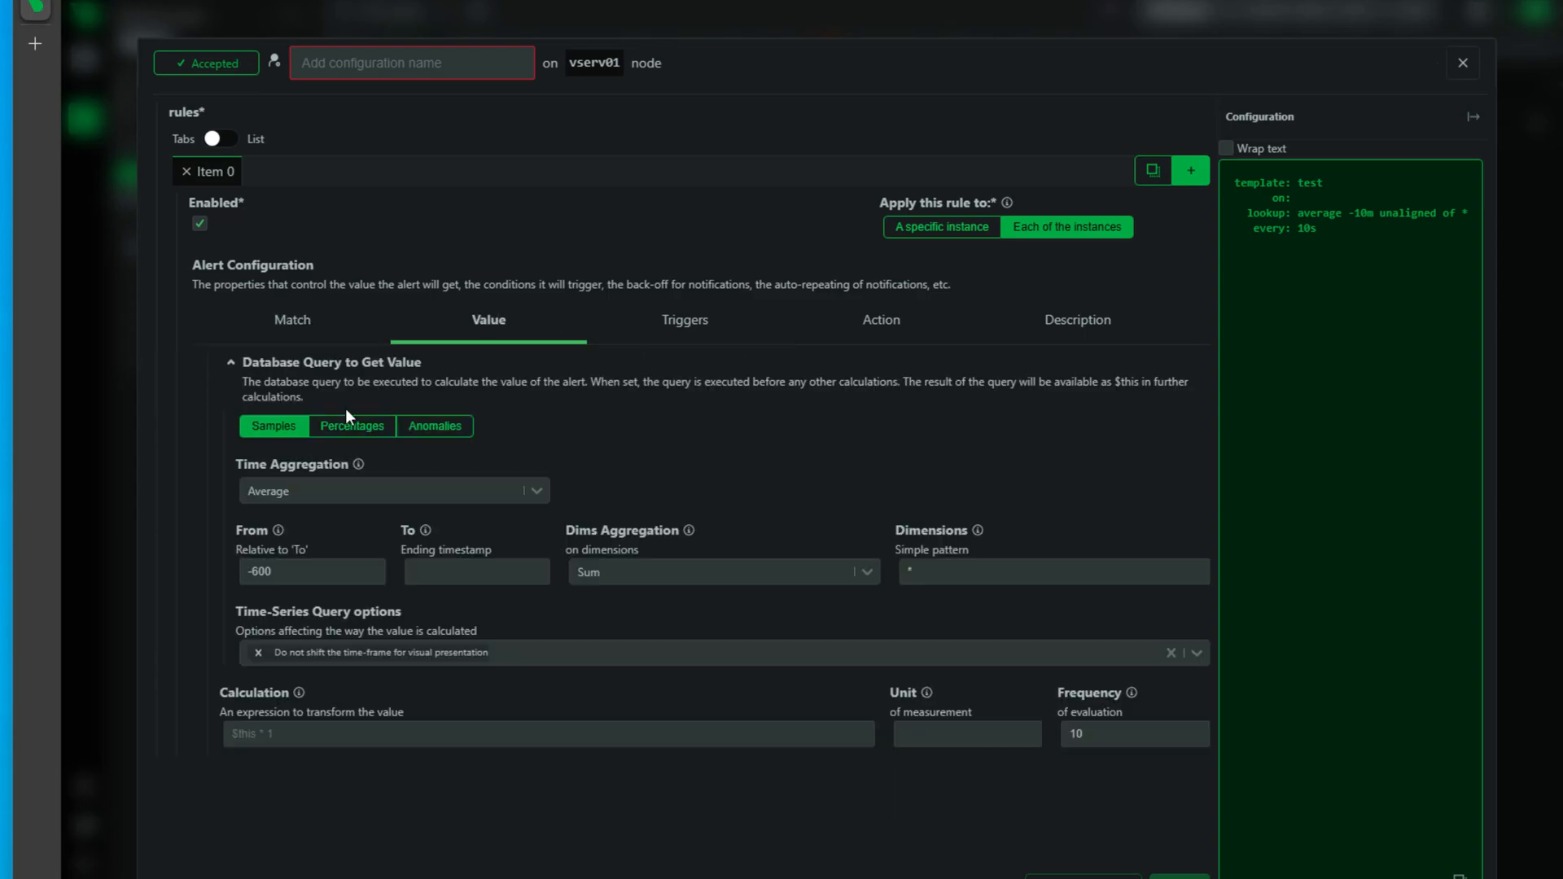
{"action": "left_click", "coordinate": [684, 320]}
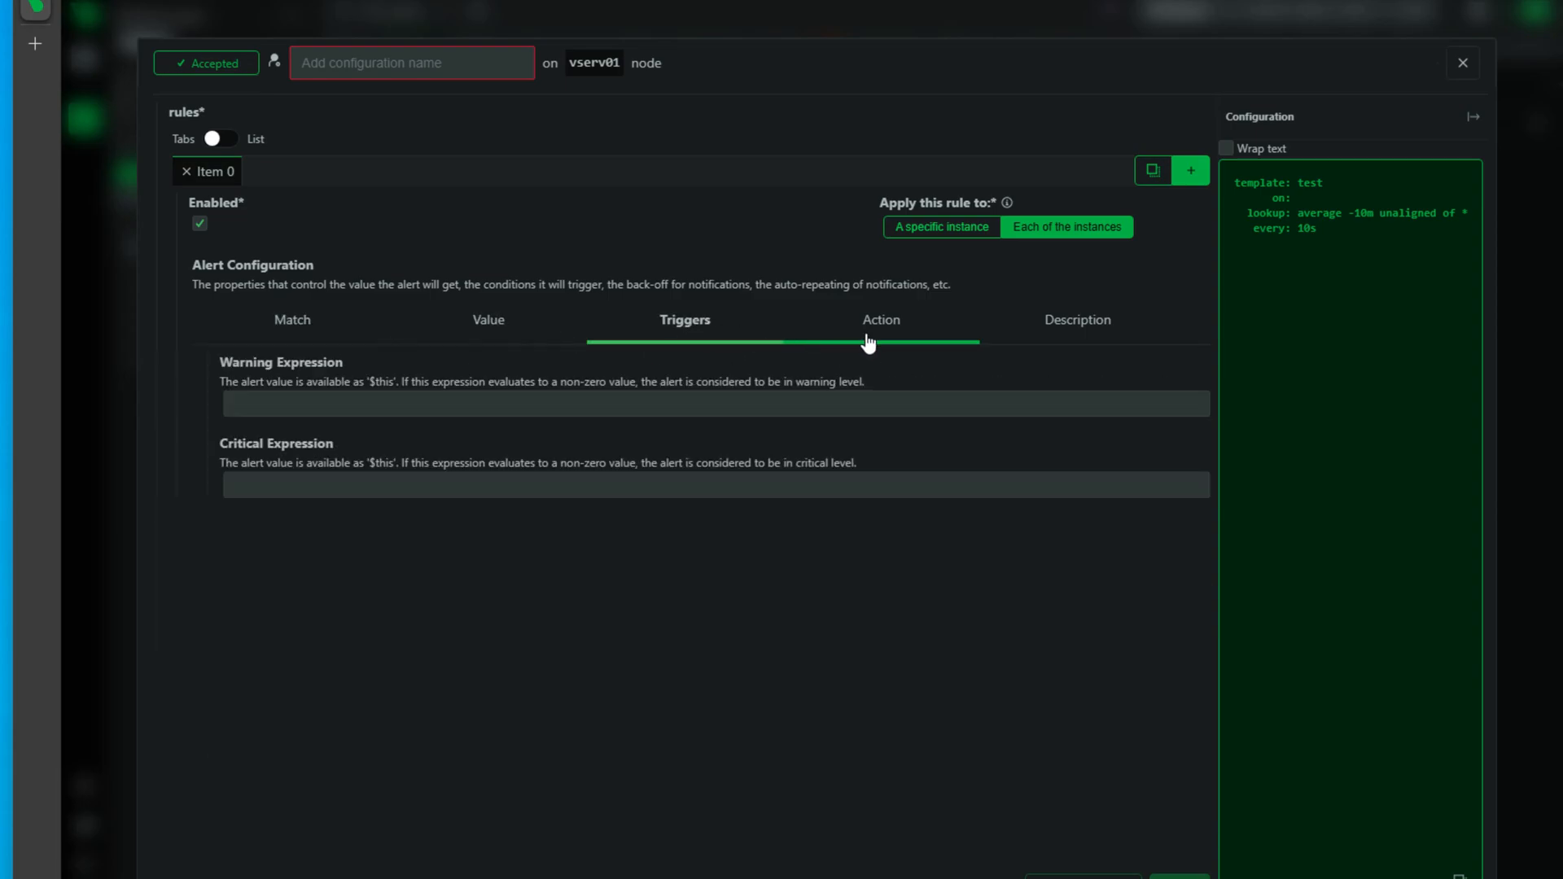
{"action": "left_click", "coordinate": [1076, 320]}
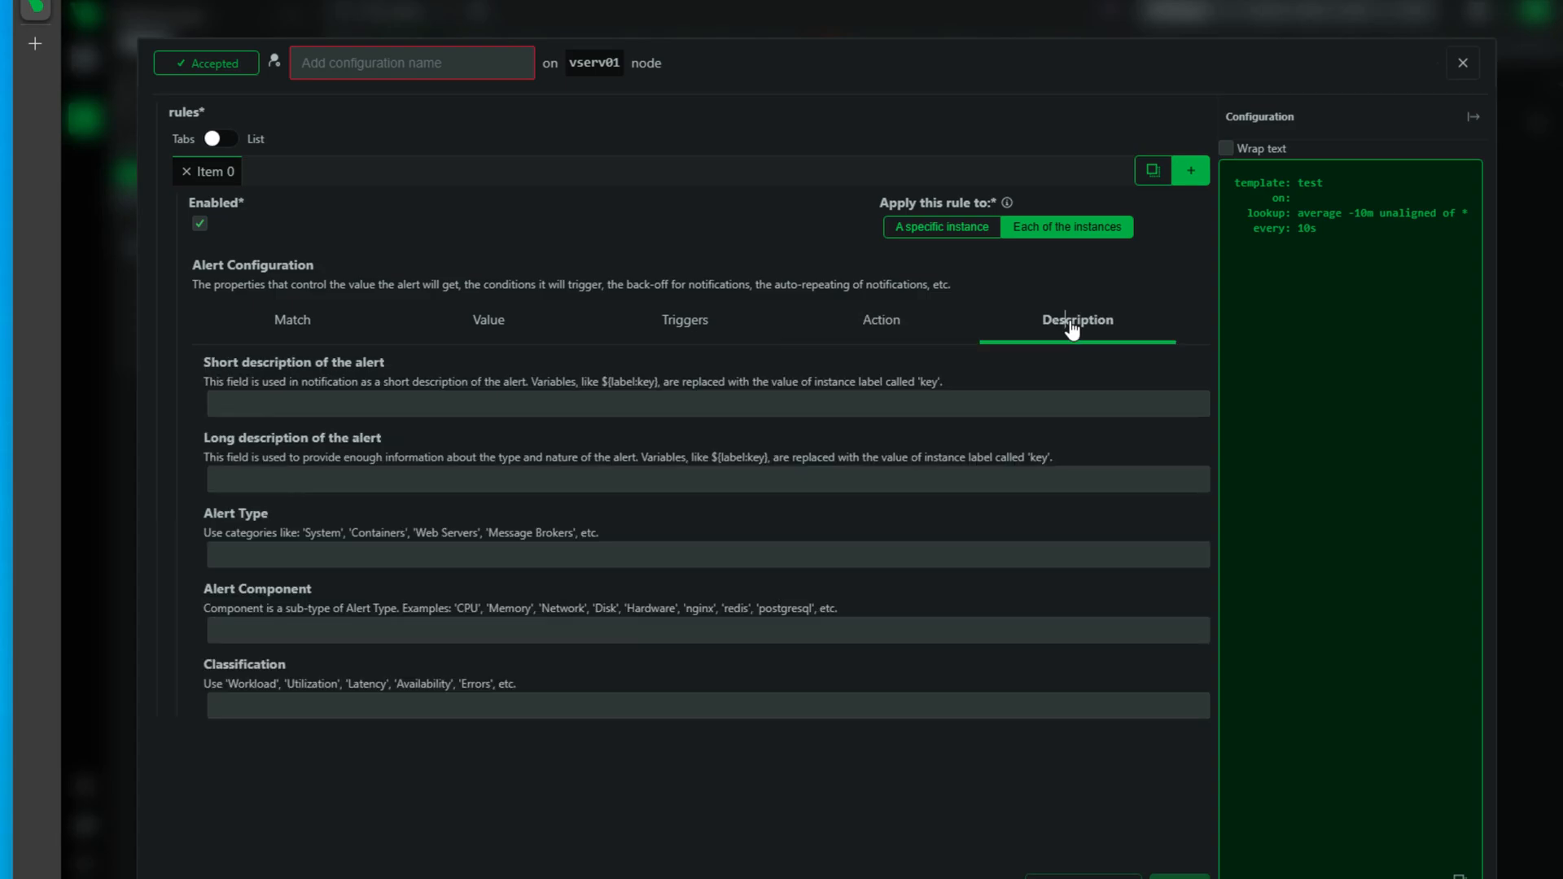
{"action": "left_click", "coordinate": [879, 320]}
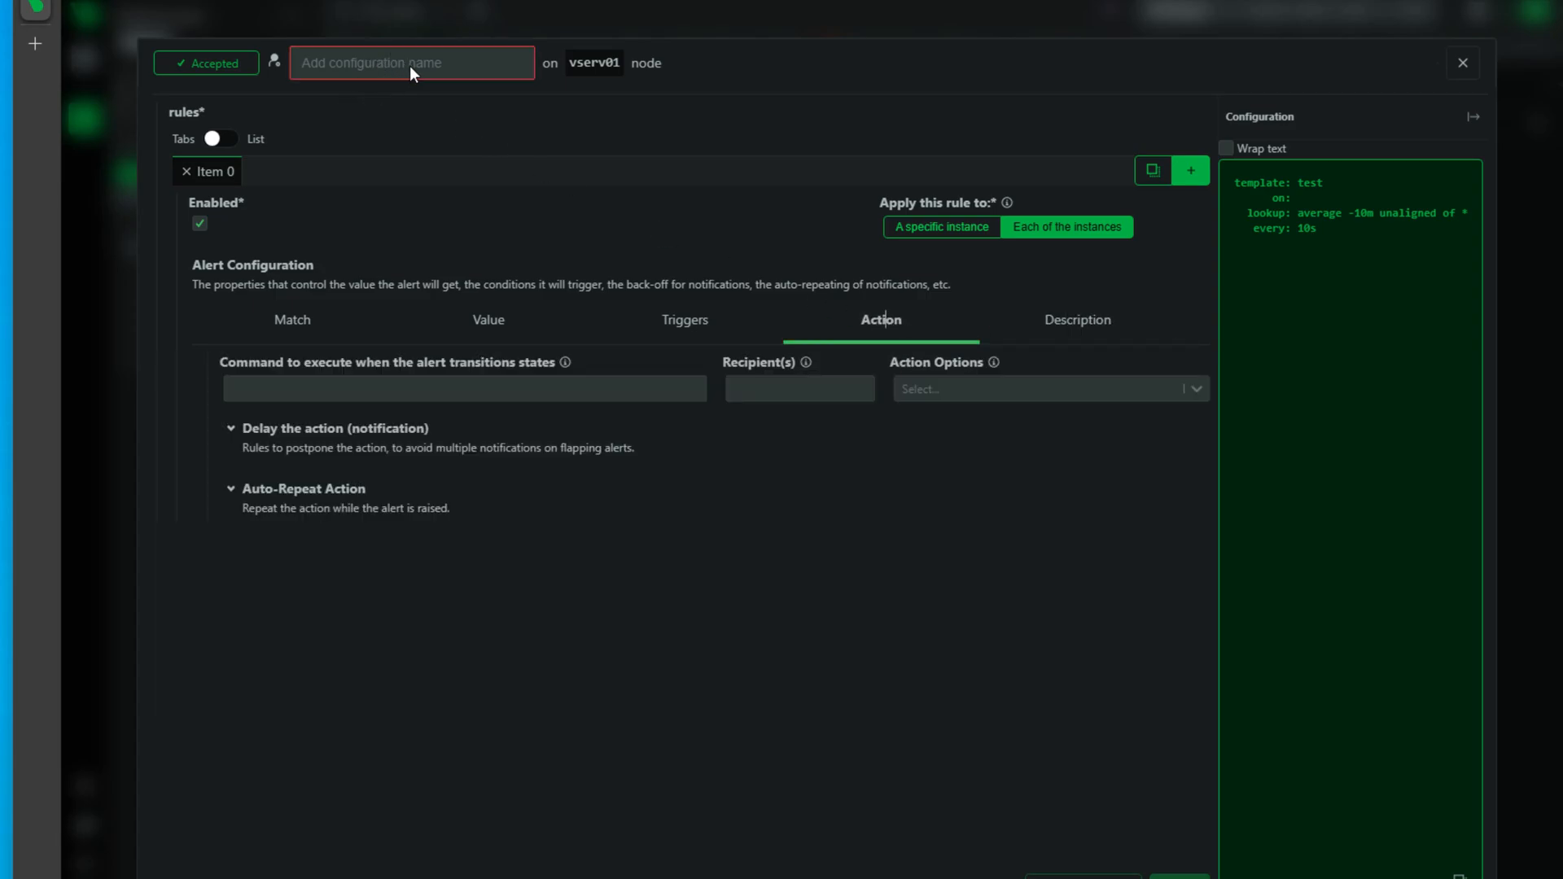
{"action": "mouse_move", "coordinate": [1310, 130]}
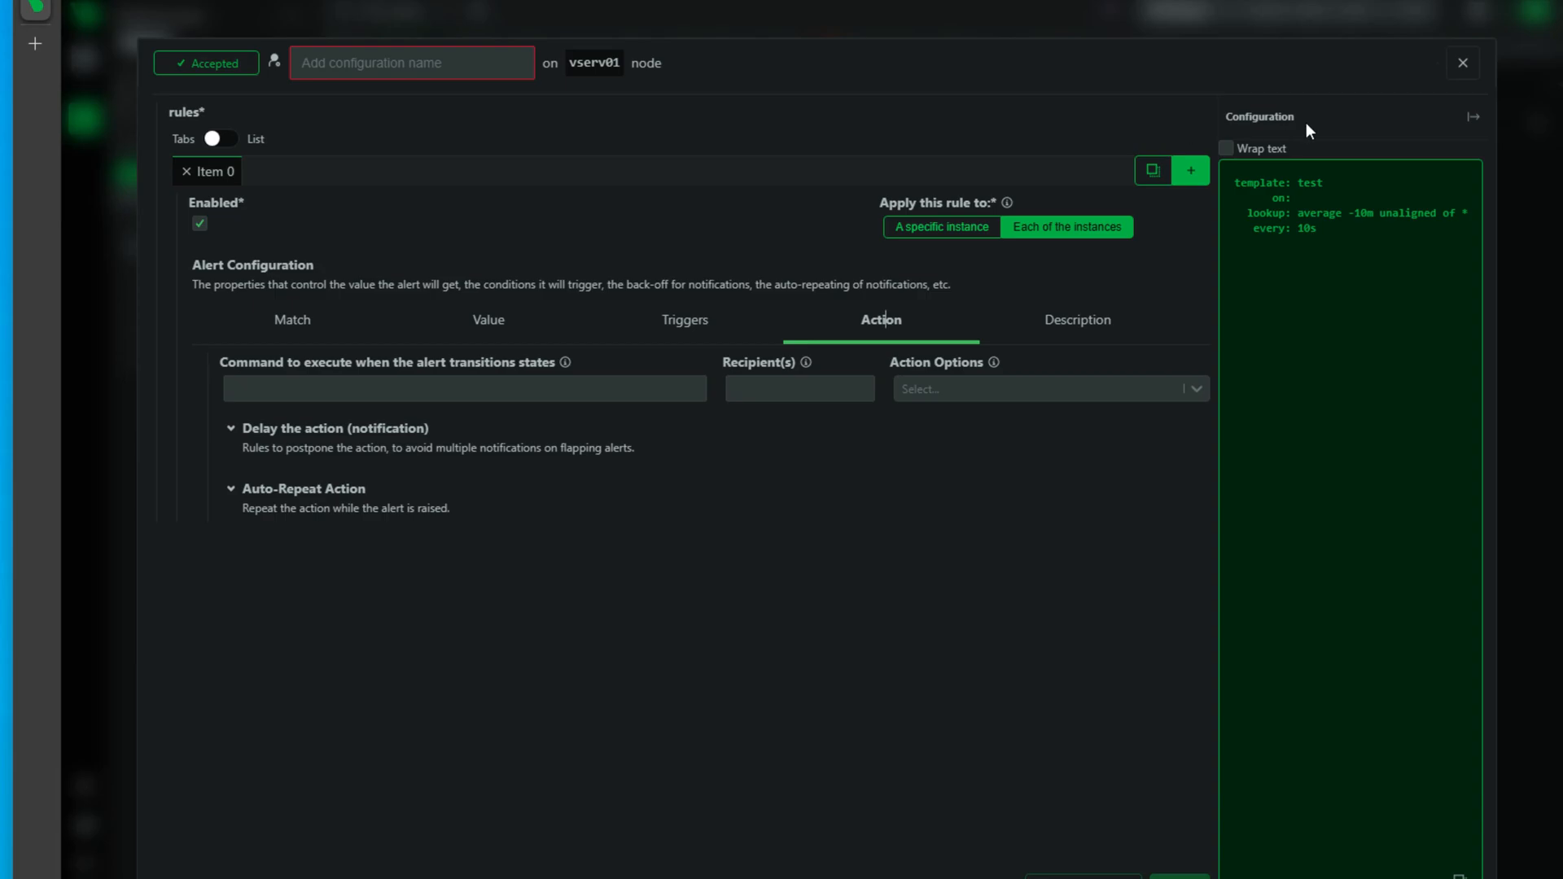
{"action": "mouse_move", "coordinate": [1463, 62]}
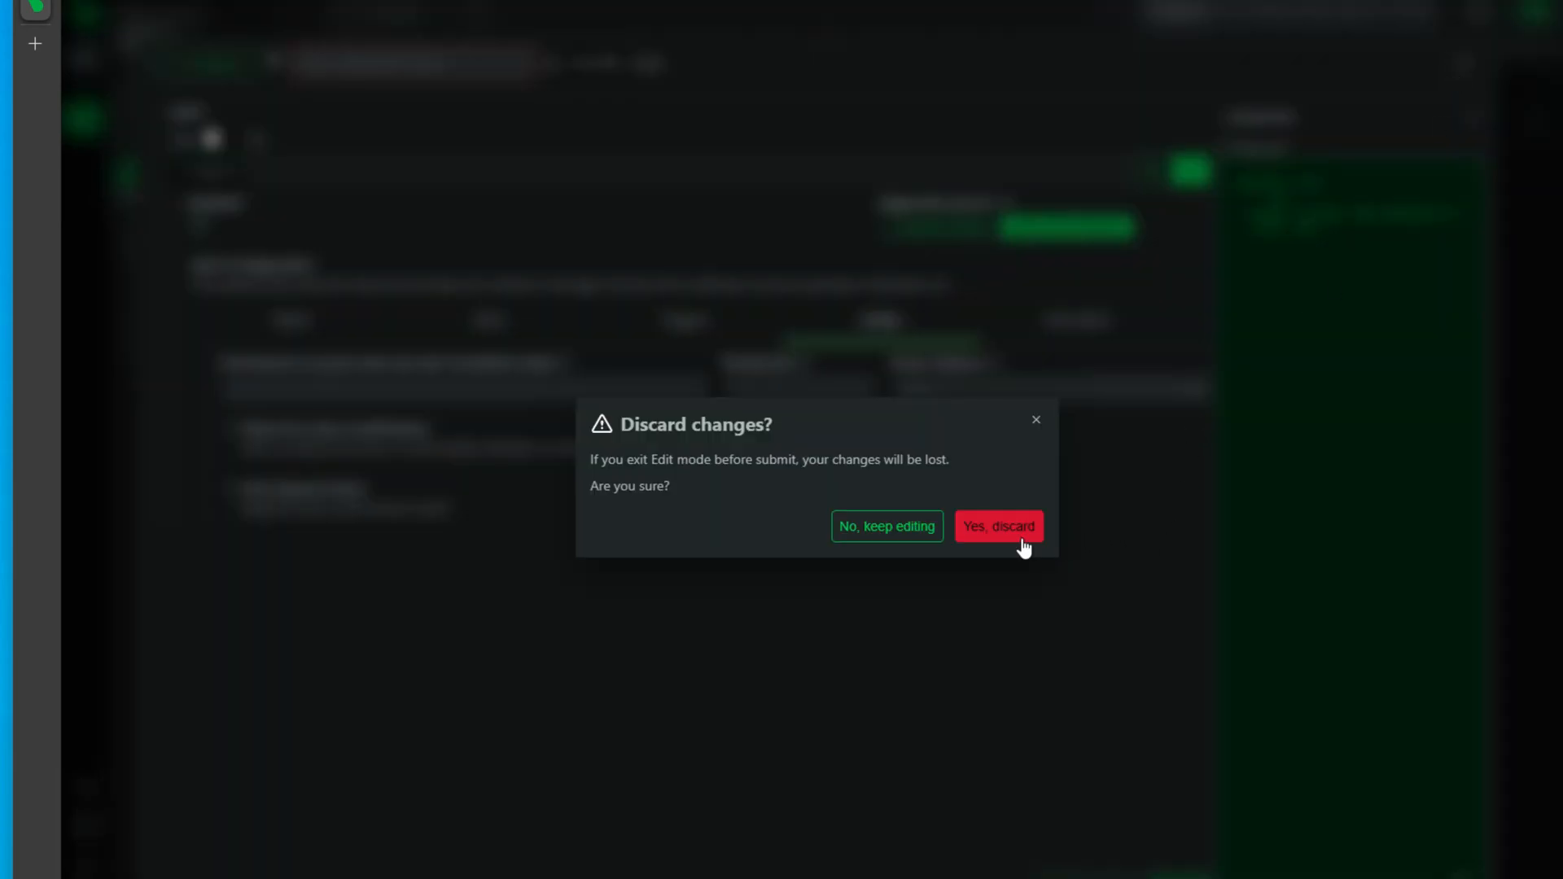
{"action": "left_click", "coordinate": [998, 527]}
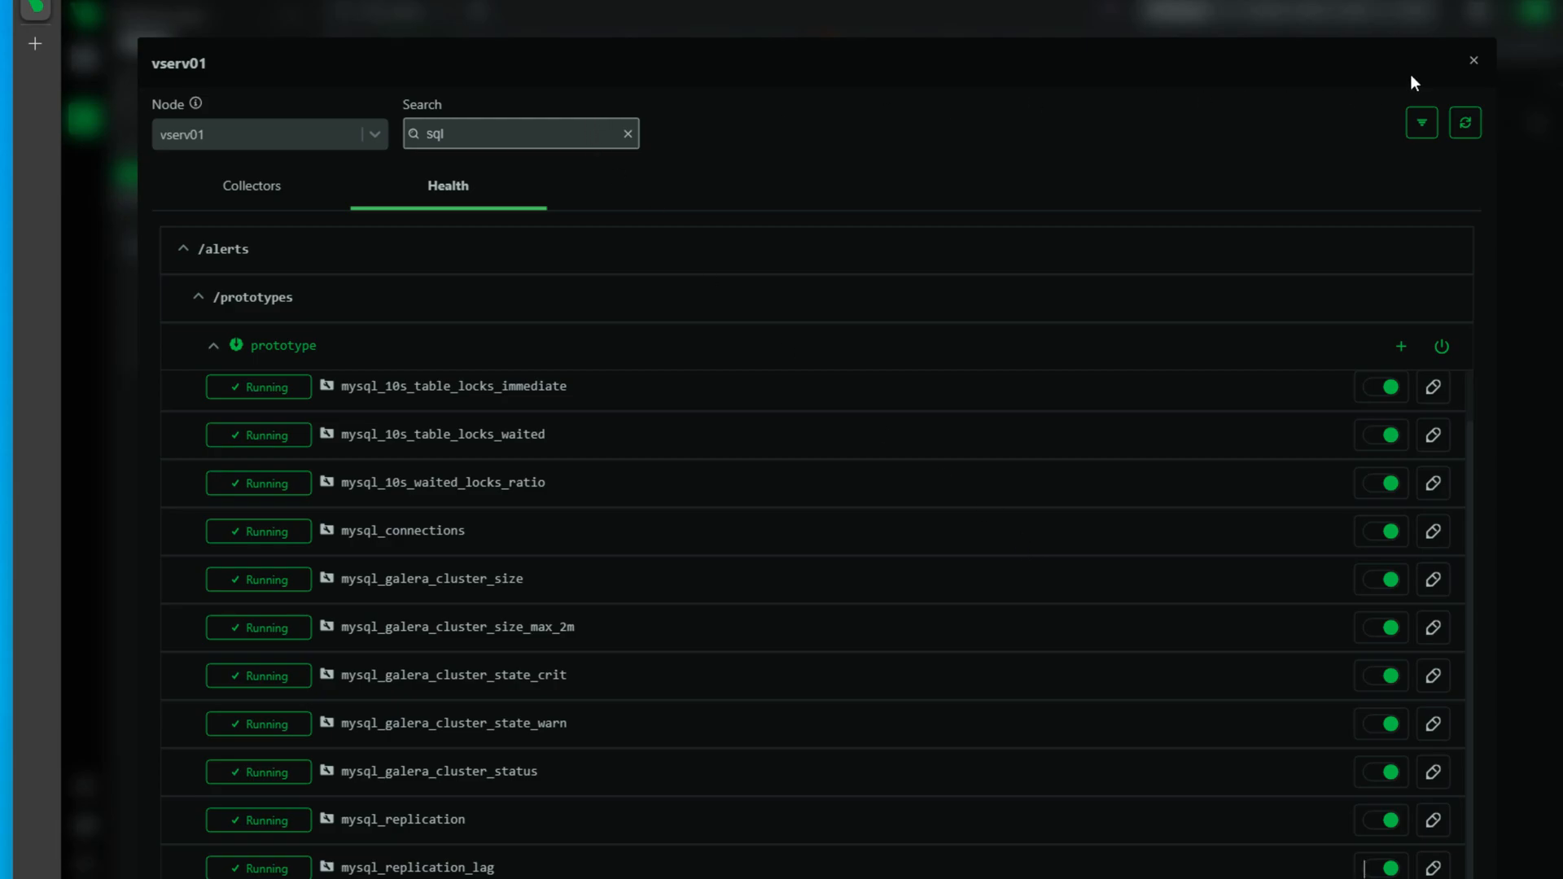
Open vserv01's dashboard and browse its Memory, Storage and per-application charts
{"action": "left_click", "coordinate": [1473, 61]}
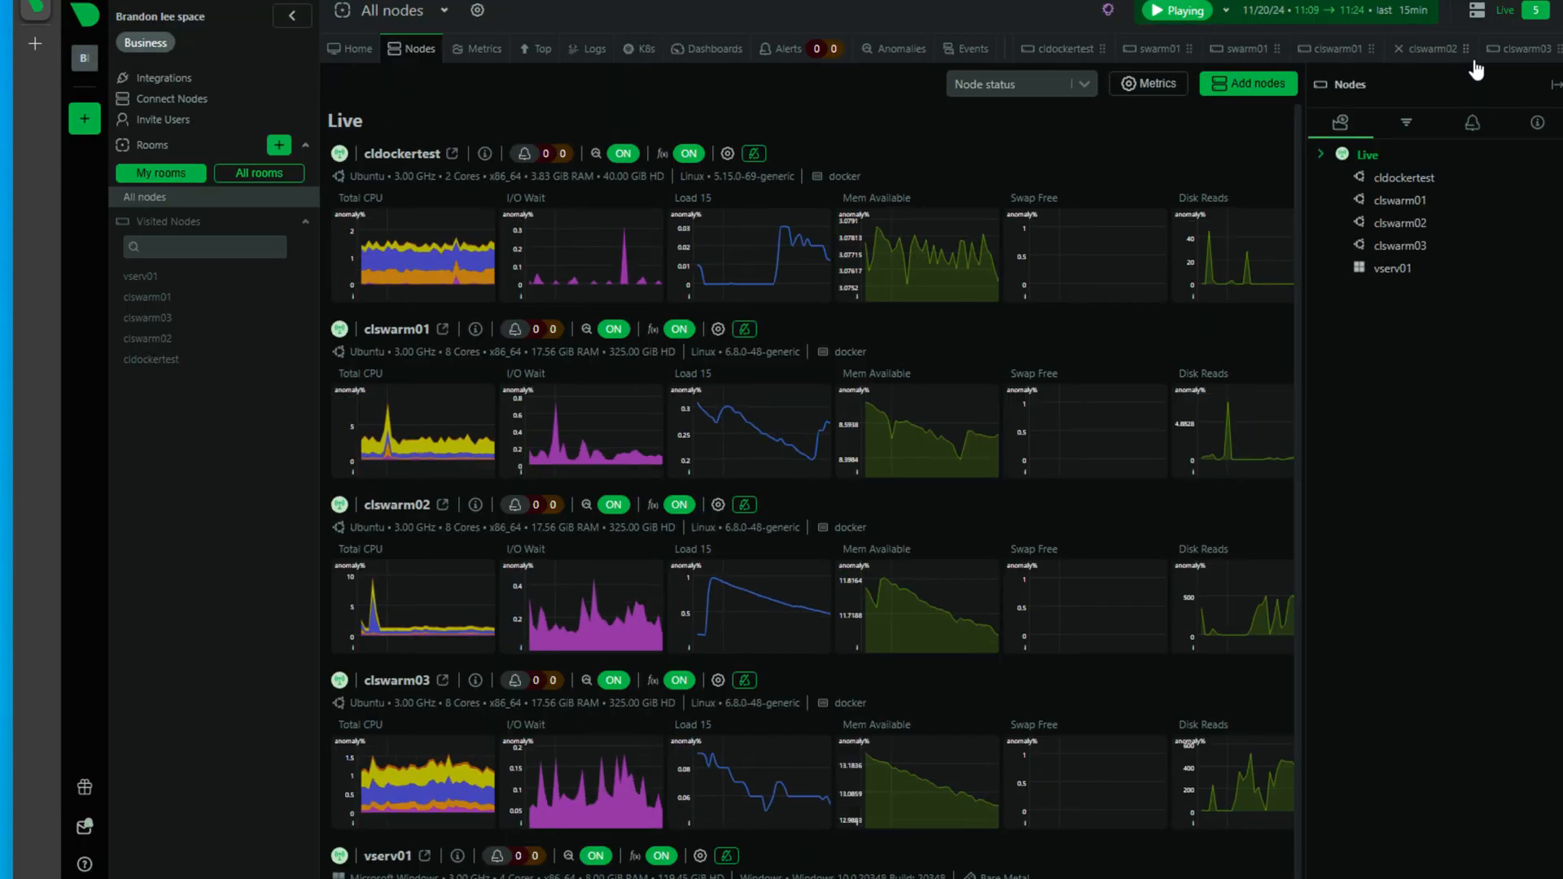
{"action": "left_click", "coordinate": [1391, 267]}
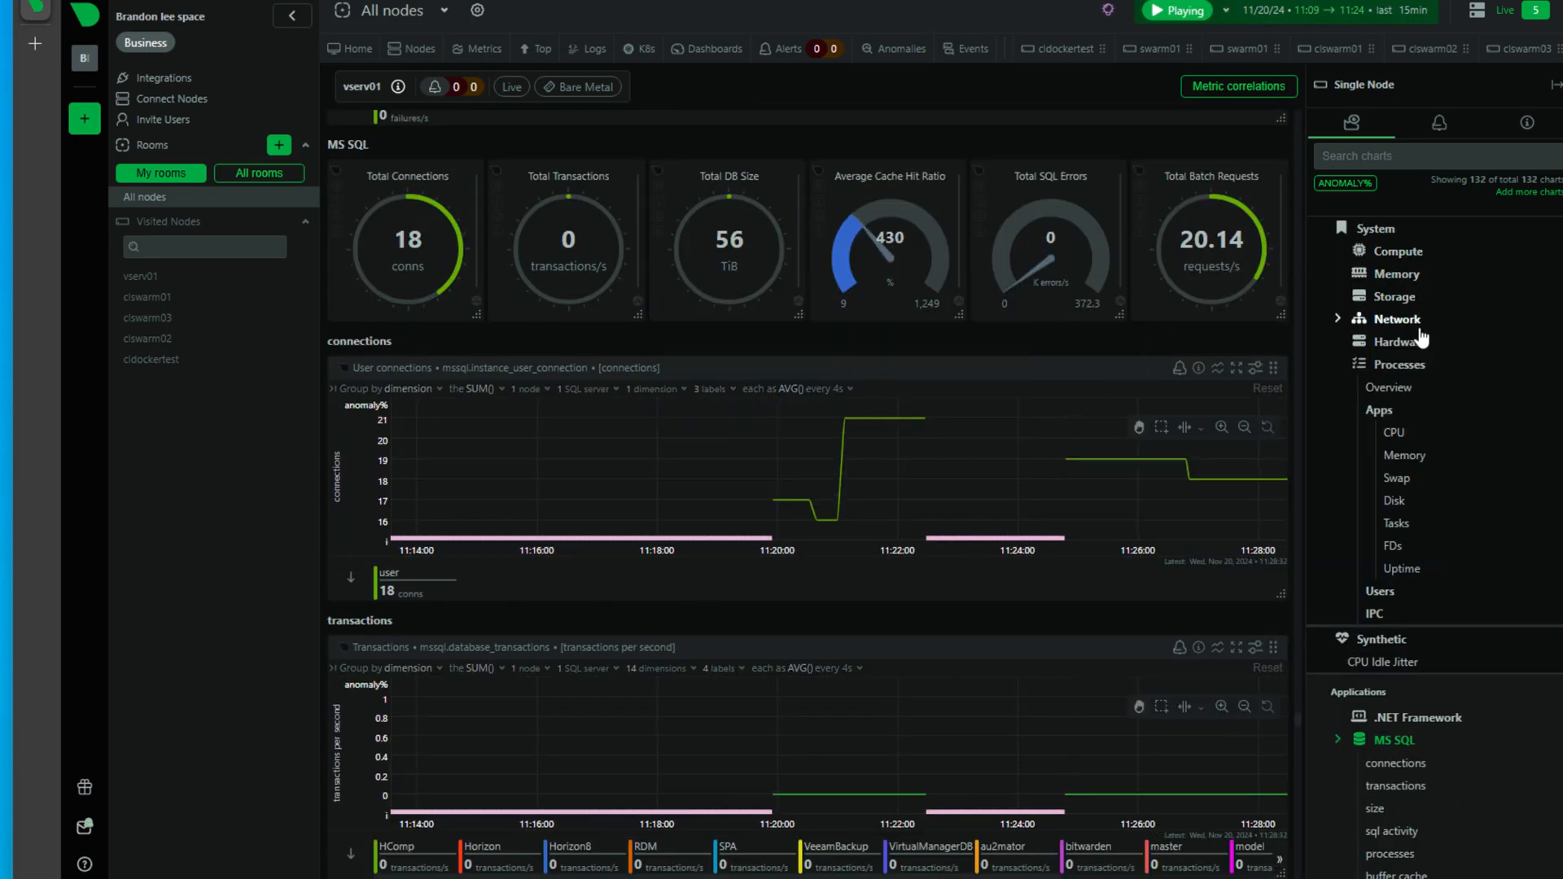
{"action": "scroll", "scroll_direction": "up", "scroll_amount": 3}
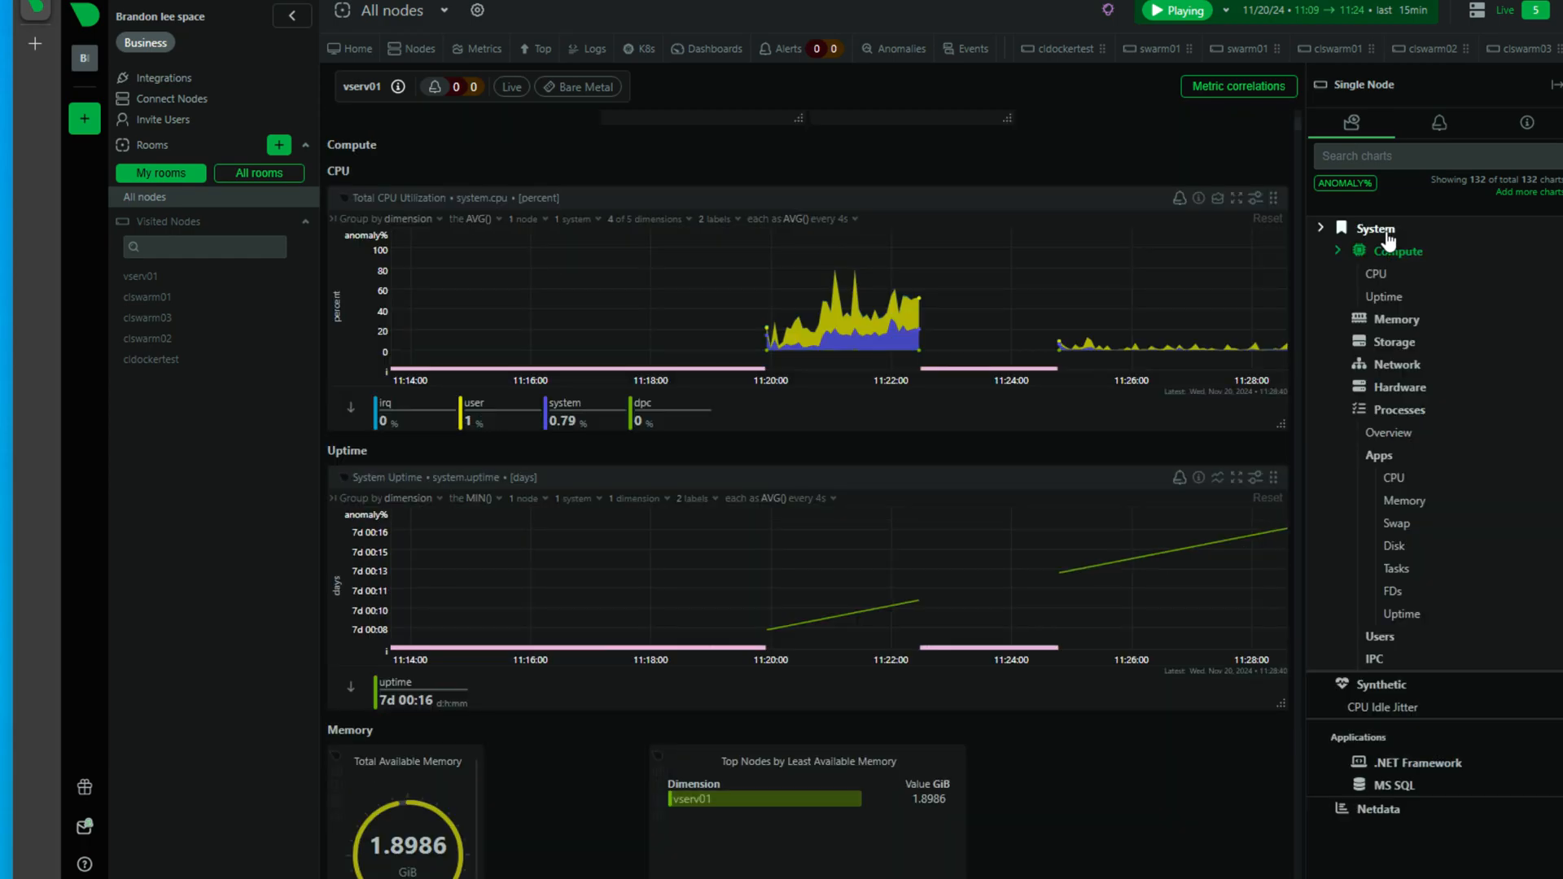
{"action": "mouse_move", "coordinate": [1396, 329]}
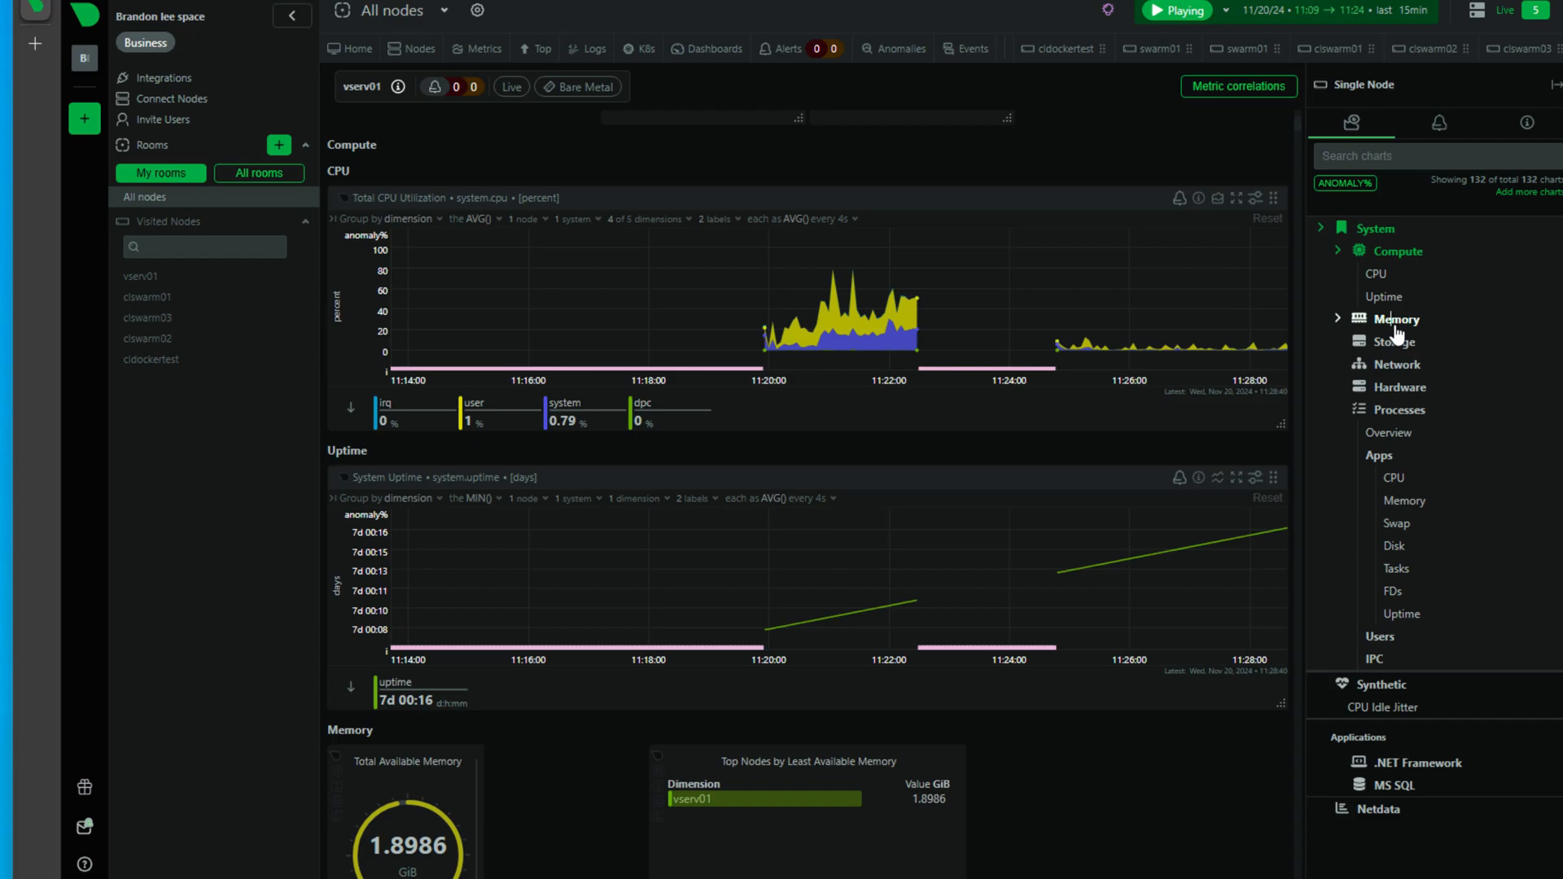
{"action": "left_click", "coordinate": [1395, 320]}
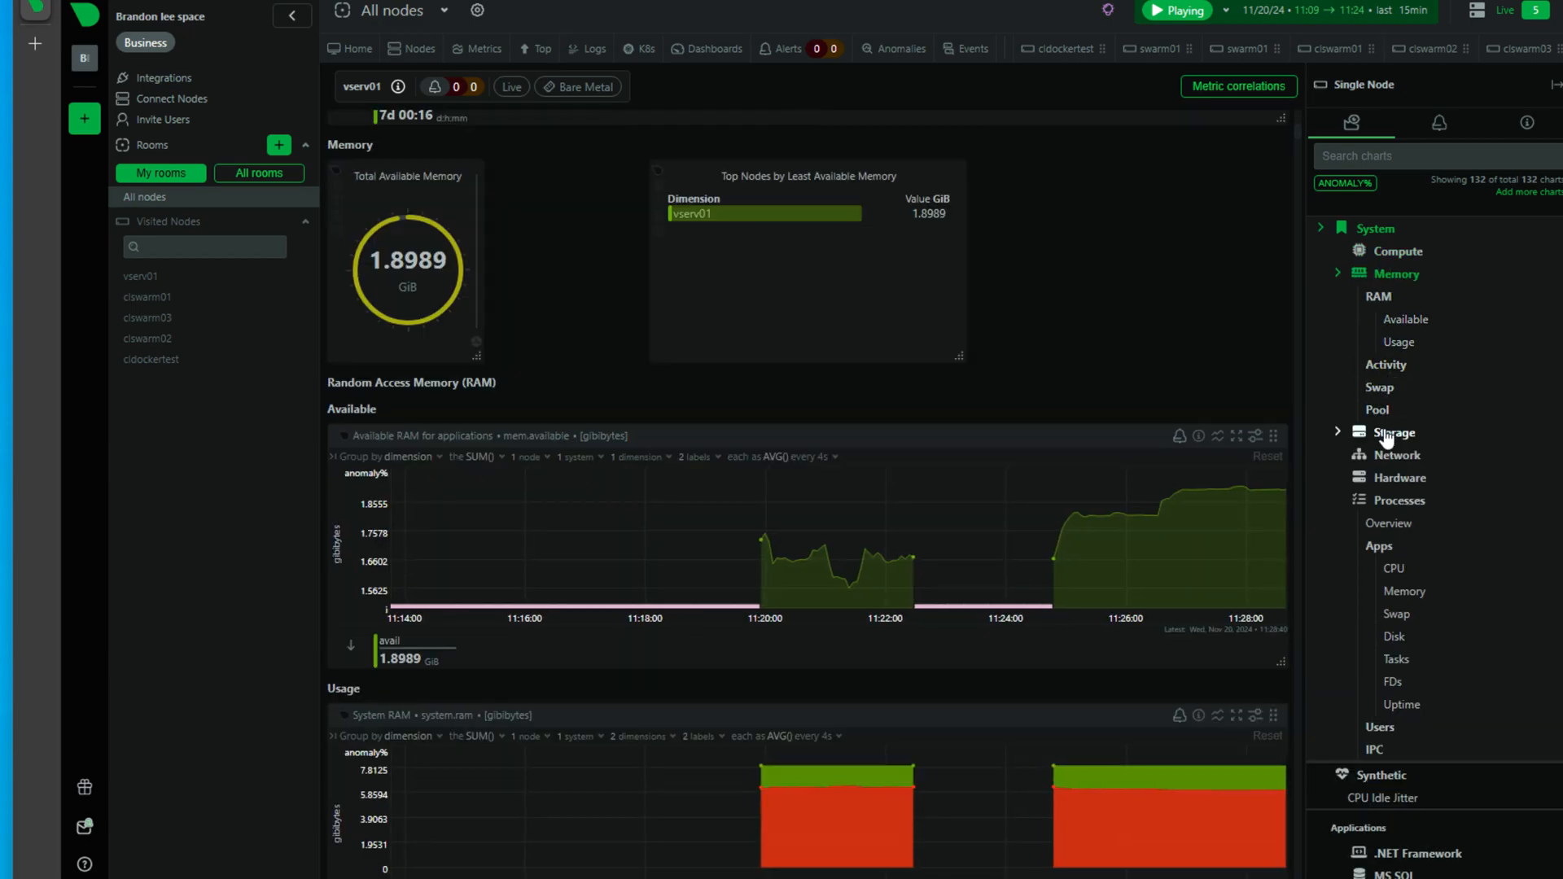
{"action": "left_click", "coordinate": [1394, 432]}
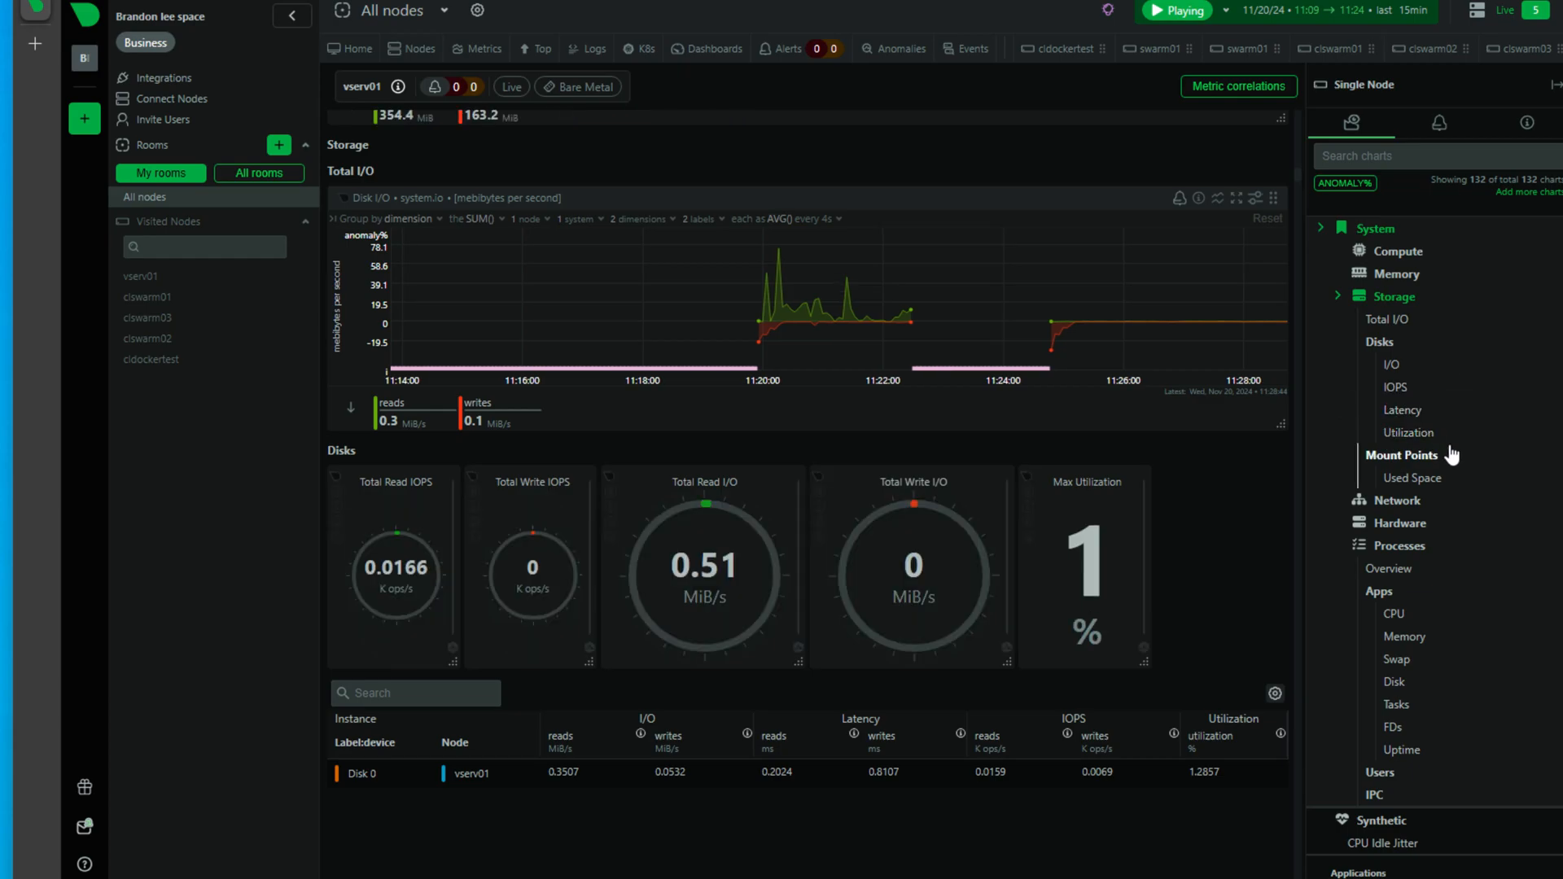
{"action": "left_click", "coordinate": [1400, 523]}
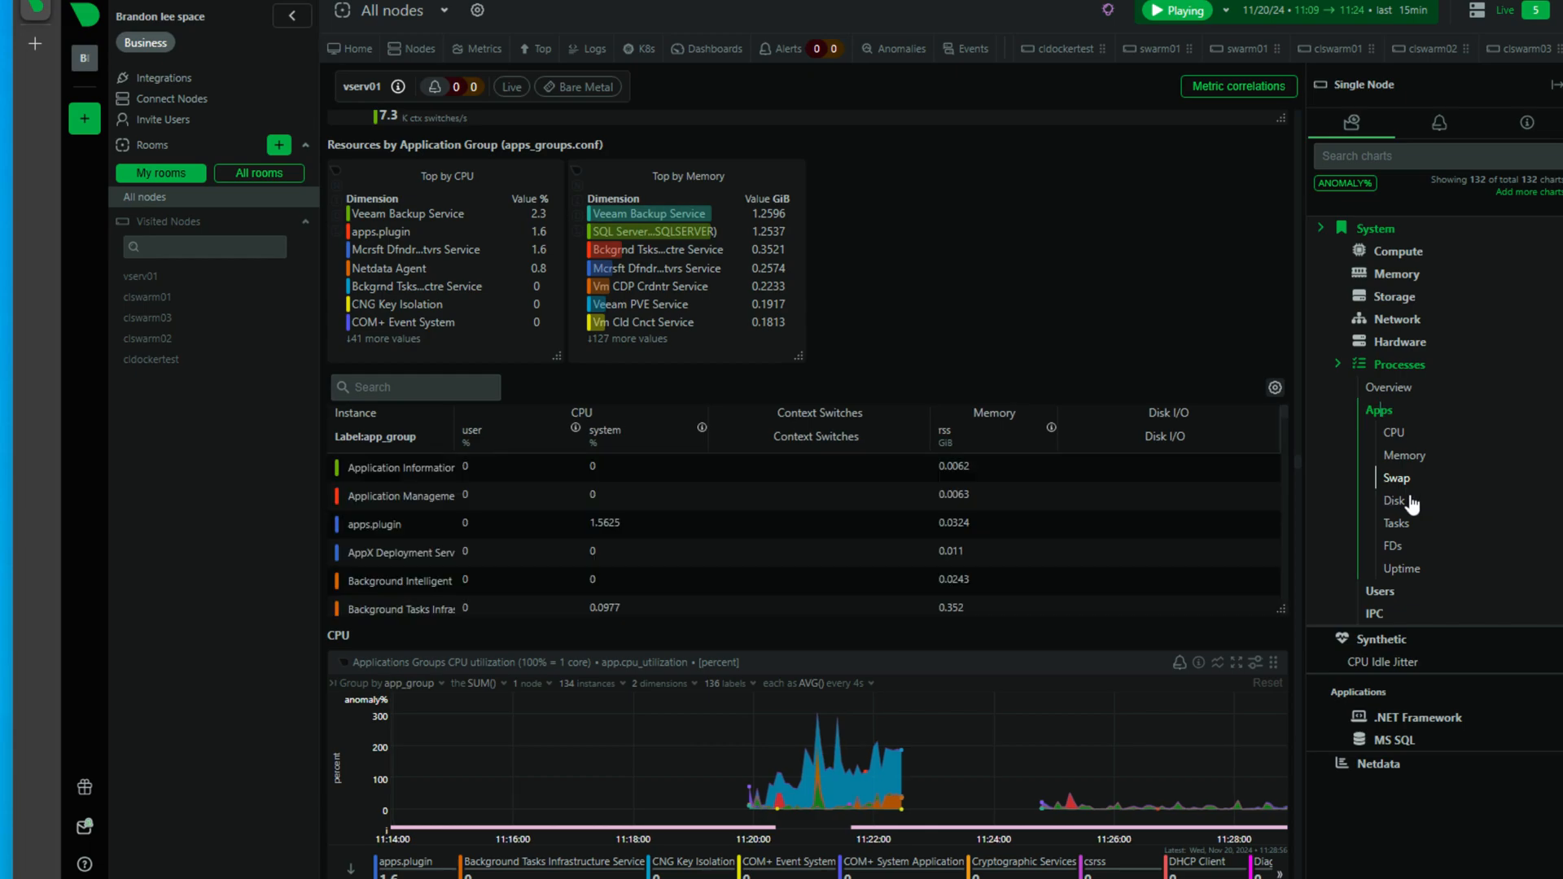
{"action": "mouse_move", "coordinate": [1479, 489]}
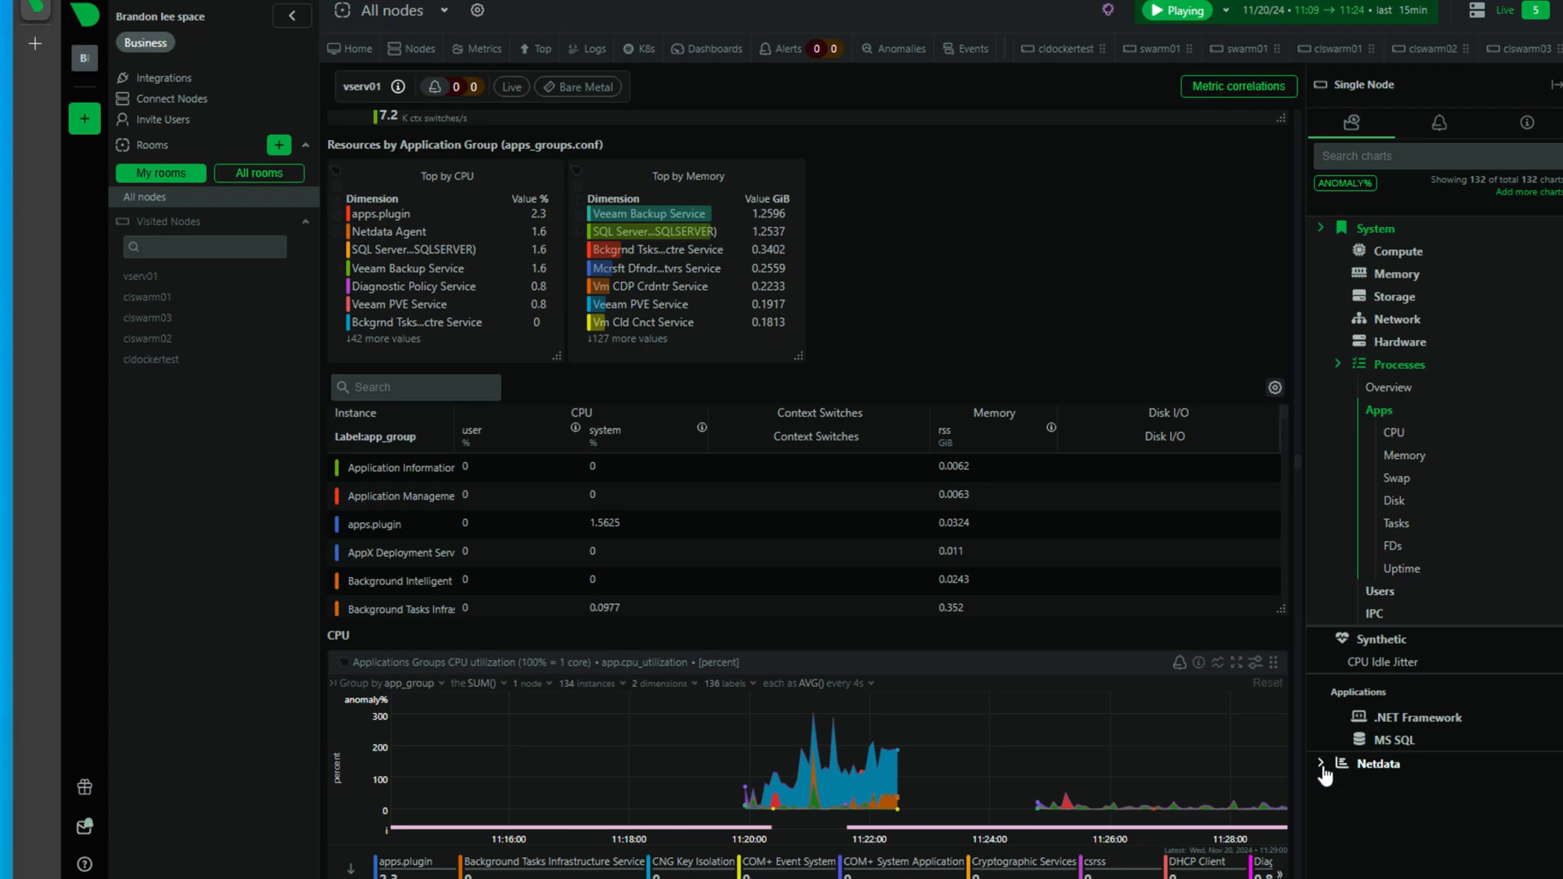
{"action": "left_click", "coordinate": [1177, 11]}
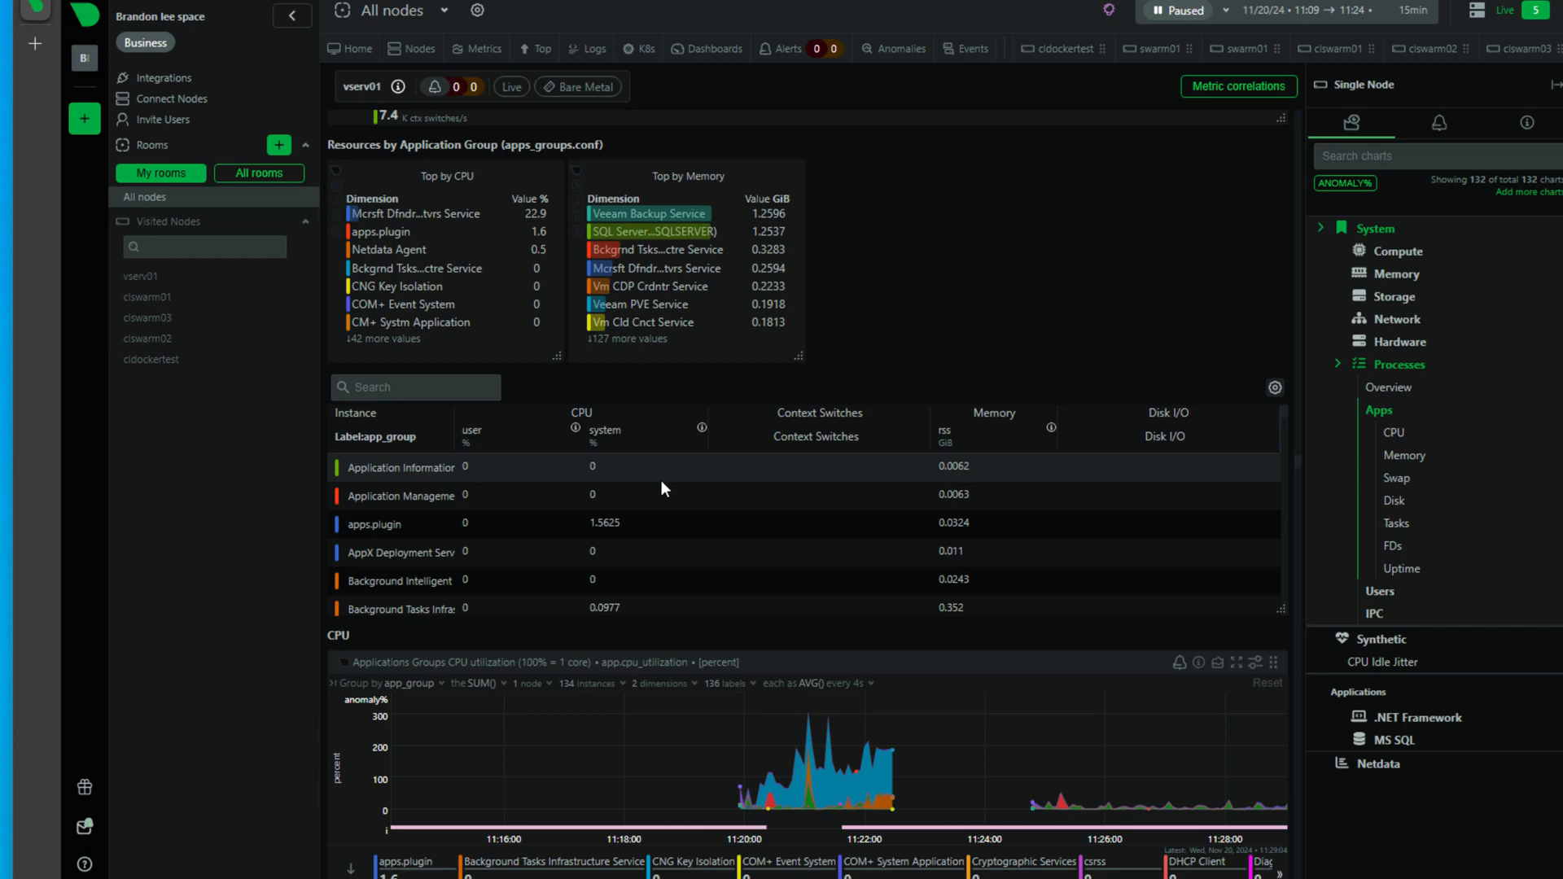
{"action": "mouse_move", "coordinate": [666, 481]}
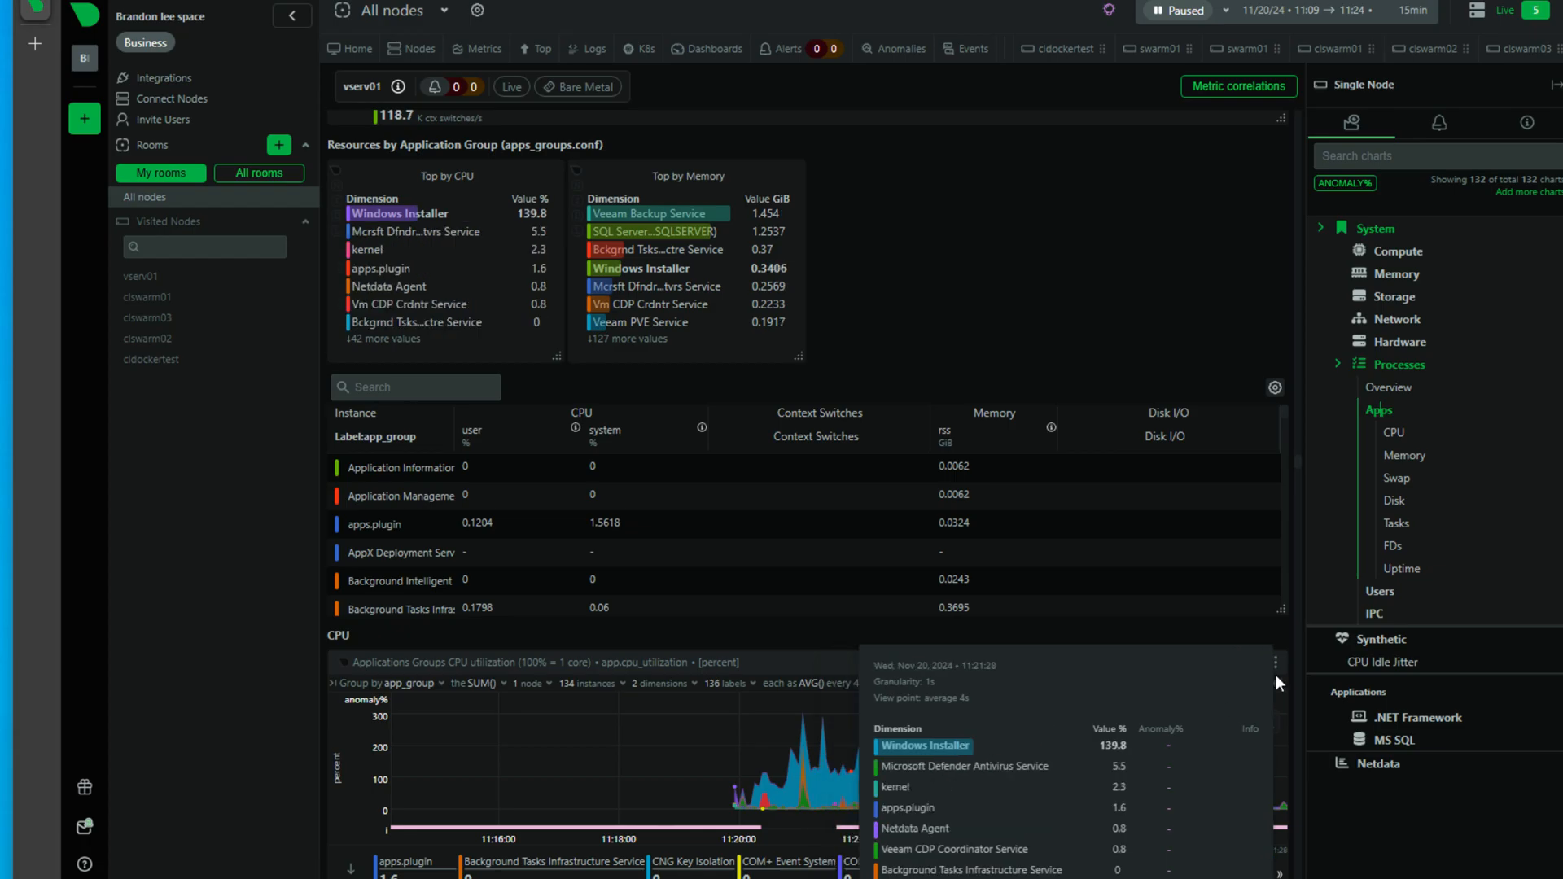
{"action": "left_click", "coordinate": [1176, 11]}
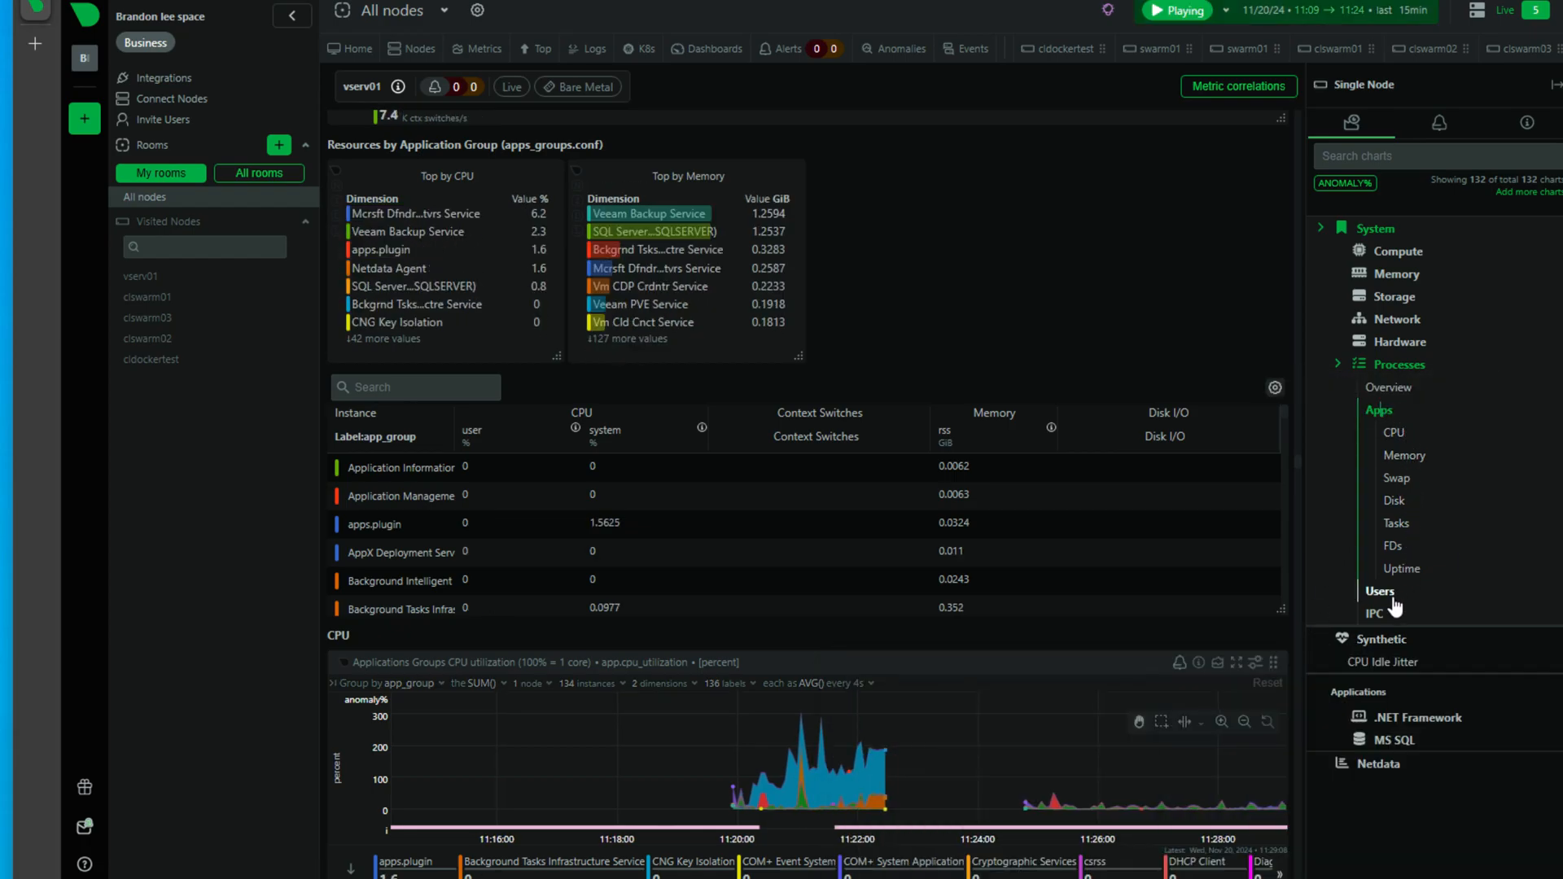
{"action": "mouse_move", "coordinate": [1380, 591]}
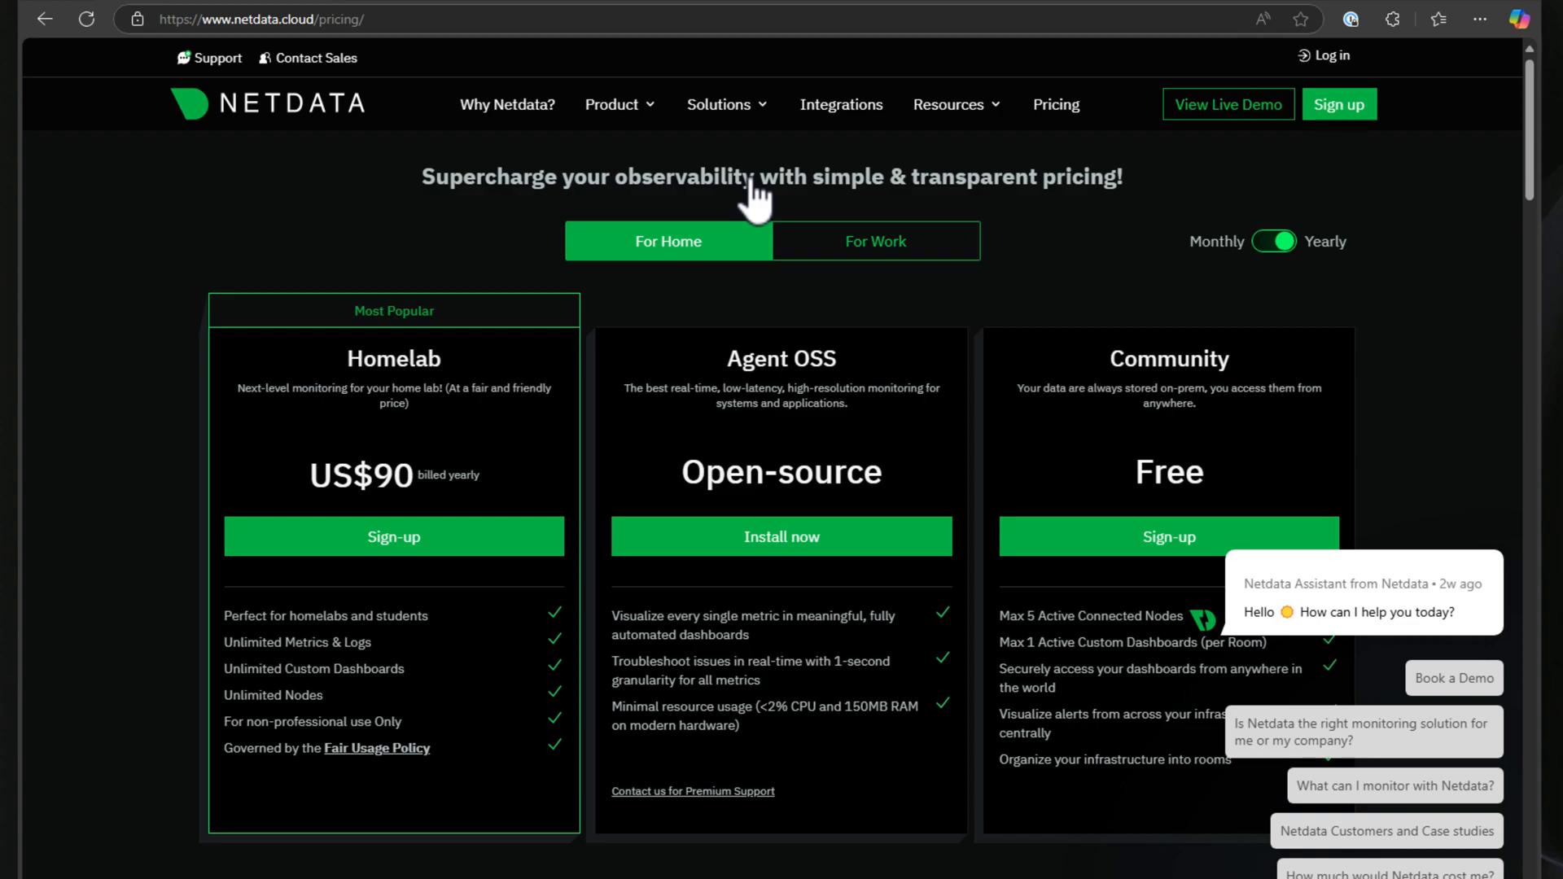
{"action": "mouse_move", "coordinate": [773, 235]}
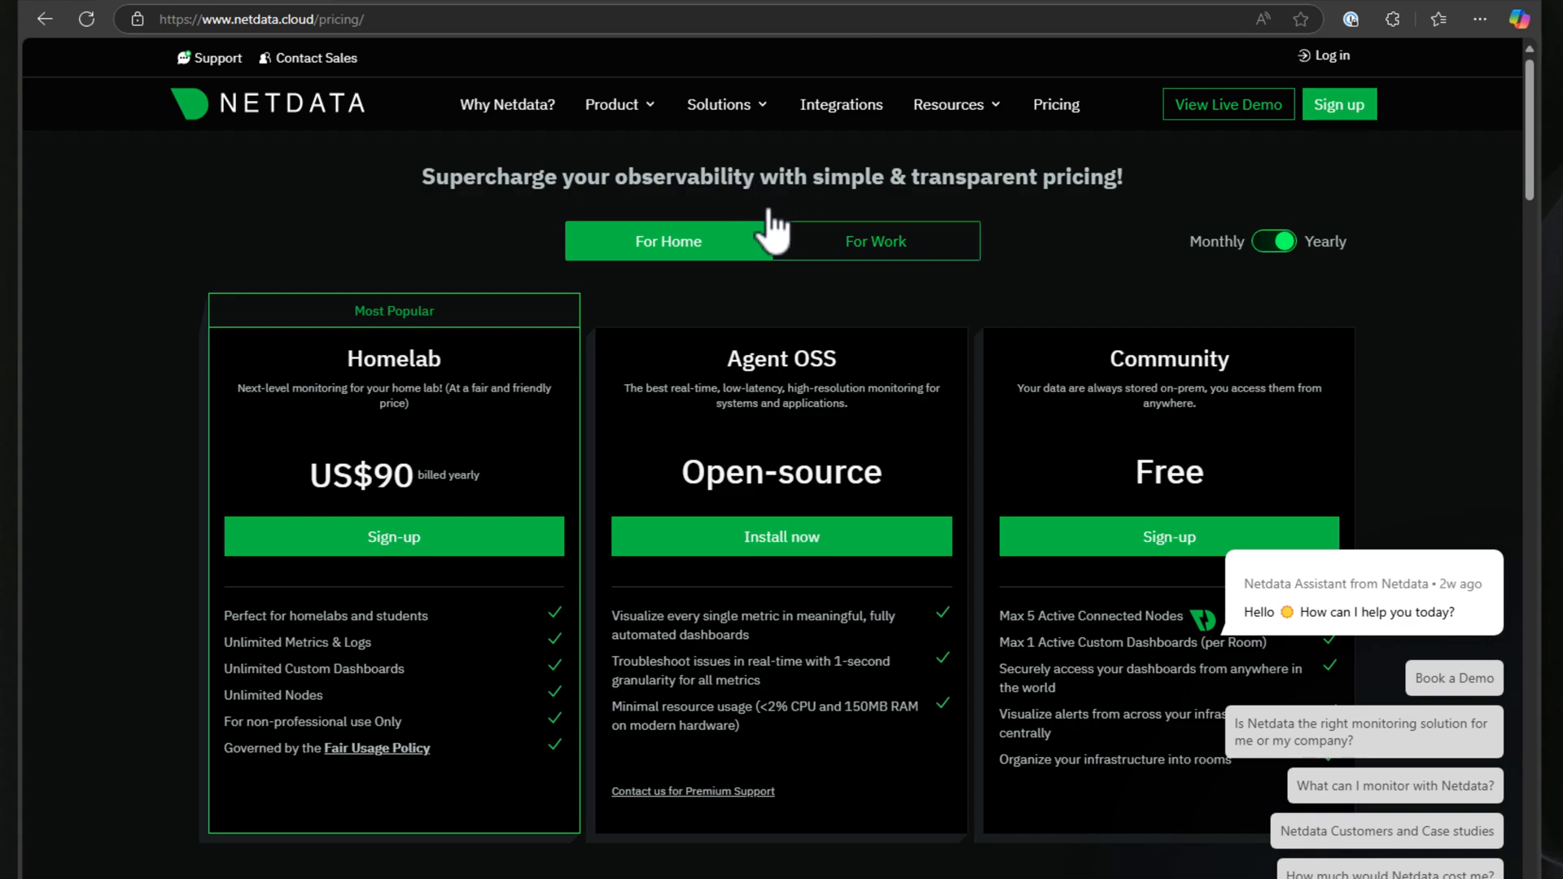
{"action": "mouse_move", "coordinate": [454, 529]}
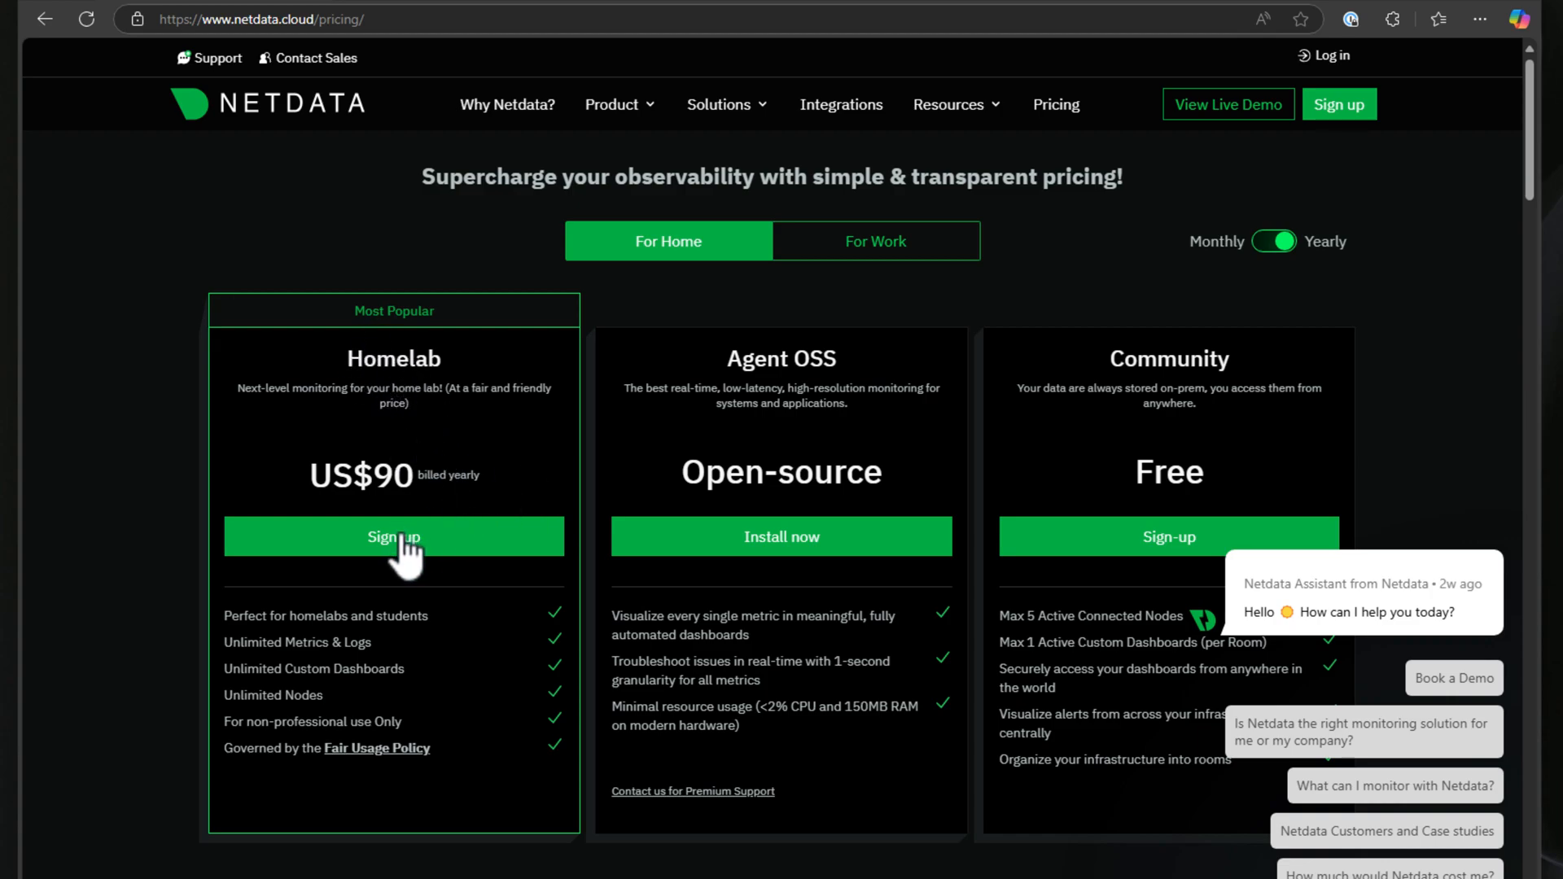
{"action": "mouse_move", "coordinate": [448, 574]}
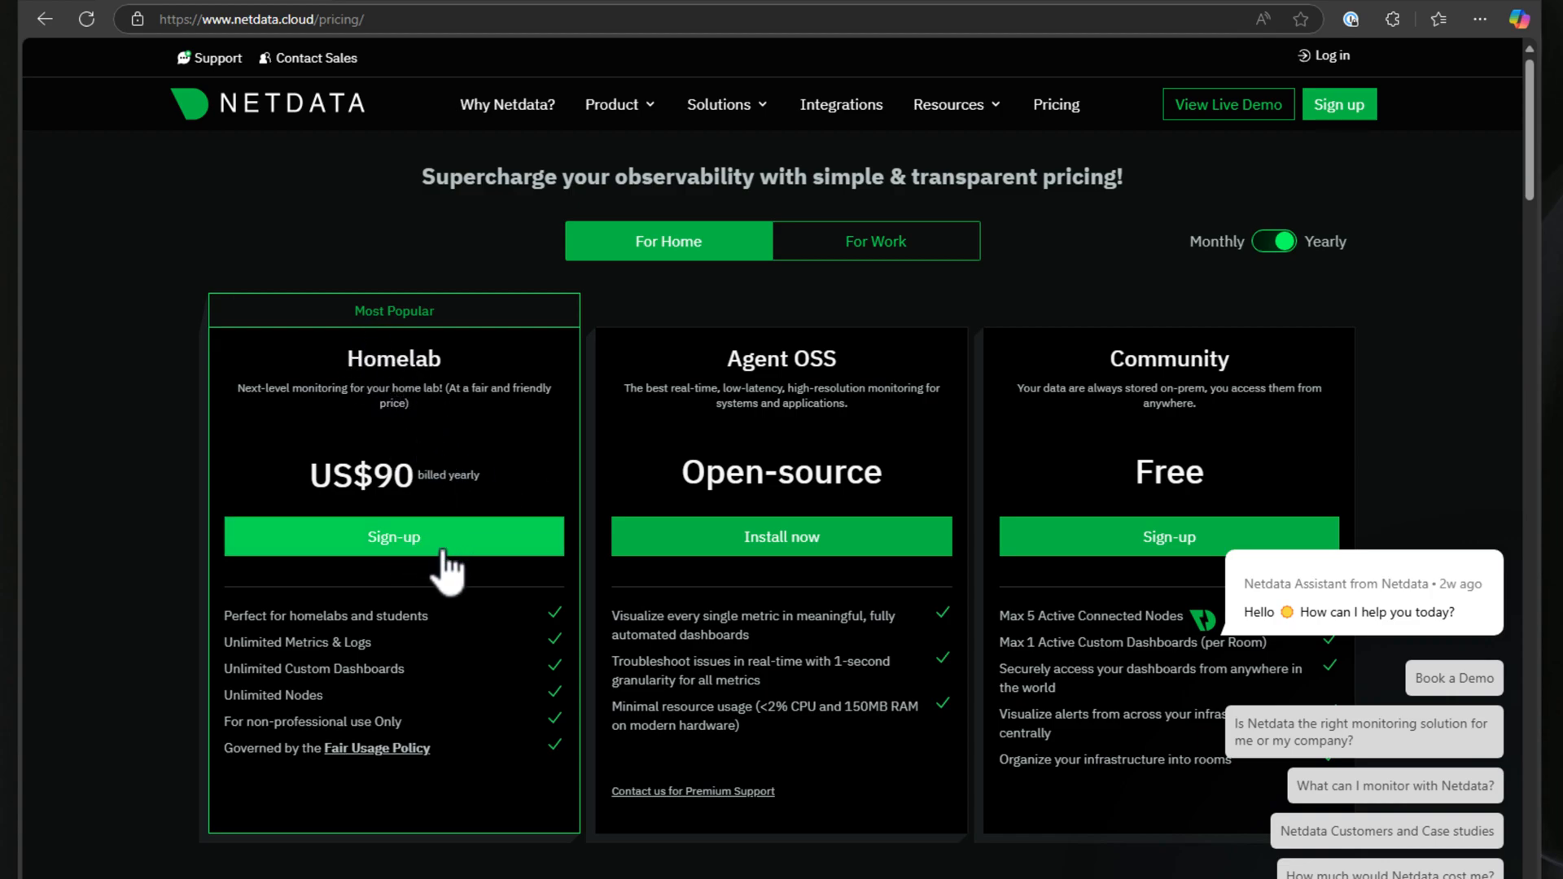
{"action": "mouse_move", "coordinate": [418, 515]}
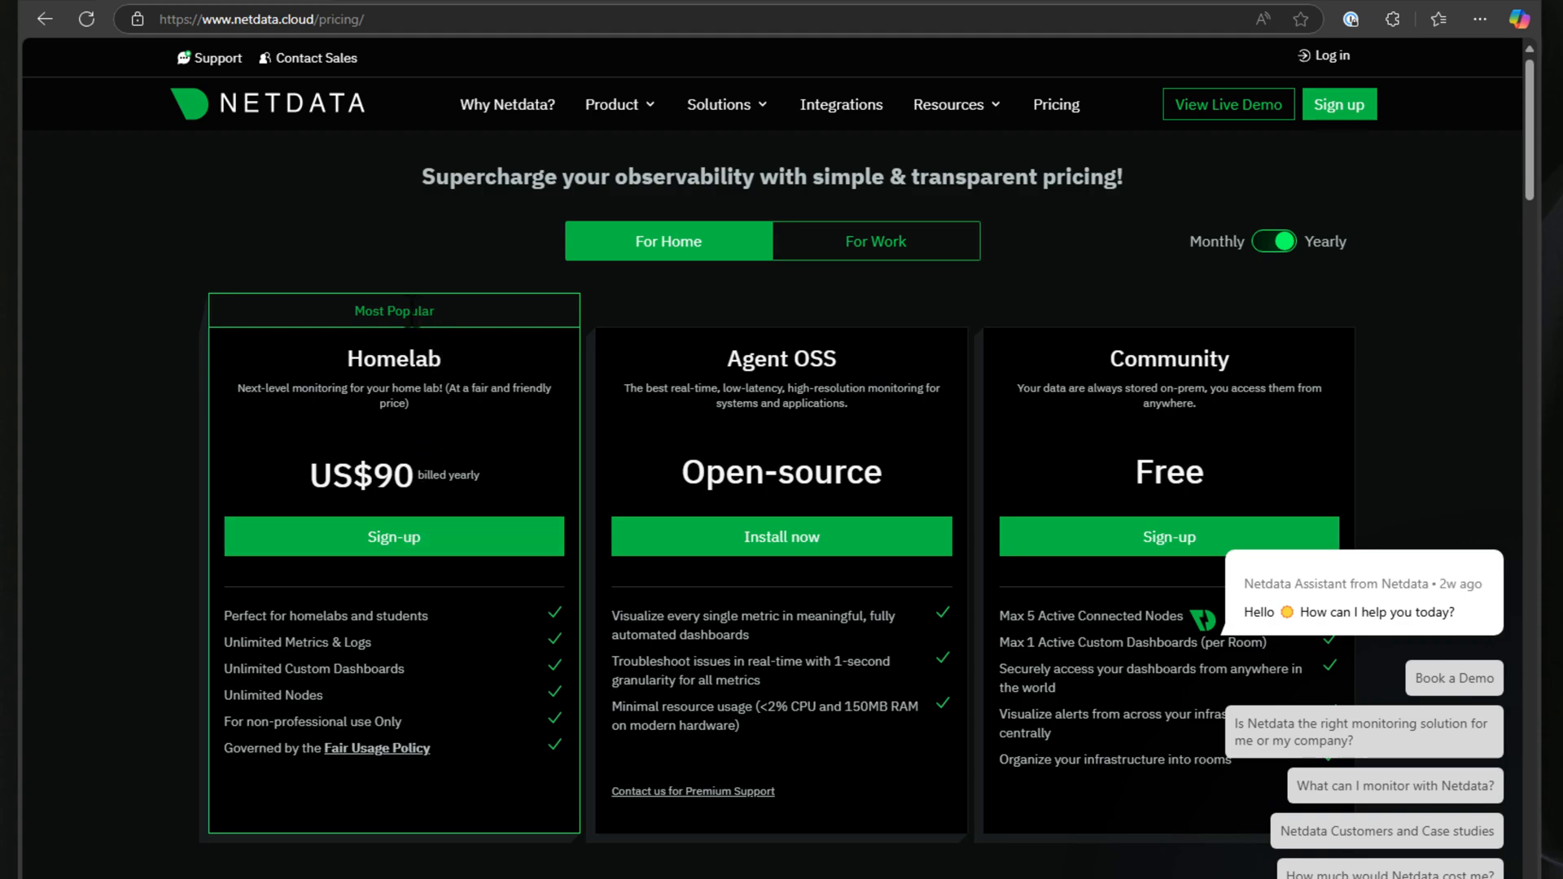
{"action": "mouse_move", "coordinate": [301, 670]}
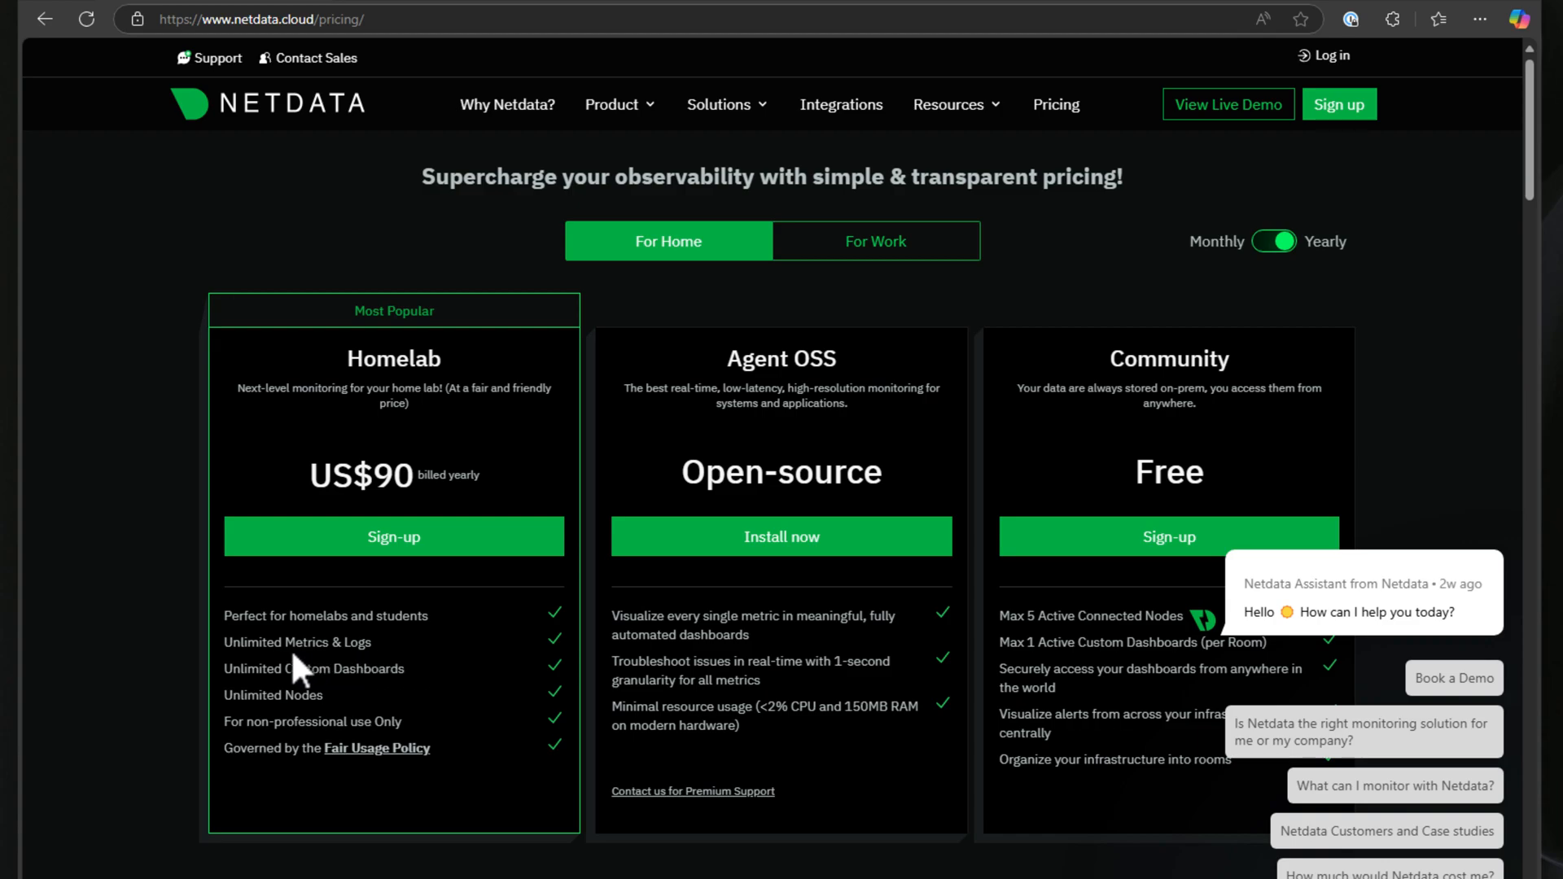
Highlight Homelab's 'Unlimited Metrics & Logs' and 'Unlimited Nodes' features
{"action": "double_click", "coordinate": [297, 642]}
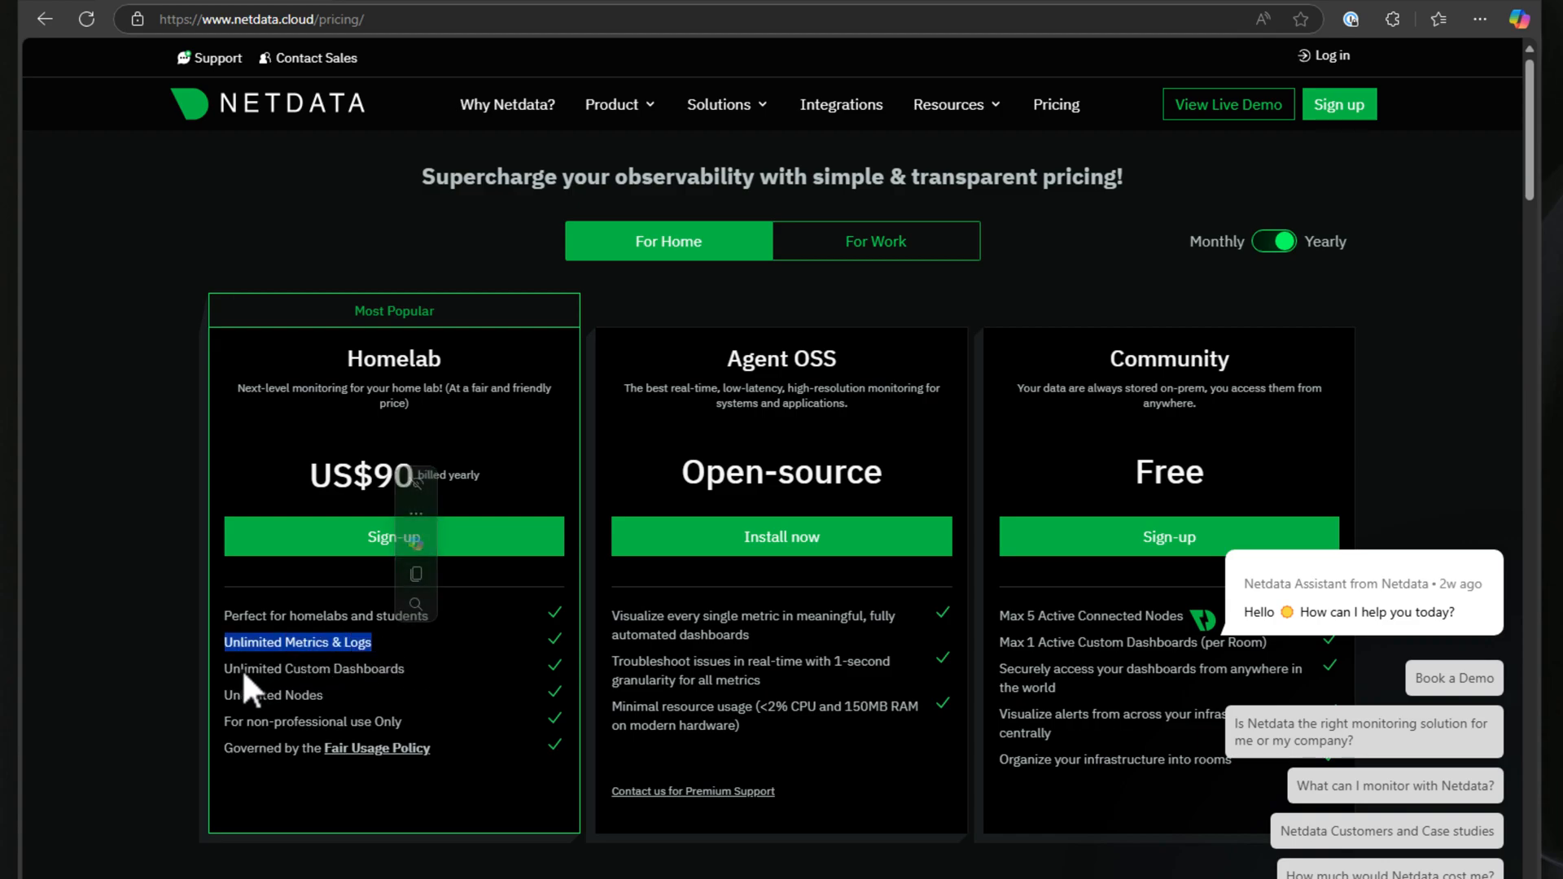
{"action": "double_click", "coordinate": [273, 695]}
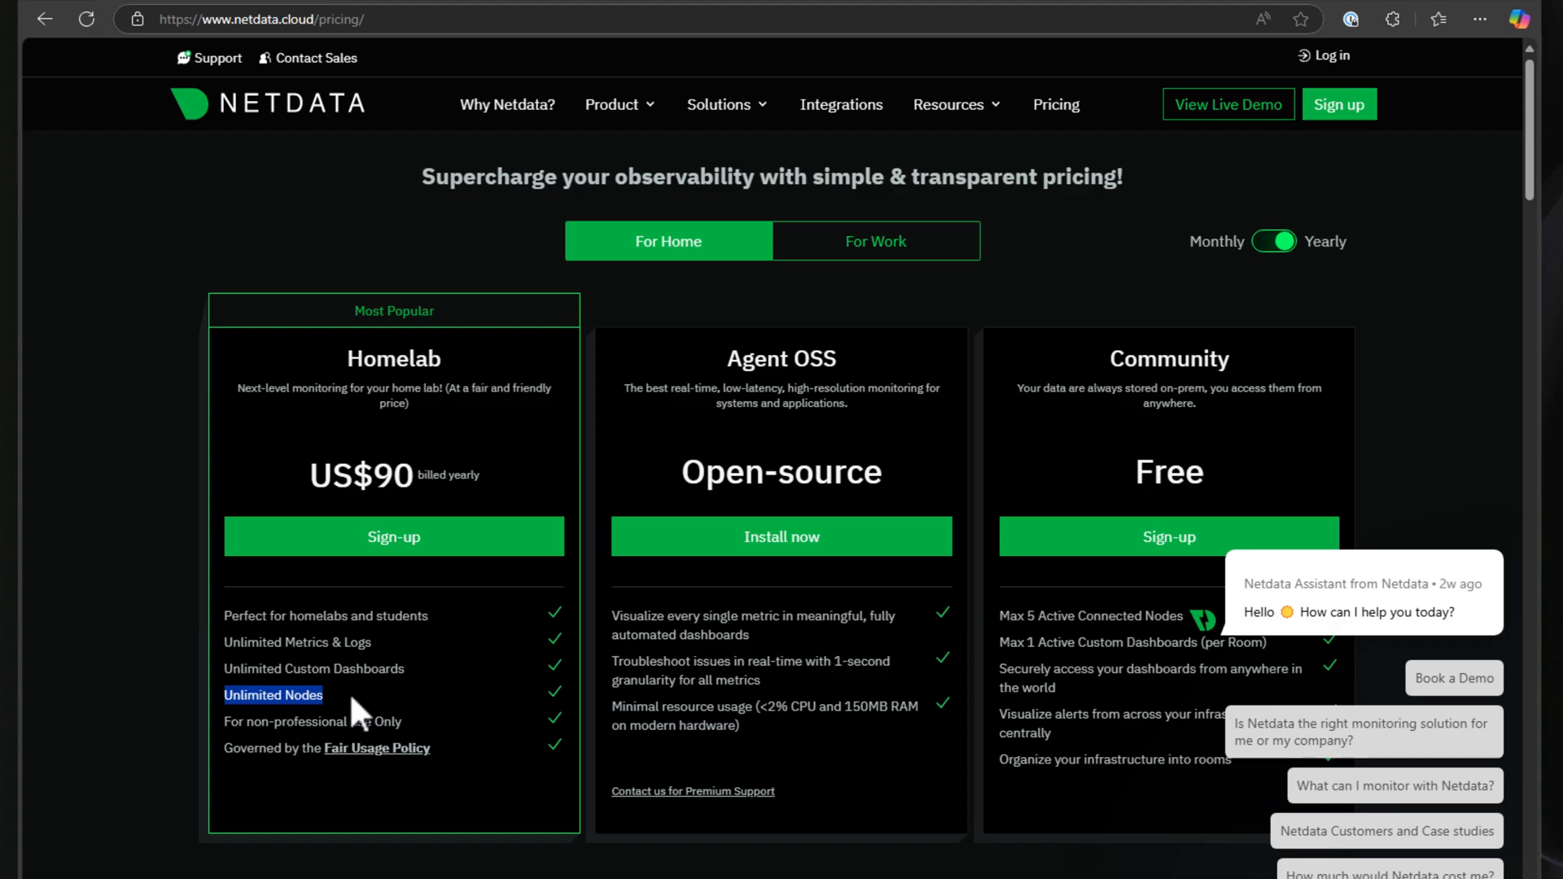